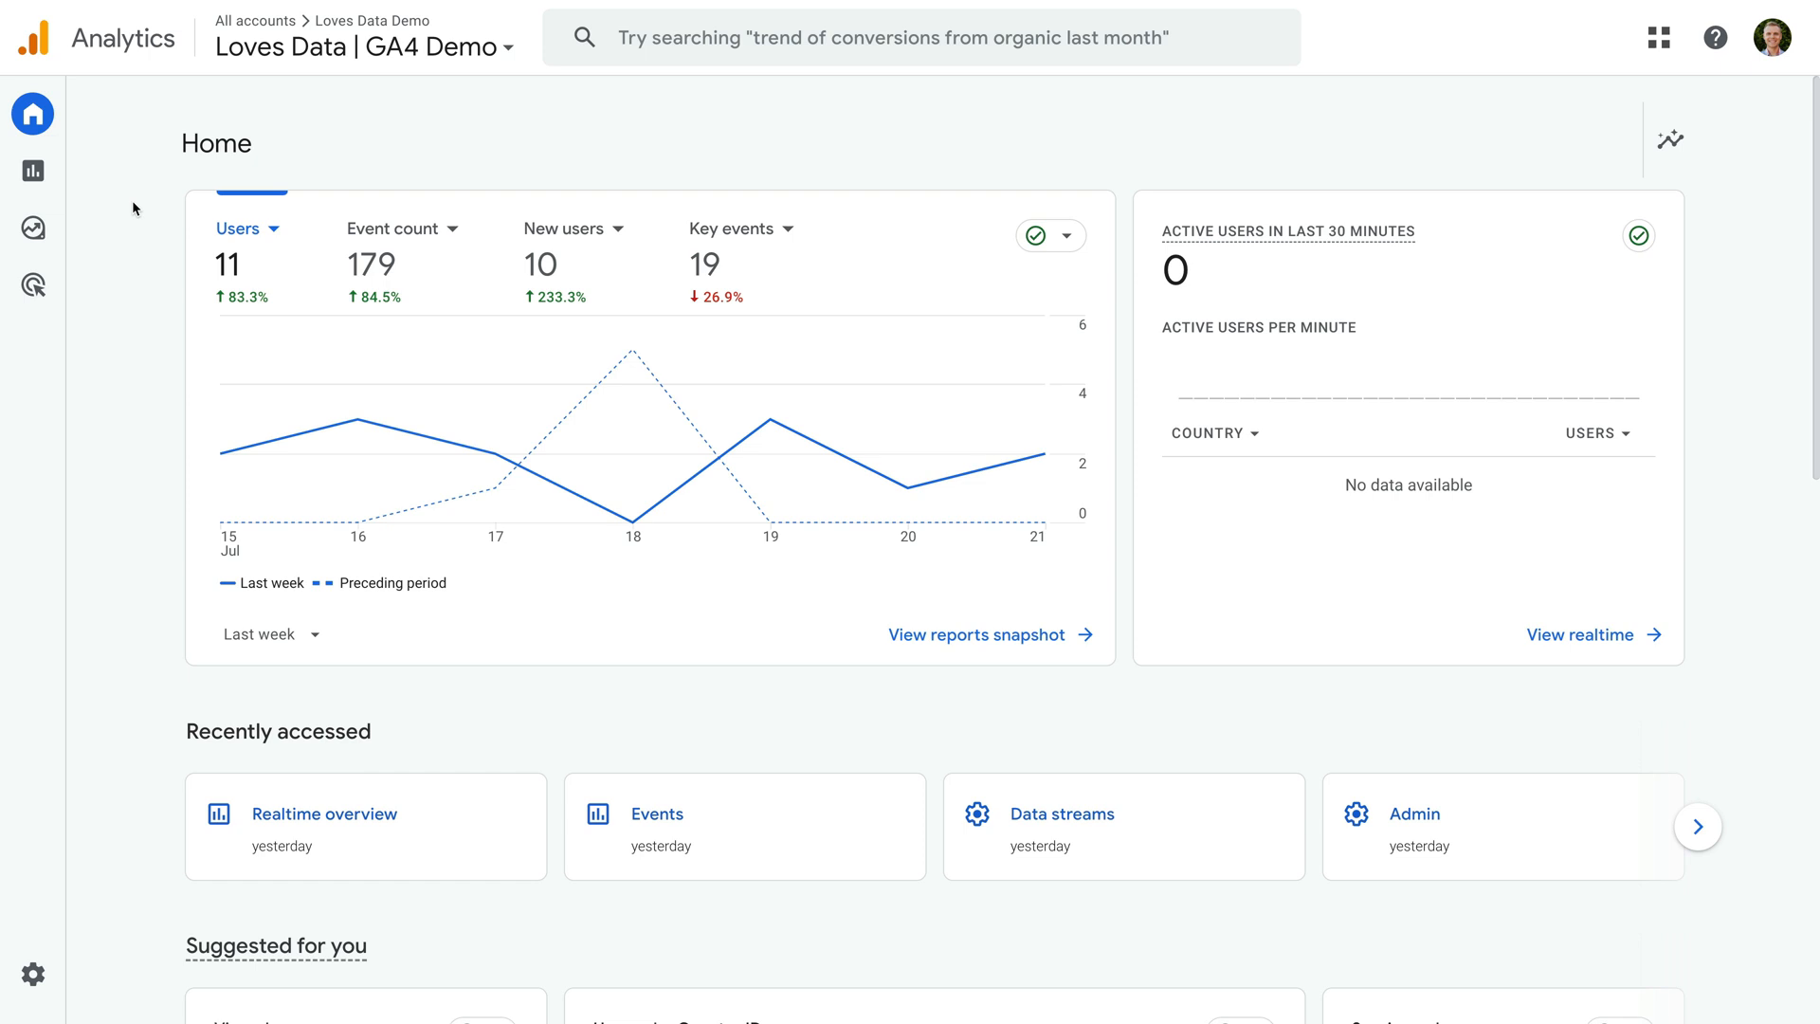
mouse_move(69, 180)
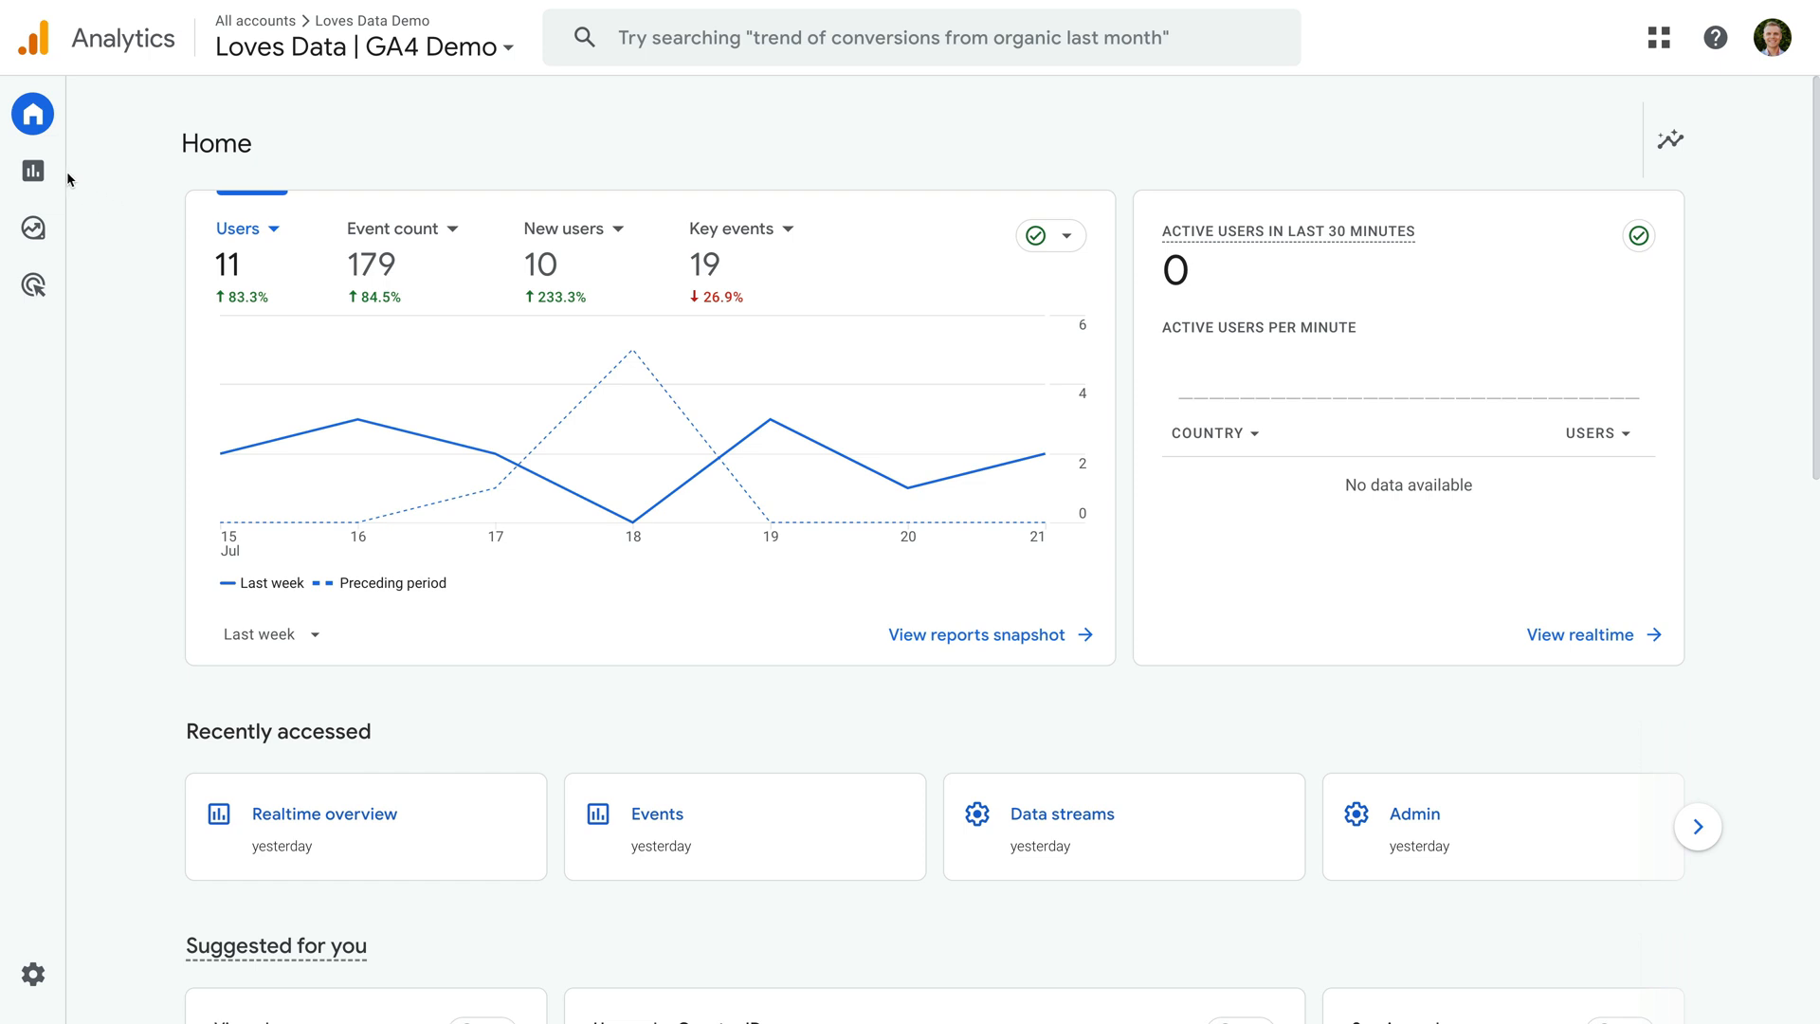
Navigate to the Traffic acquisition report under Life cycle > Acquisition.
left_click(32, 171)
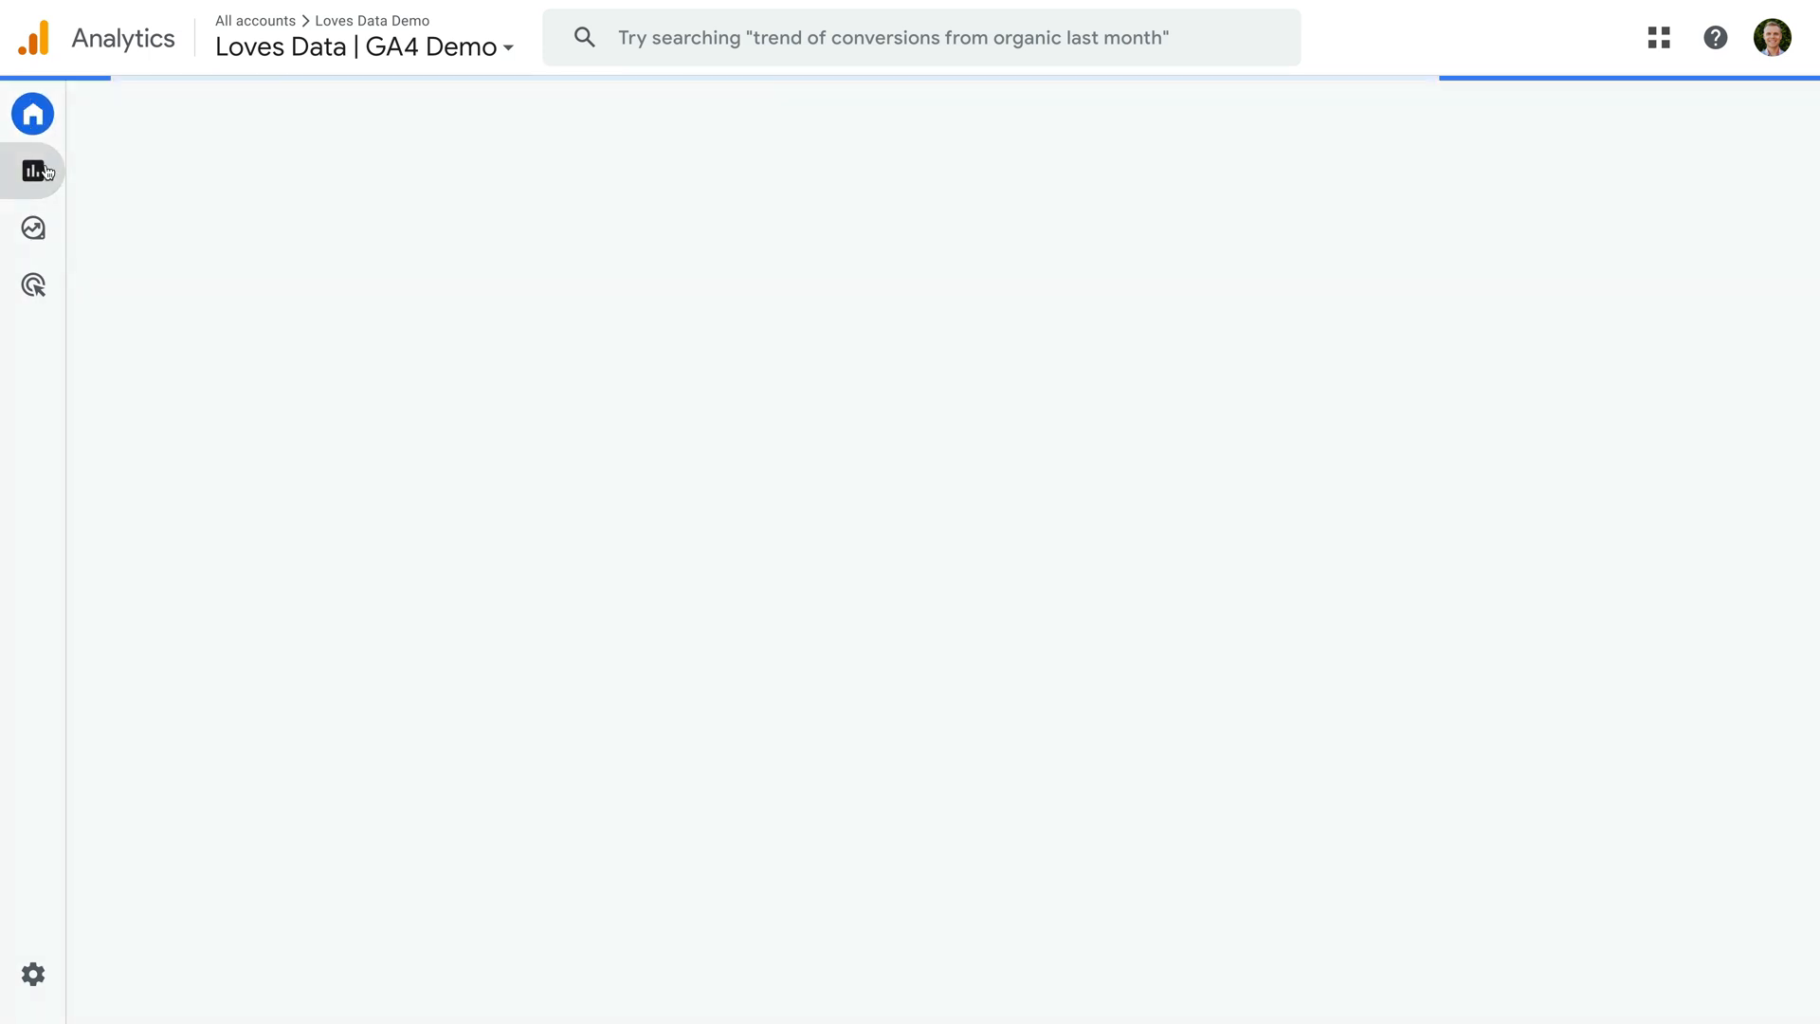
left_click(32, 171)
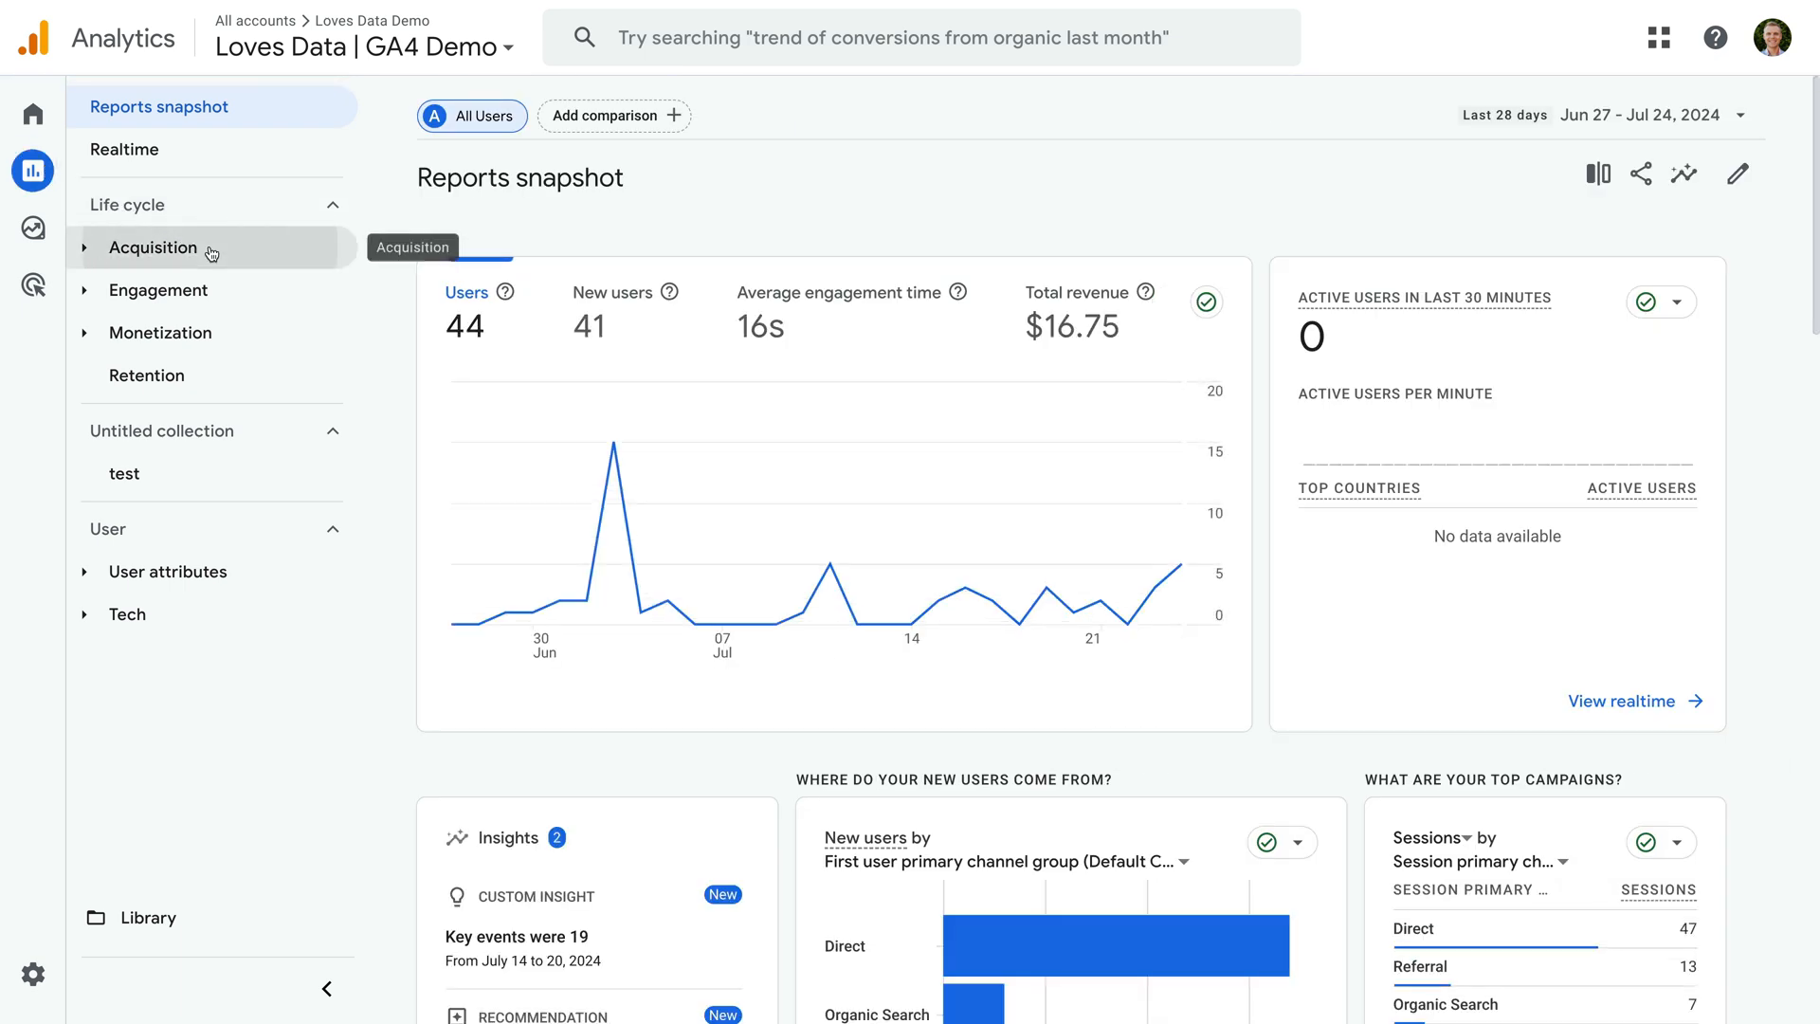
left_click(152, 247)
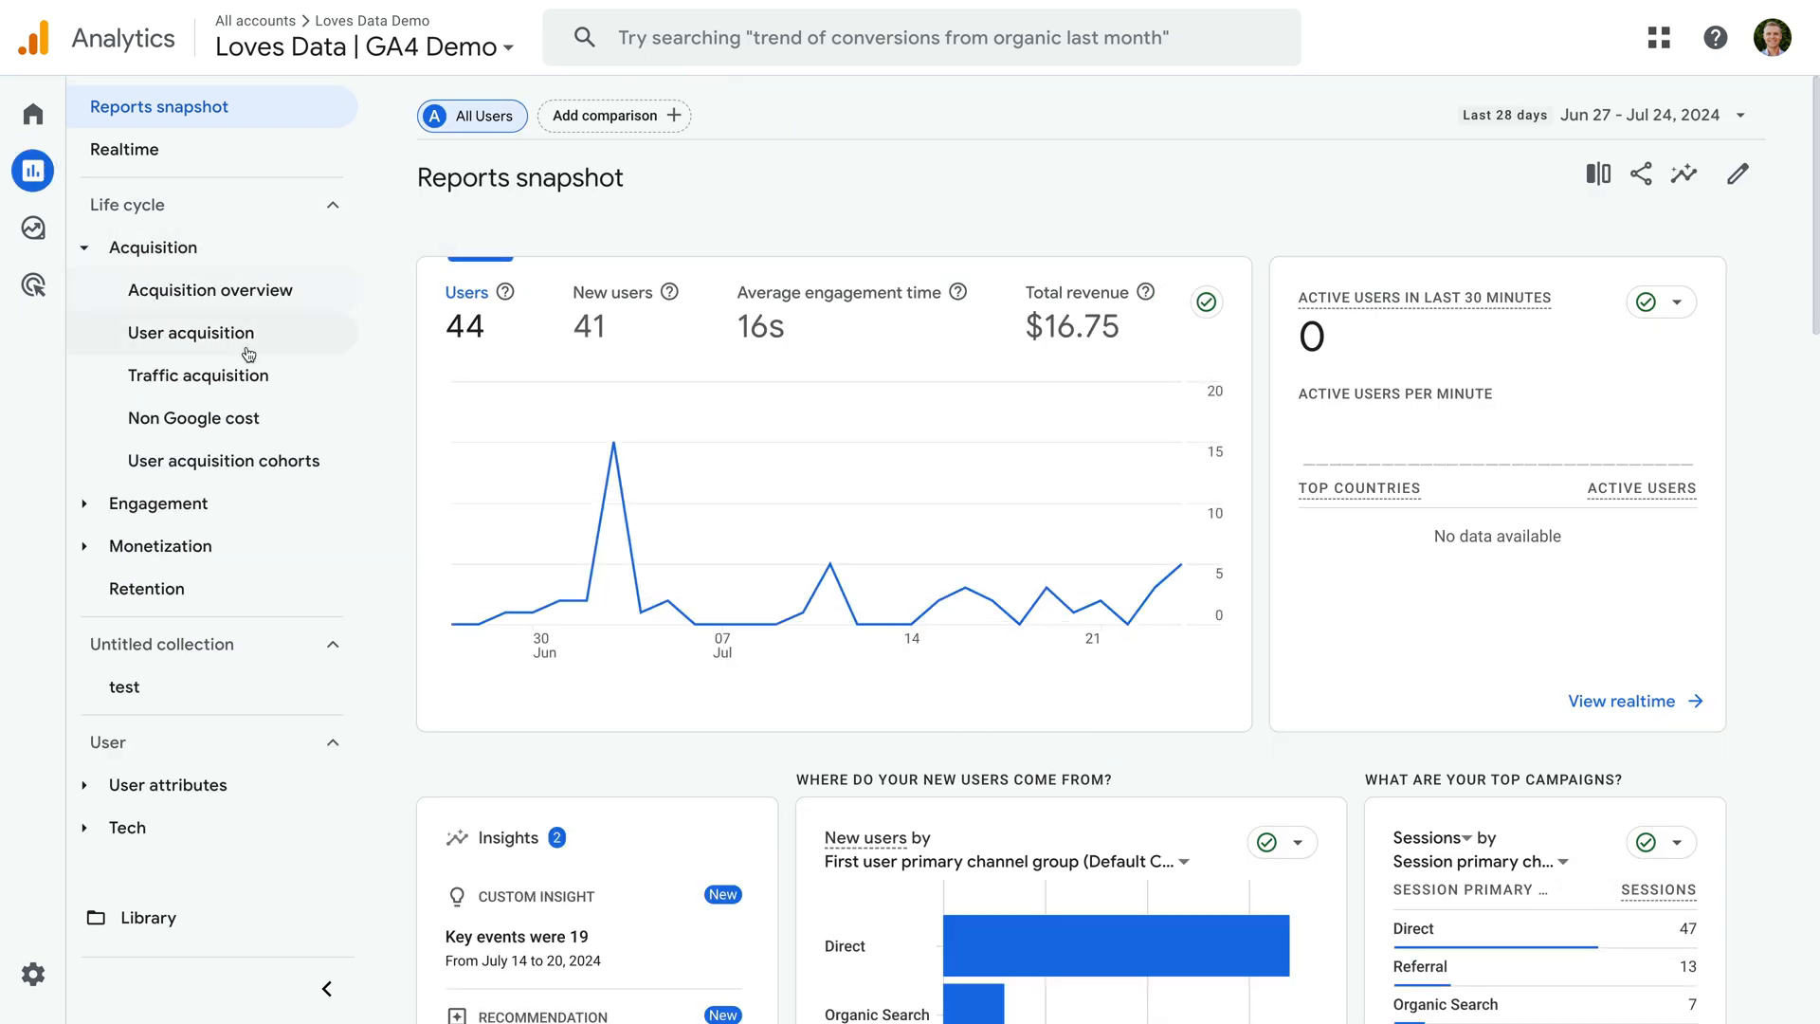
left_click(199, 375)
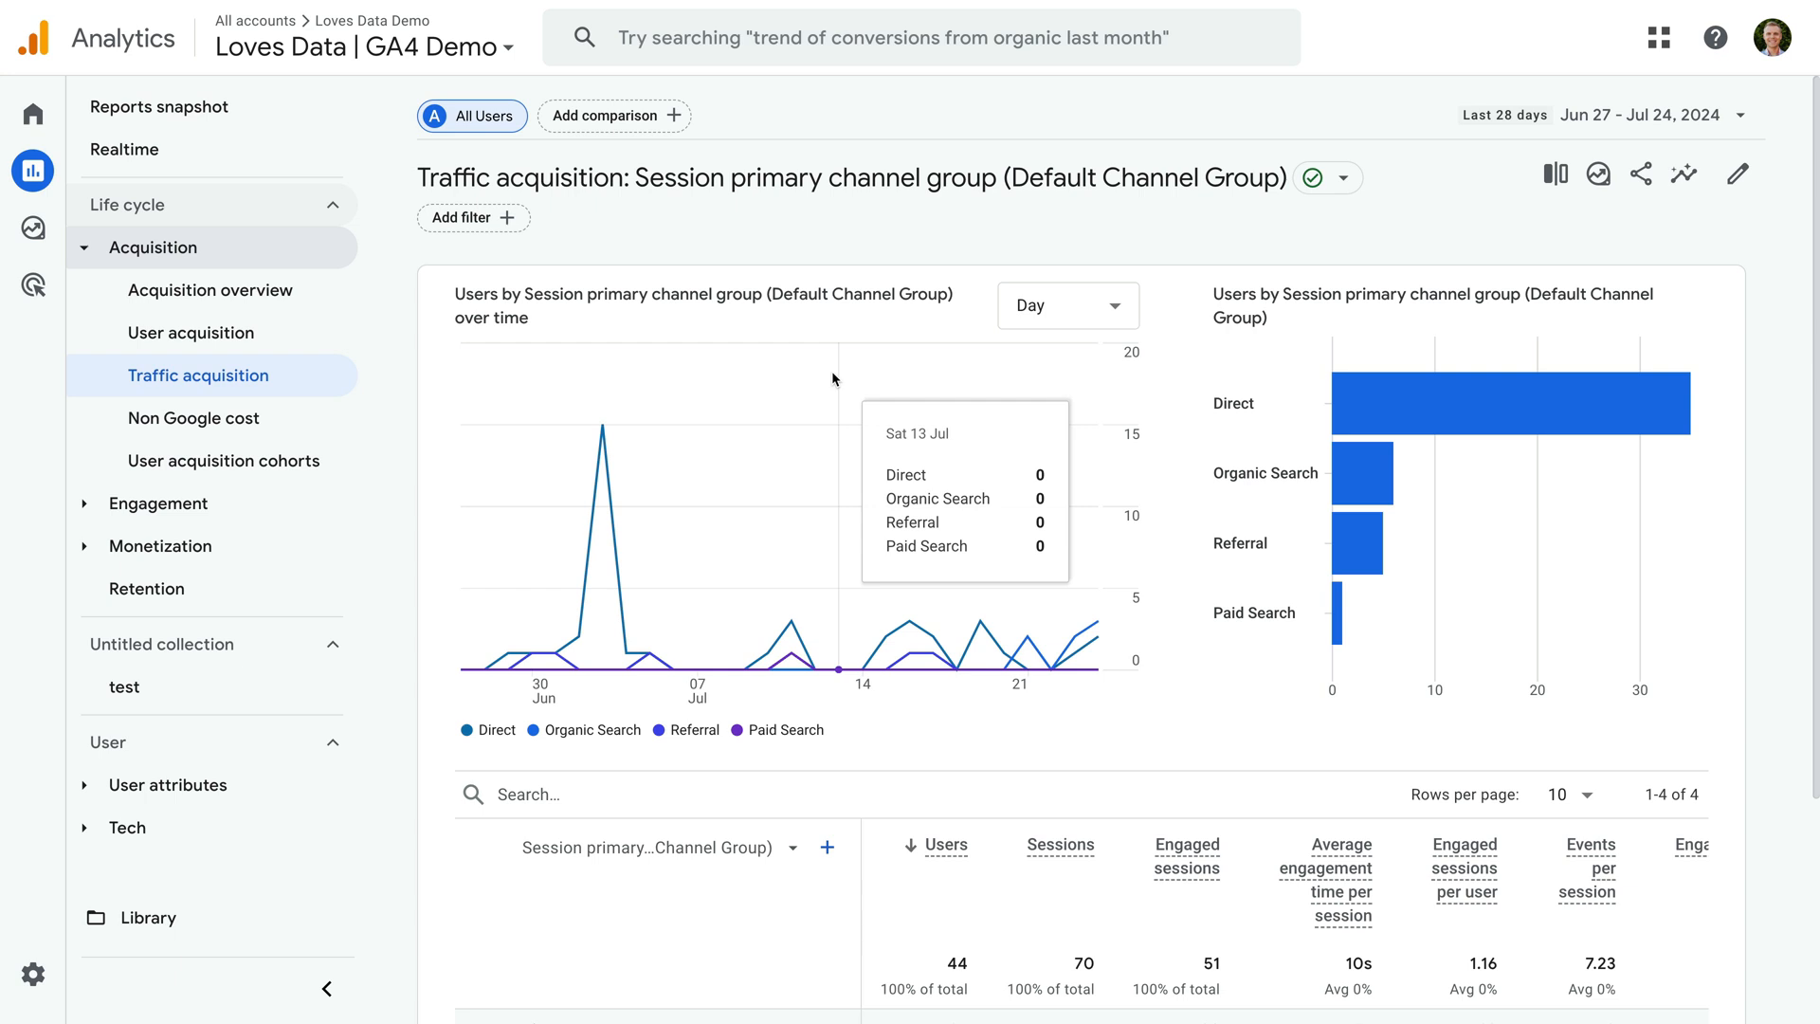
mouse_move(1625, 226)
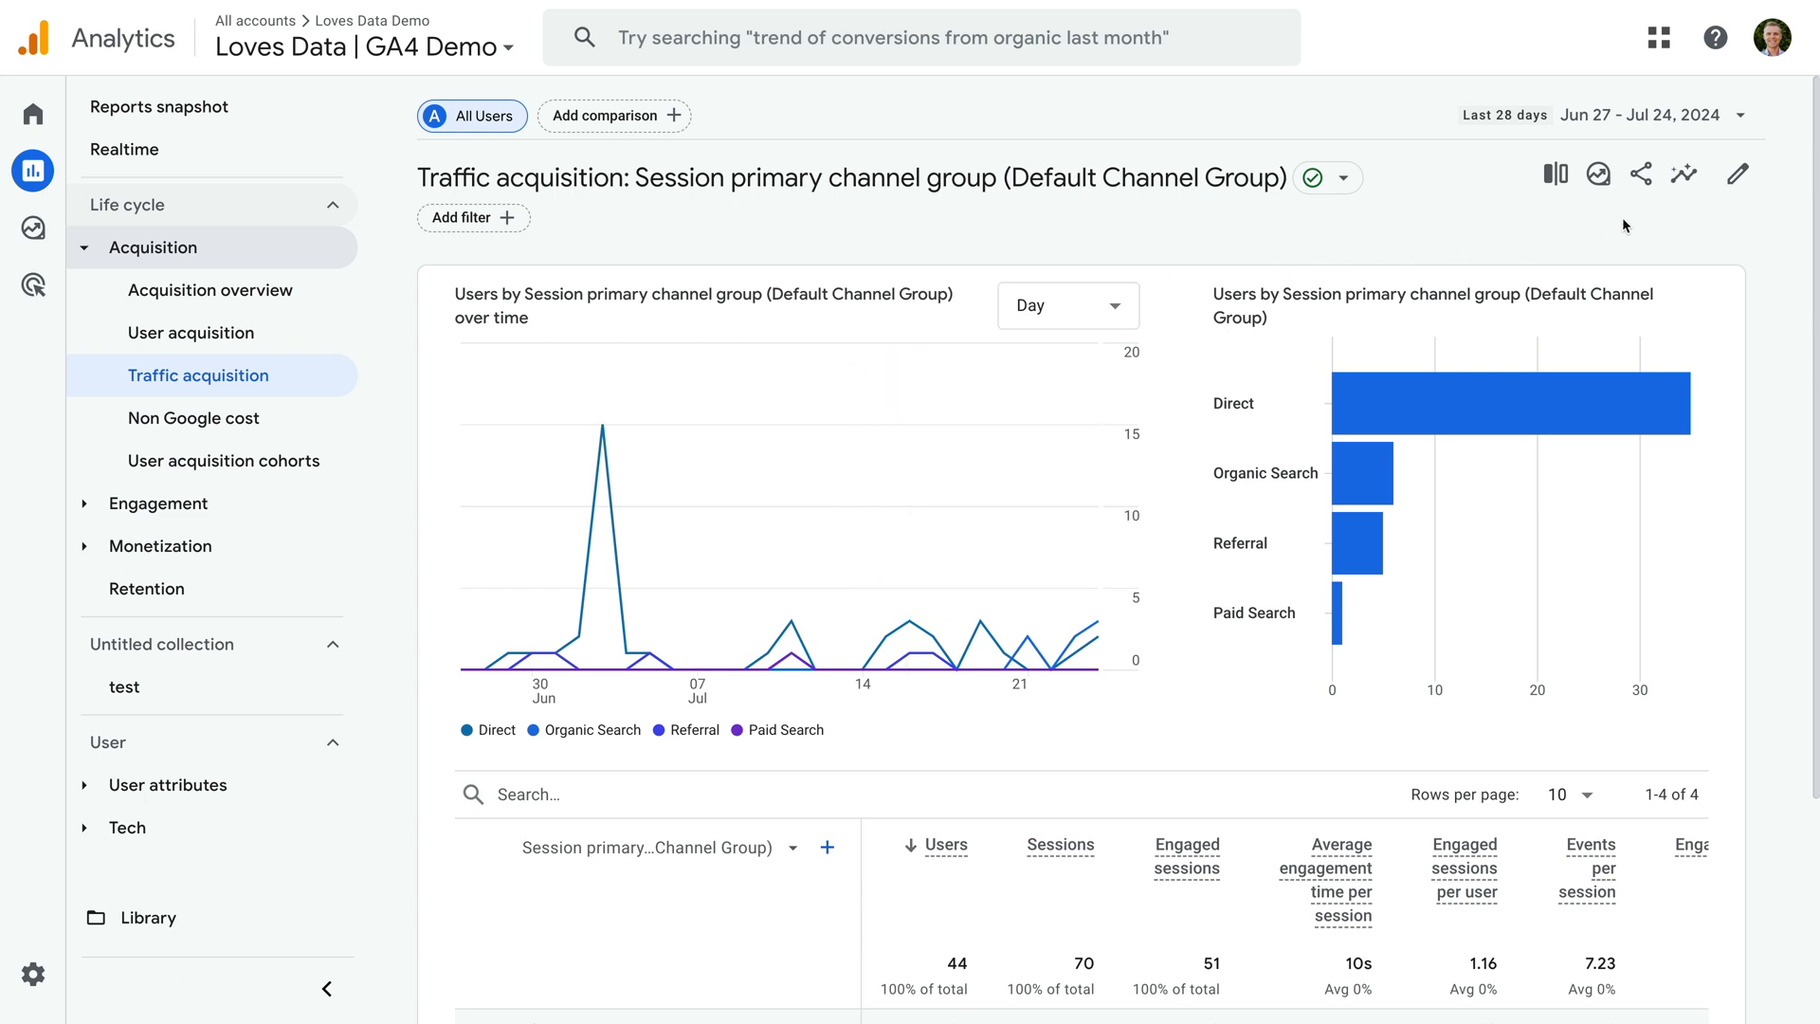
mouse_move(1738, 174)
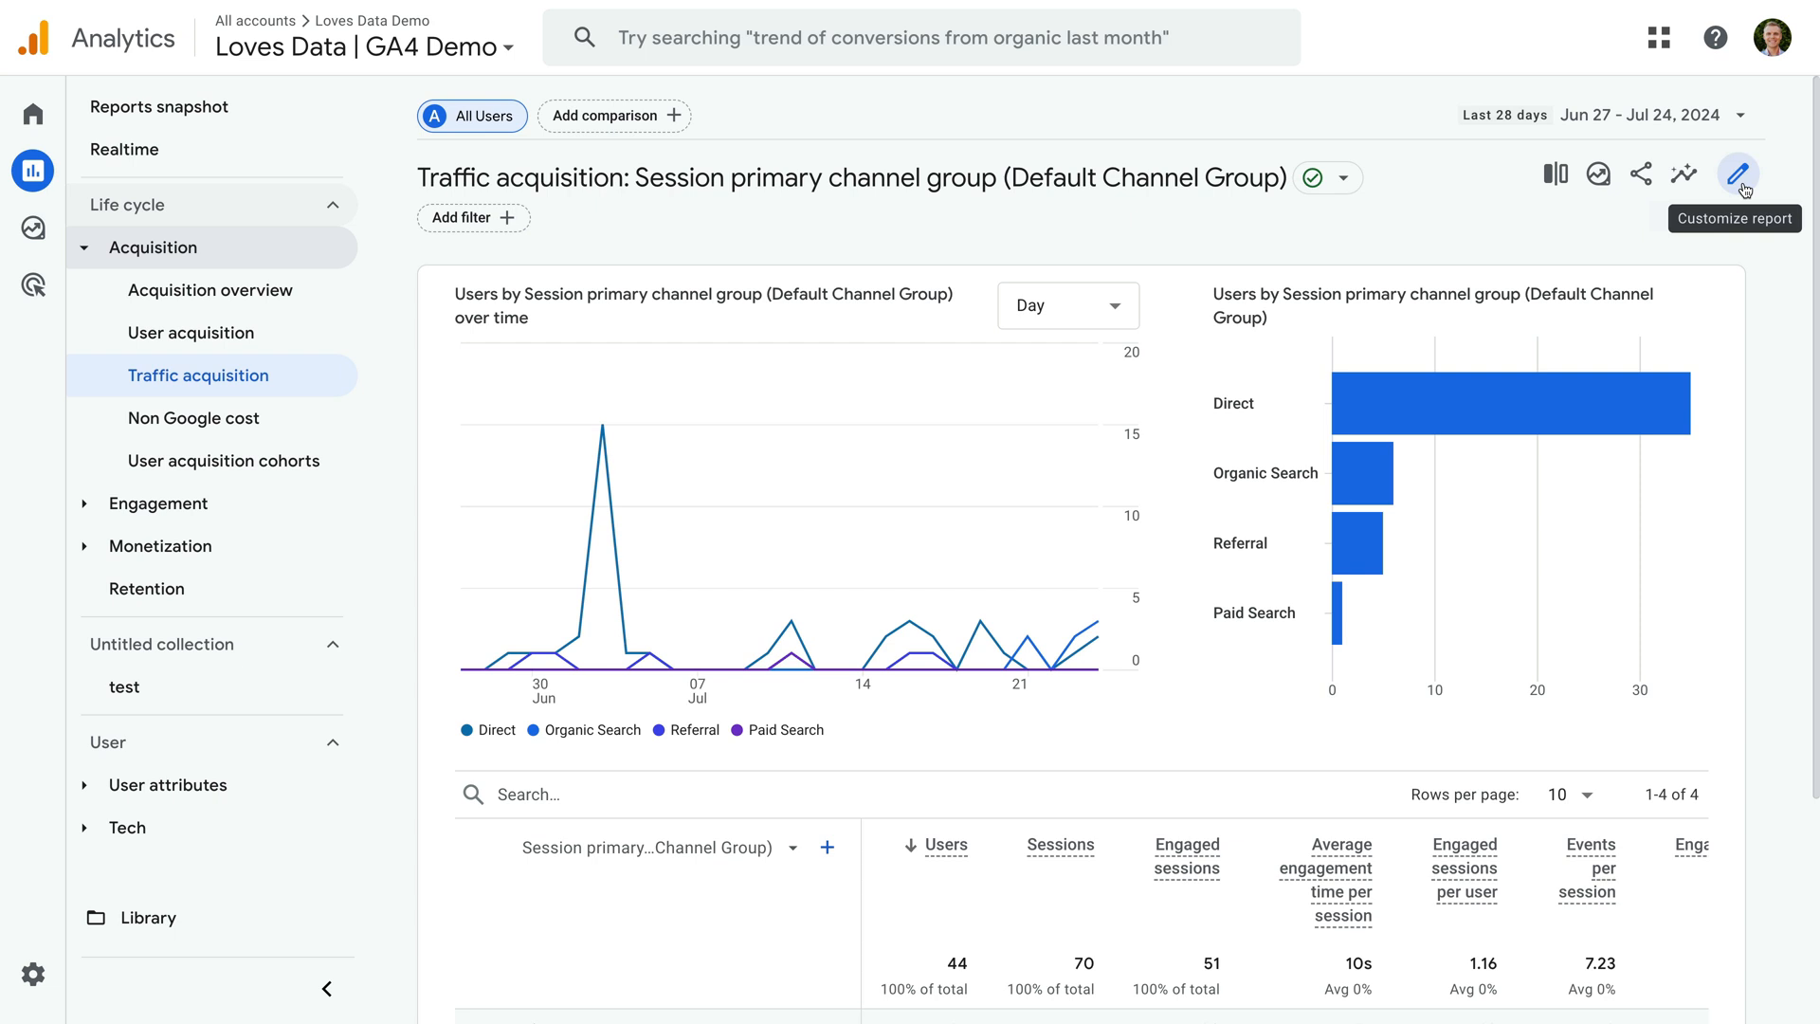
Customize the report and add a filter on Session primary channel group.
left_click(1739, 174)
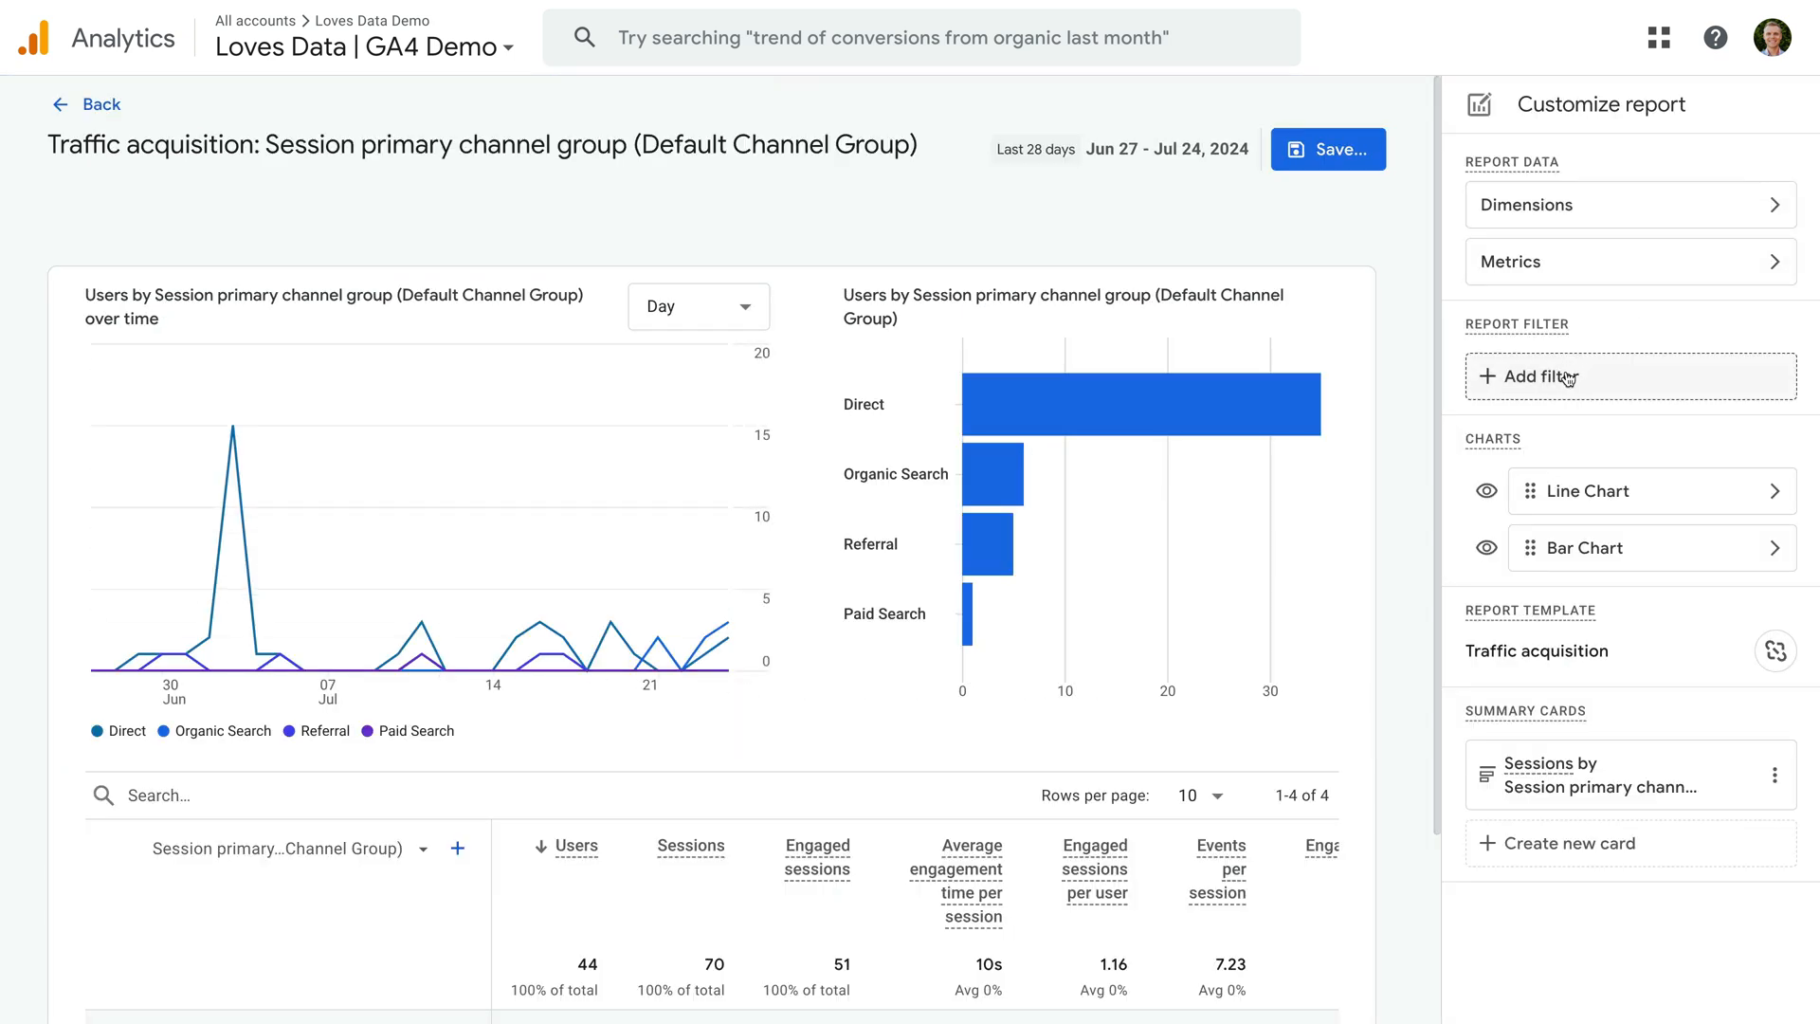
left_click(1544, 375)
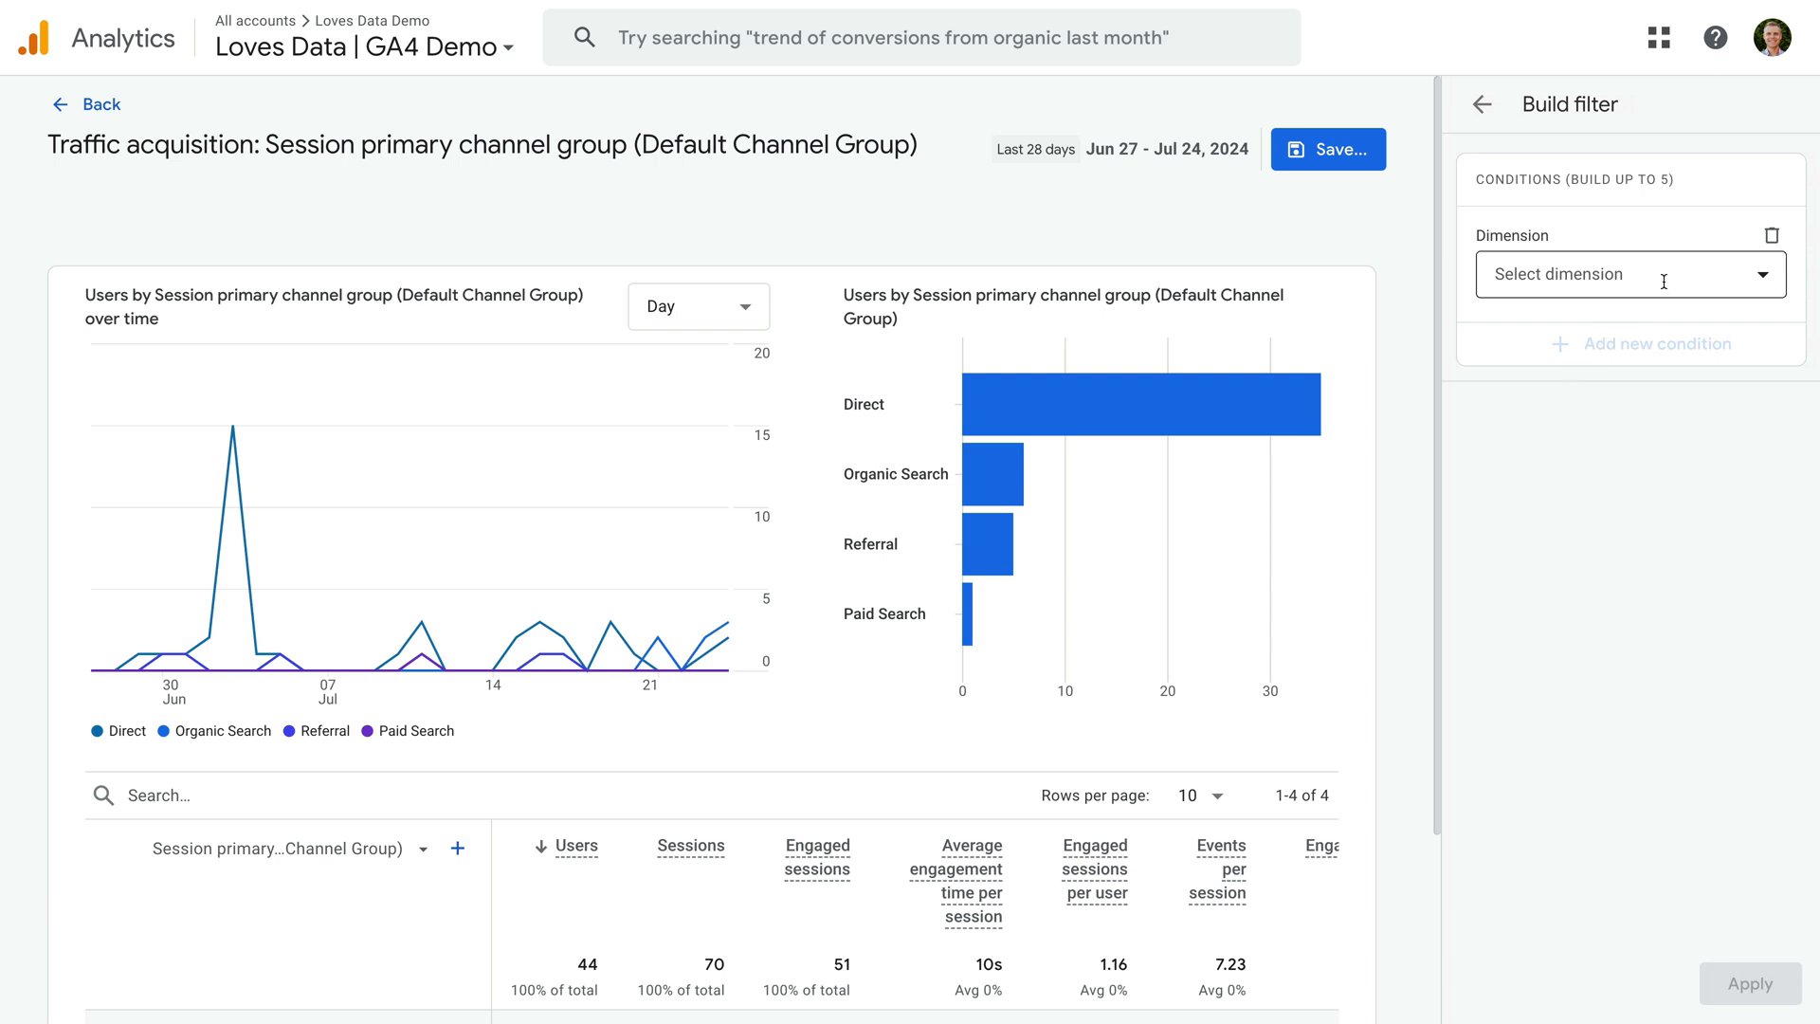
left_click(1630, 273)
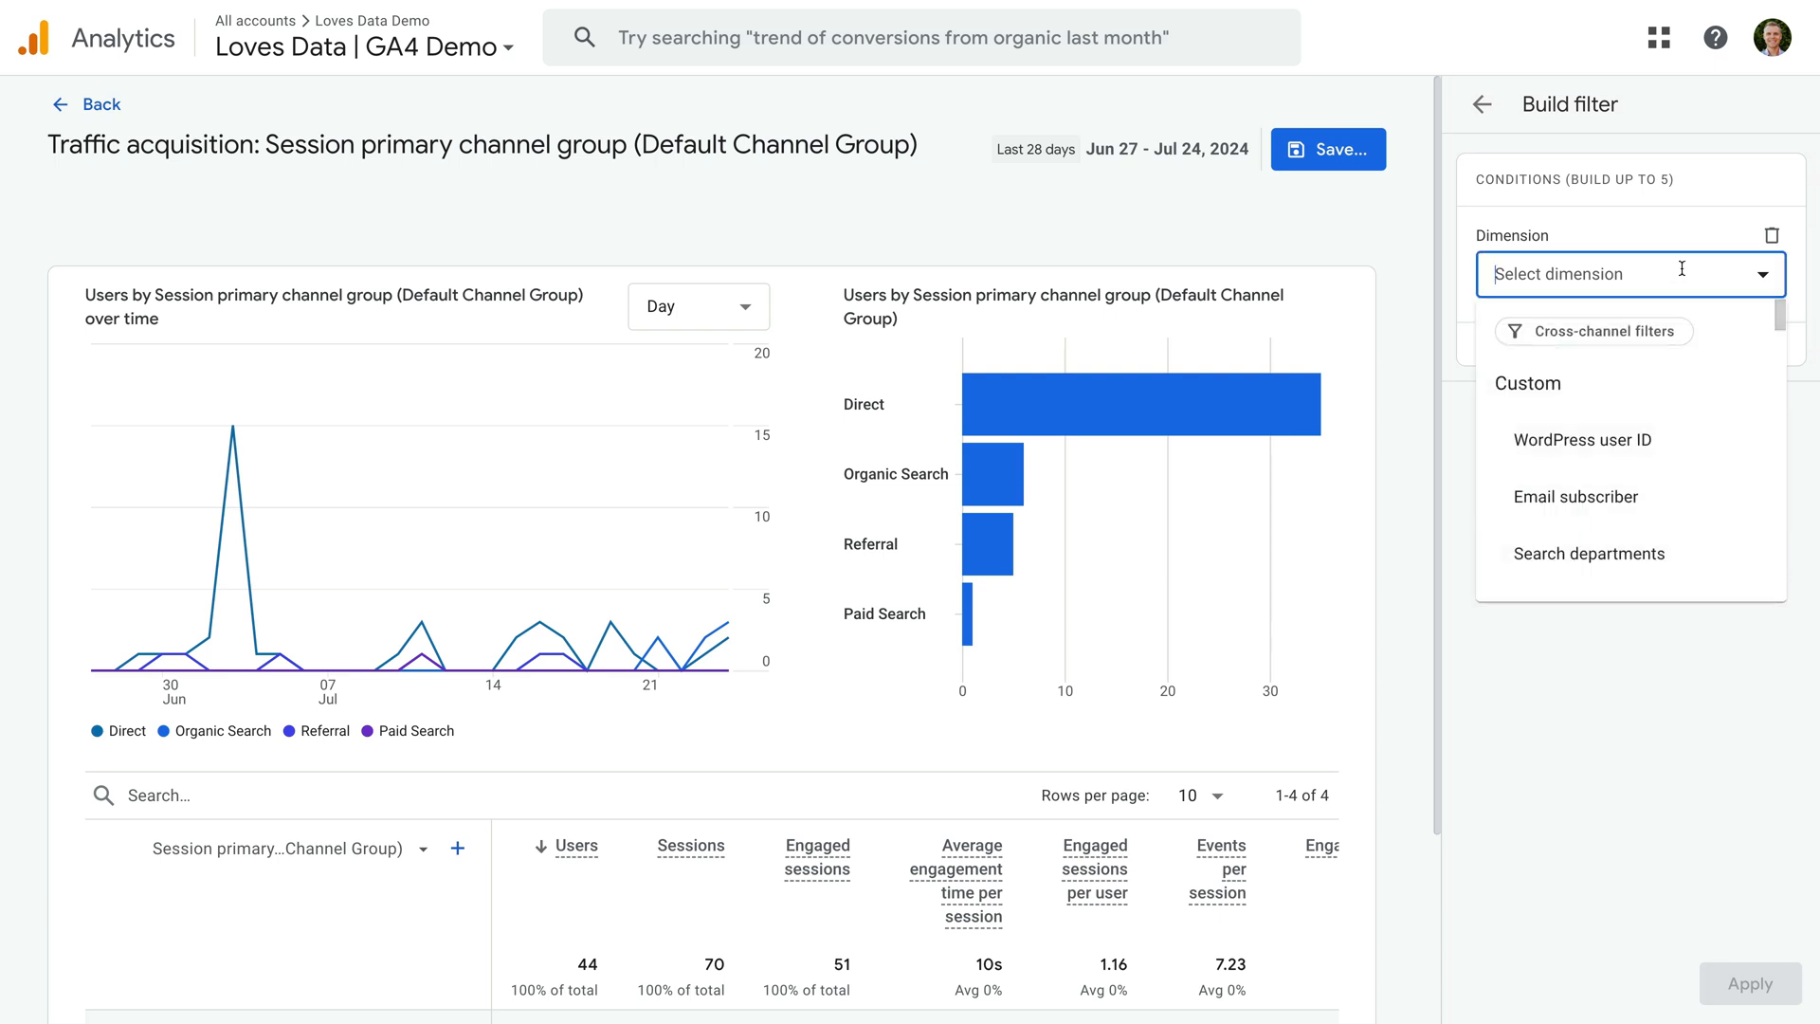
type("session prima")
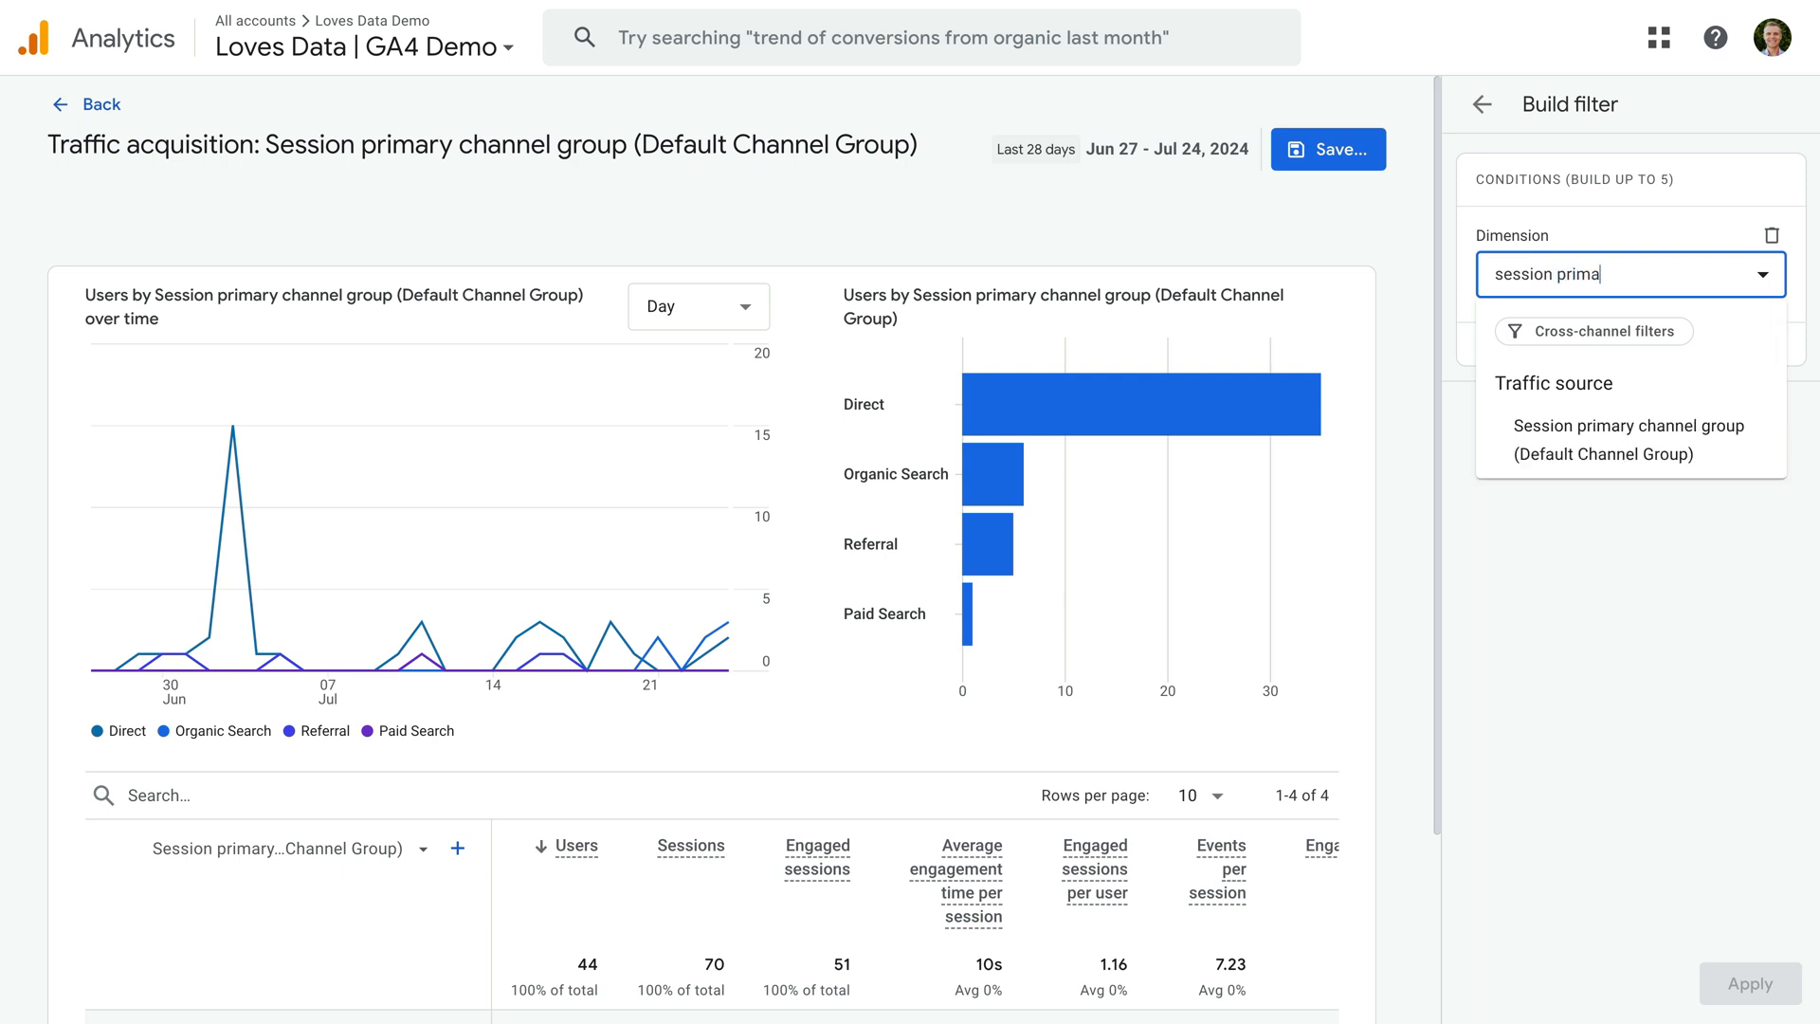
left_click(1629, 438)
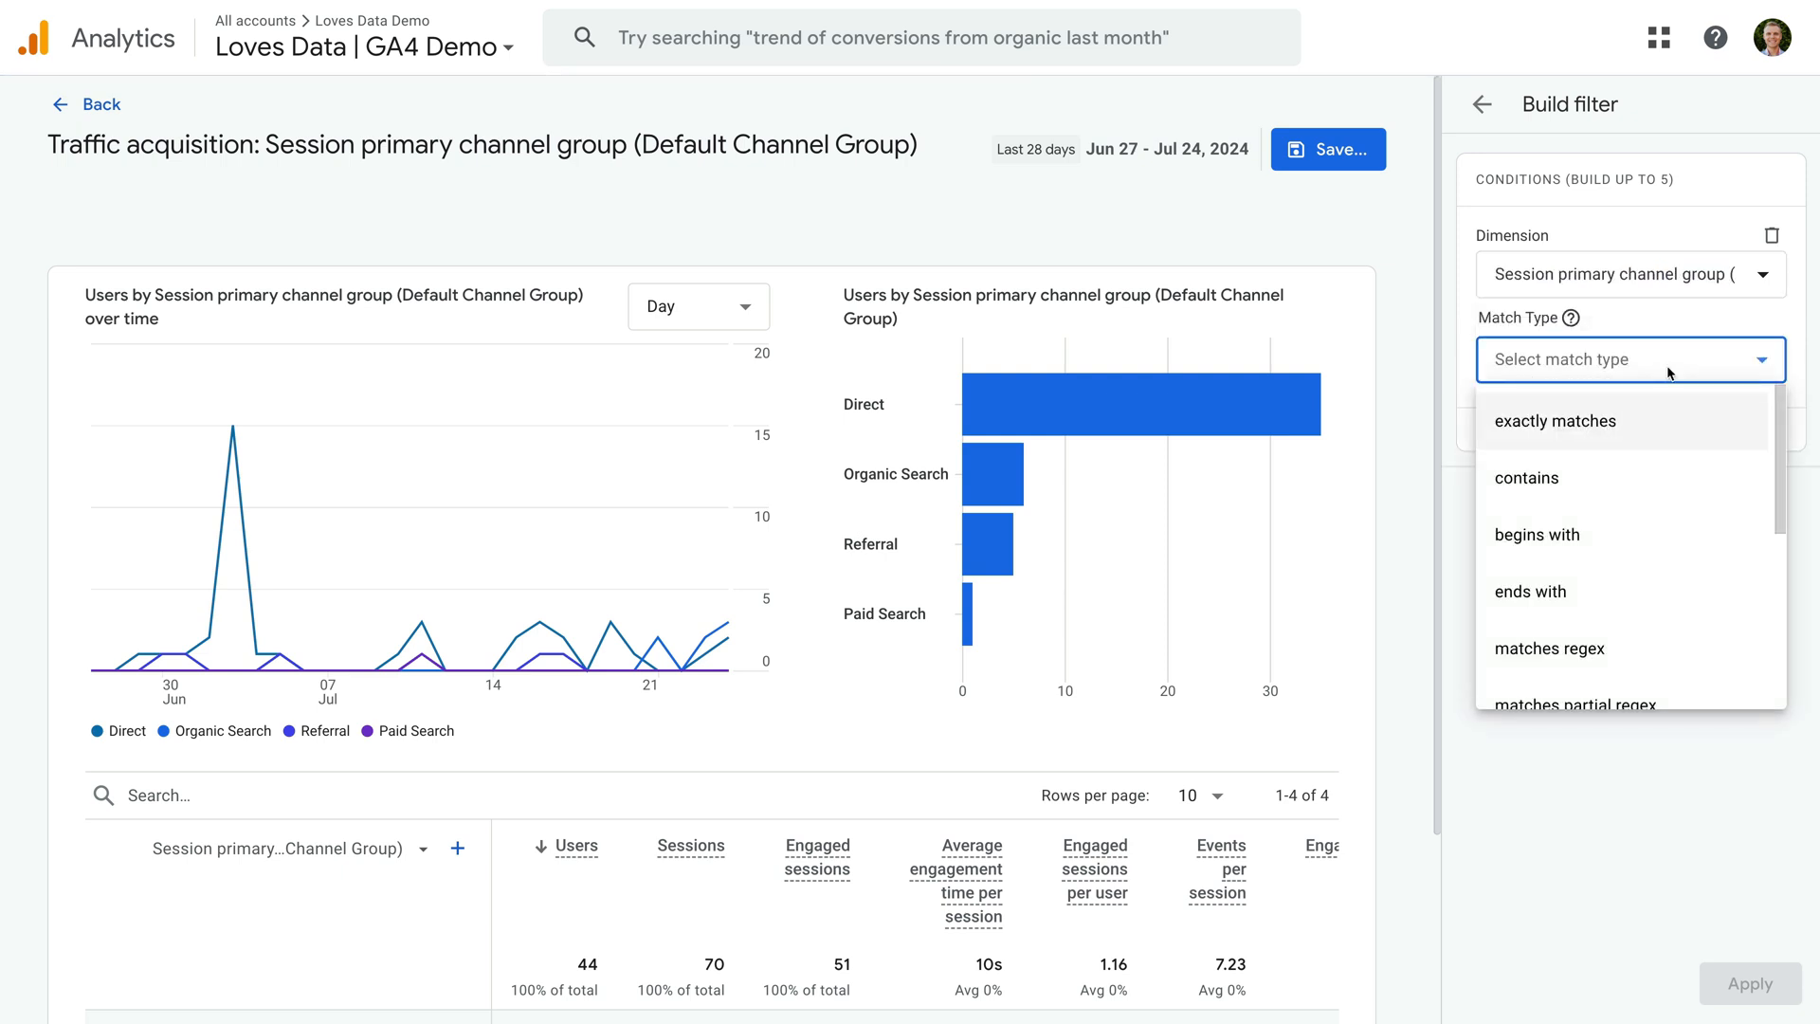
Make the filter match regex 'Organic Search|Paid Search'.
left_click(1549, 649)
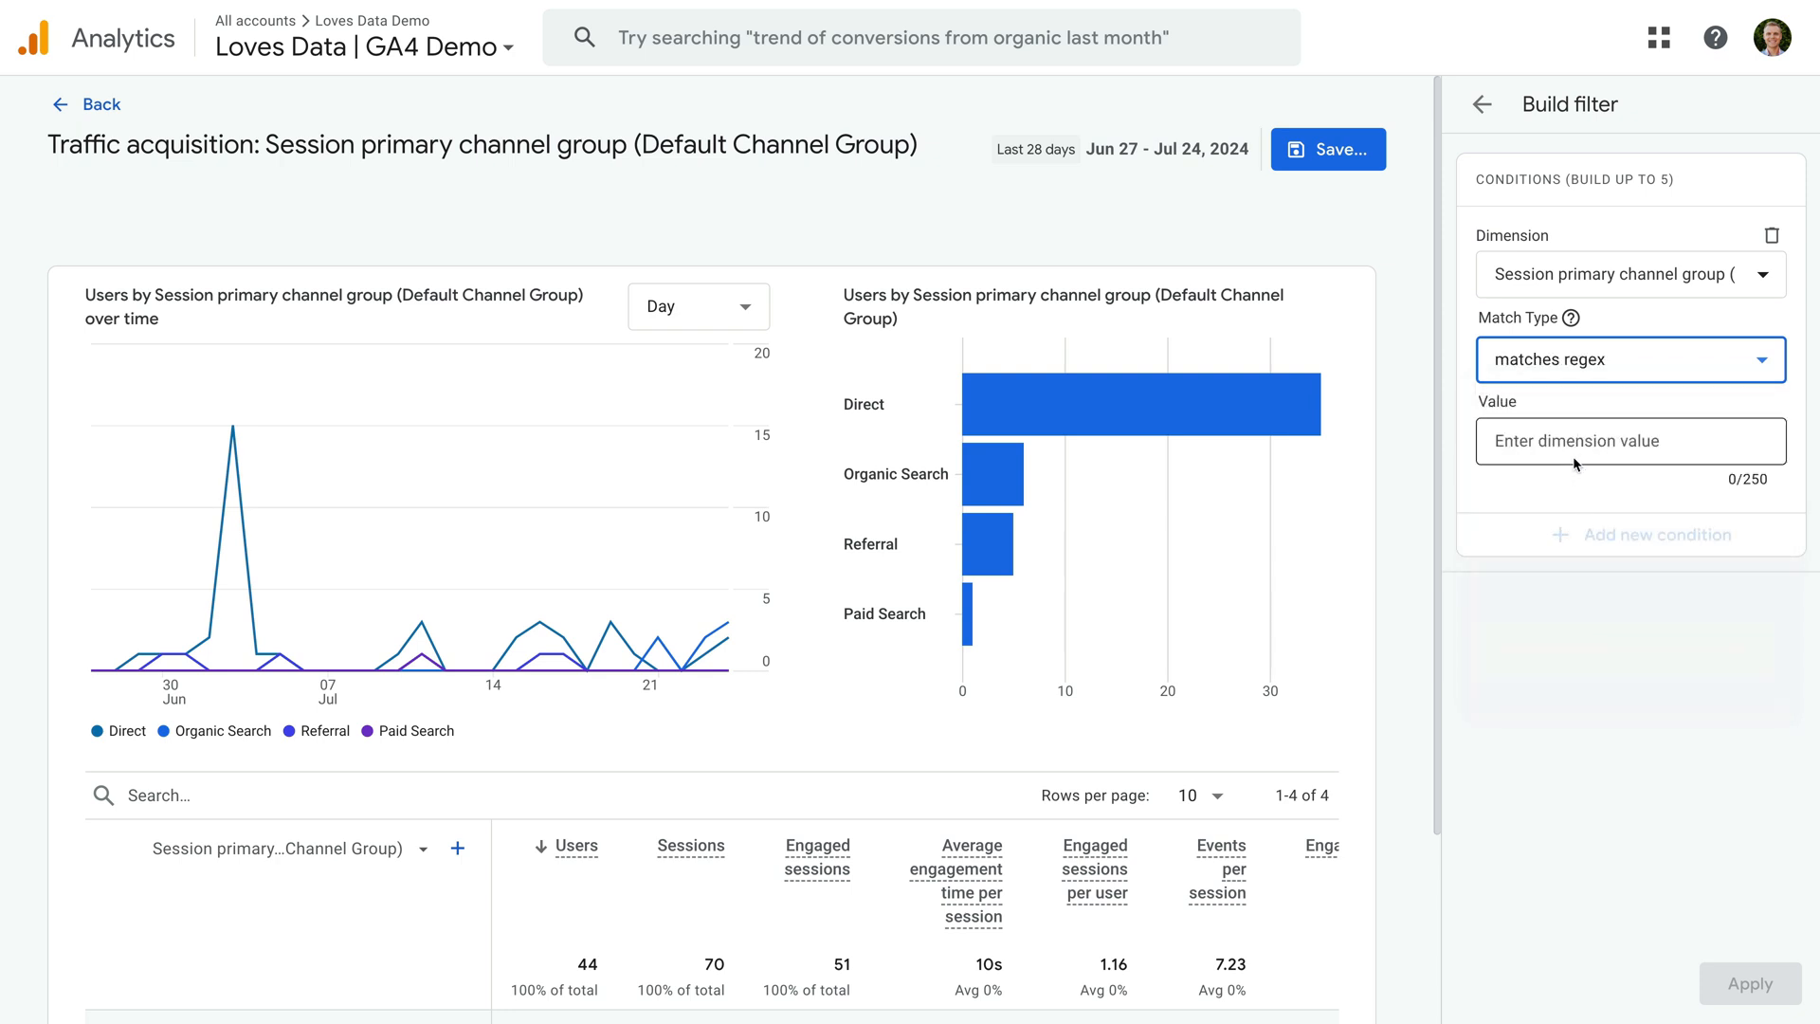
type("Organic Search")
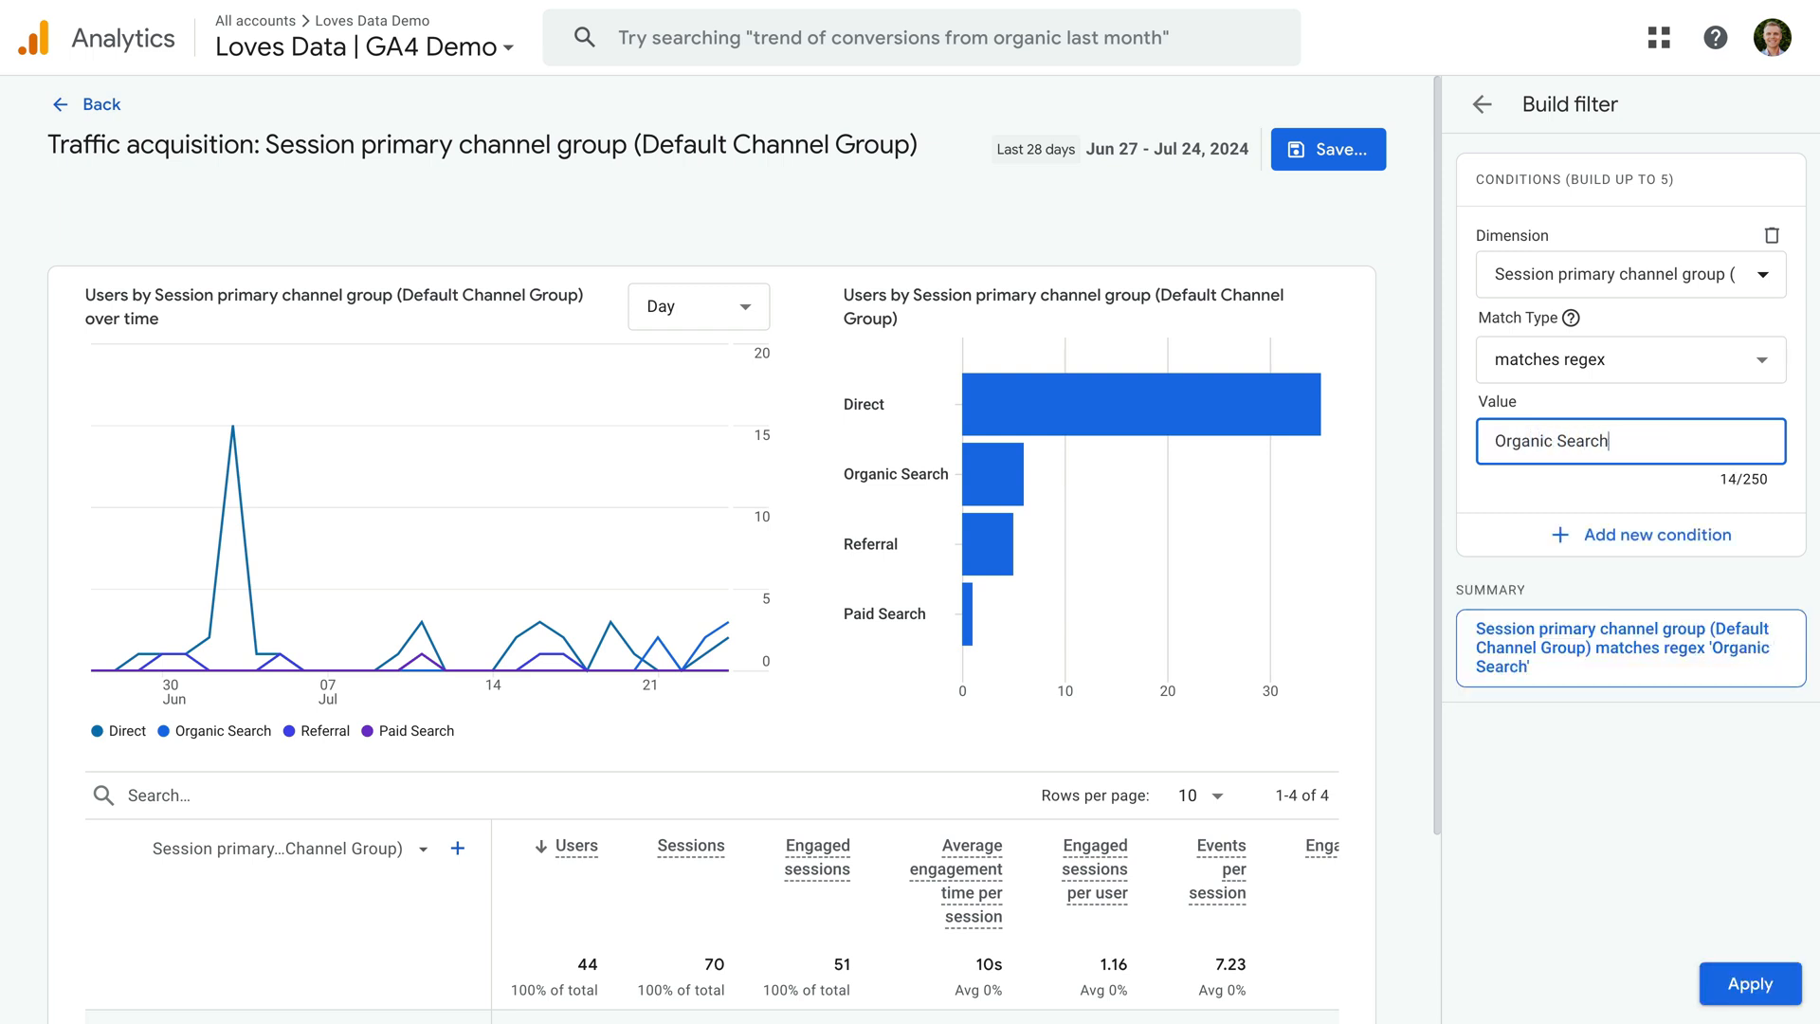
type("|Paid Search")
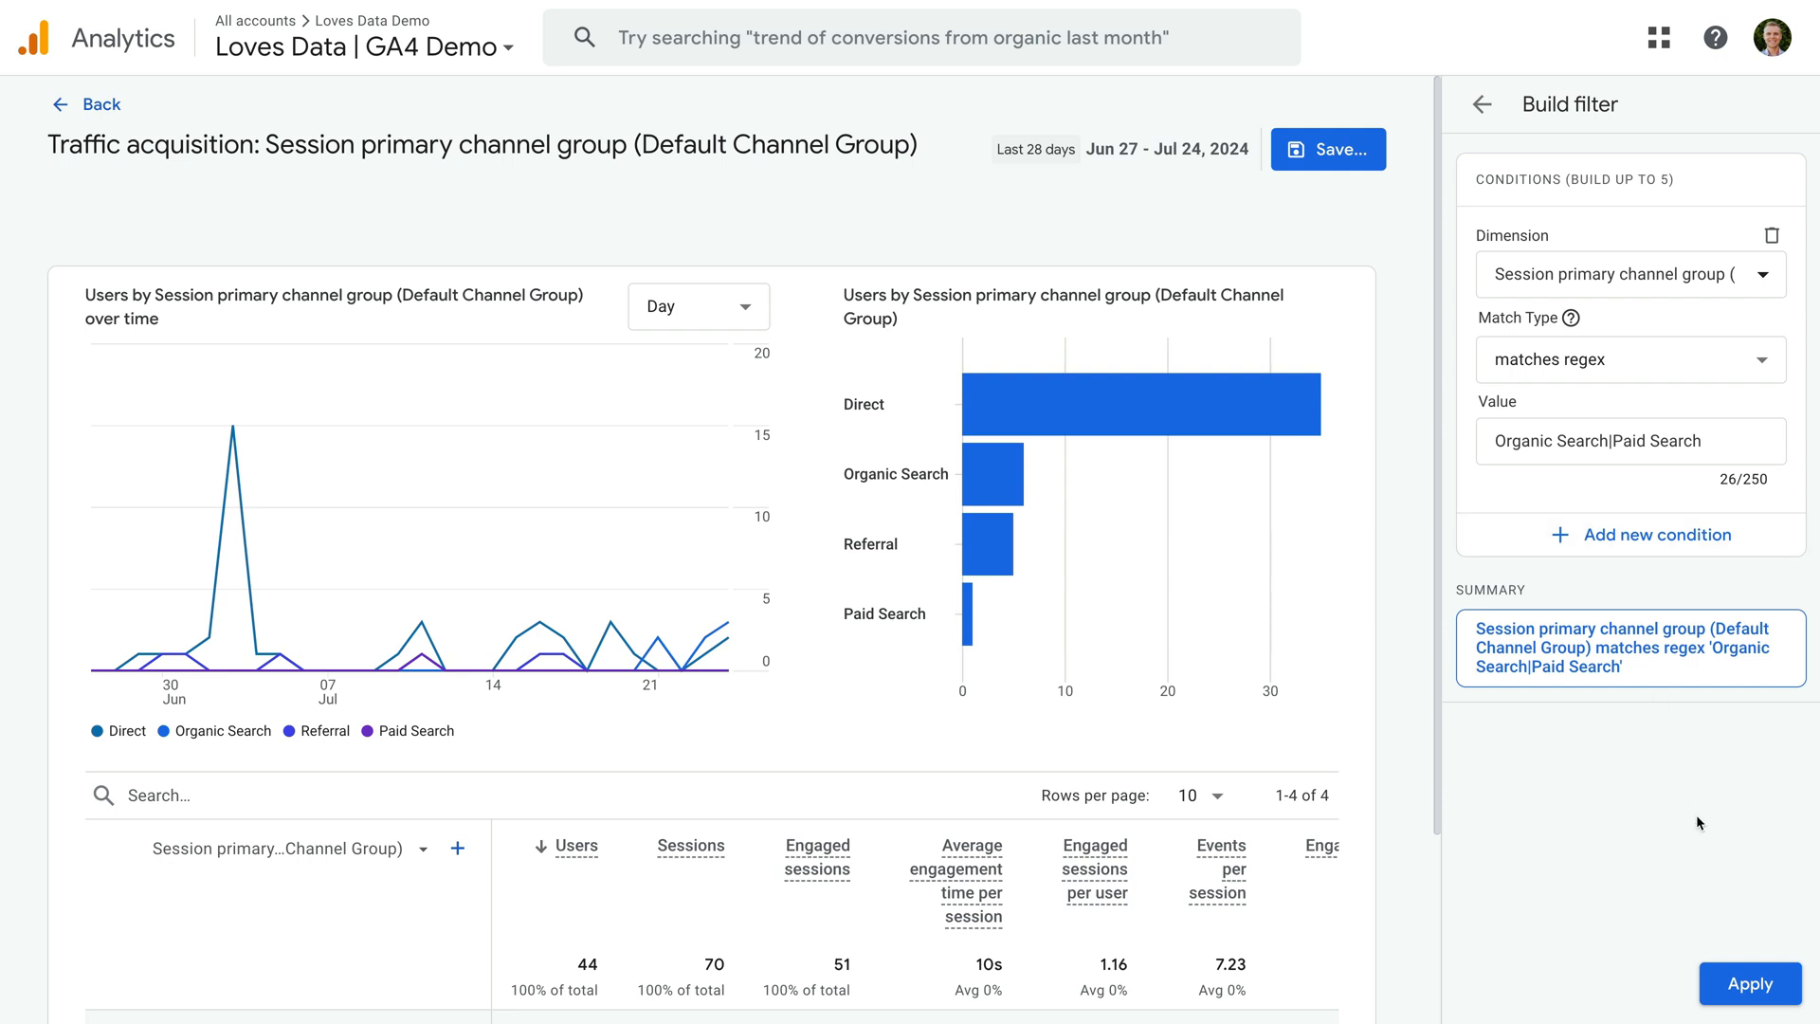
Apply the Organic Search|Paid Search channel filter to the report.
left_click(1749, 984)
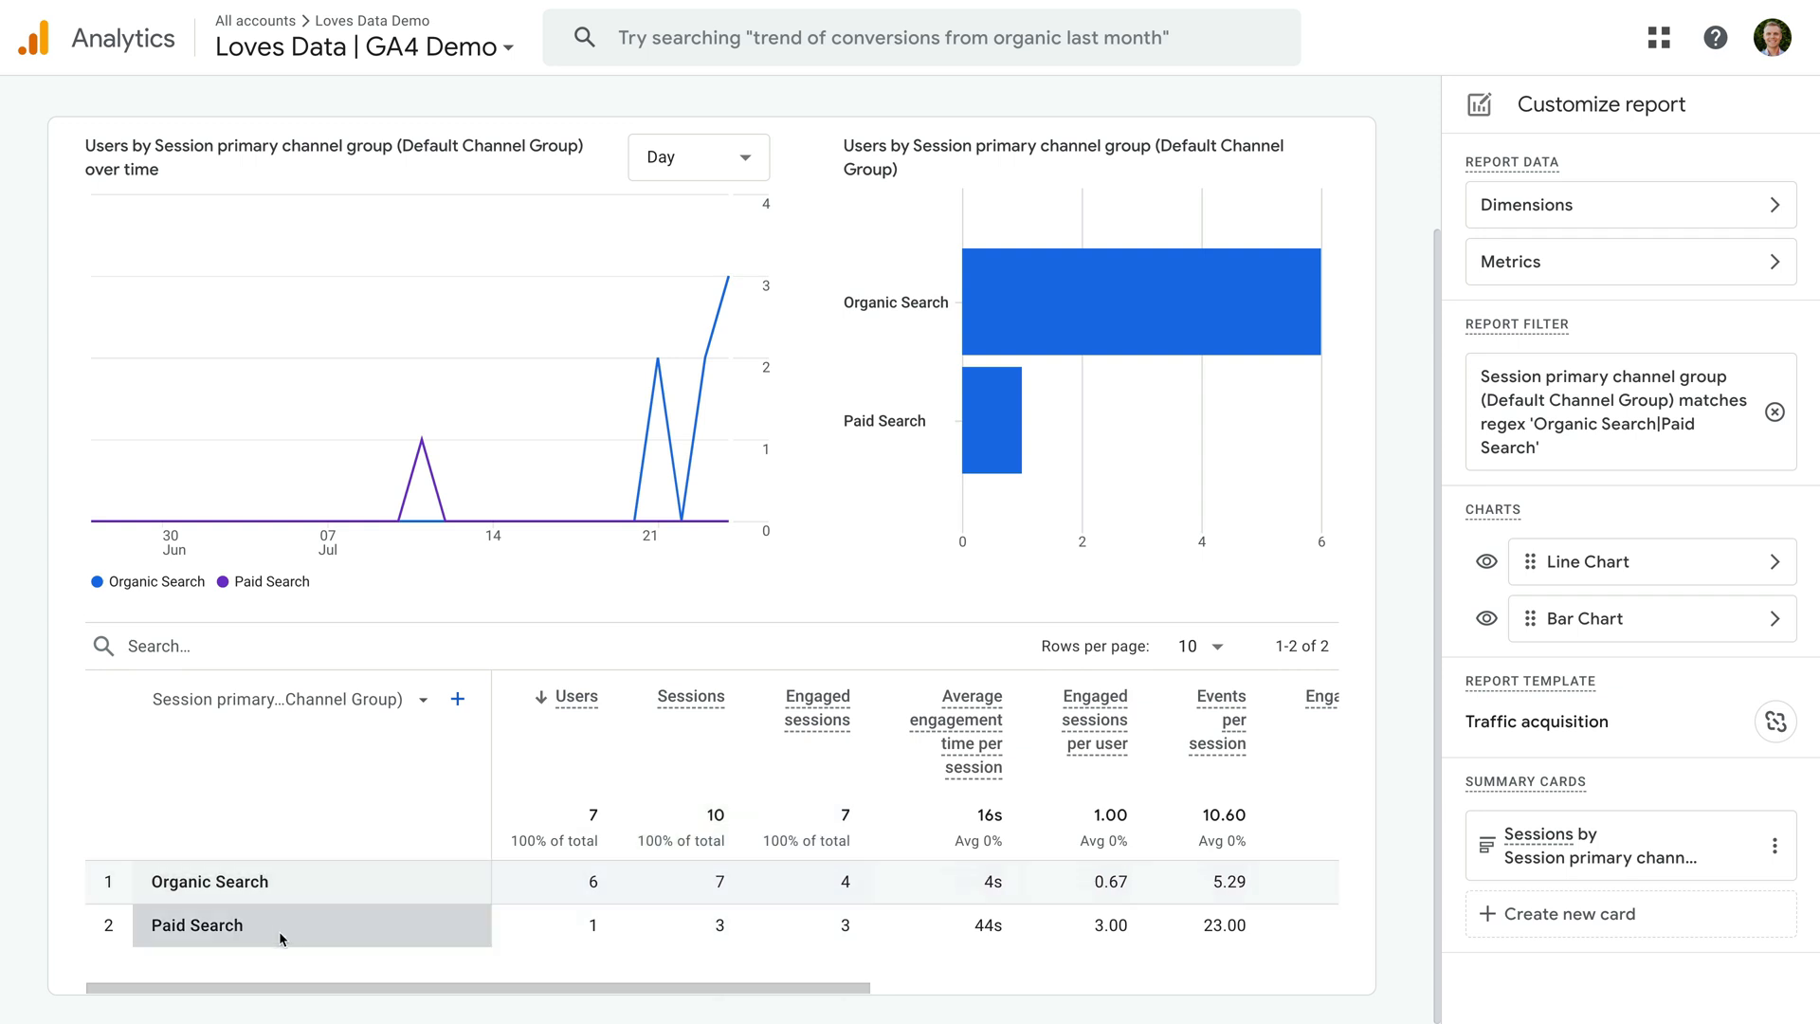
mouse_move(292, 893)
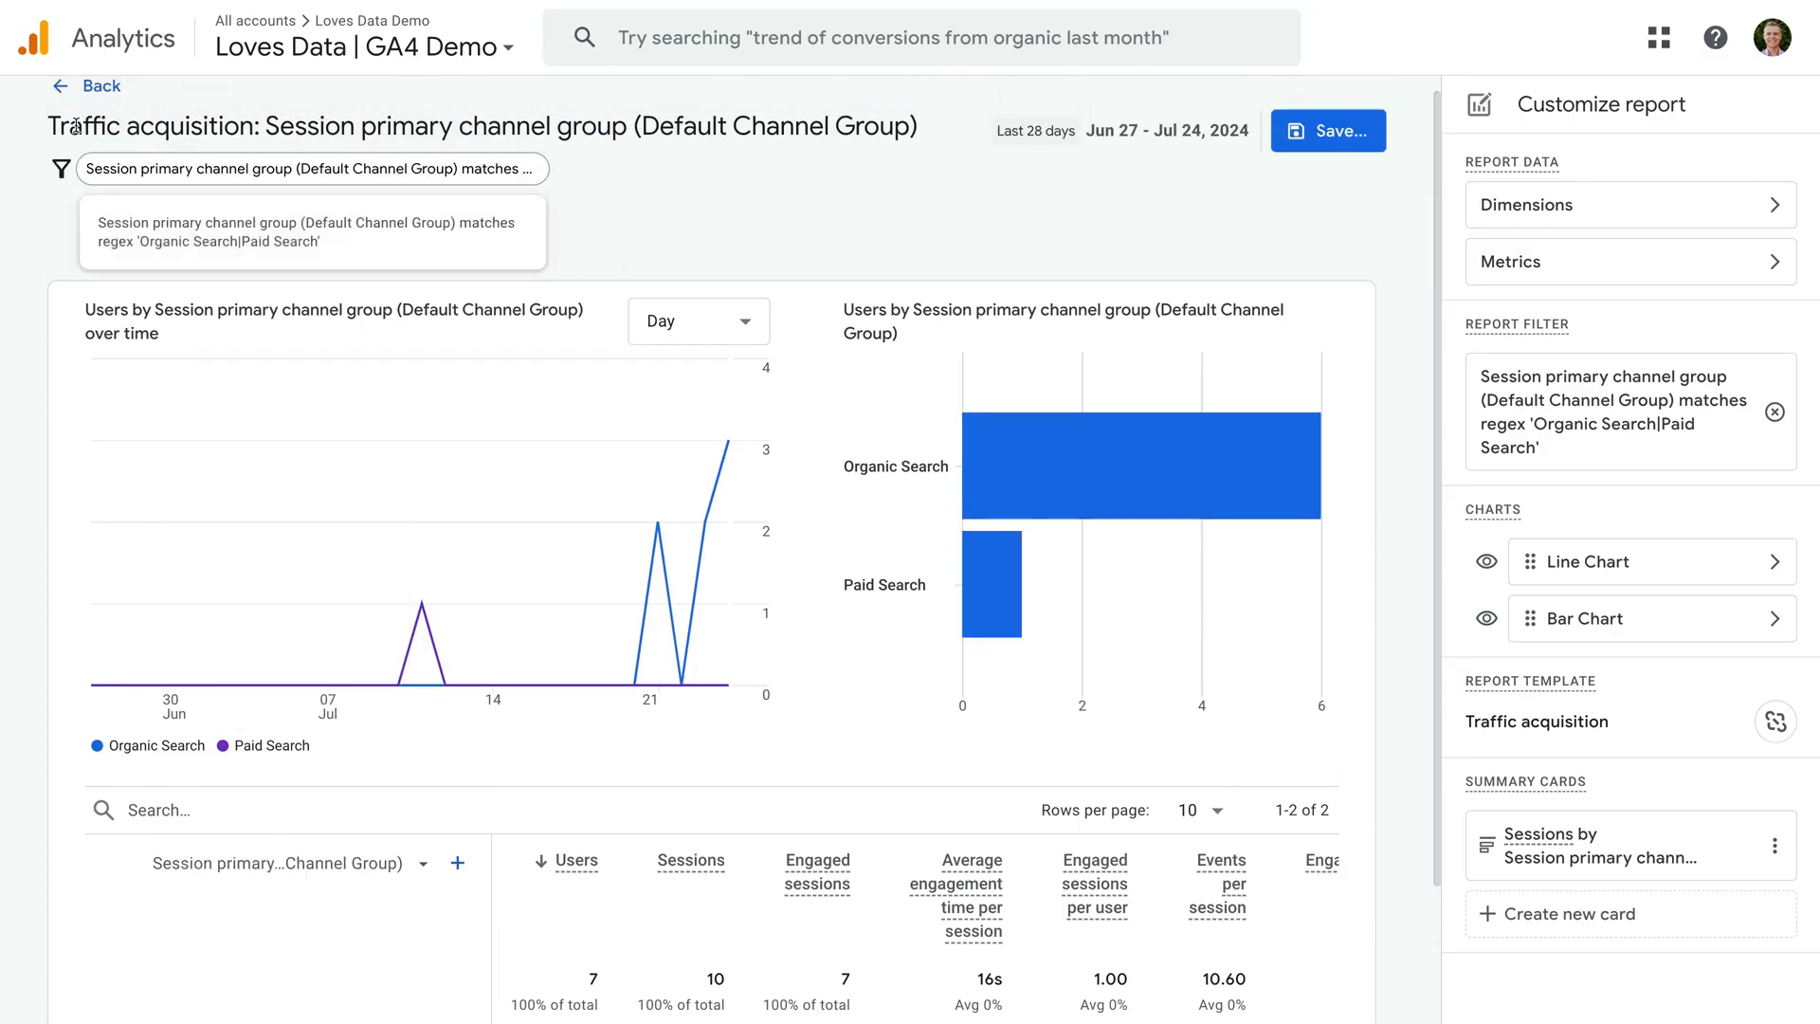
Discard the unsaved filter and open Engagement > Pages and screens.
left_click(97, 85)
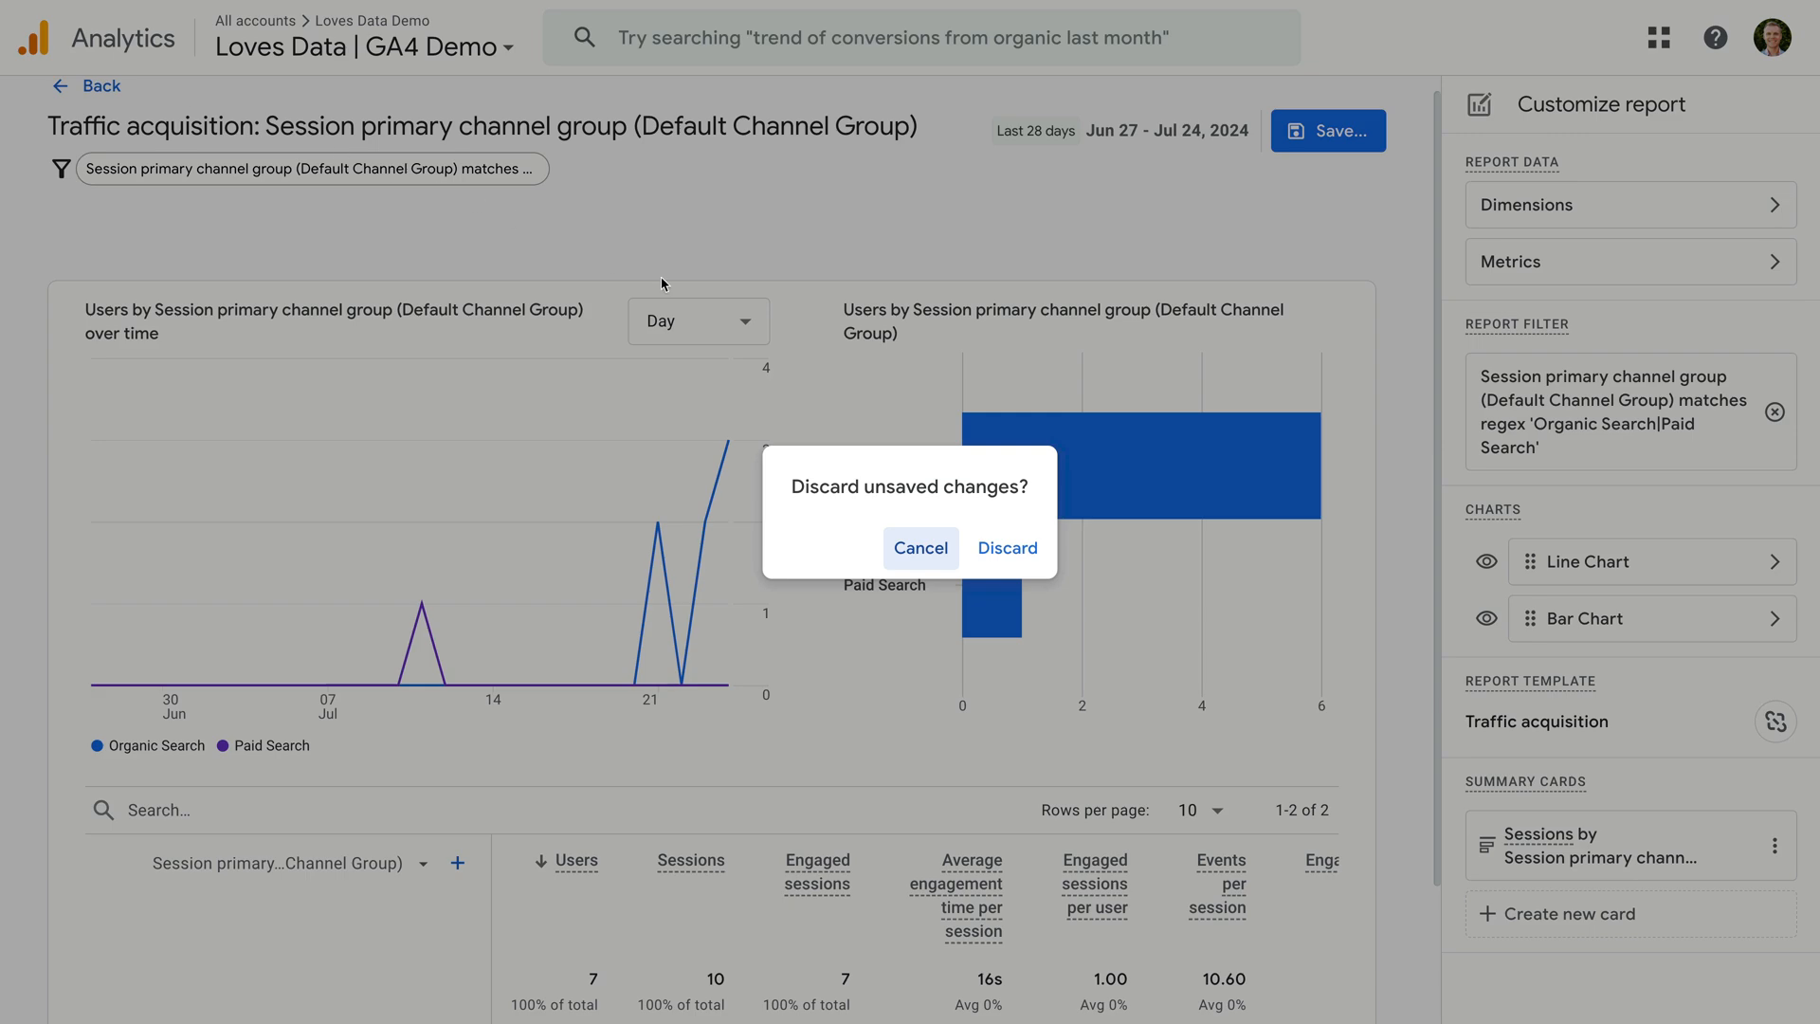
left_click(1004, 548)
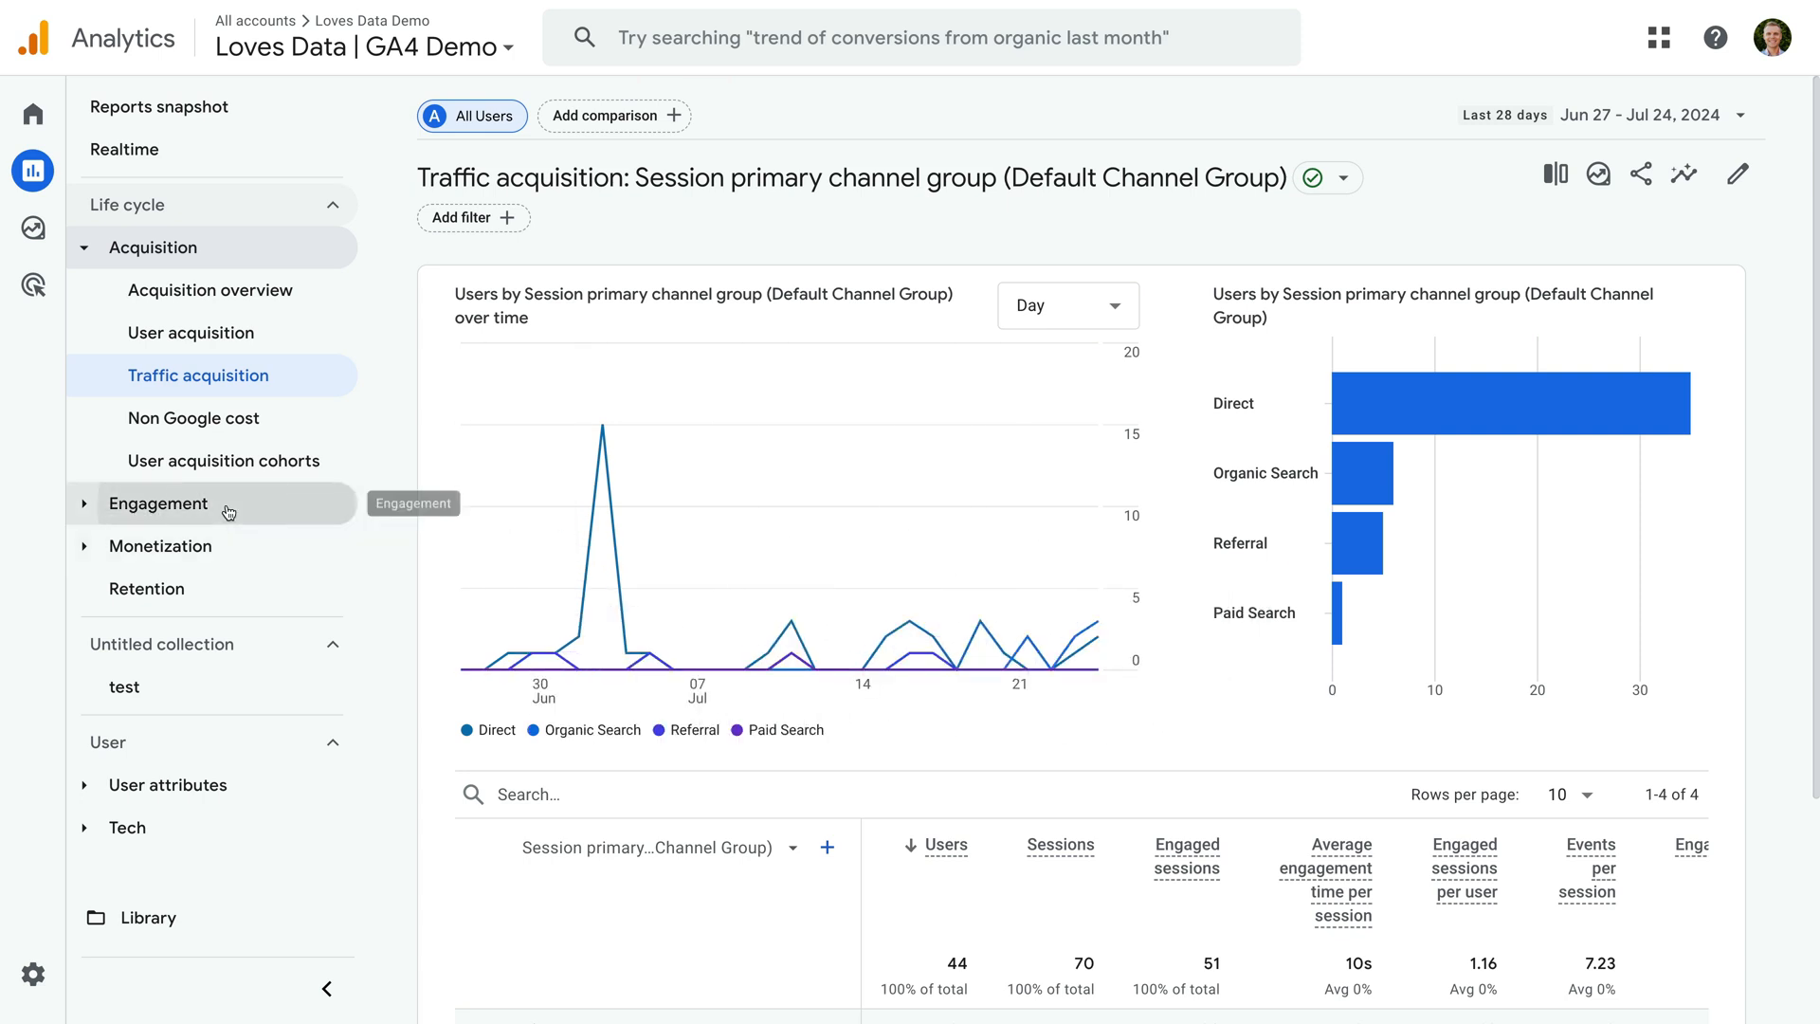
left_click(158, 502)
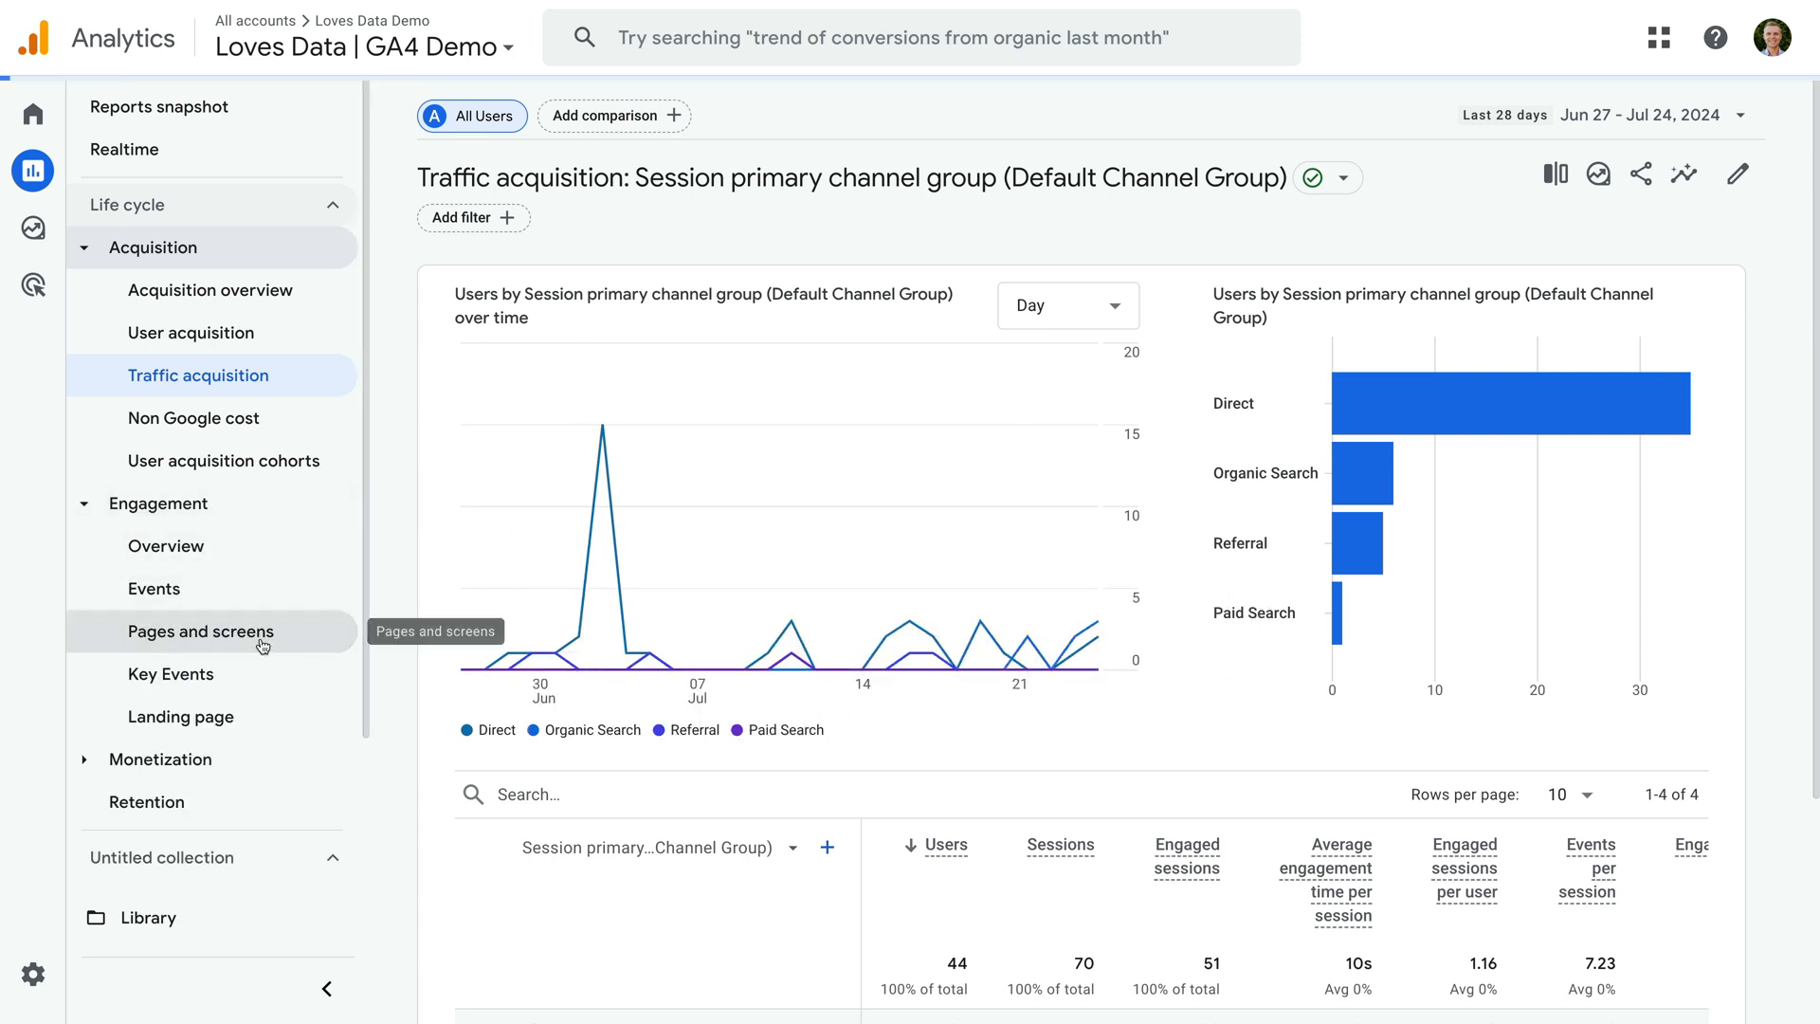
left_click(199, 632)
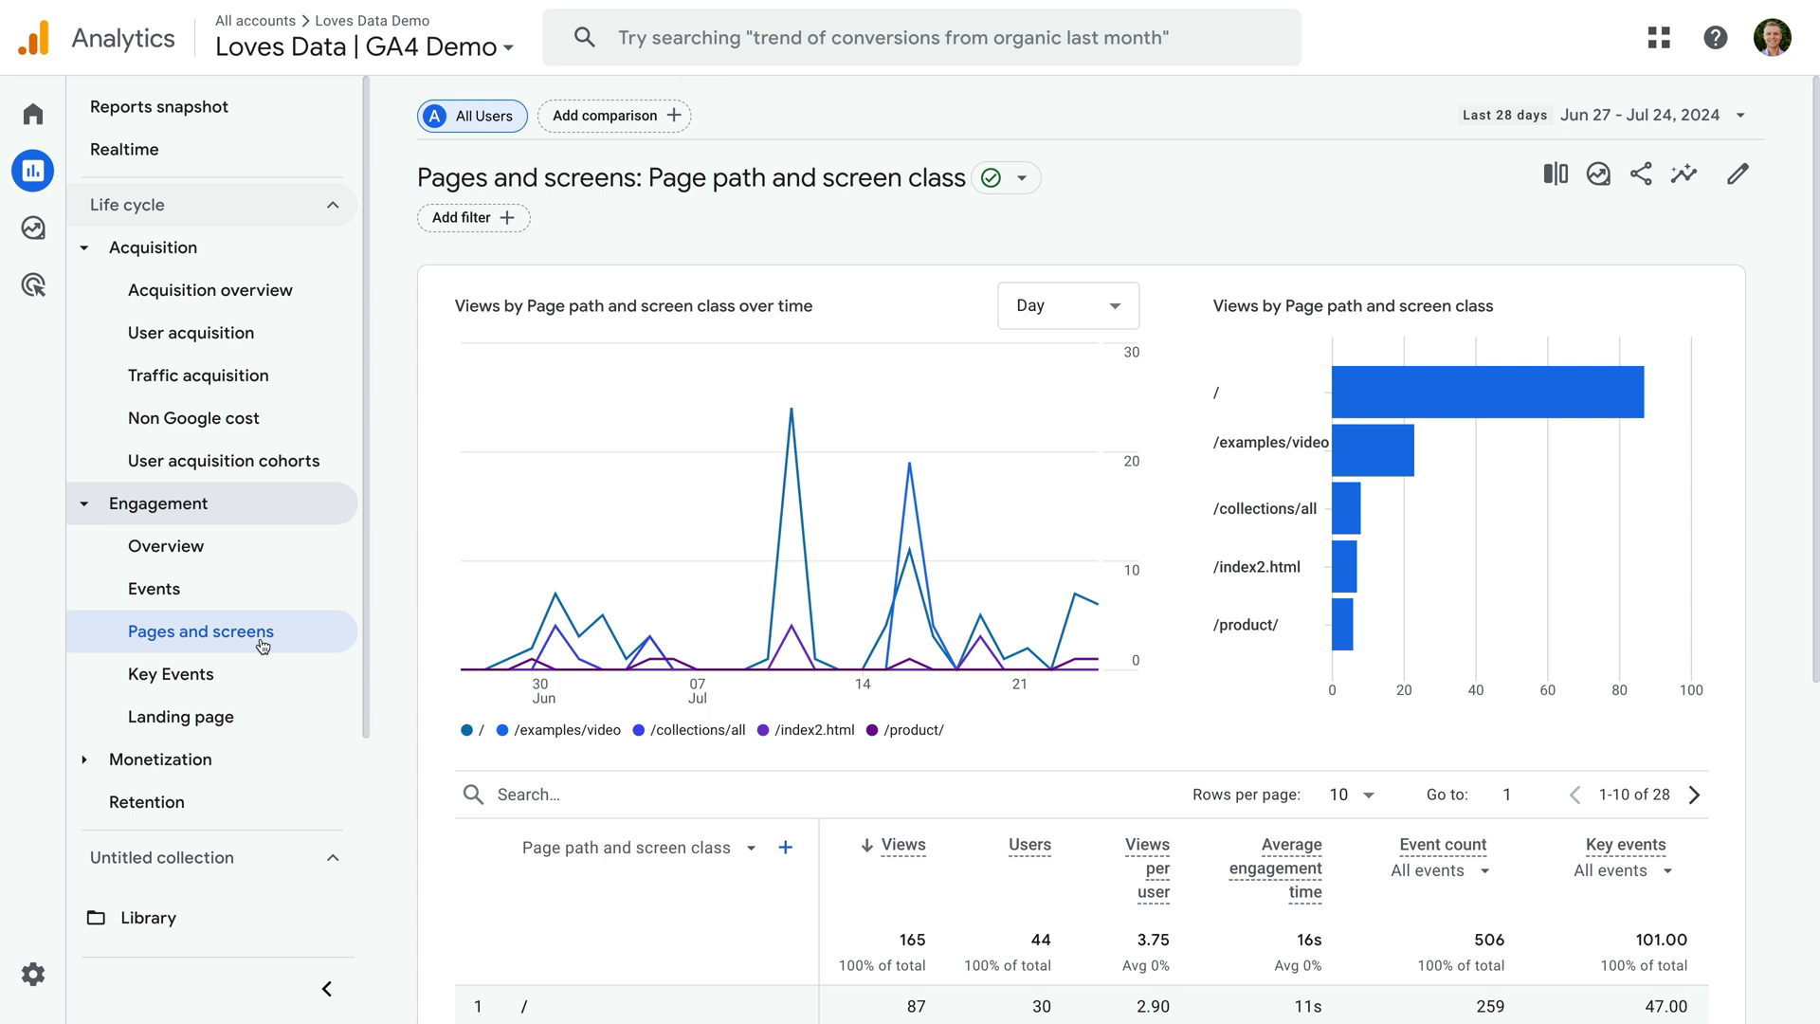
mouse_move(276, 637)
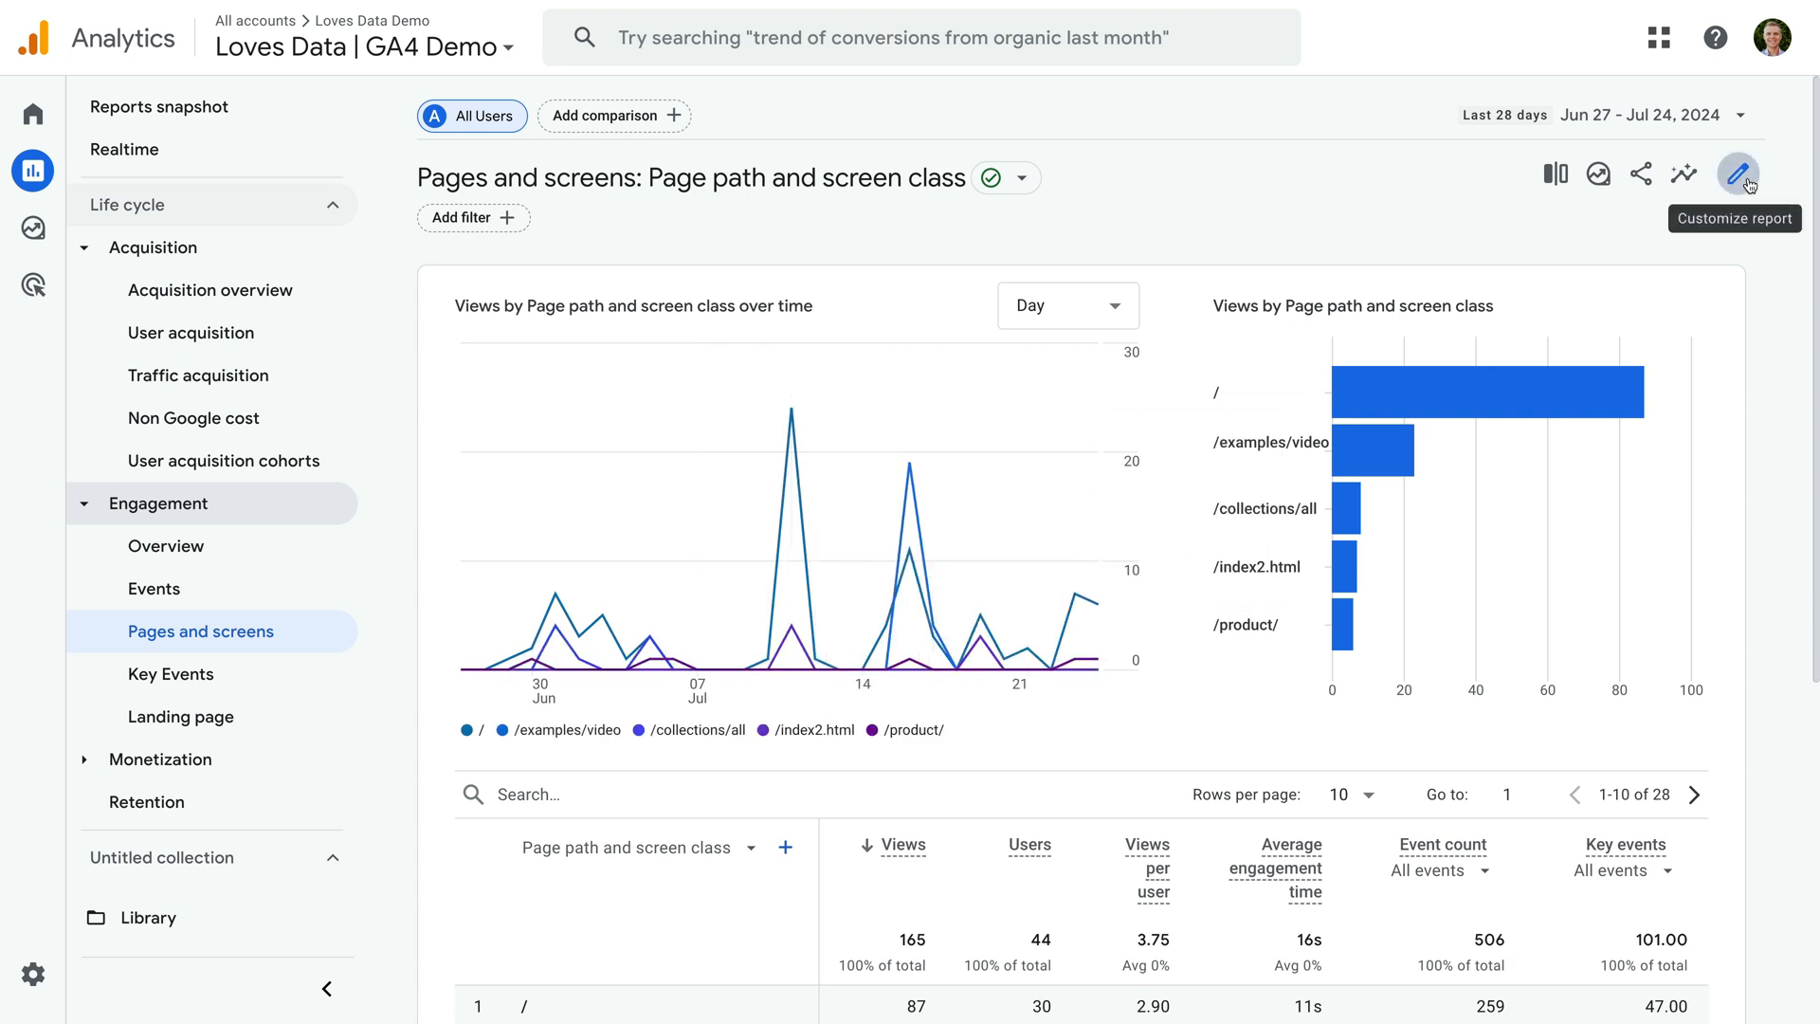
Customize the report and add a filter on Page path and screen class.
left_click(1738, 174)
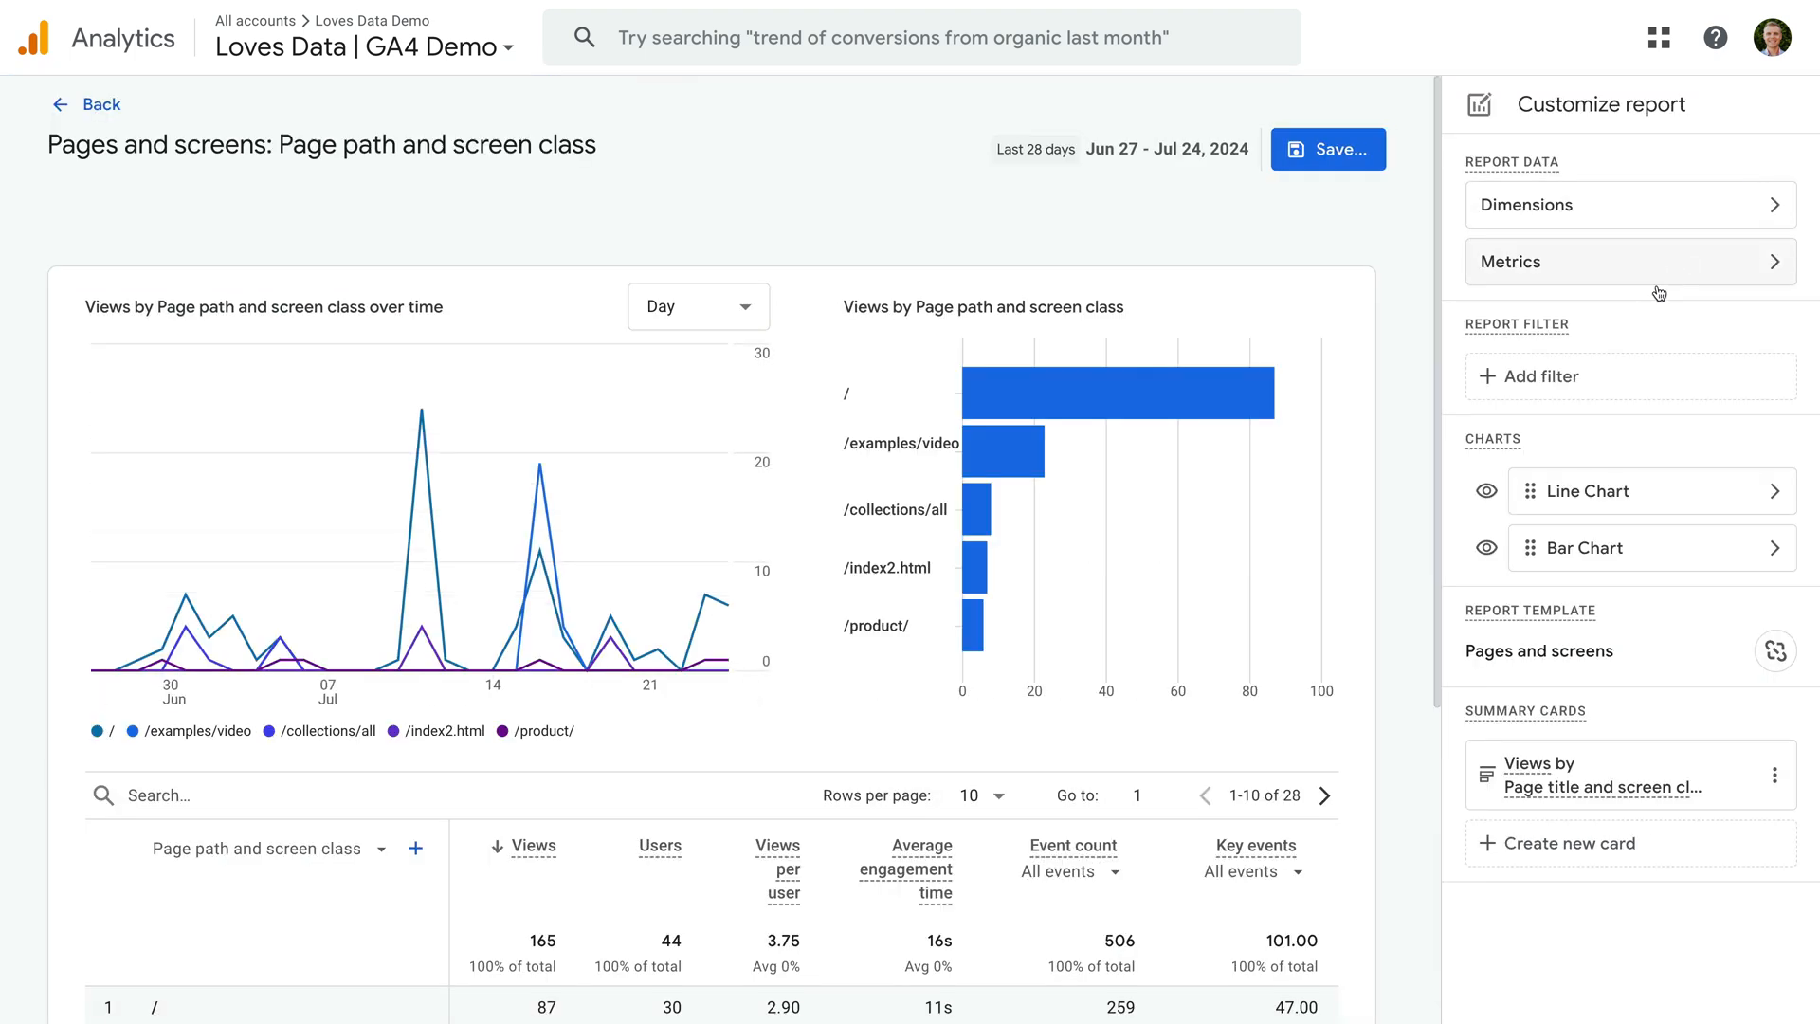
left_click(1533, 375)
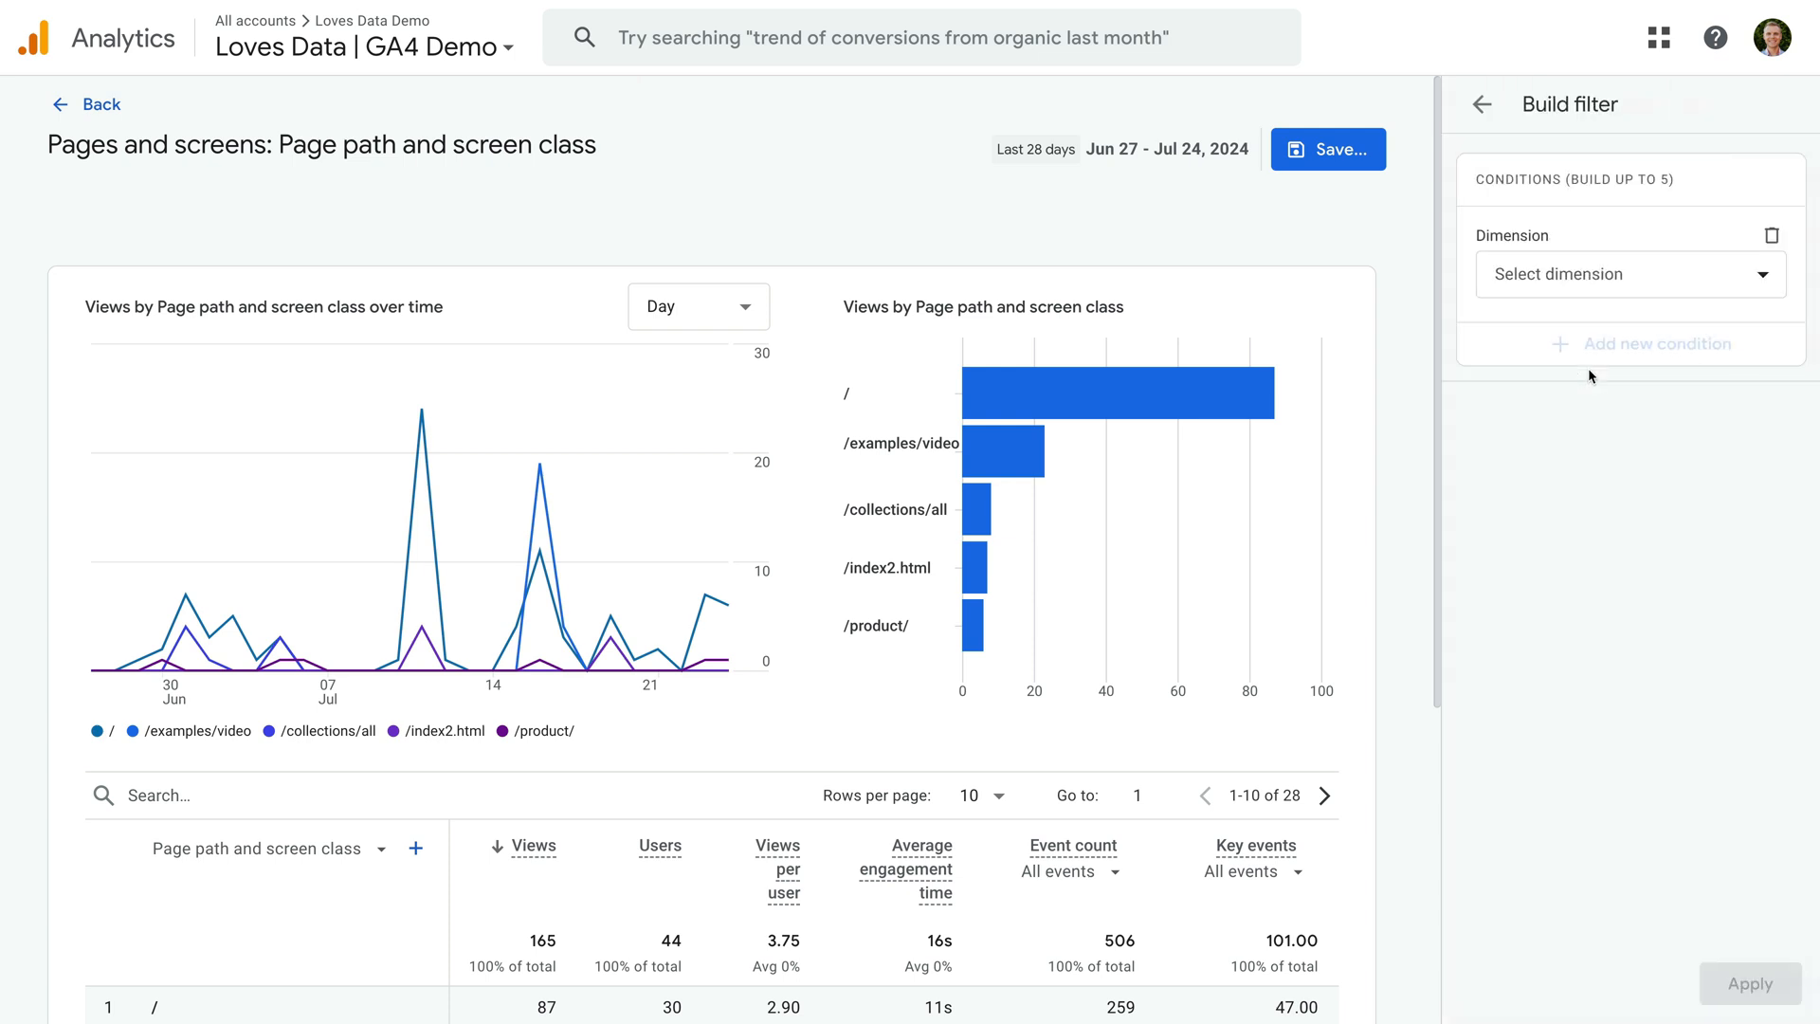
left_click(1624, 273)
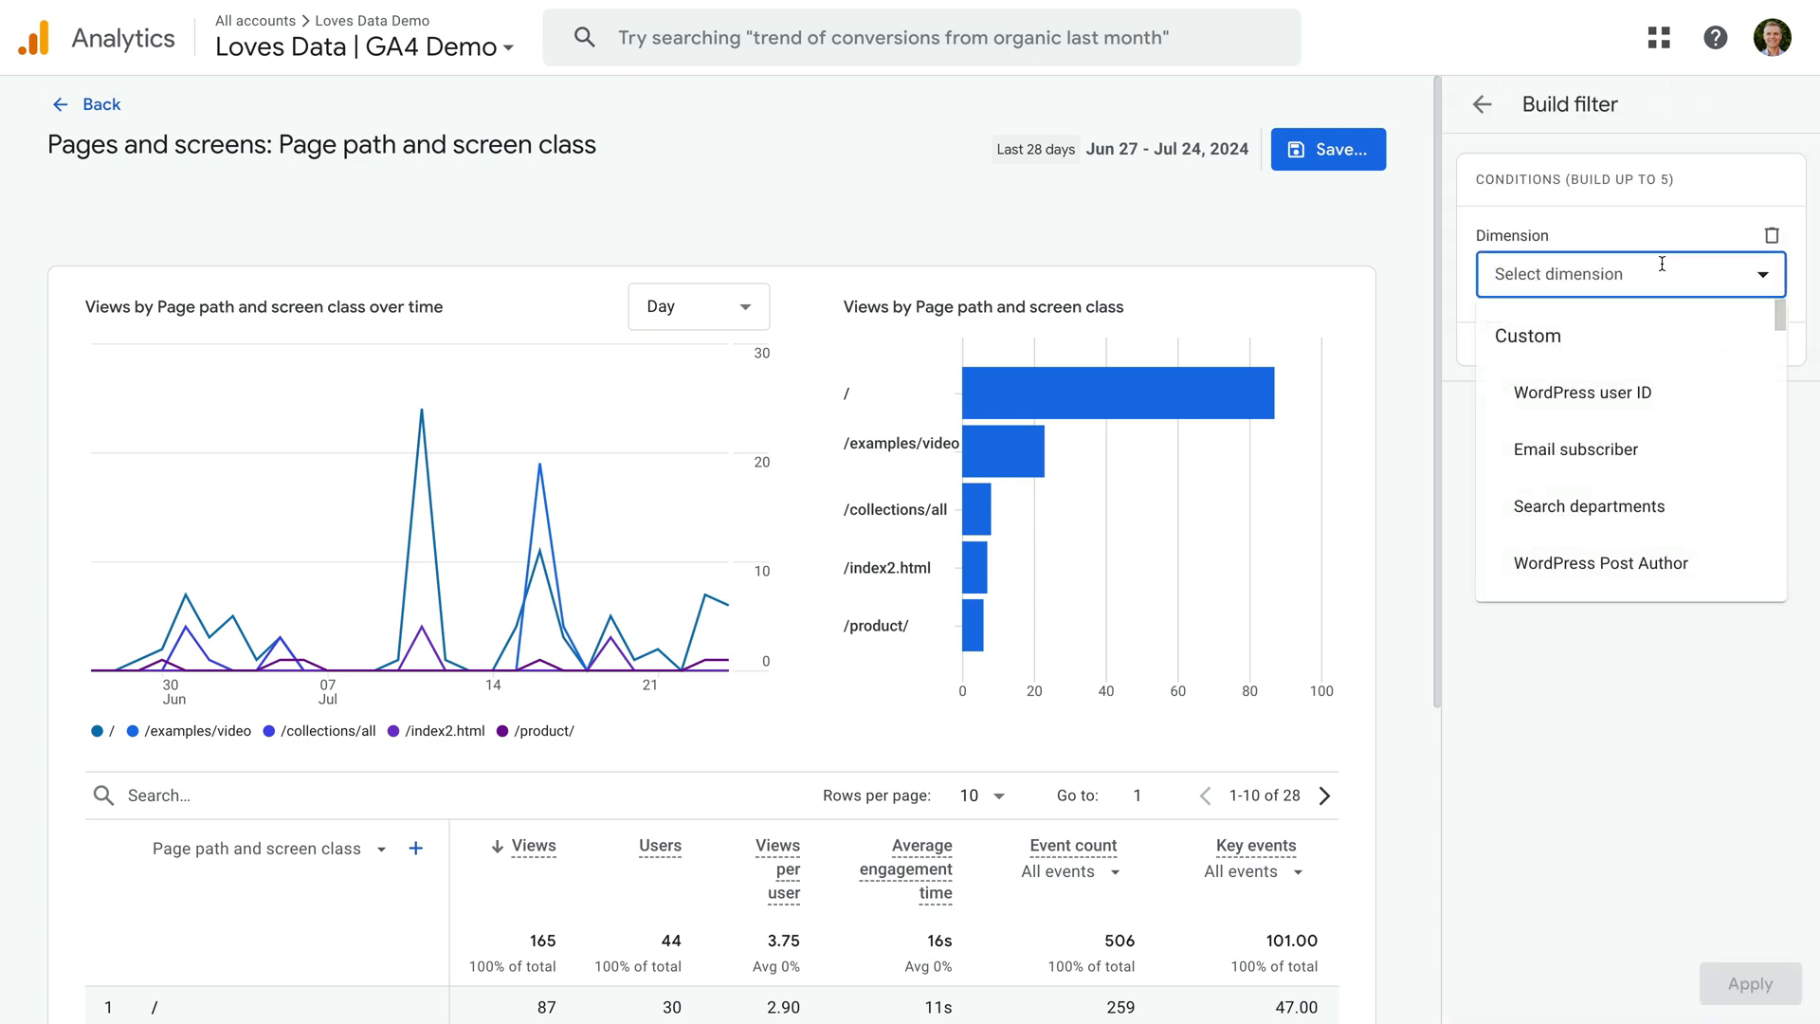
type("page path")
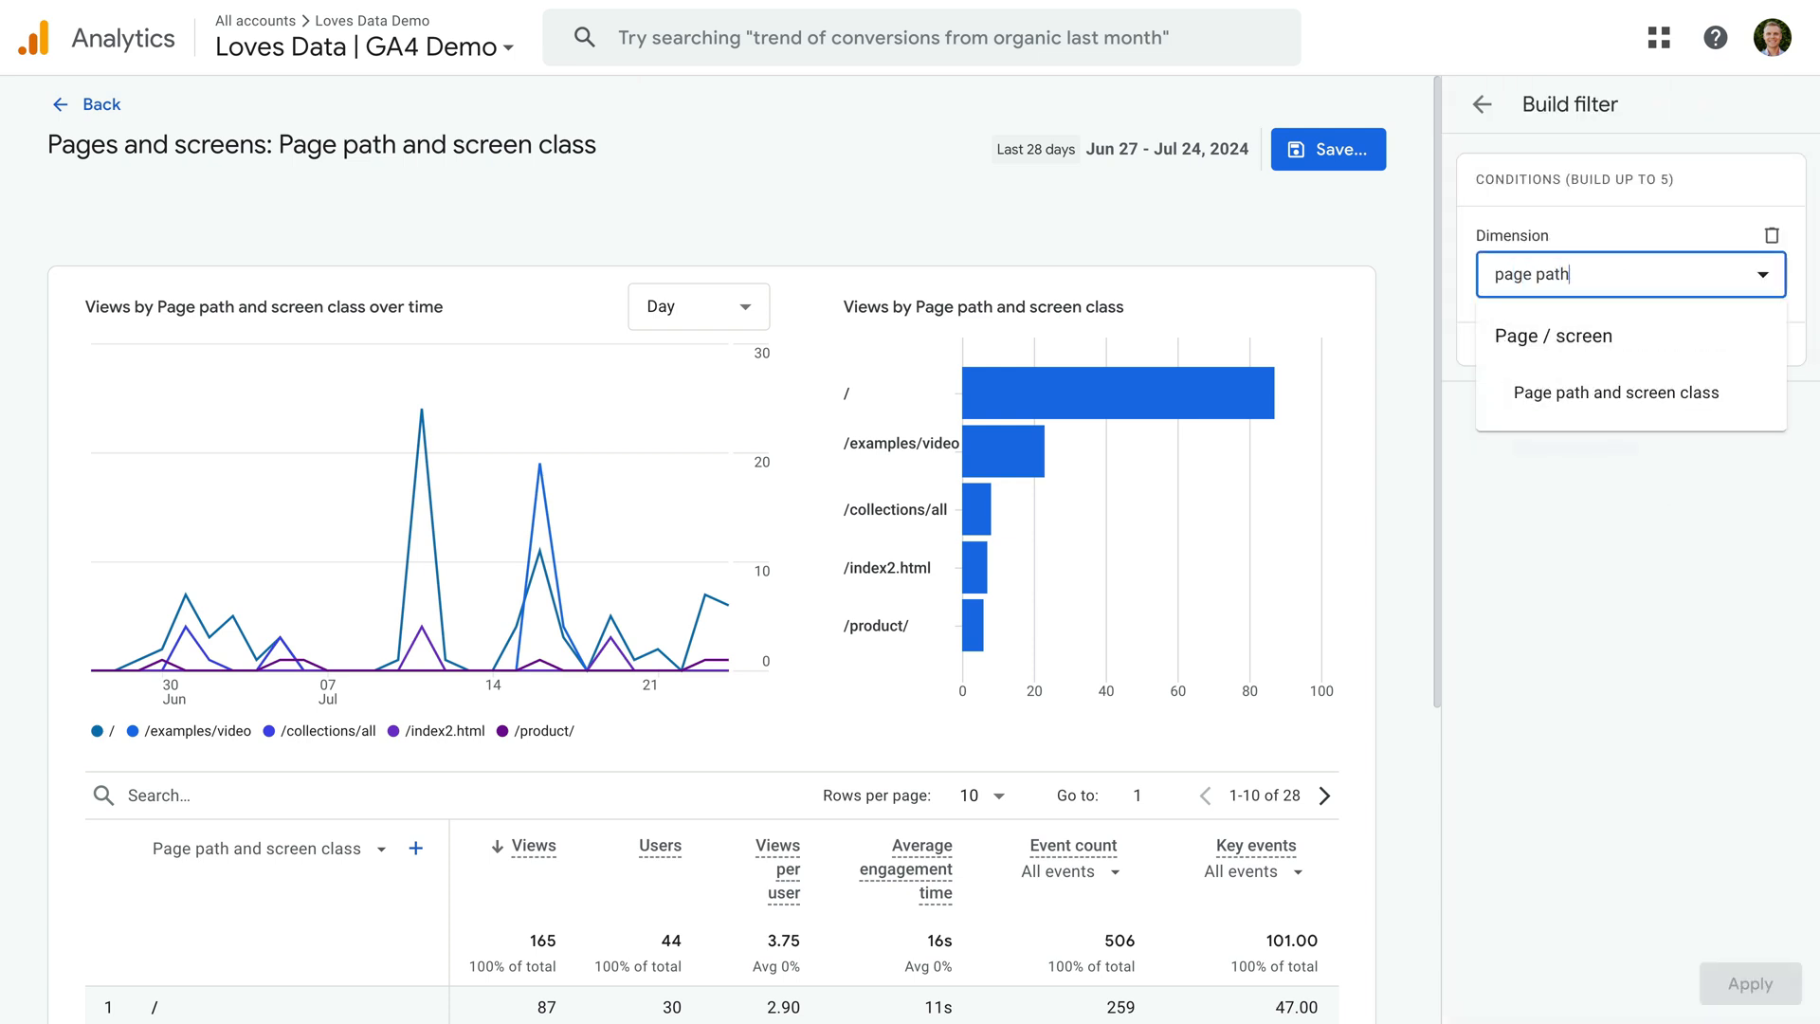
left_click(1615, 391)
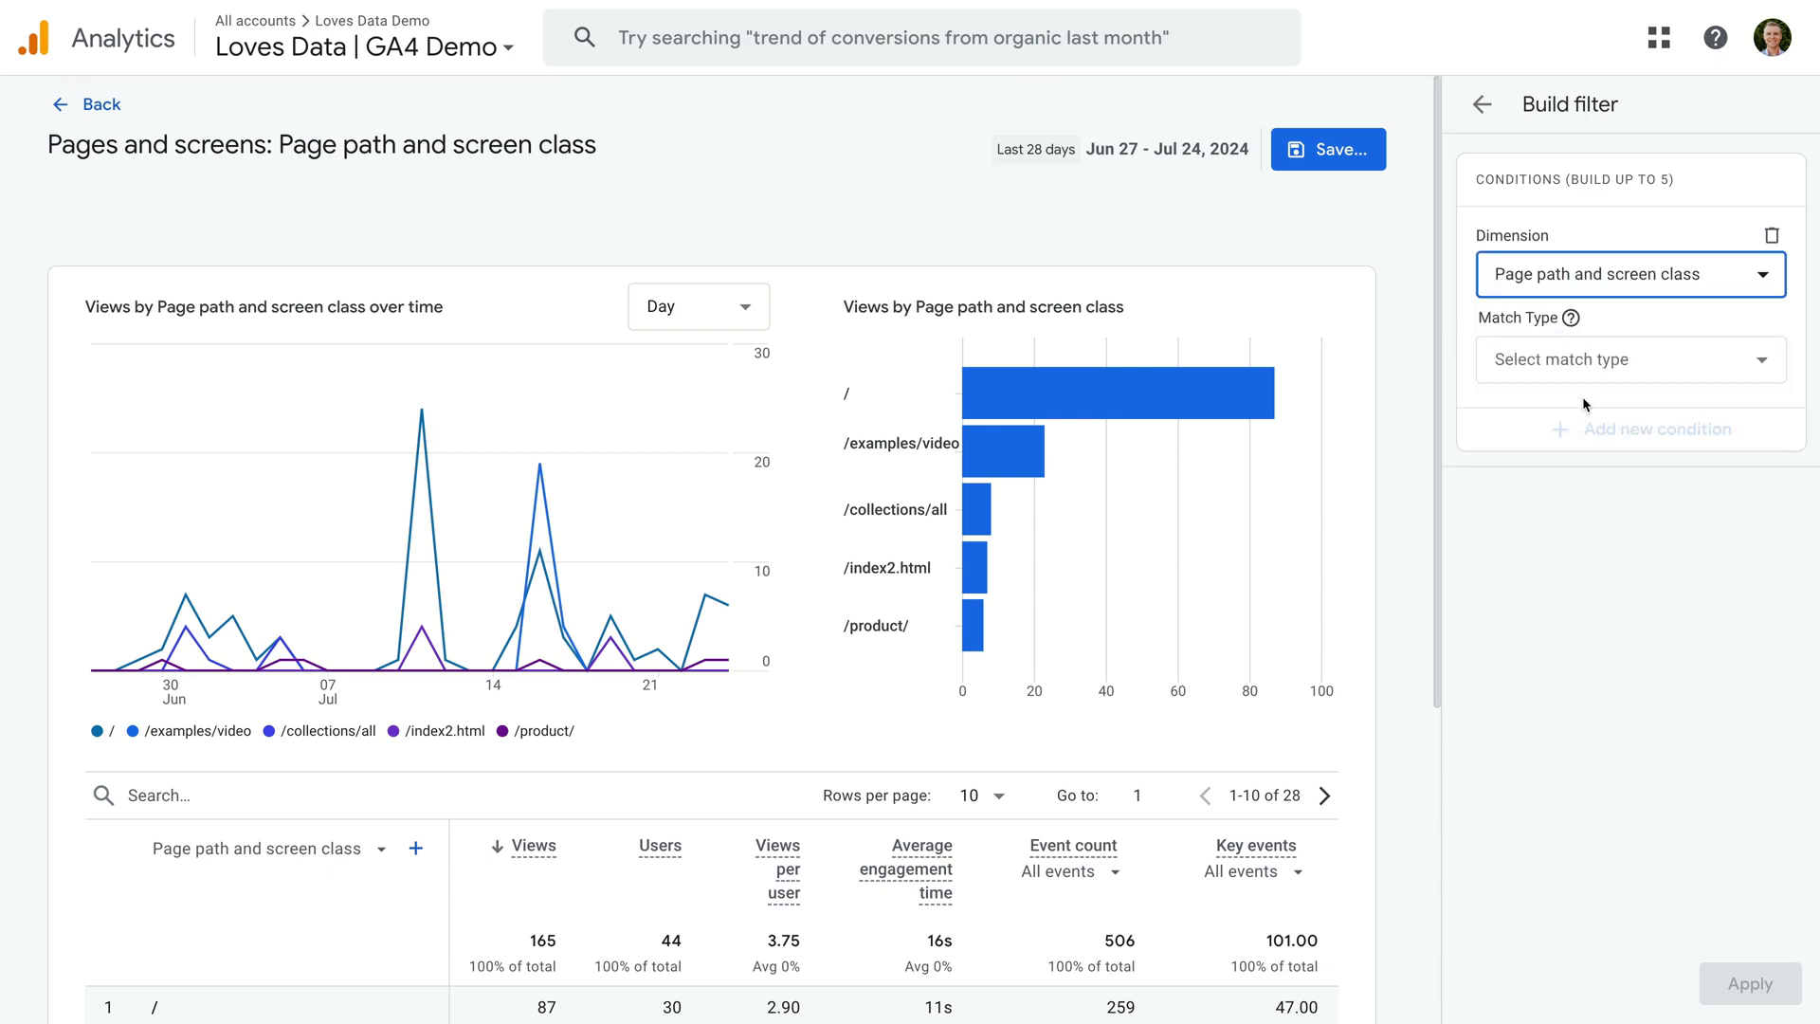
Set the match type to matches regex and focus the empty Value field.
left_click(1628, 358)
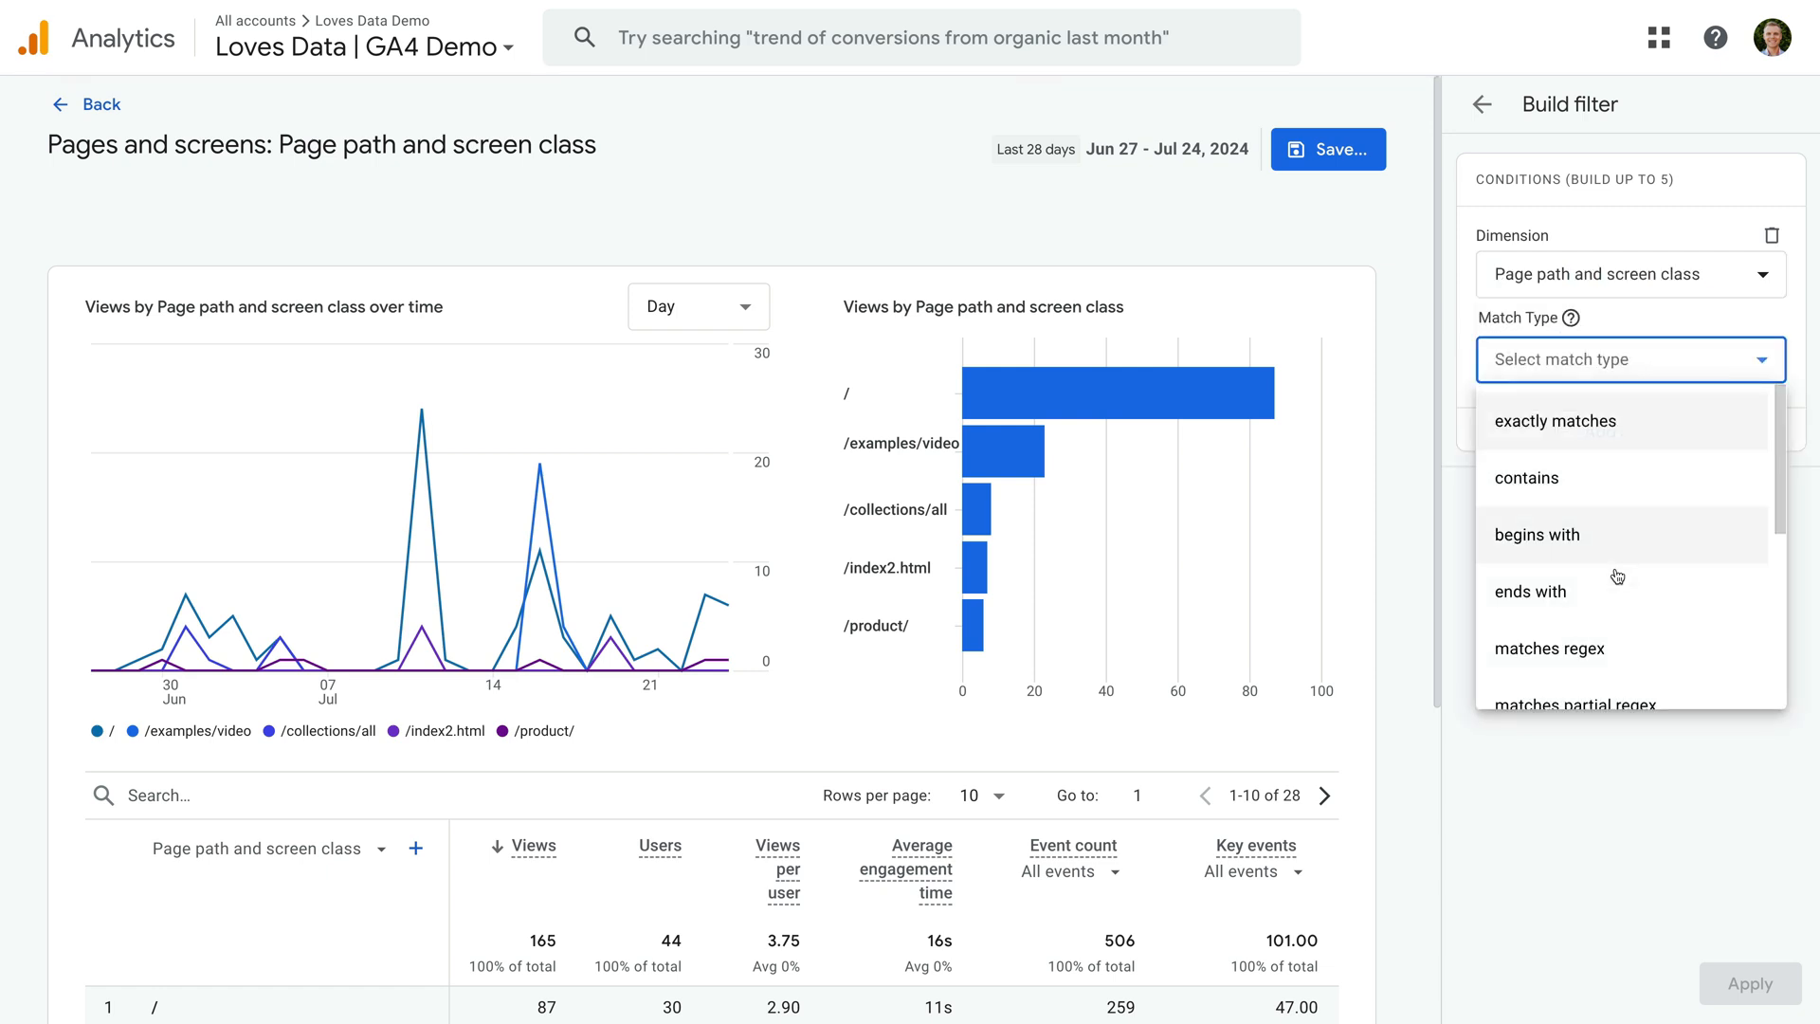
left_click(1549, 648)
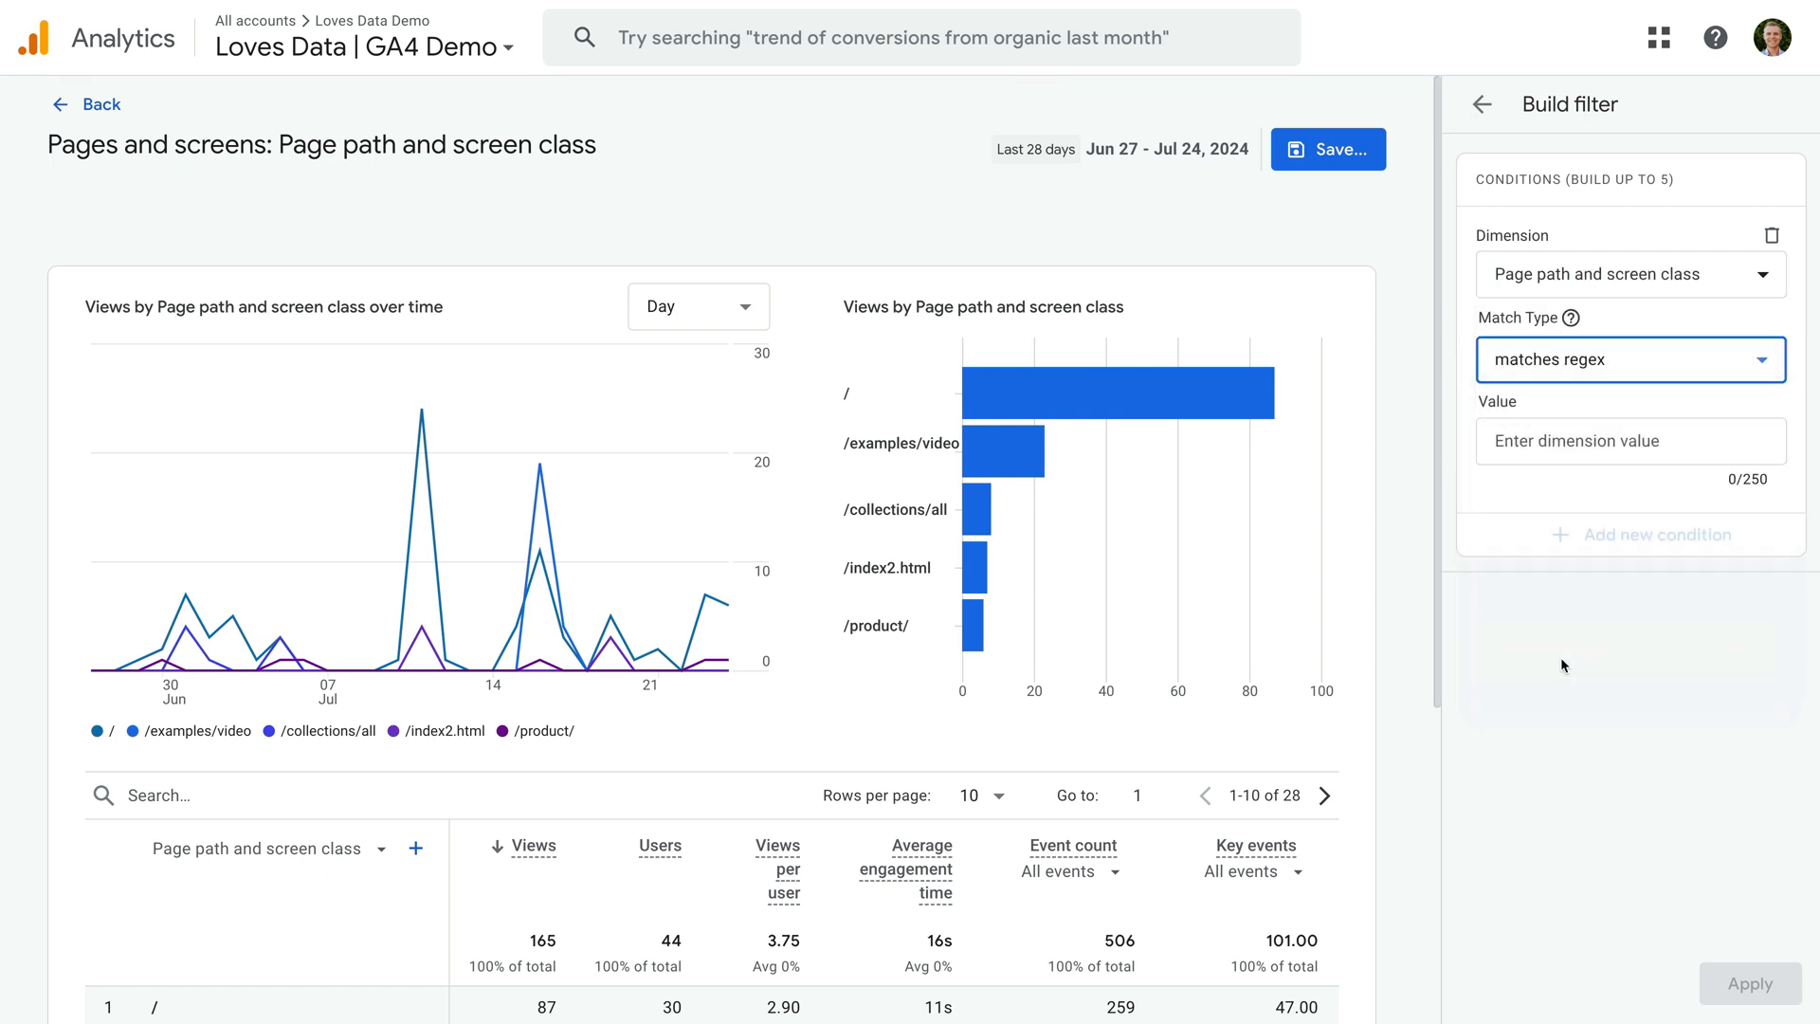
left_click(1630, 442)
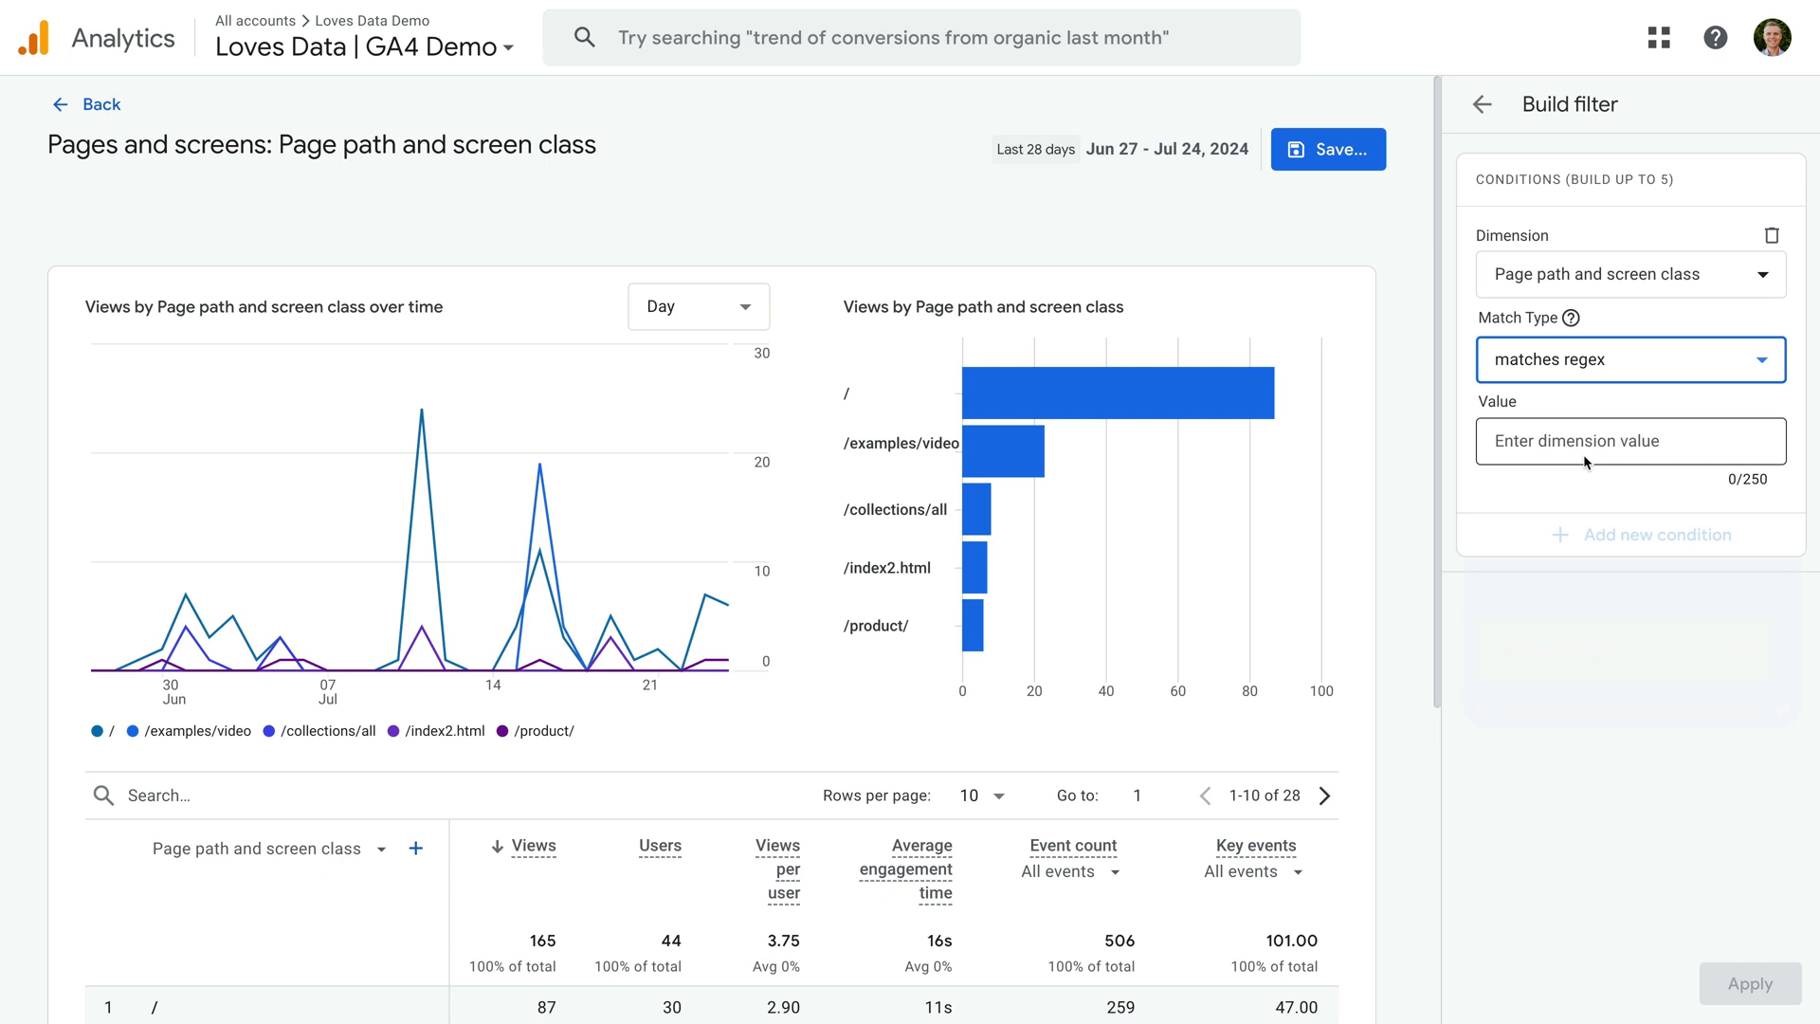
scroll("down", 3)
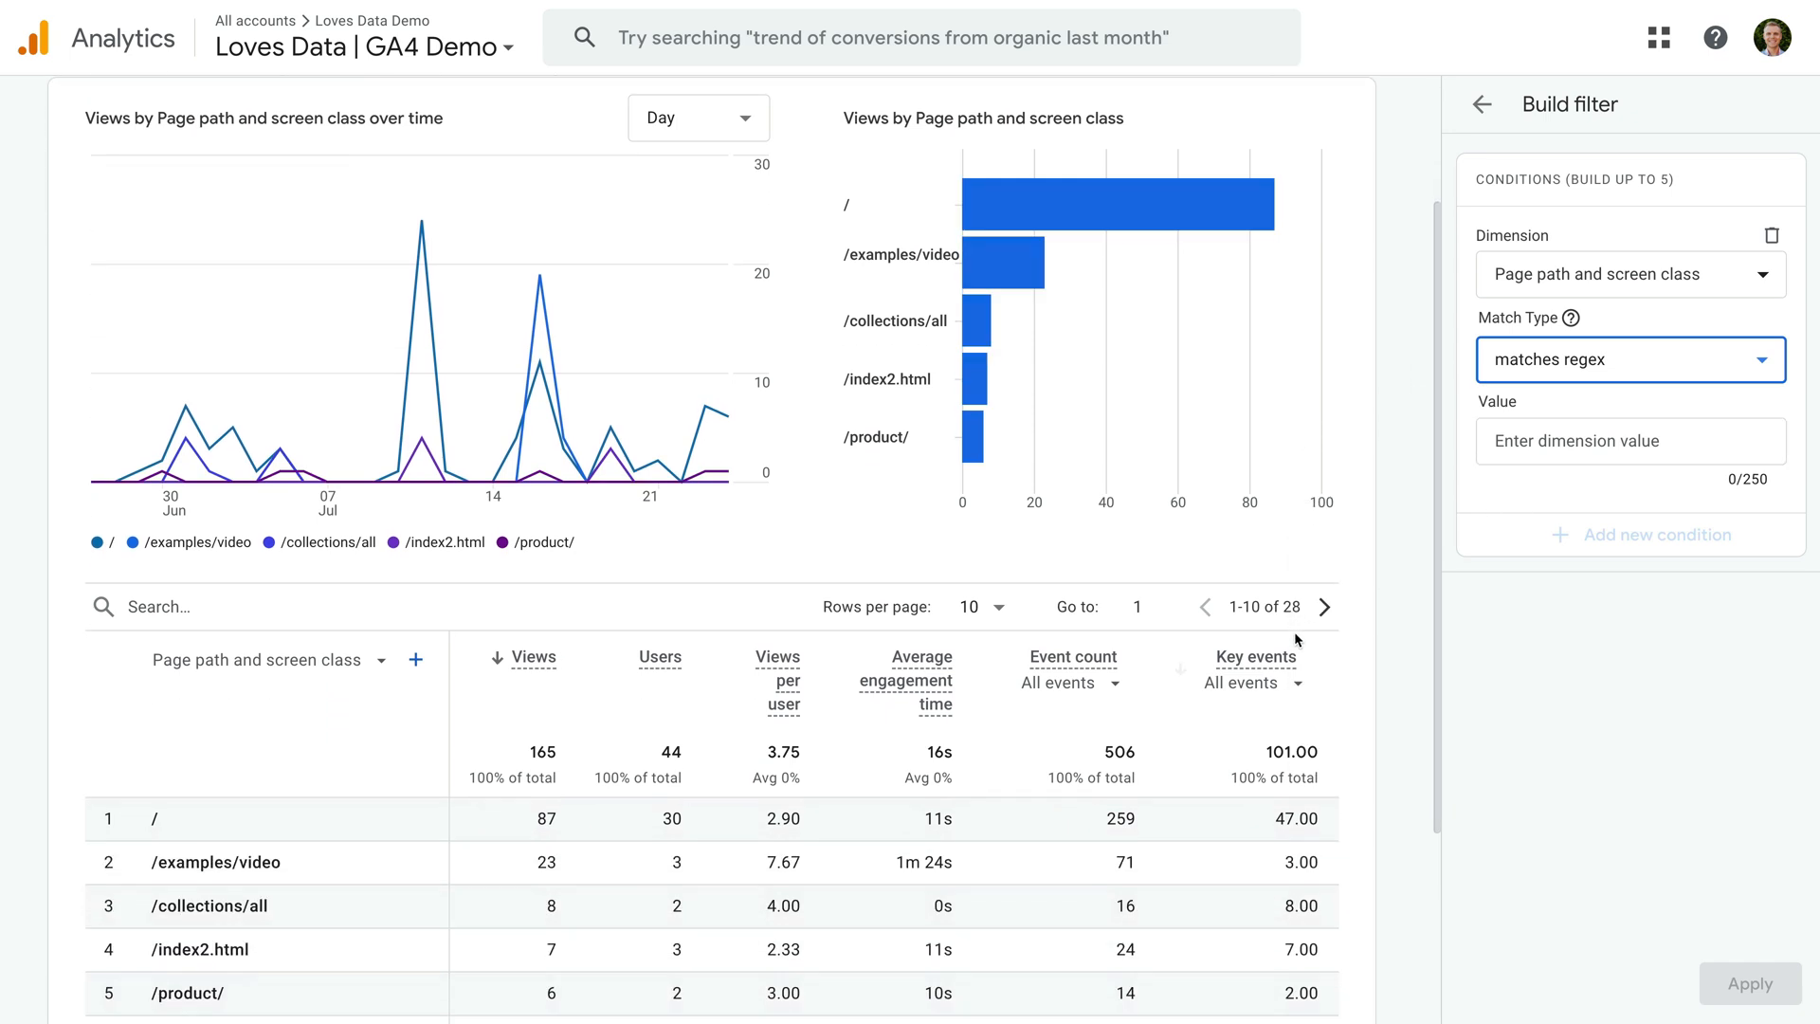
scroll("down", 3)
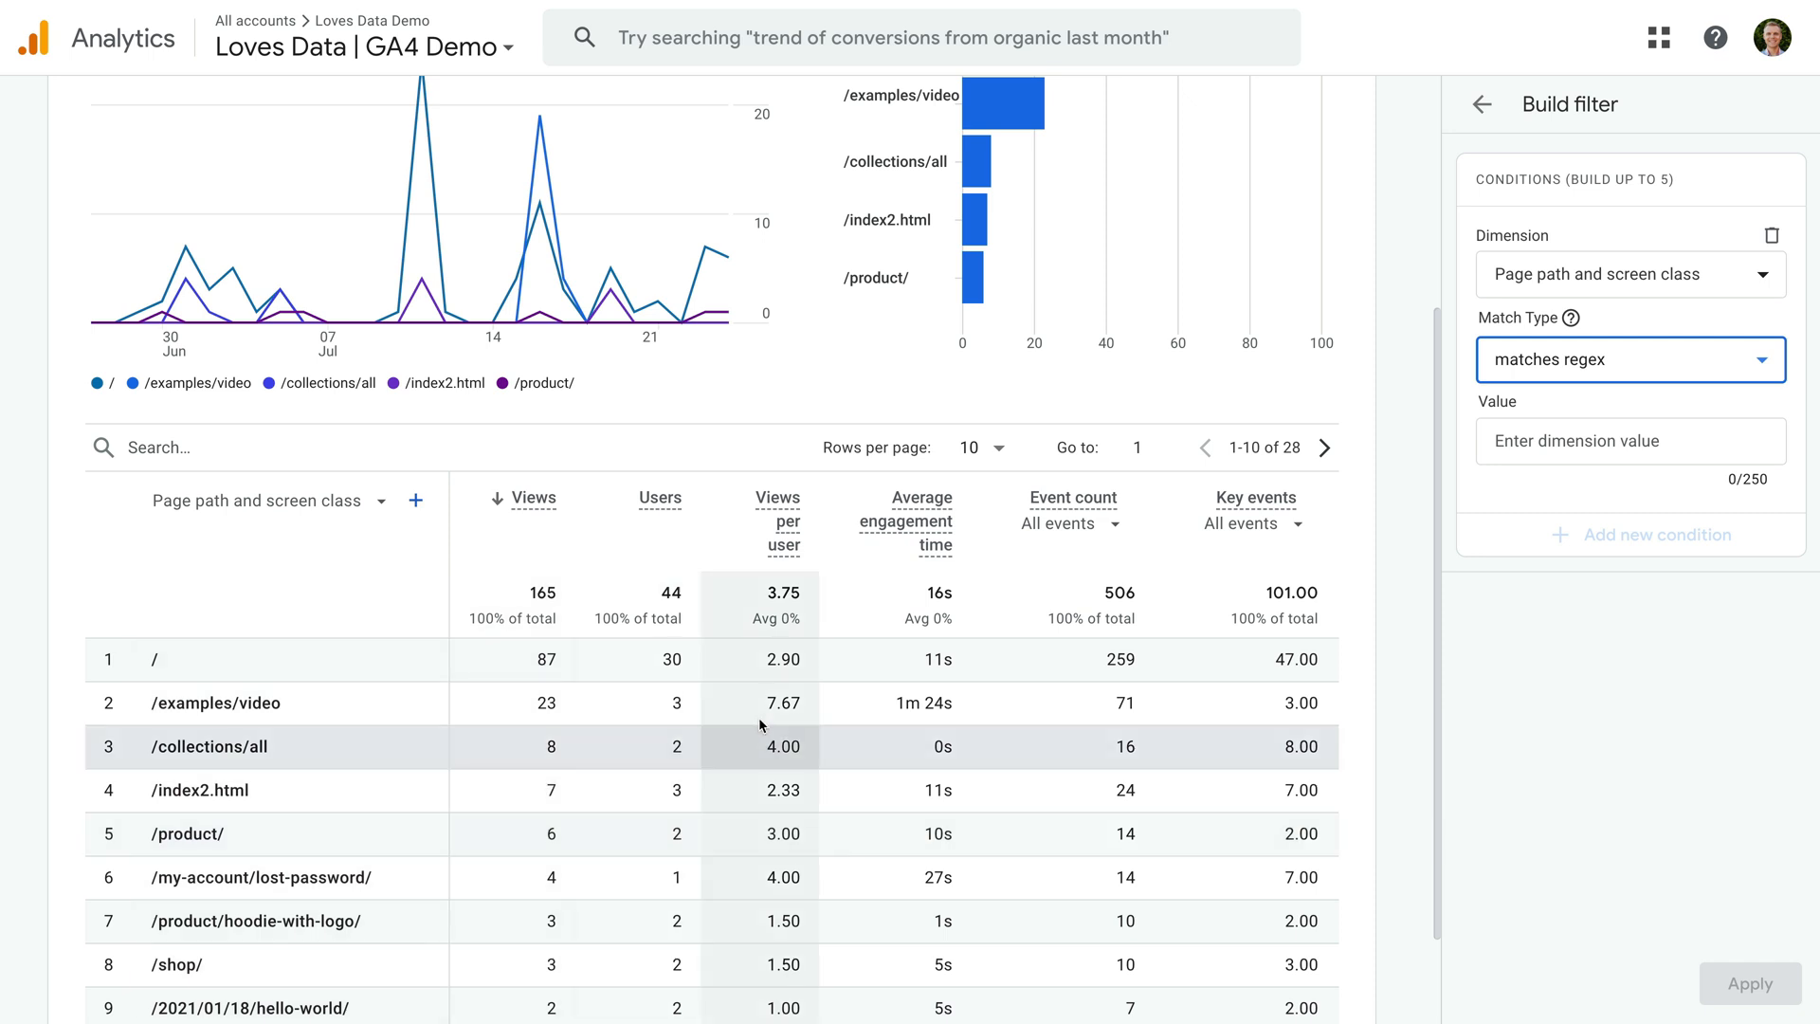
left_click(1629, 440)
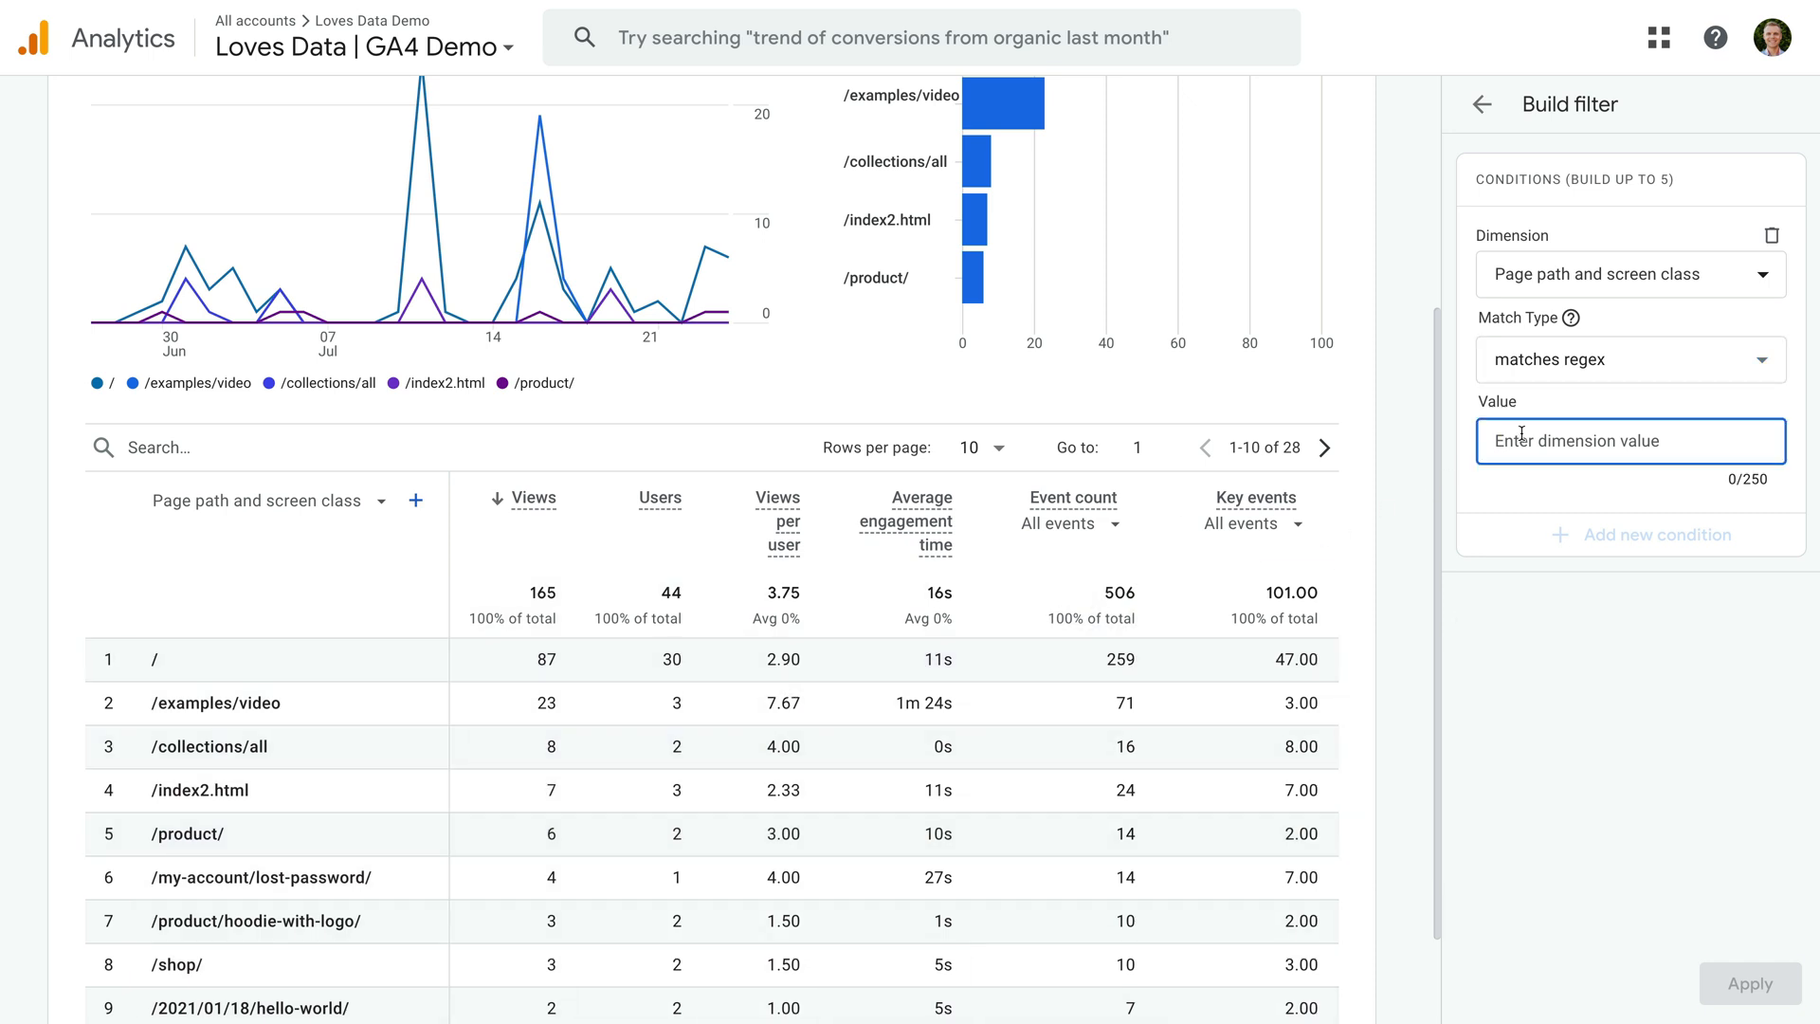
Enter the filter value /(collections|product|shop)/.*.
type("/(collections|product|s")
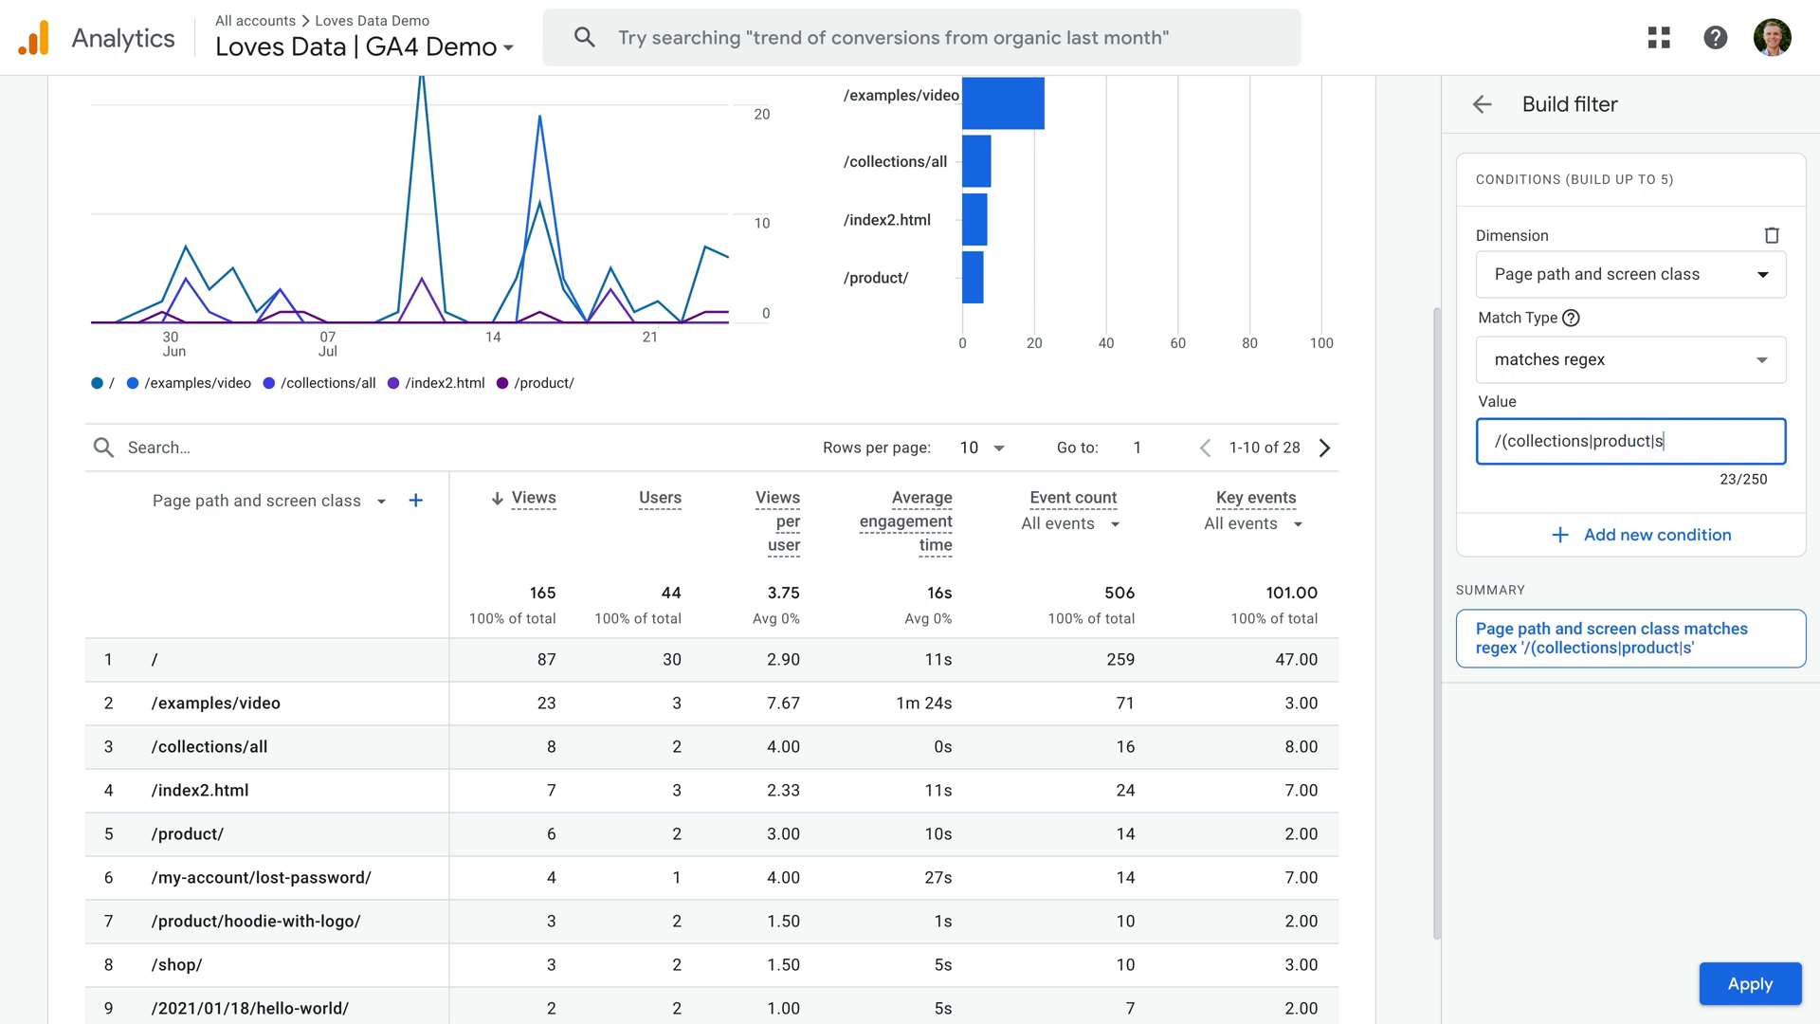
type("hop)/")
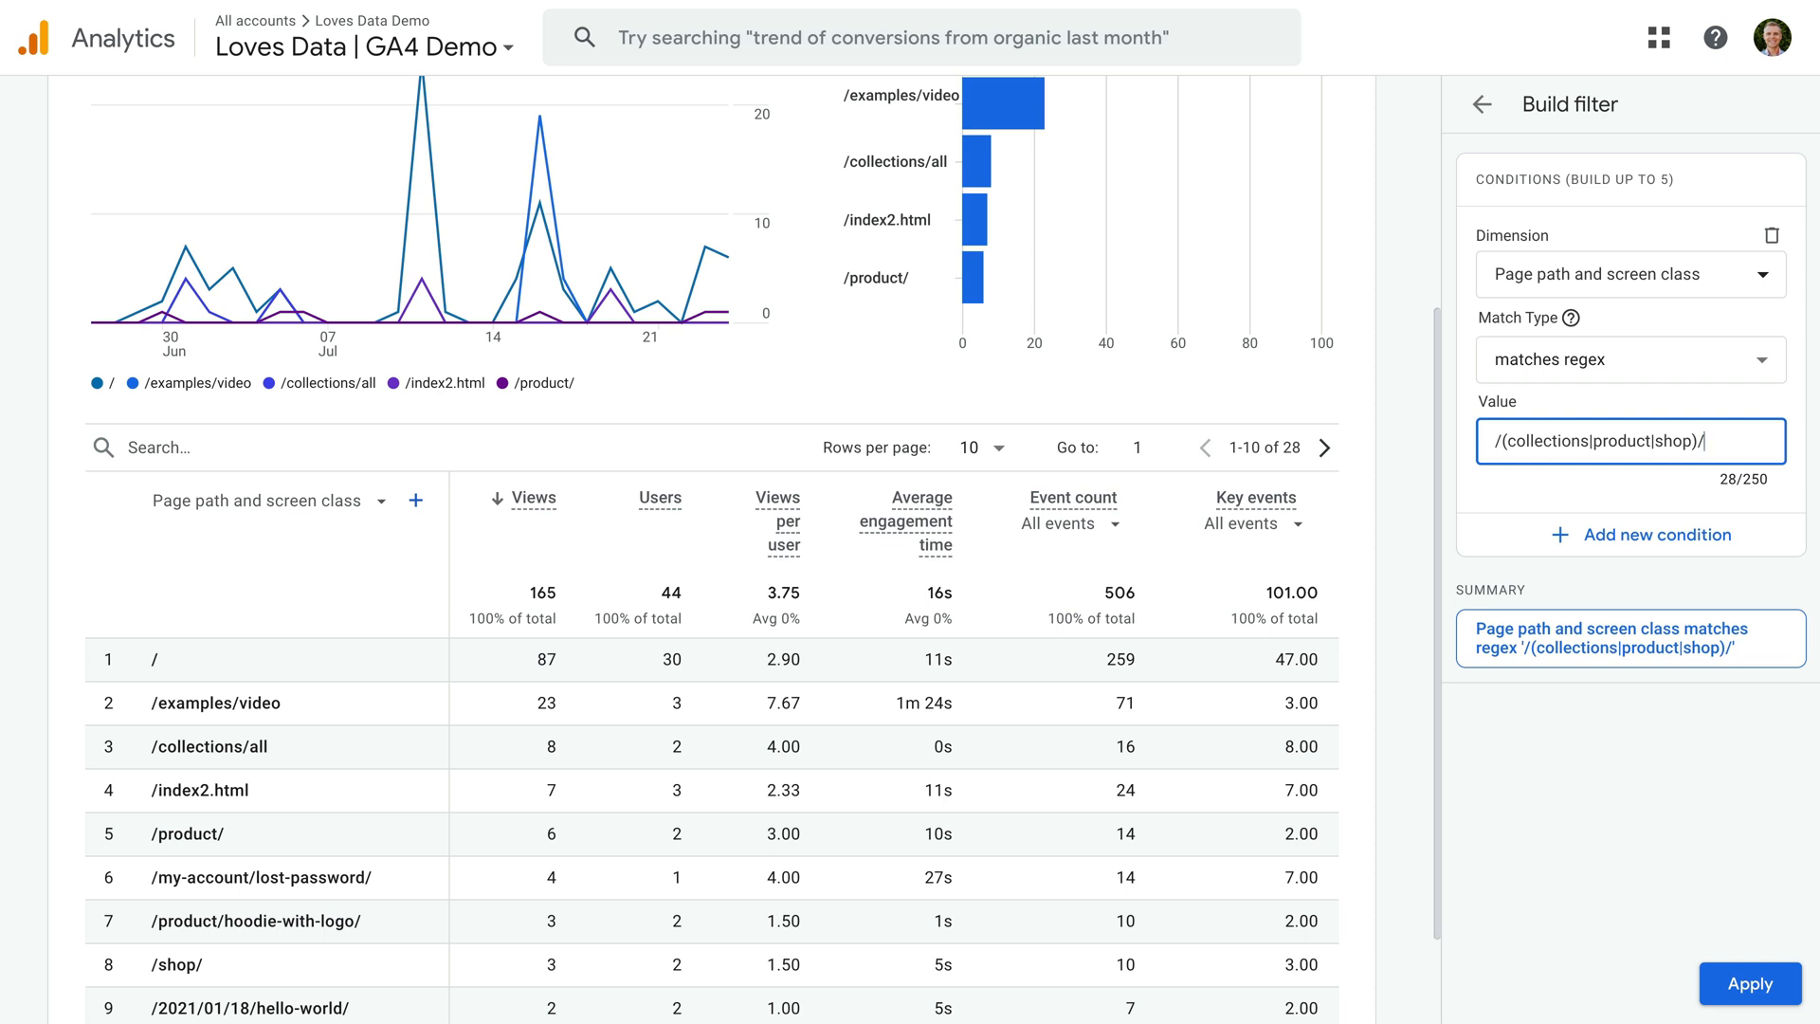
type(".*")
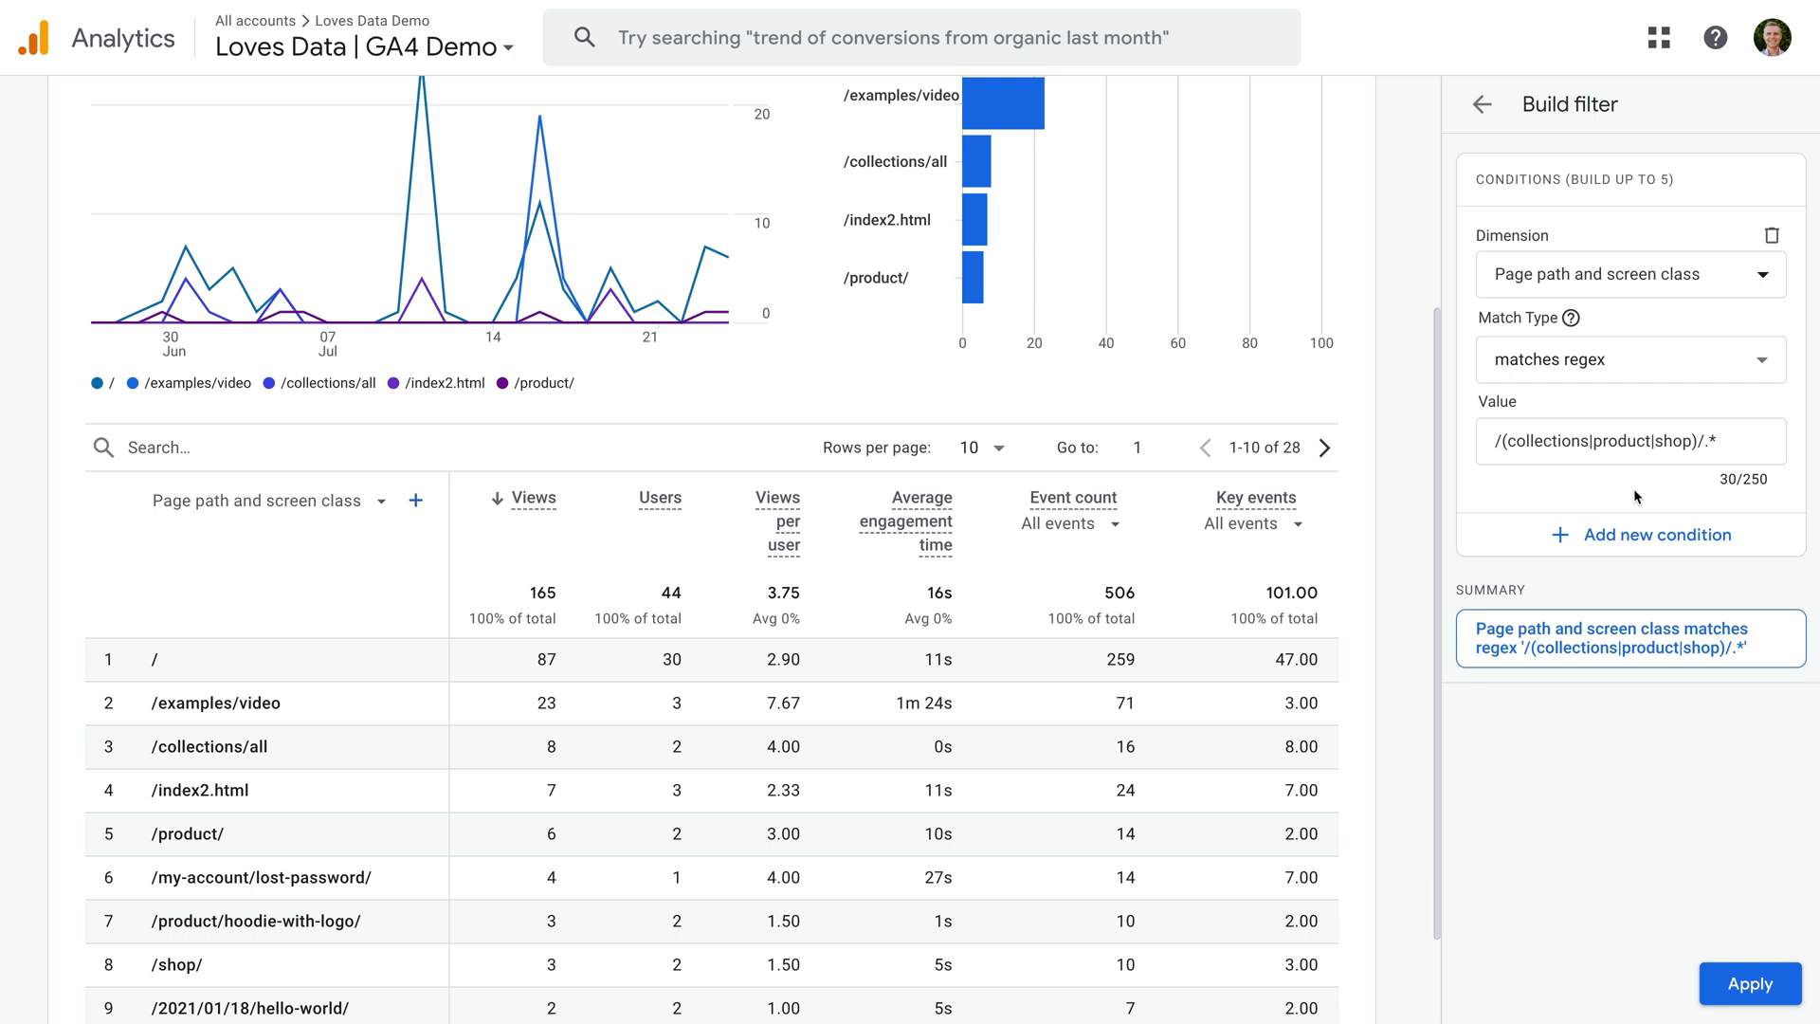
mouse_move(1723, 859)
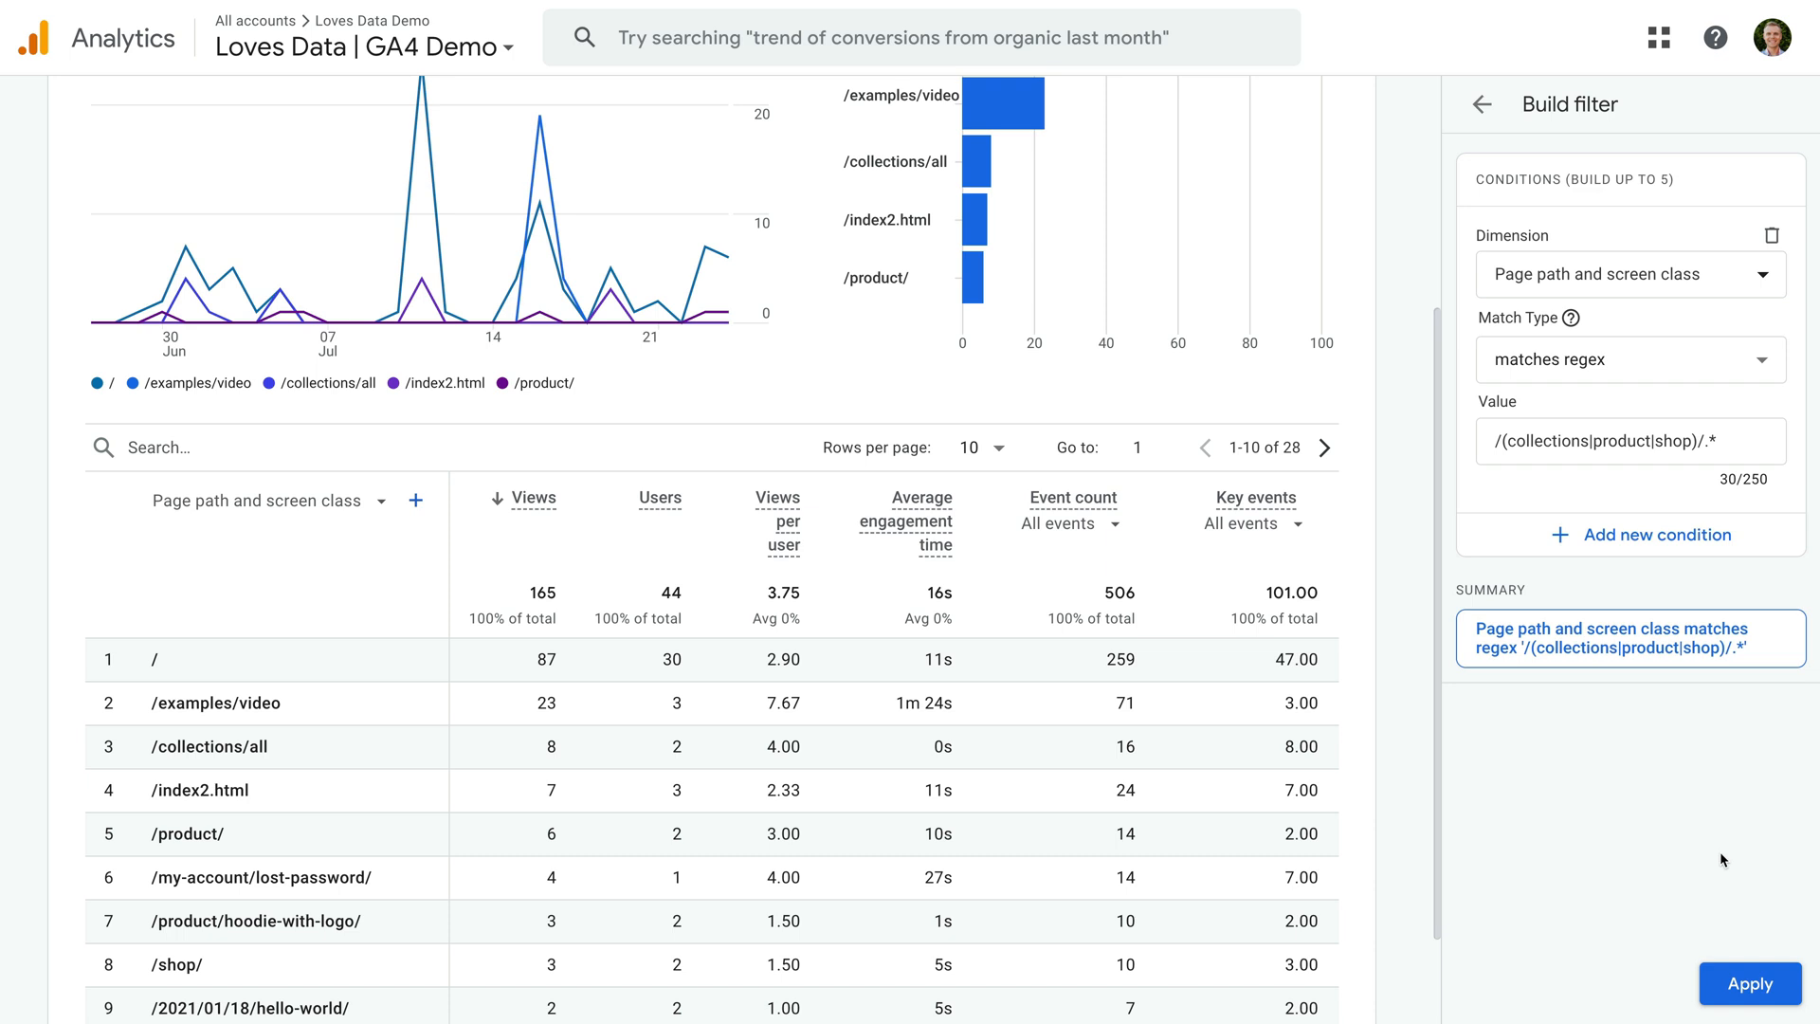
Apply the page path regex filter, leaving four collections, product and shop pages.
left_click(1749, 984)
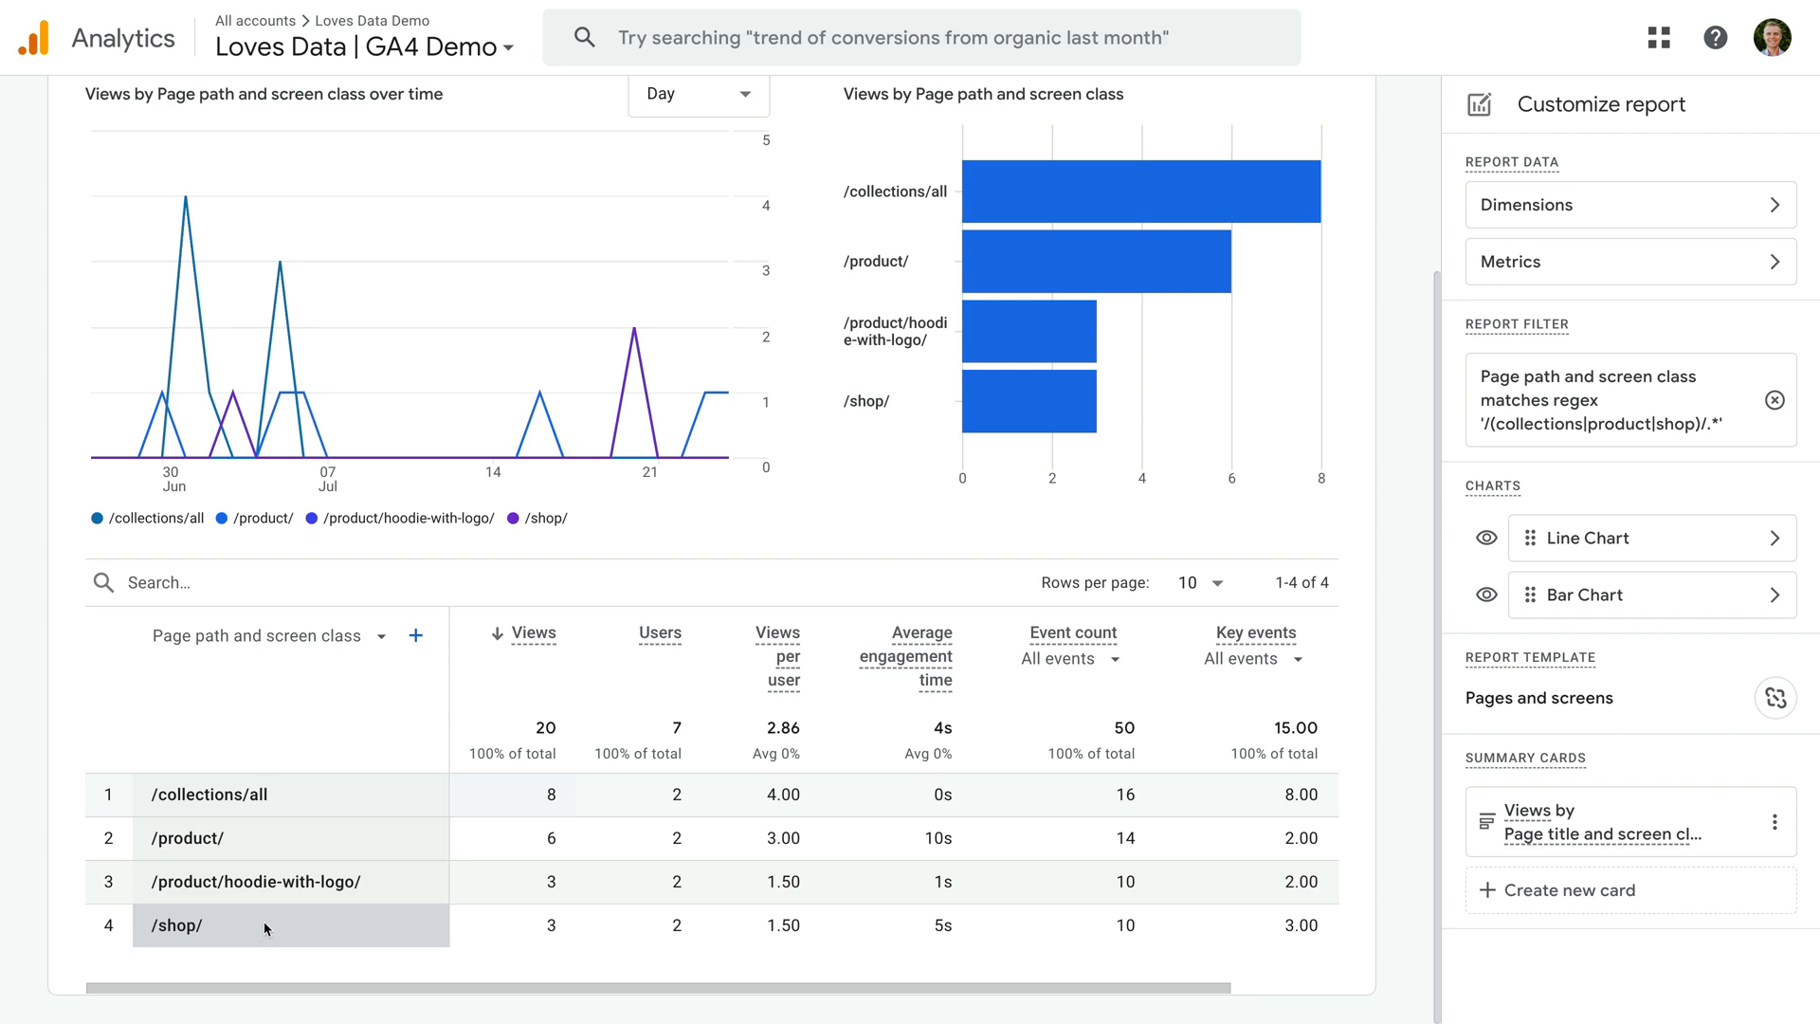
mouse_move(307, 802)
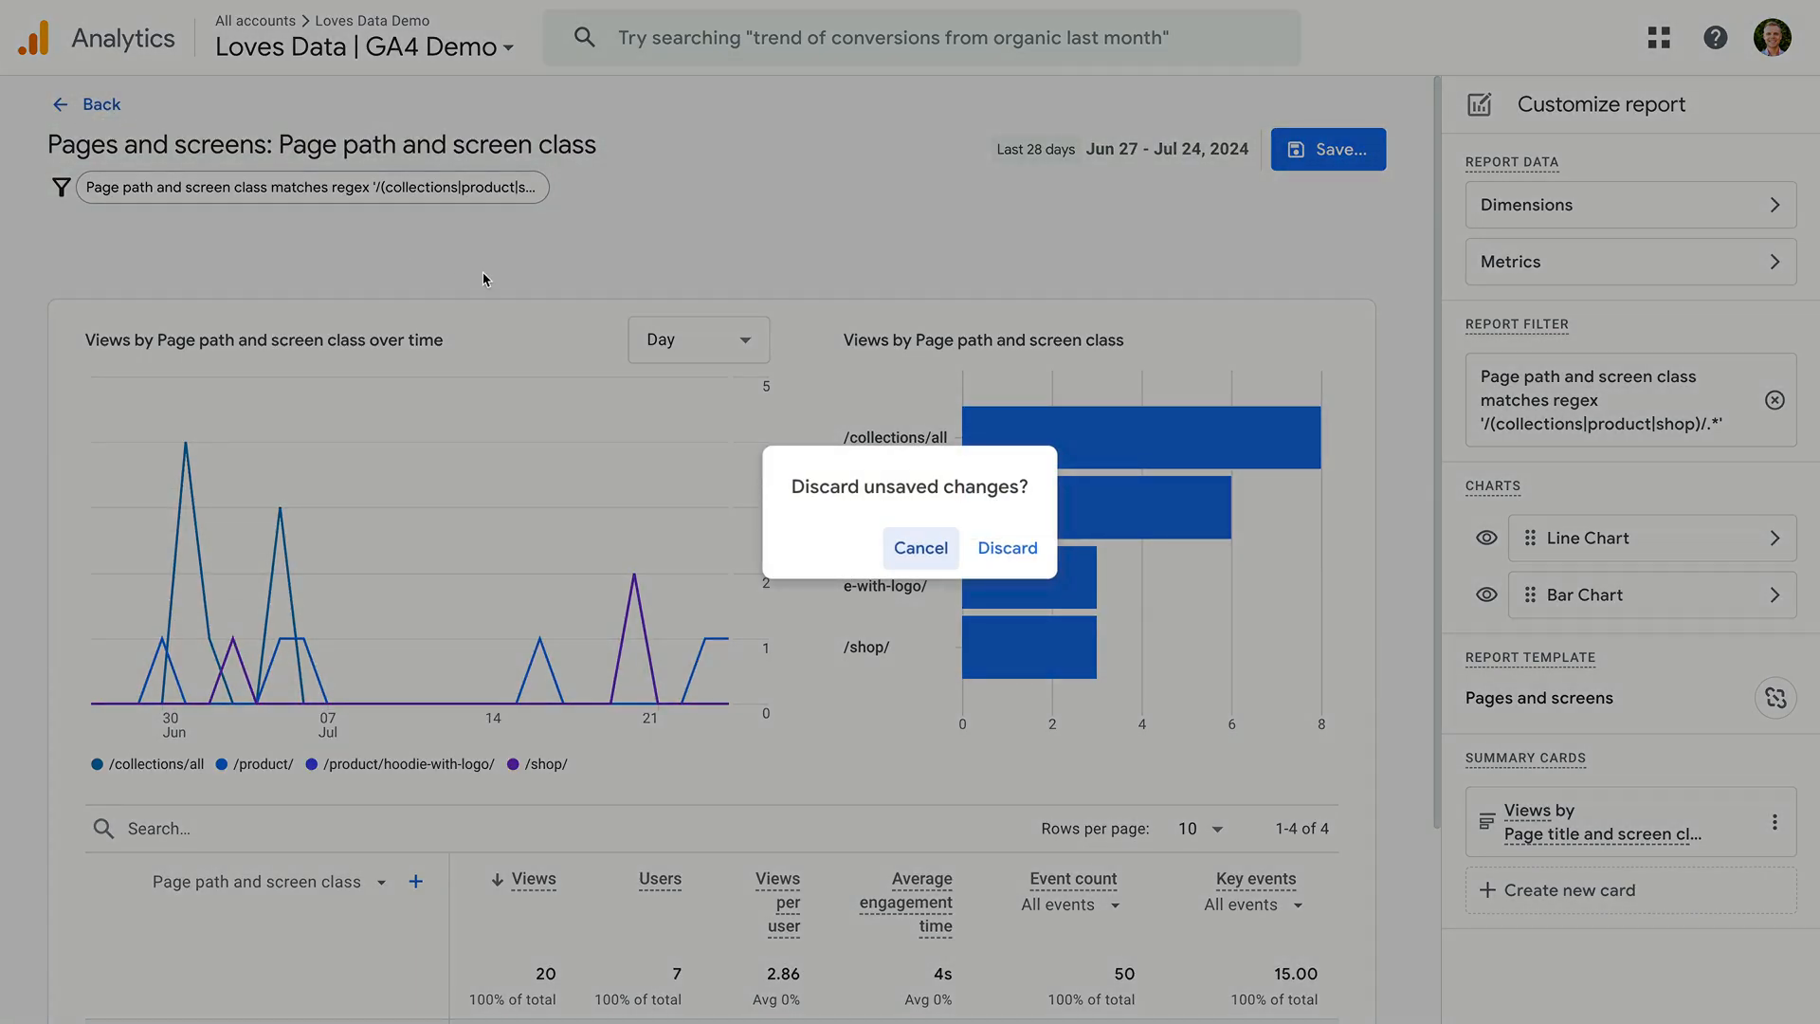
Discard the customization, search the table for 'product', then clear the search.
left_click(1005, 546)
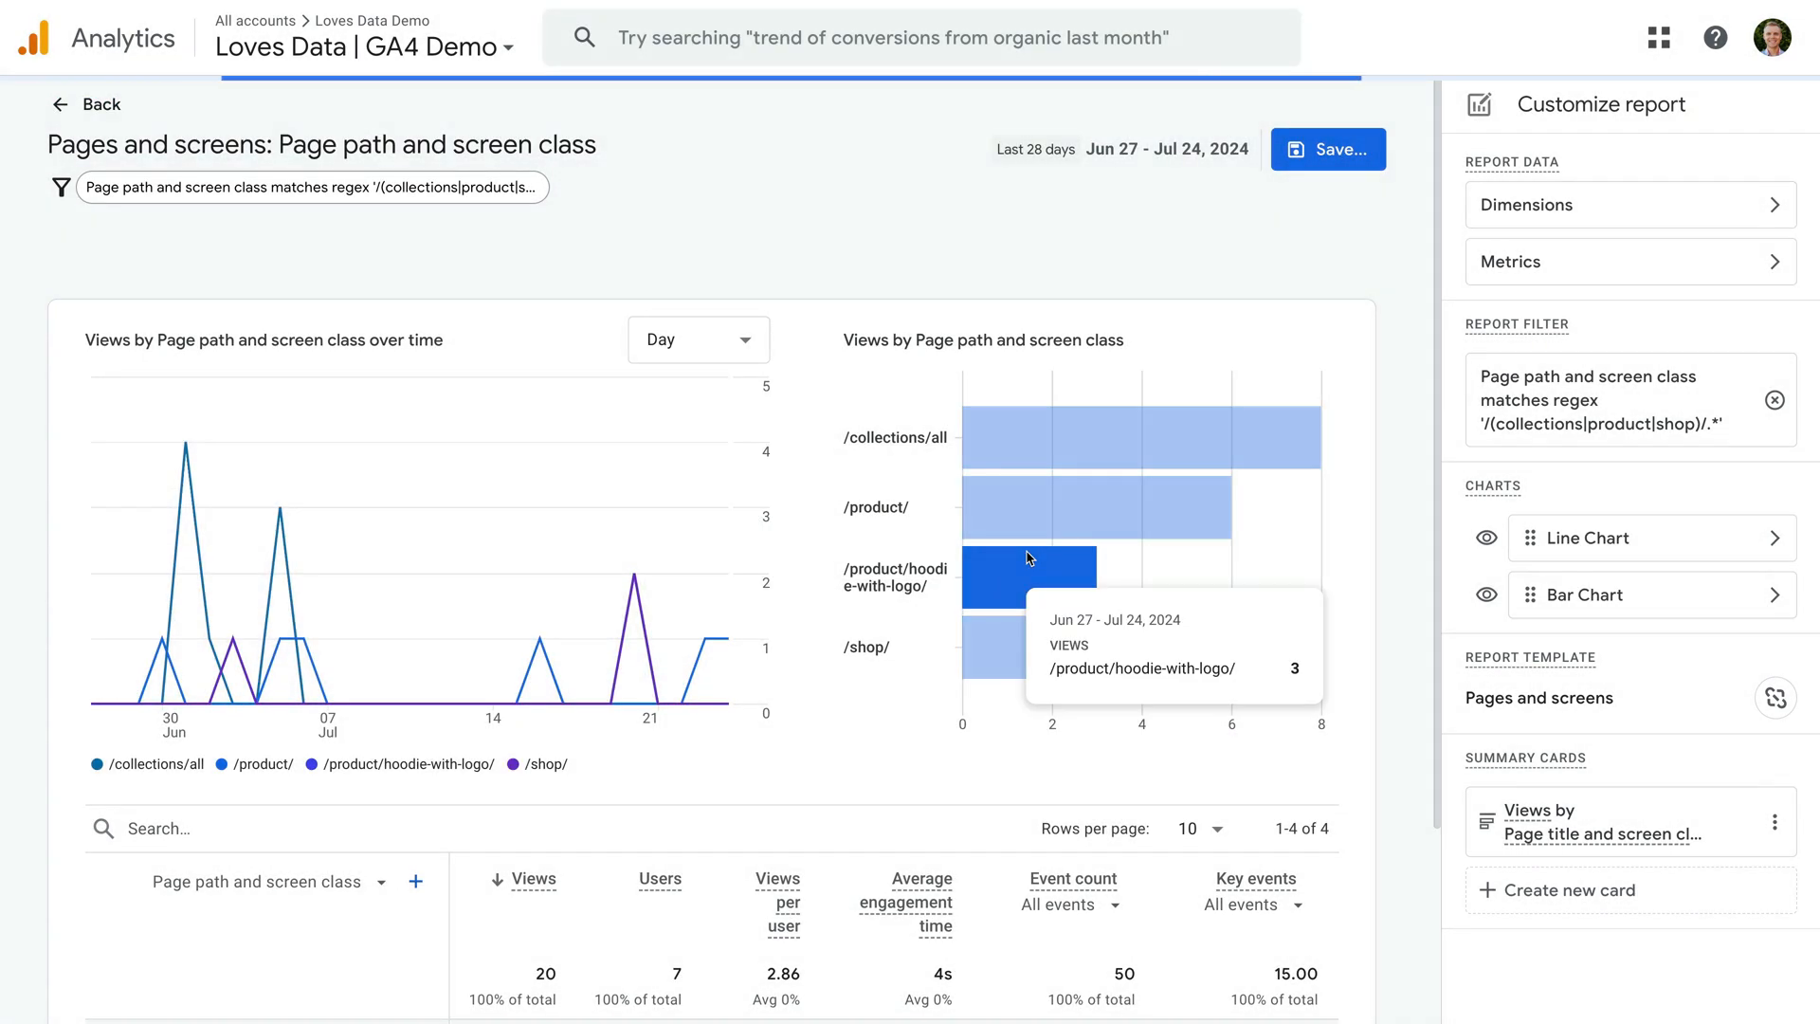
left_click(85, 104)
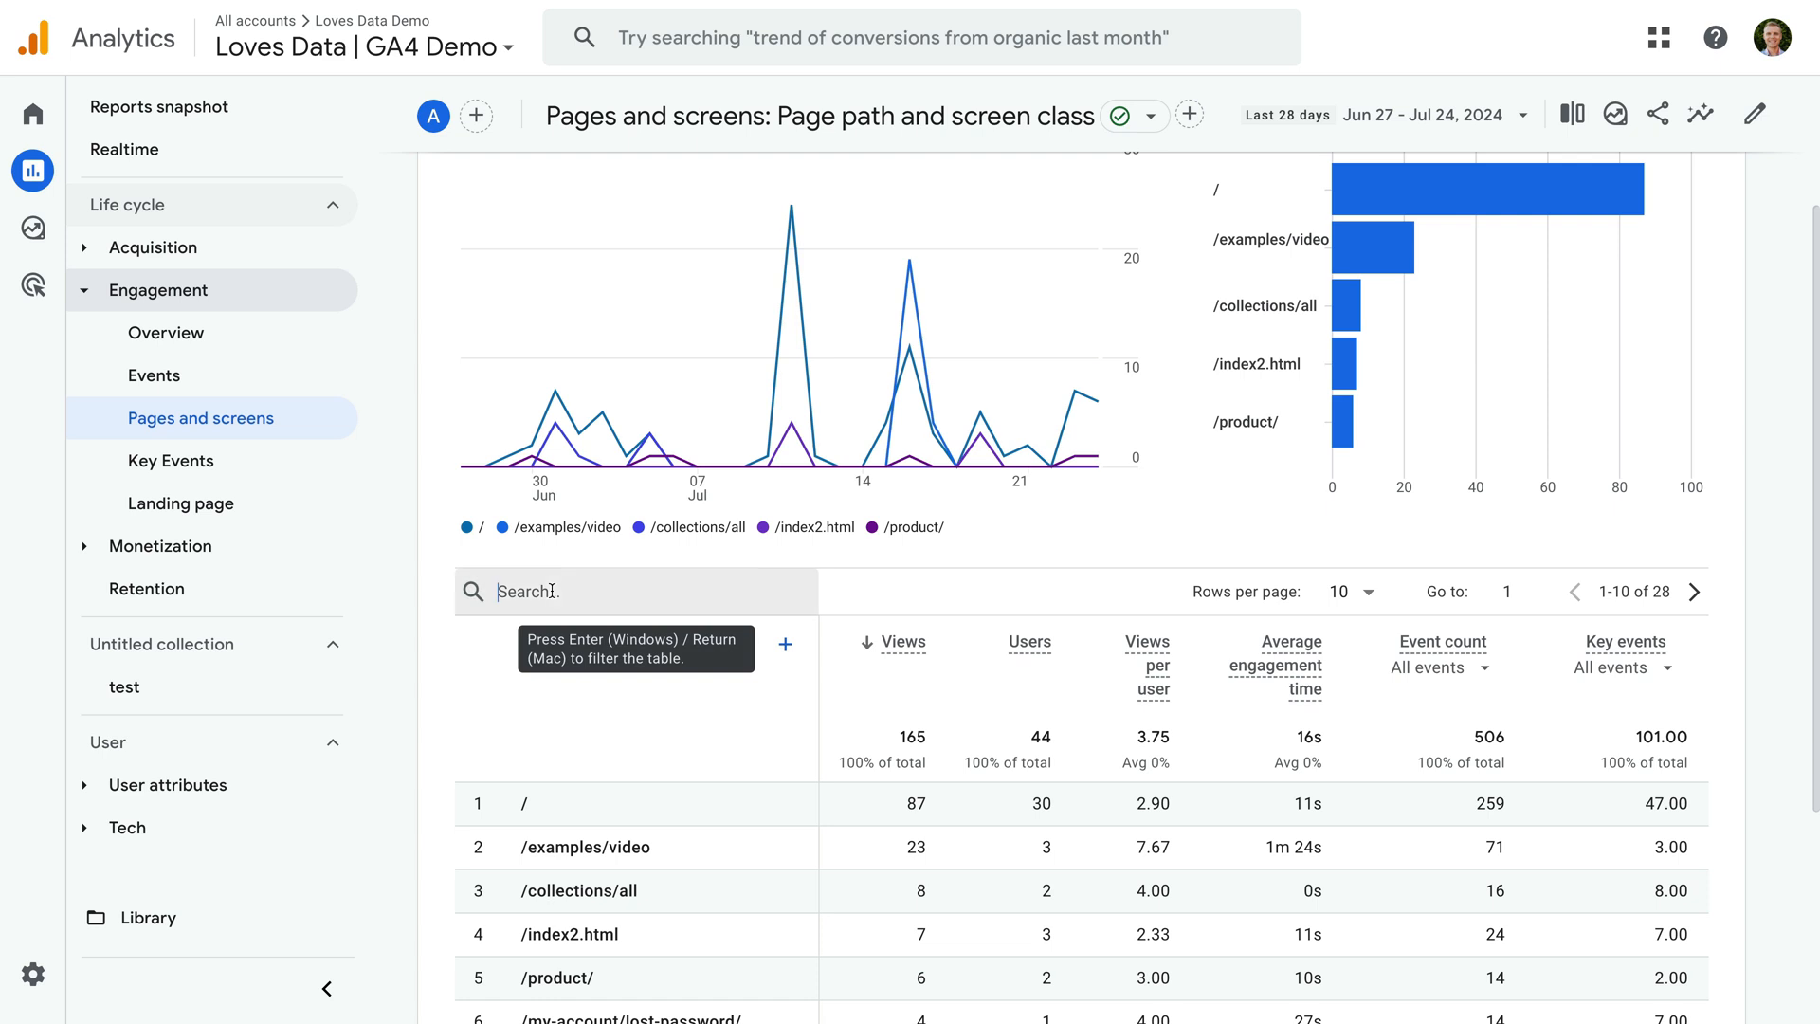
type("product")
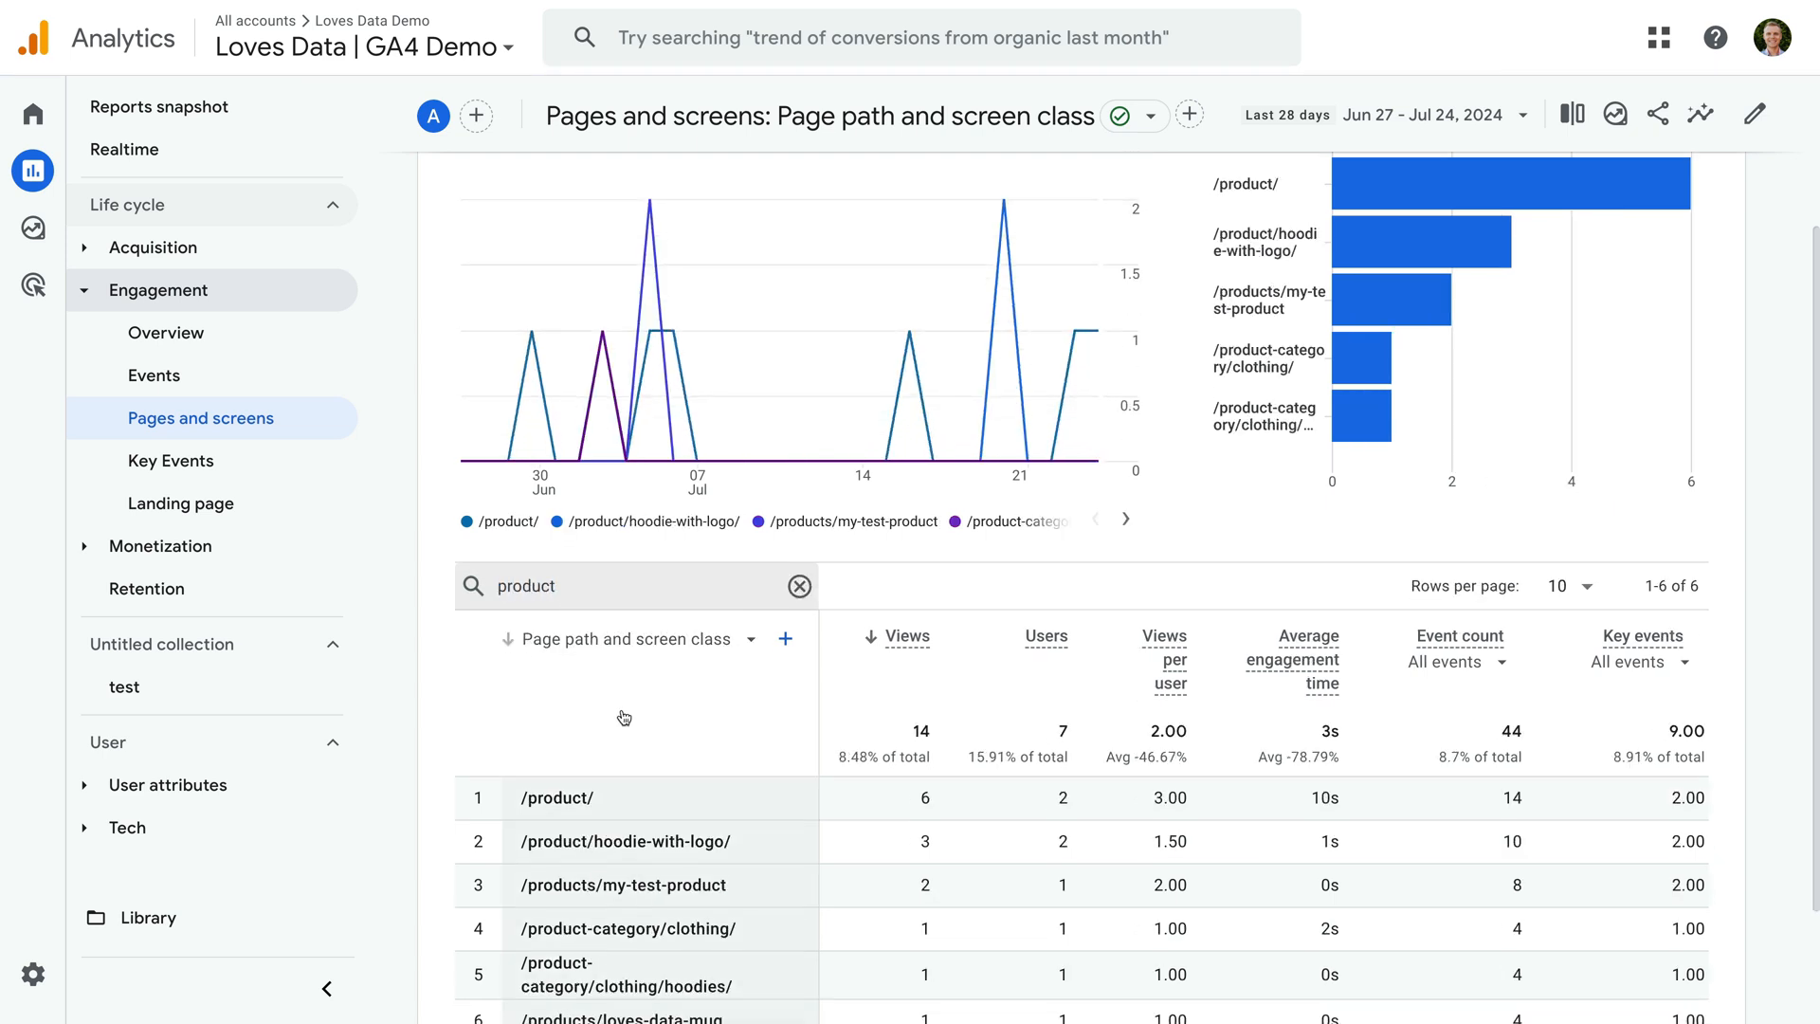
scroll("down", 3)
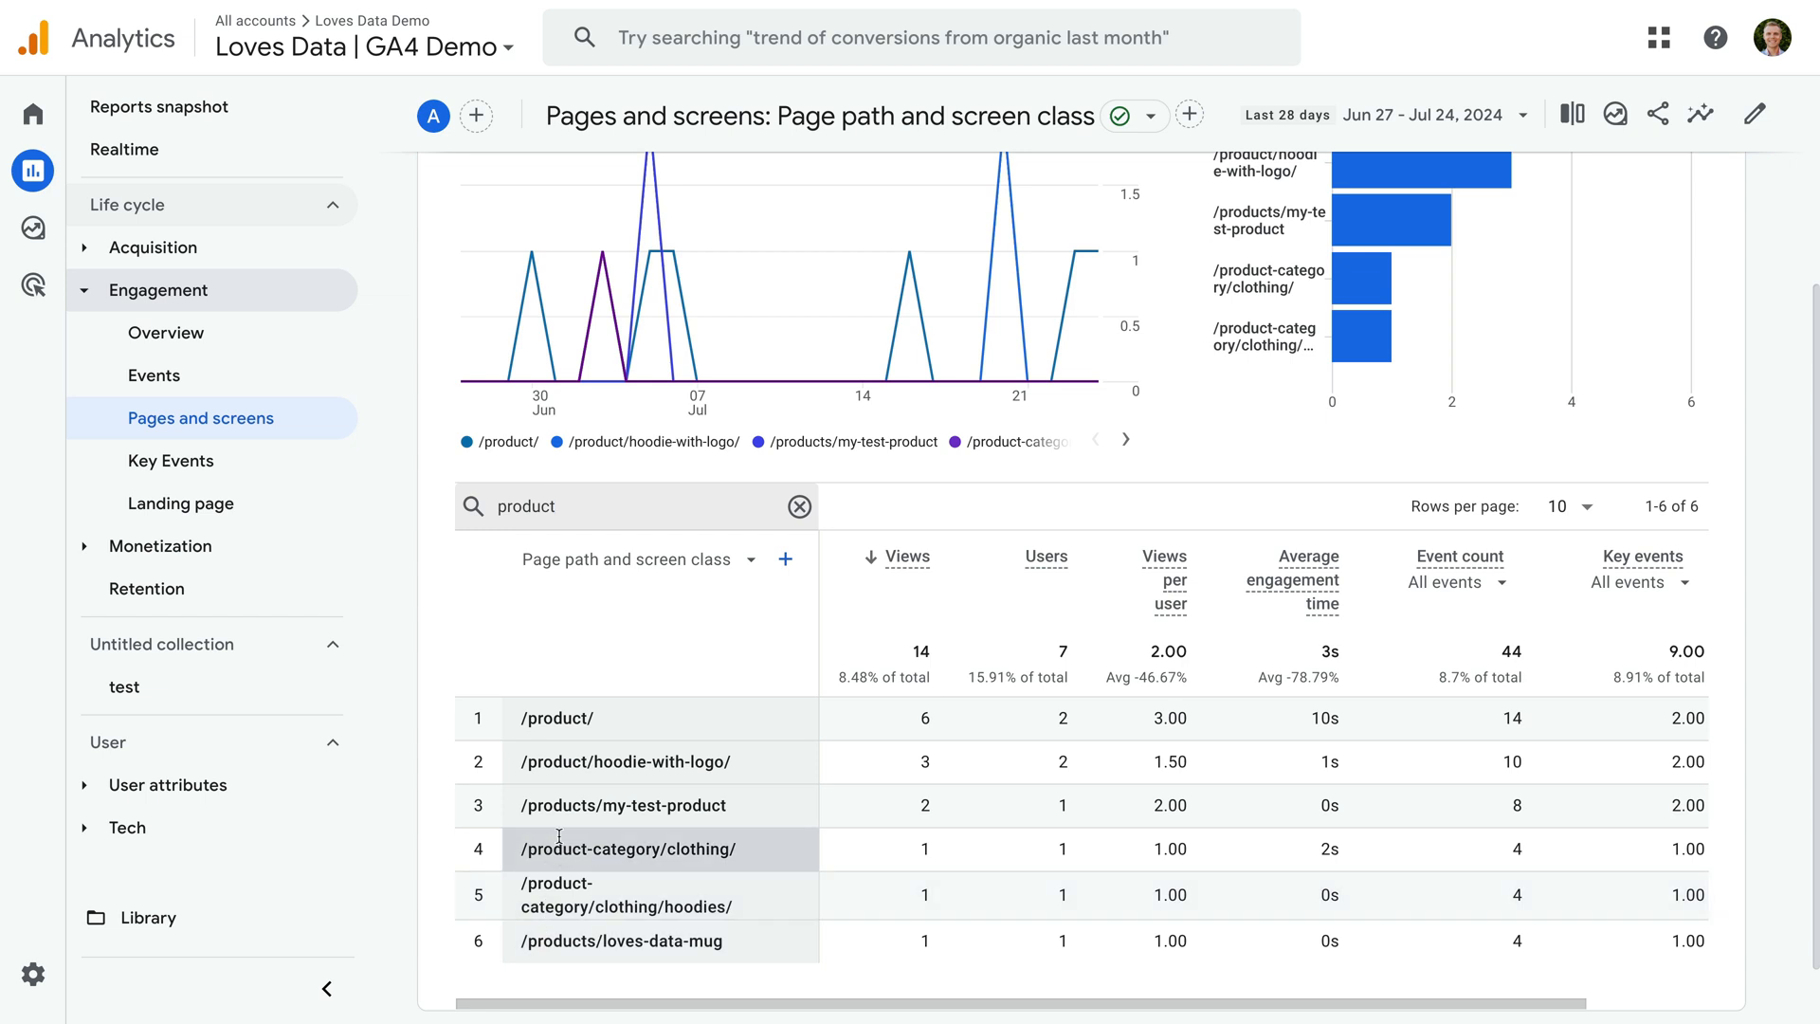
mouse_move(670, 616)
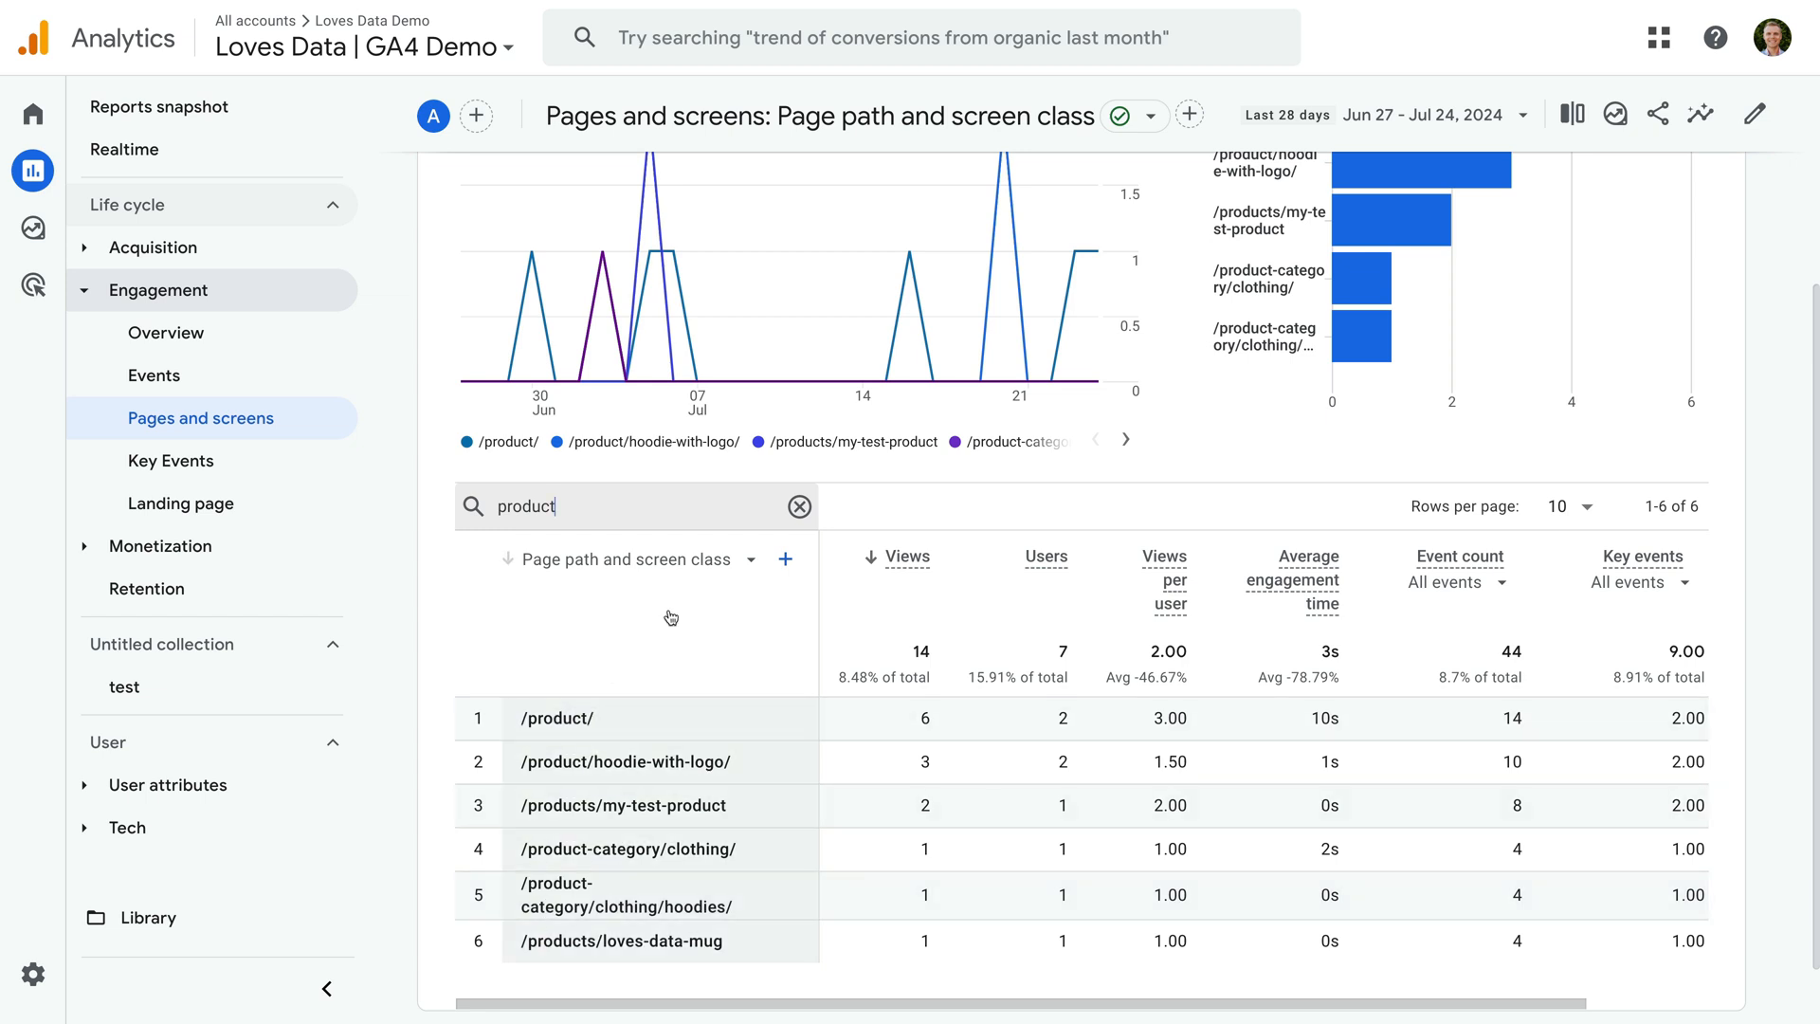
left_click(798, 506)
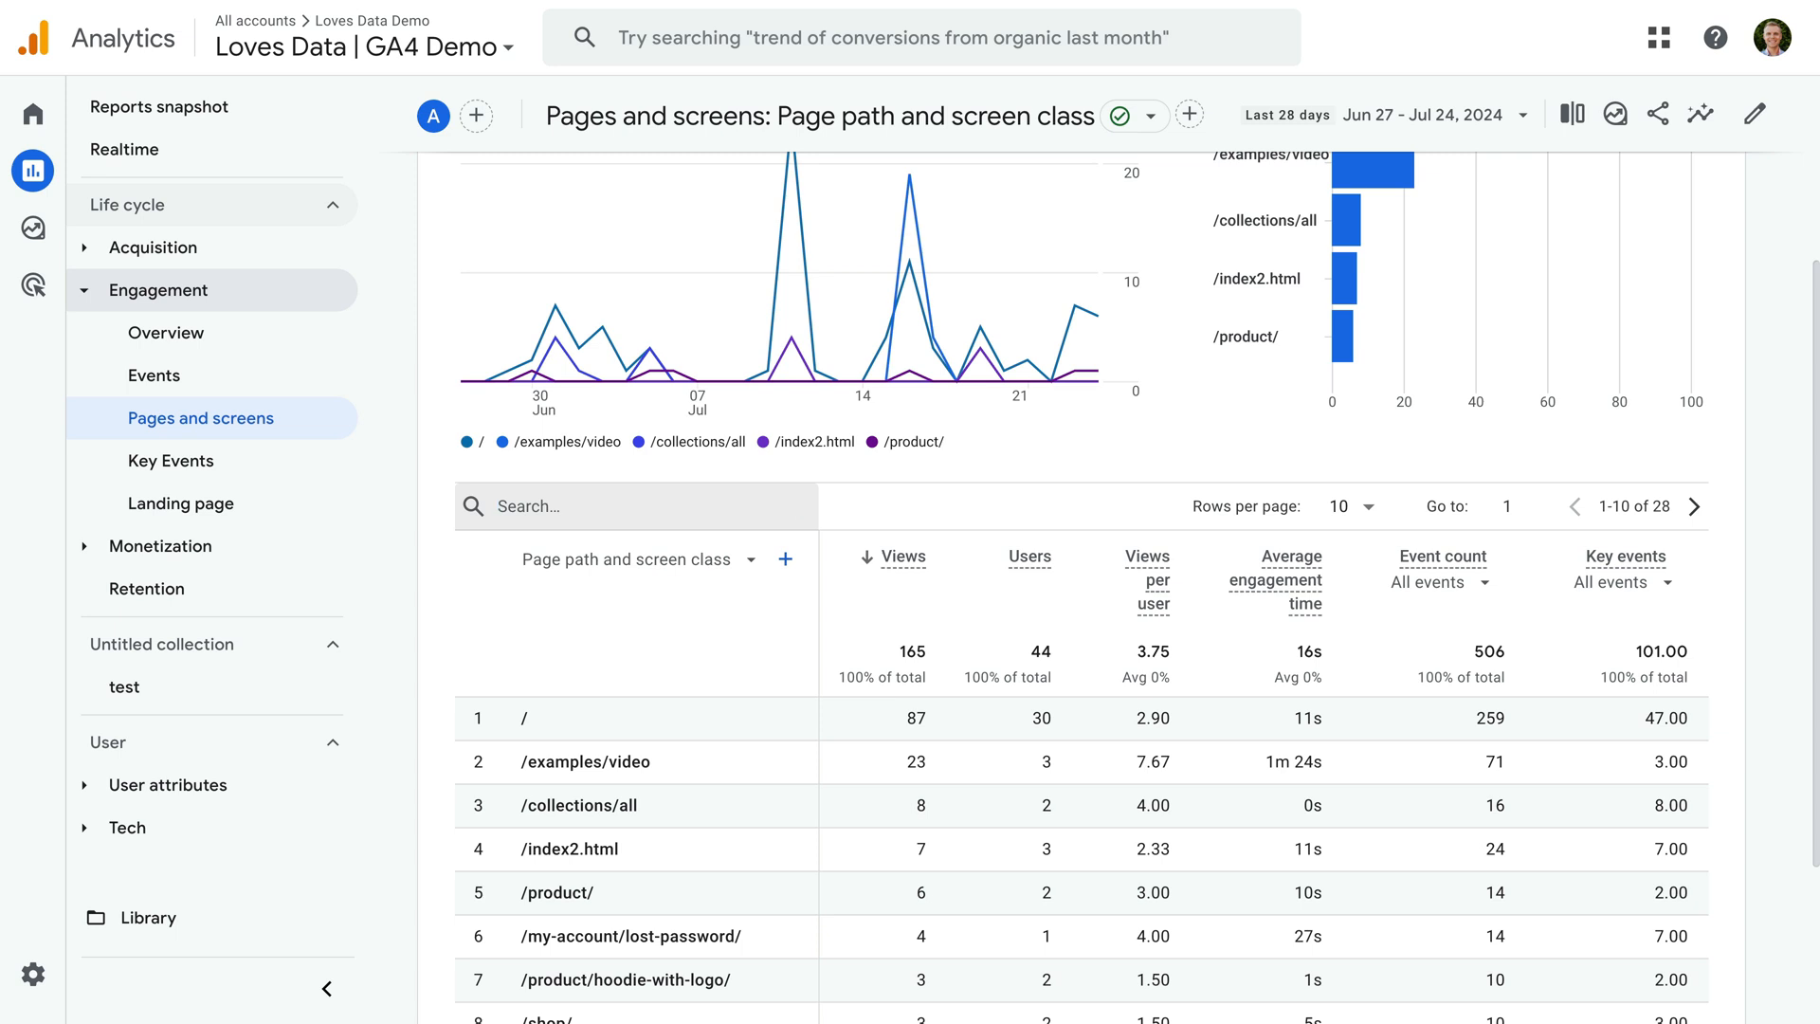
Search the table for /(shop|cart)/, which returns no data.
type("/")
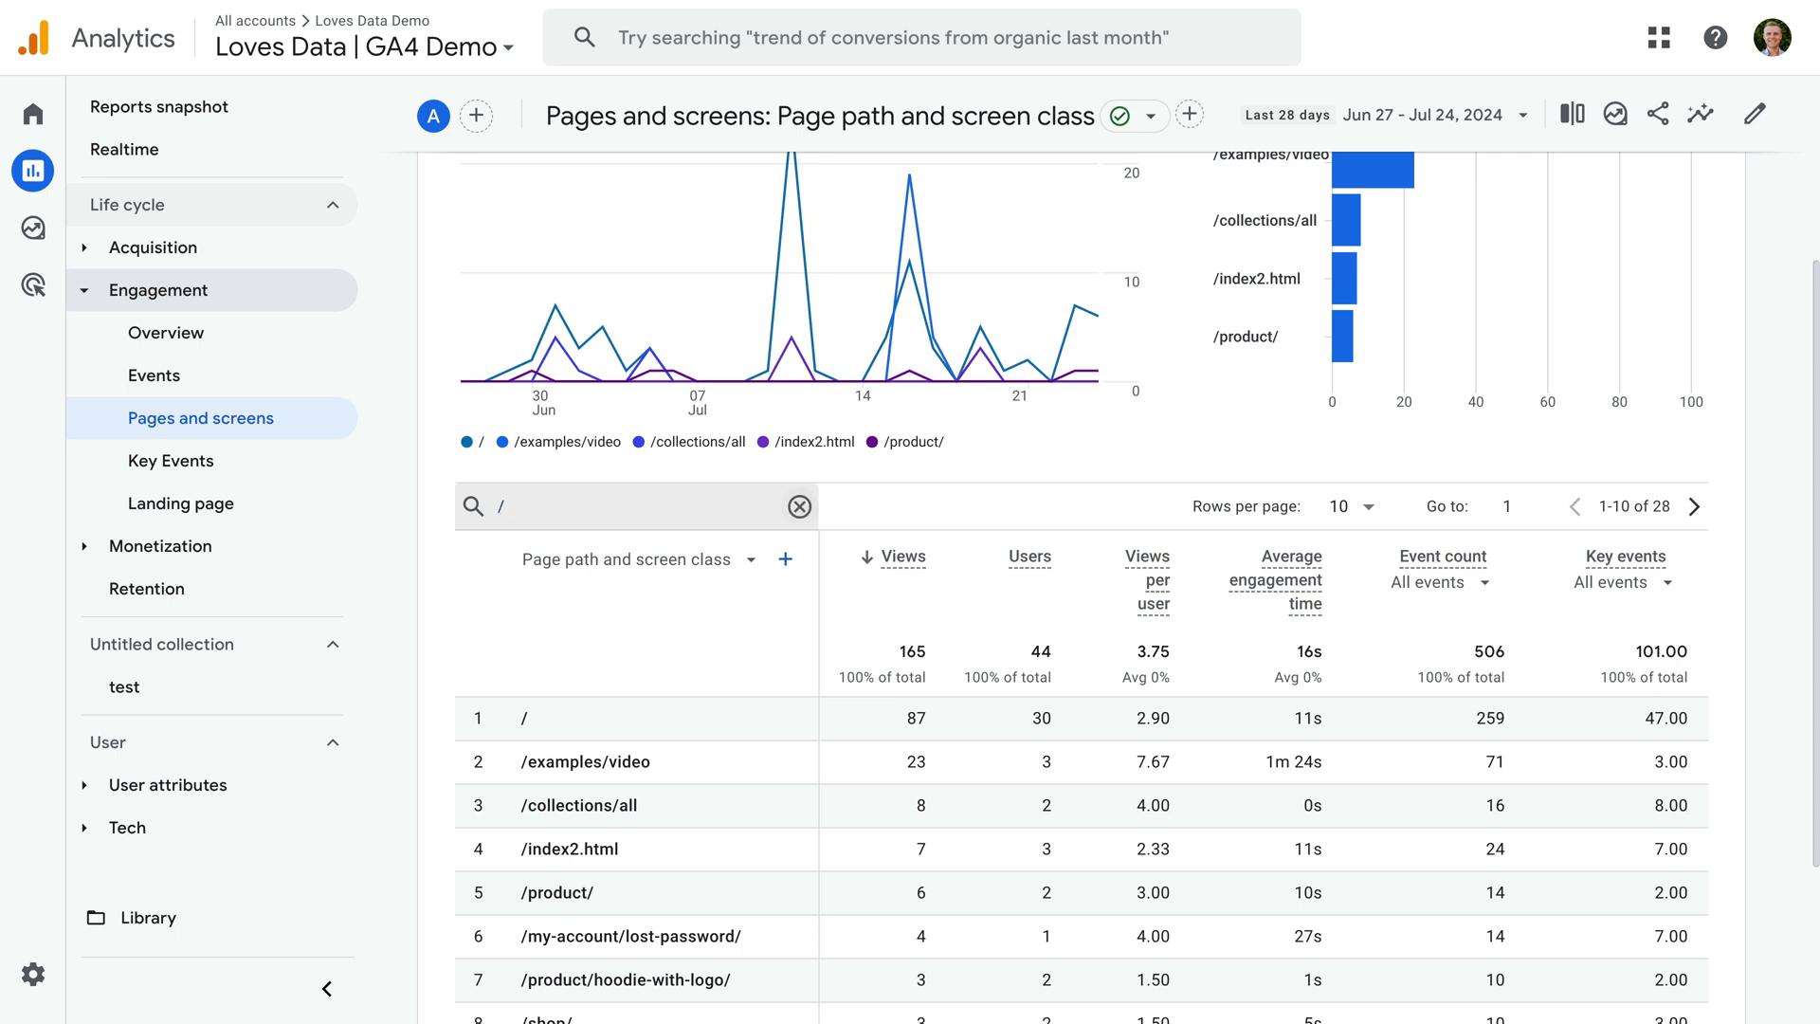
type("(shop")
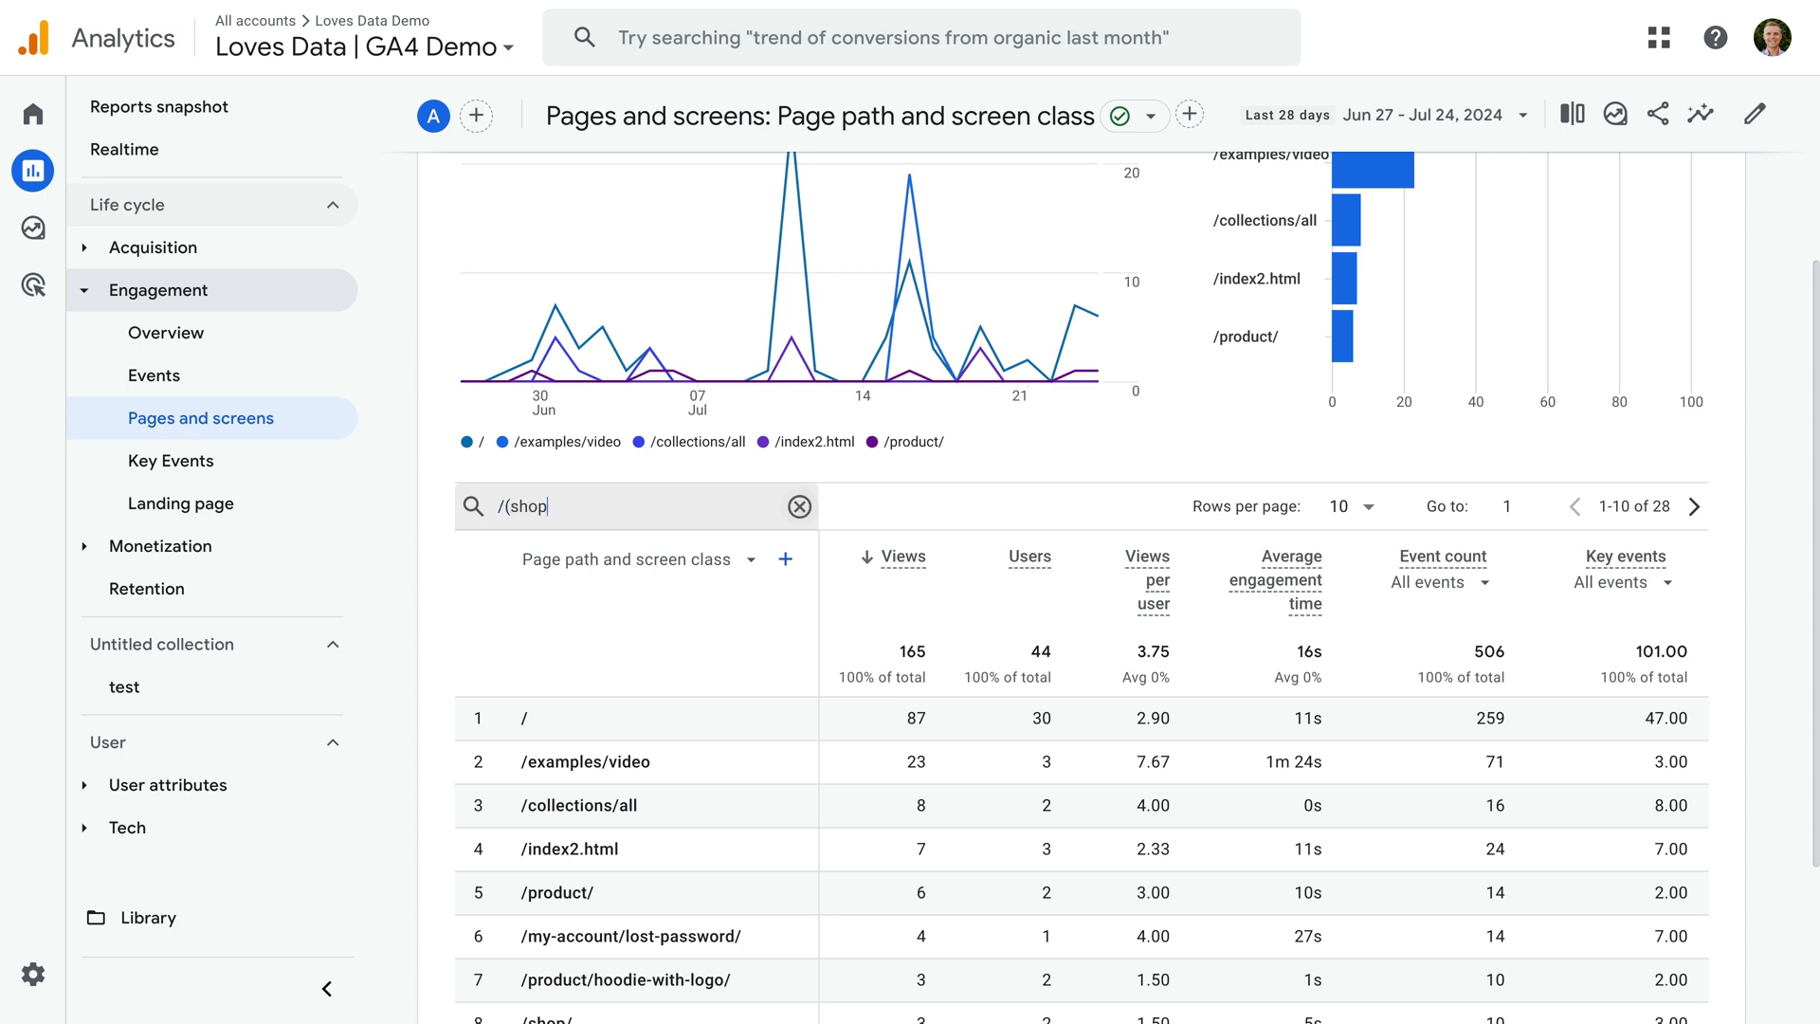
type("|cart)/")
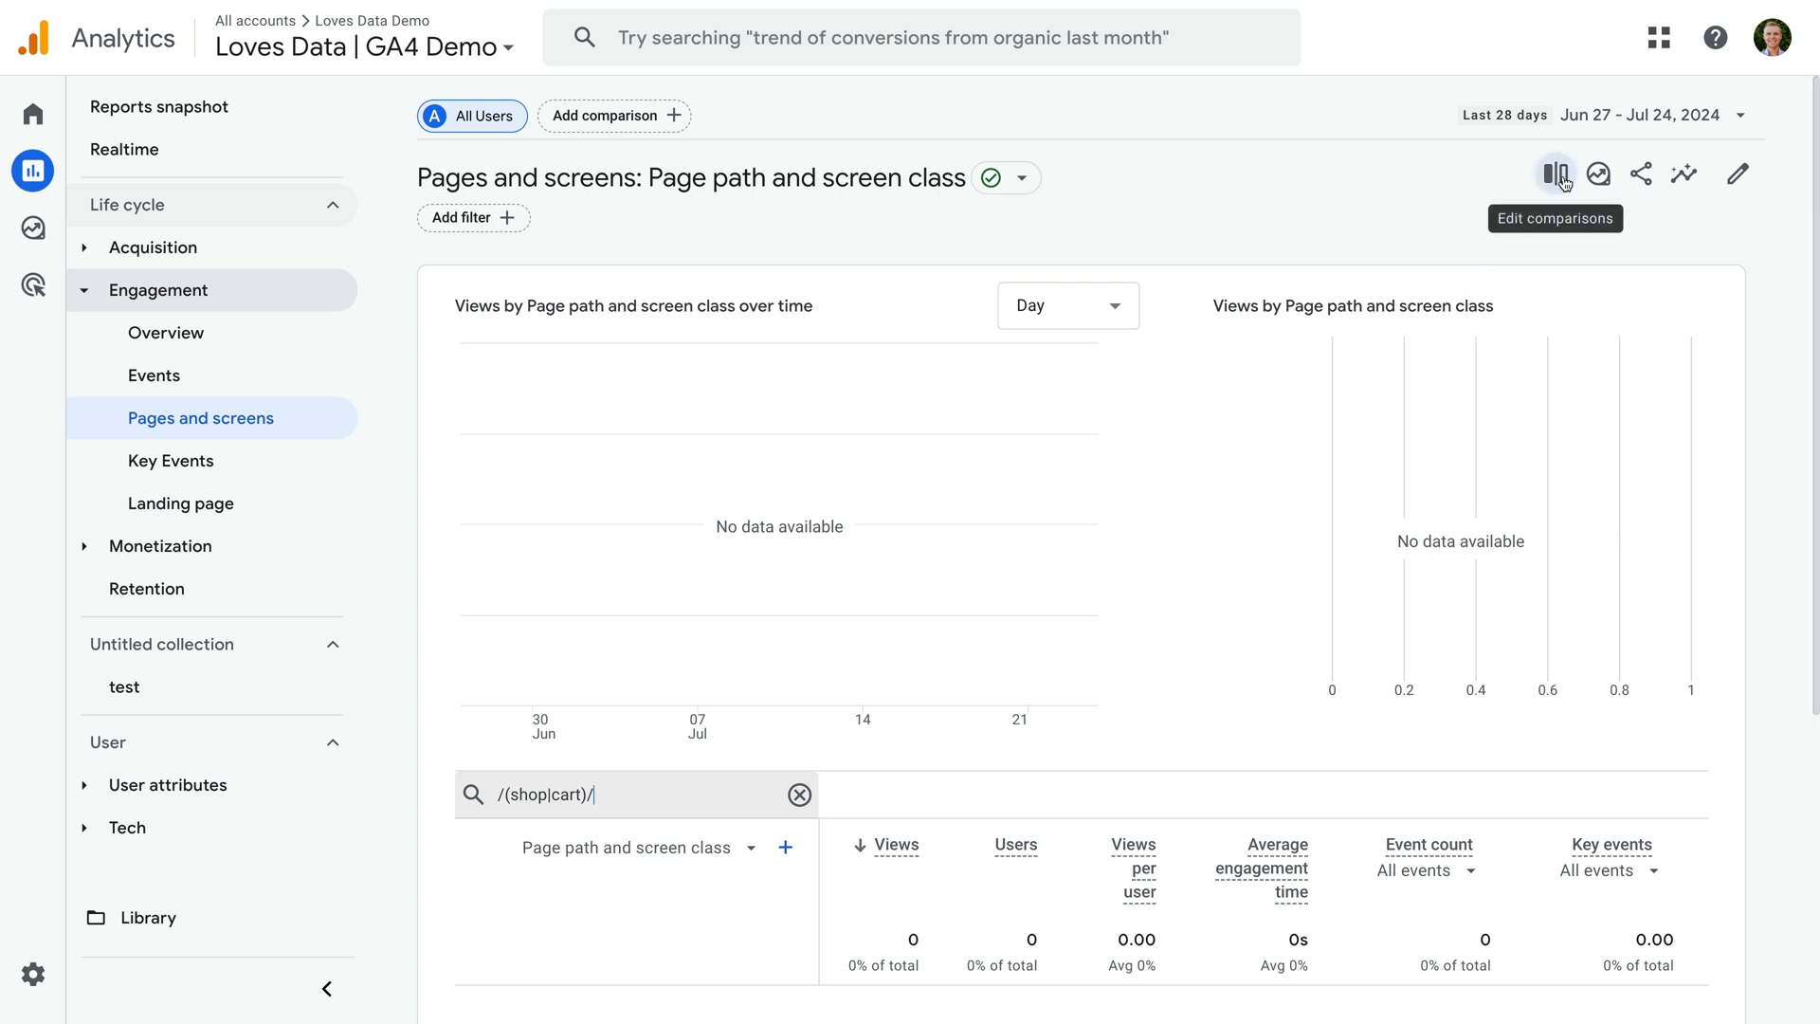
Create a comparison on Page path and screen class, review its match types, then back out.
left_click(1554, 175)
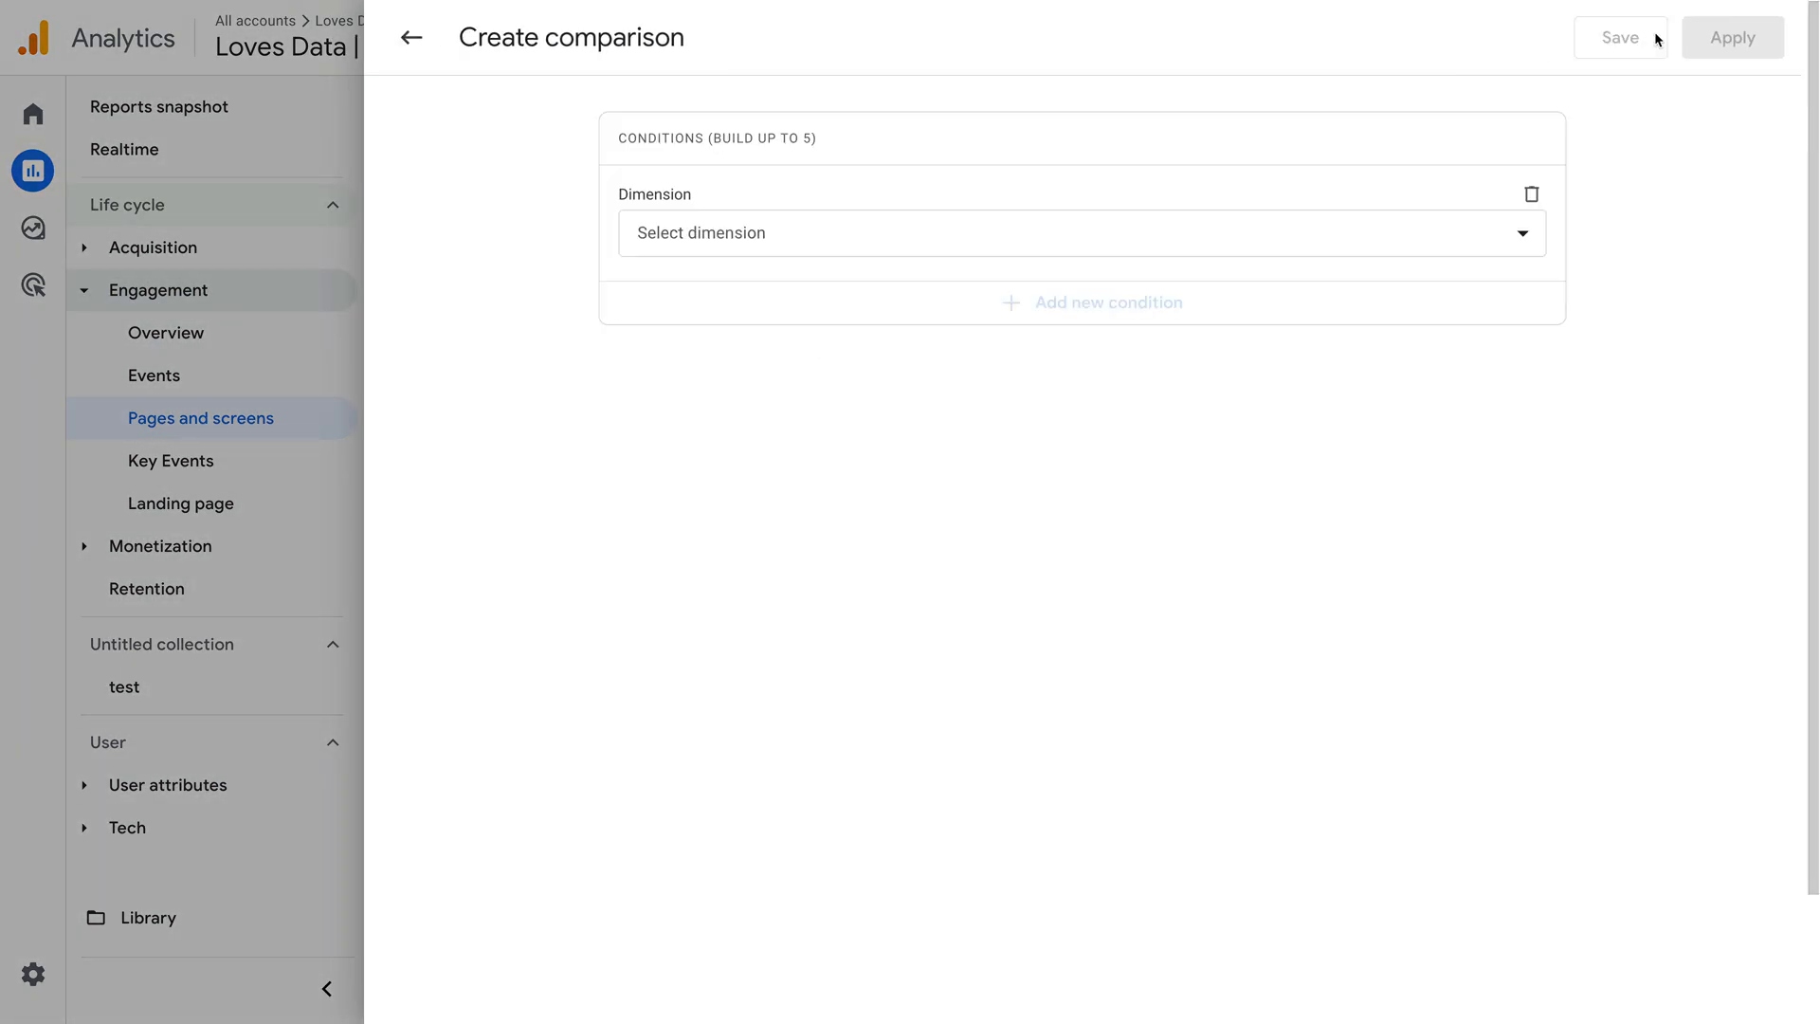
left_click(1078, 231)
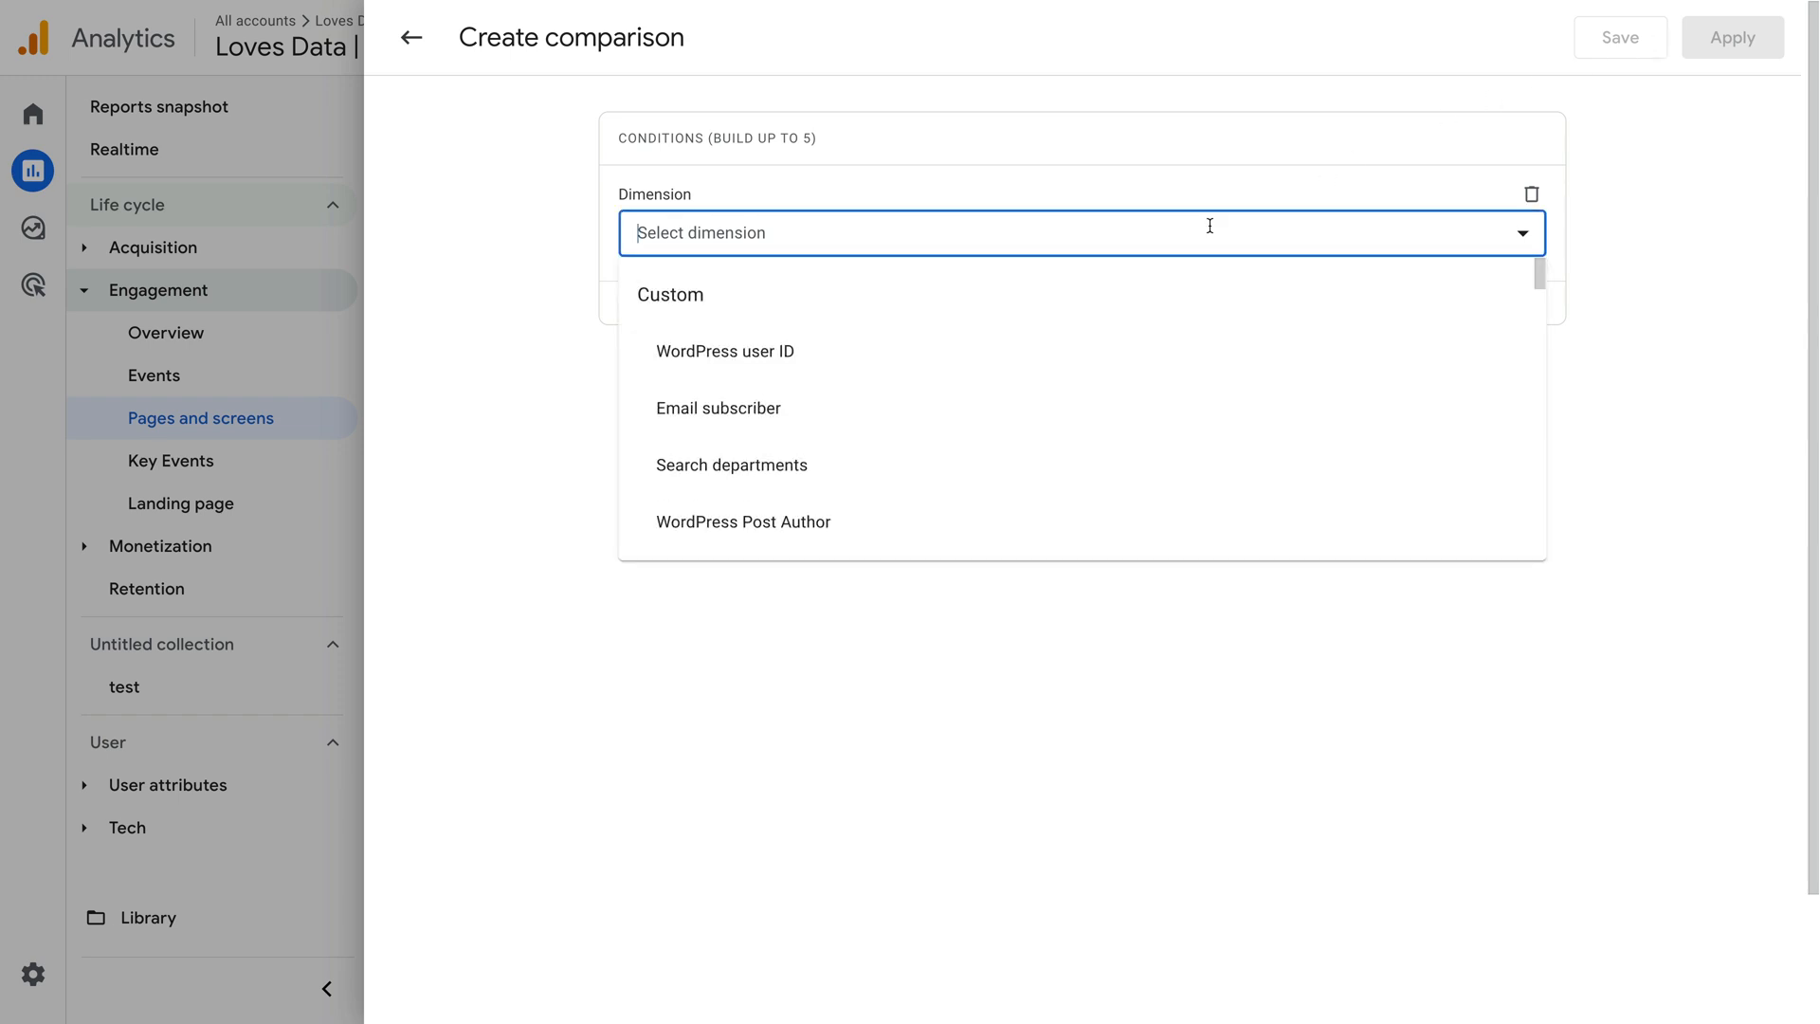
type("page path")
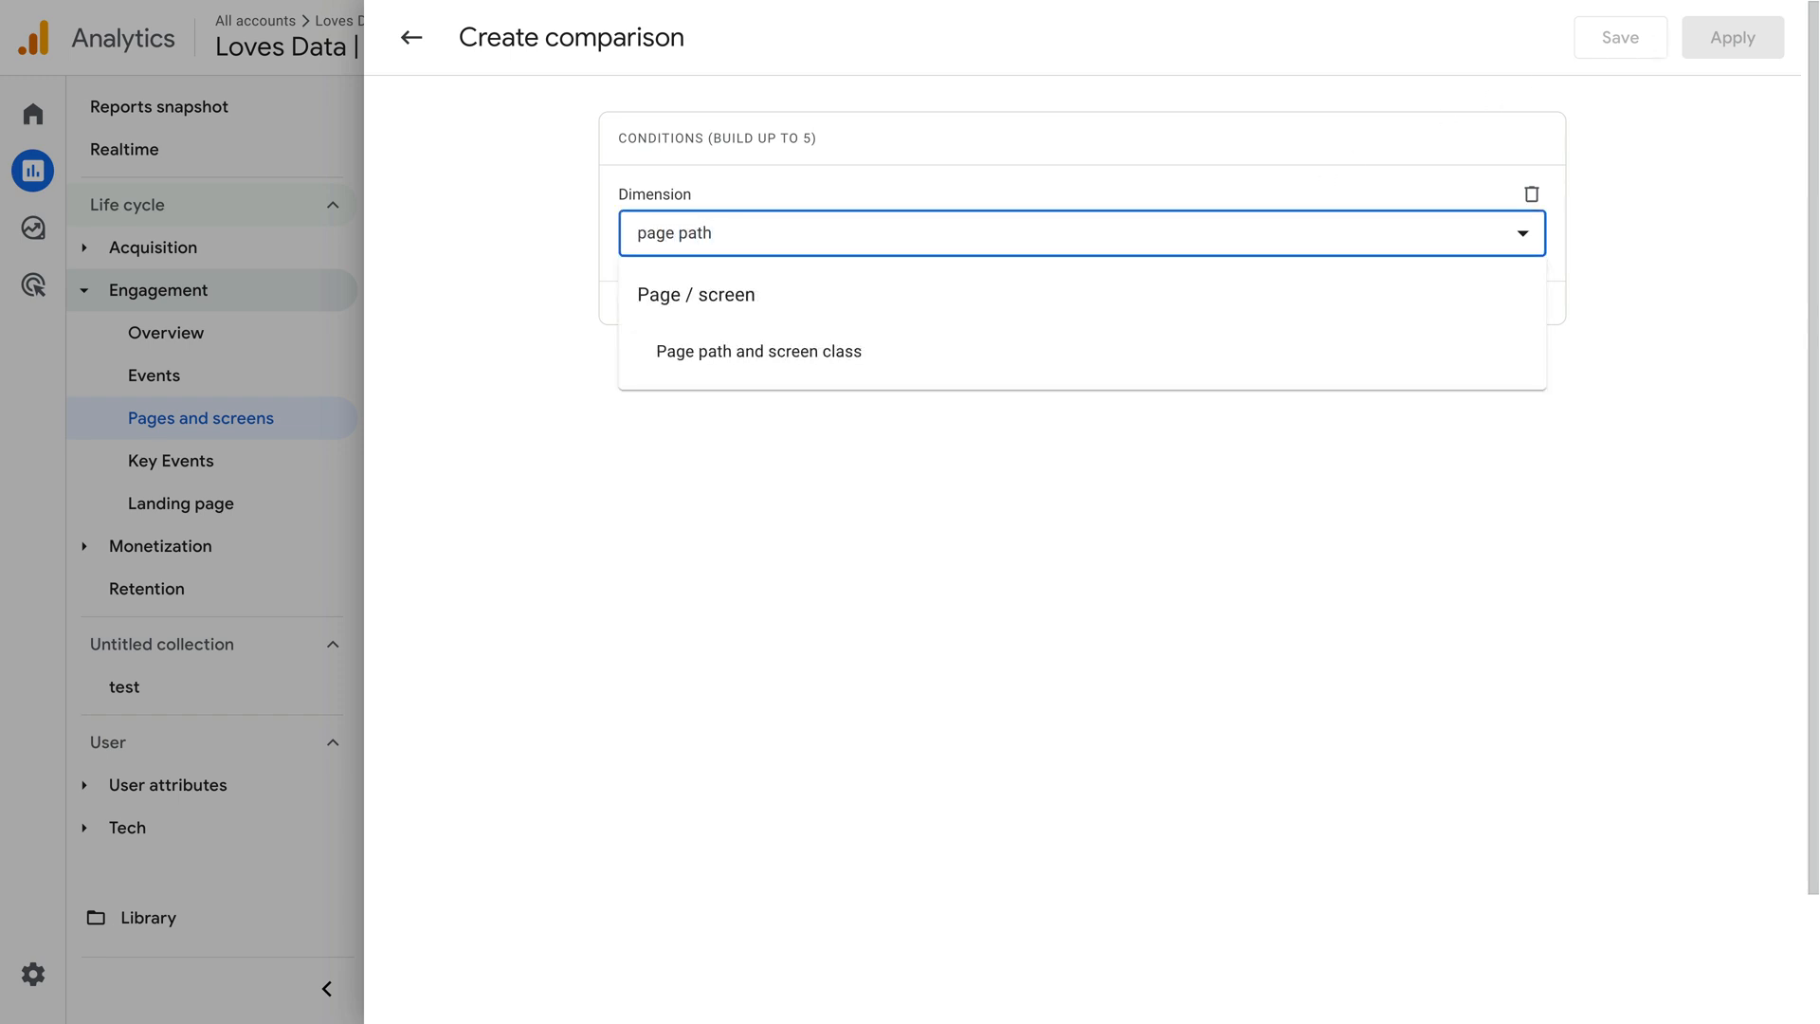
left_click(757, 351)
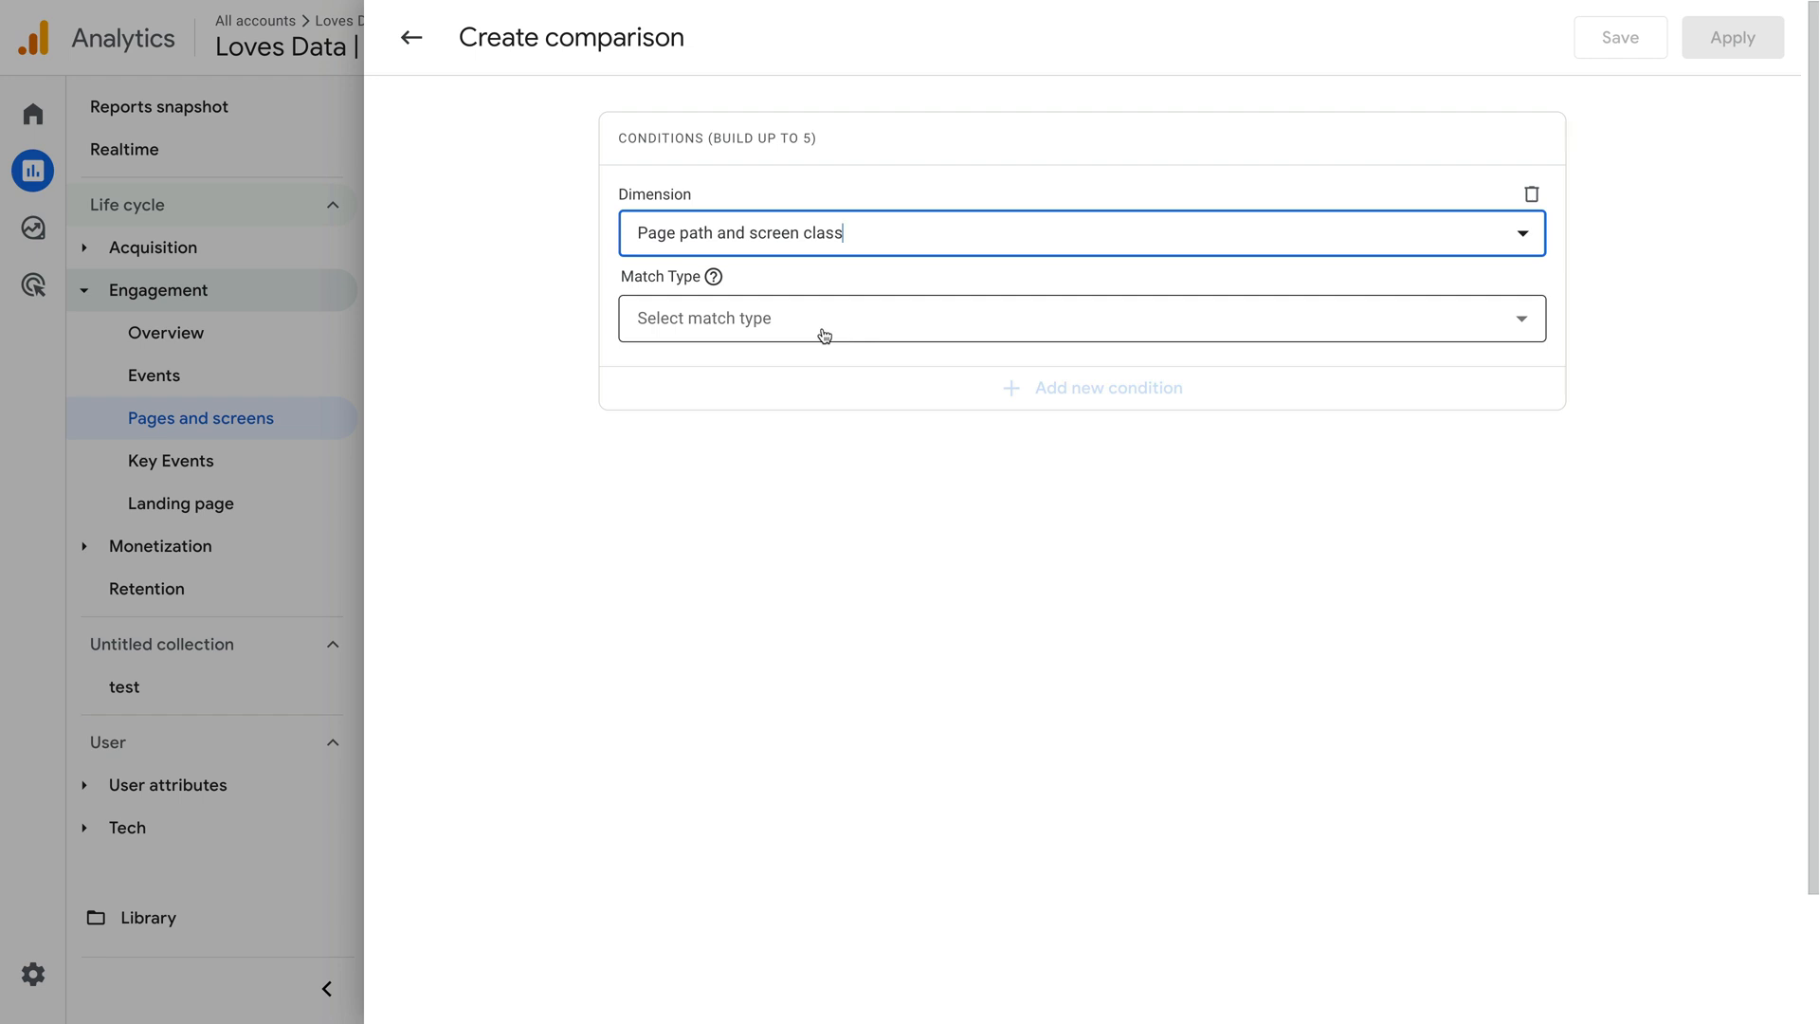
left_click(1078, 319)
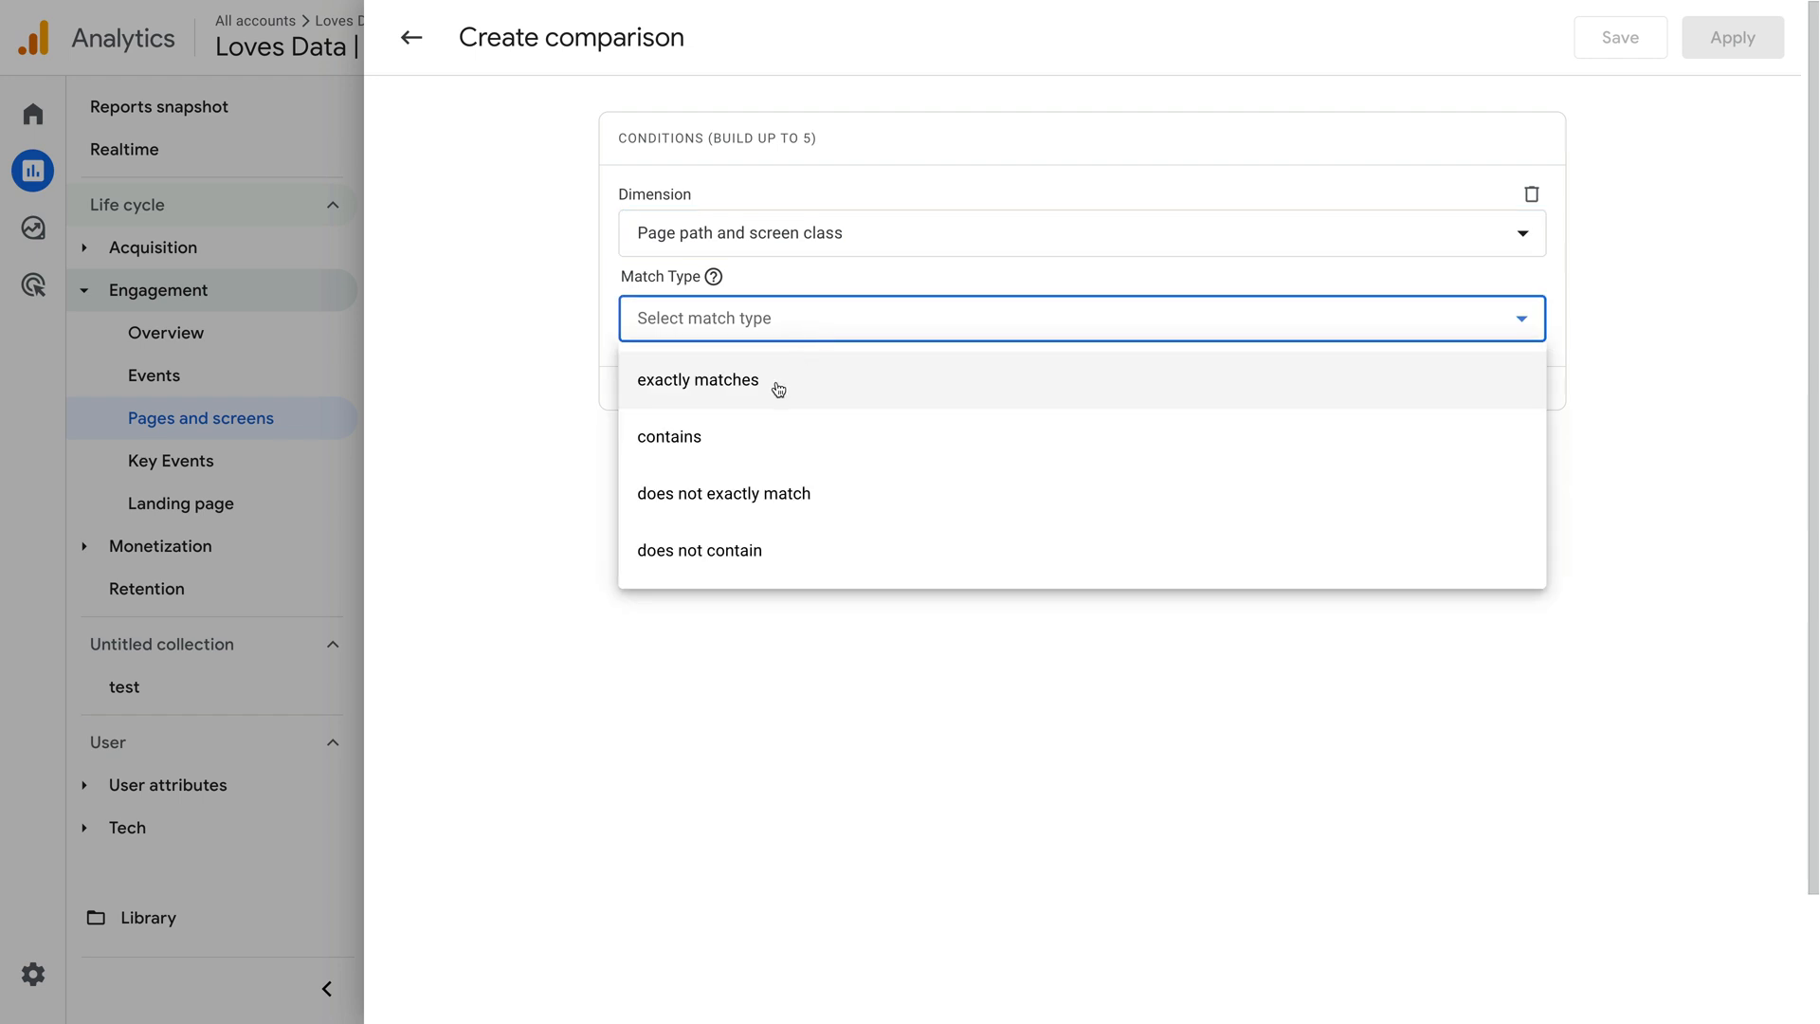
mouse_move(728, 445)
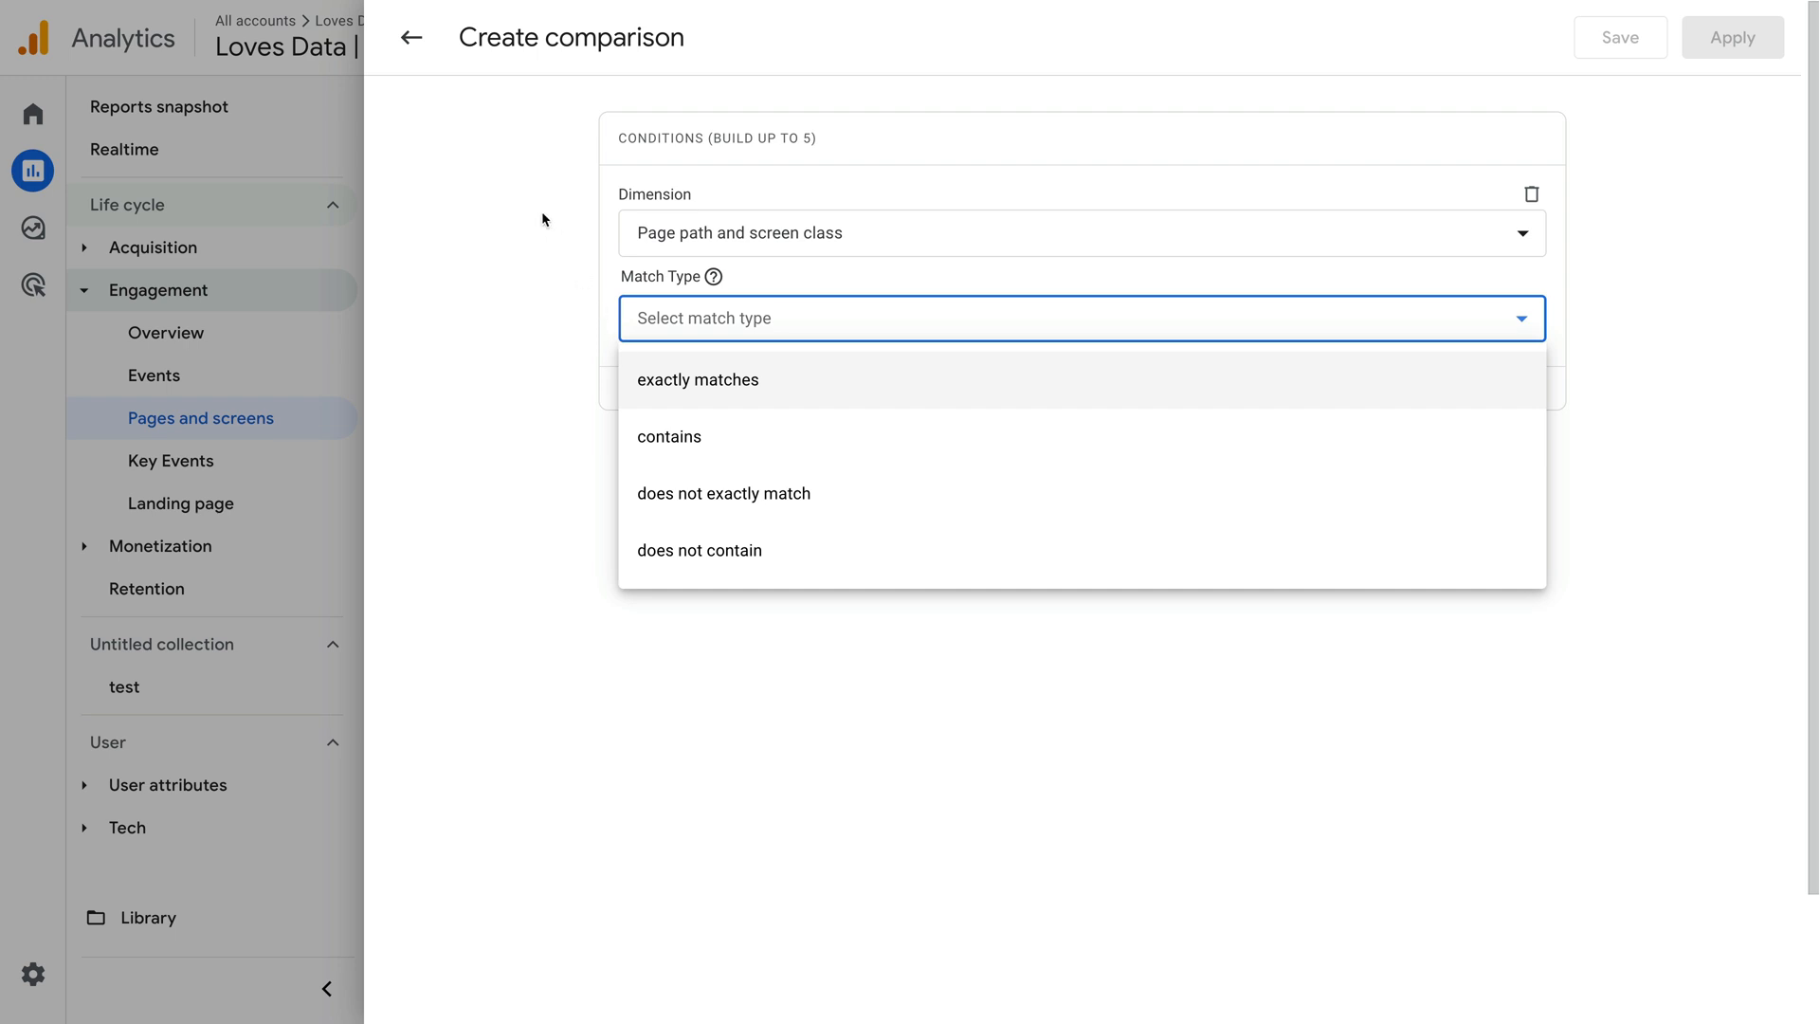
mouse_move(502, 161)
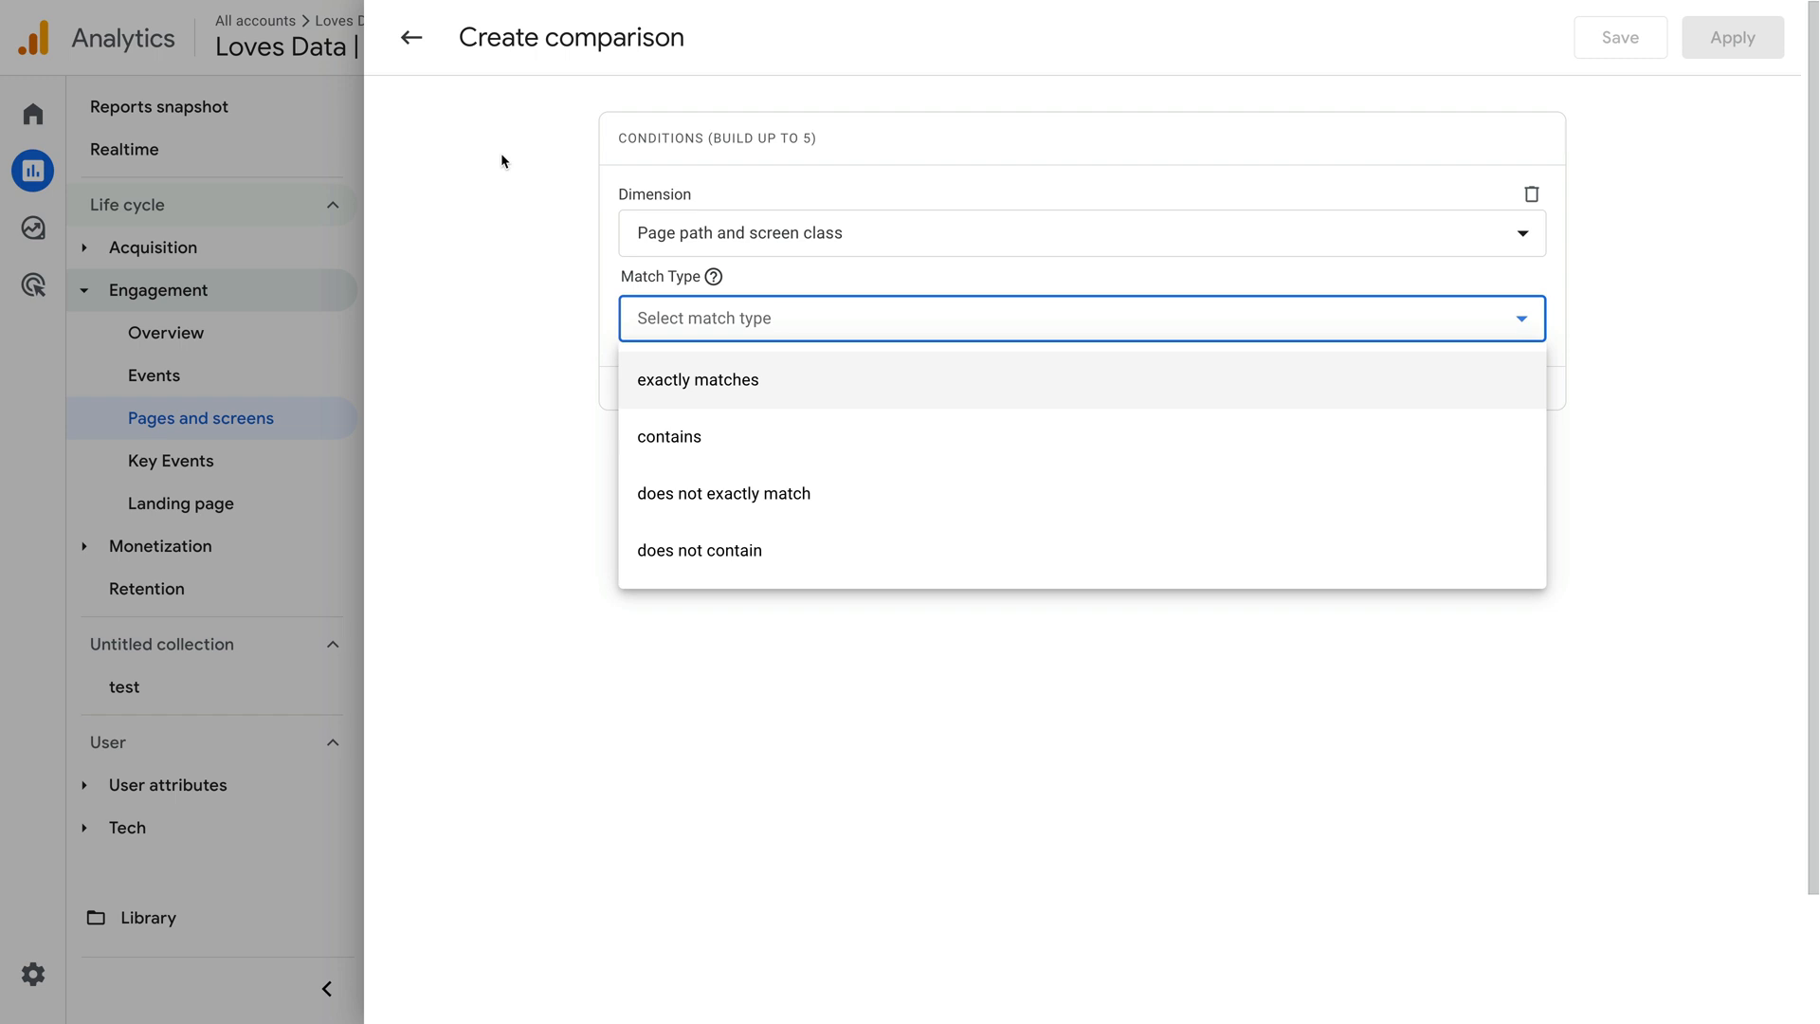
left_click(409, 38)
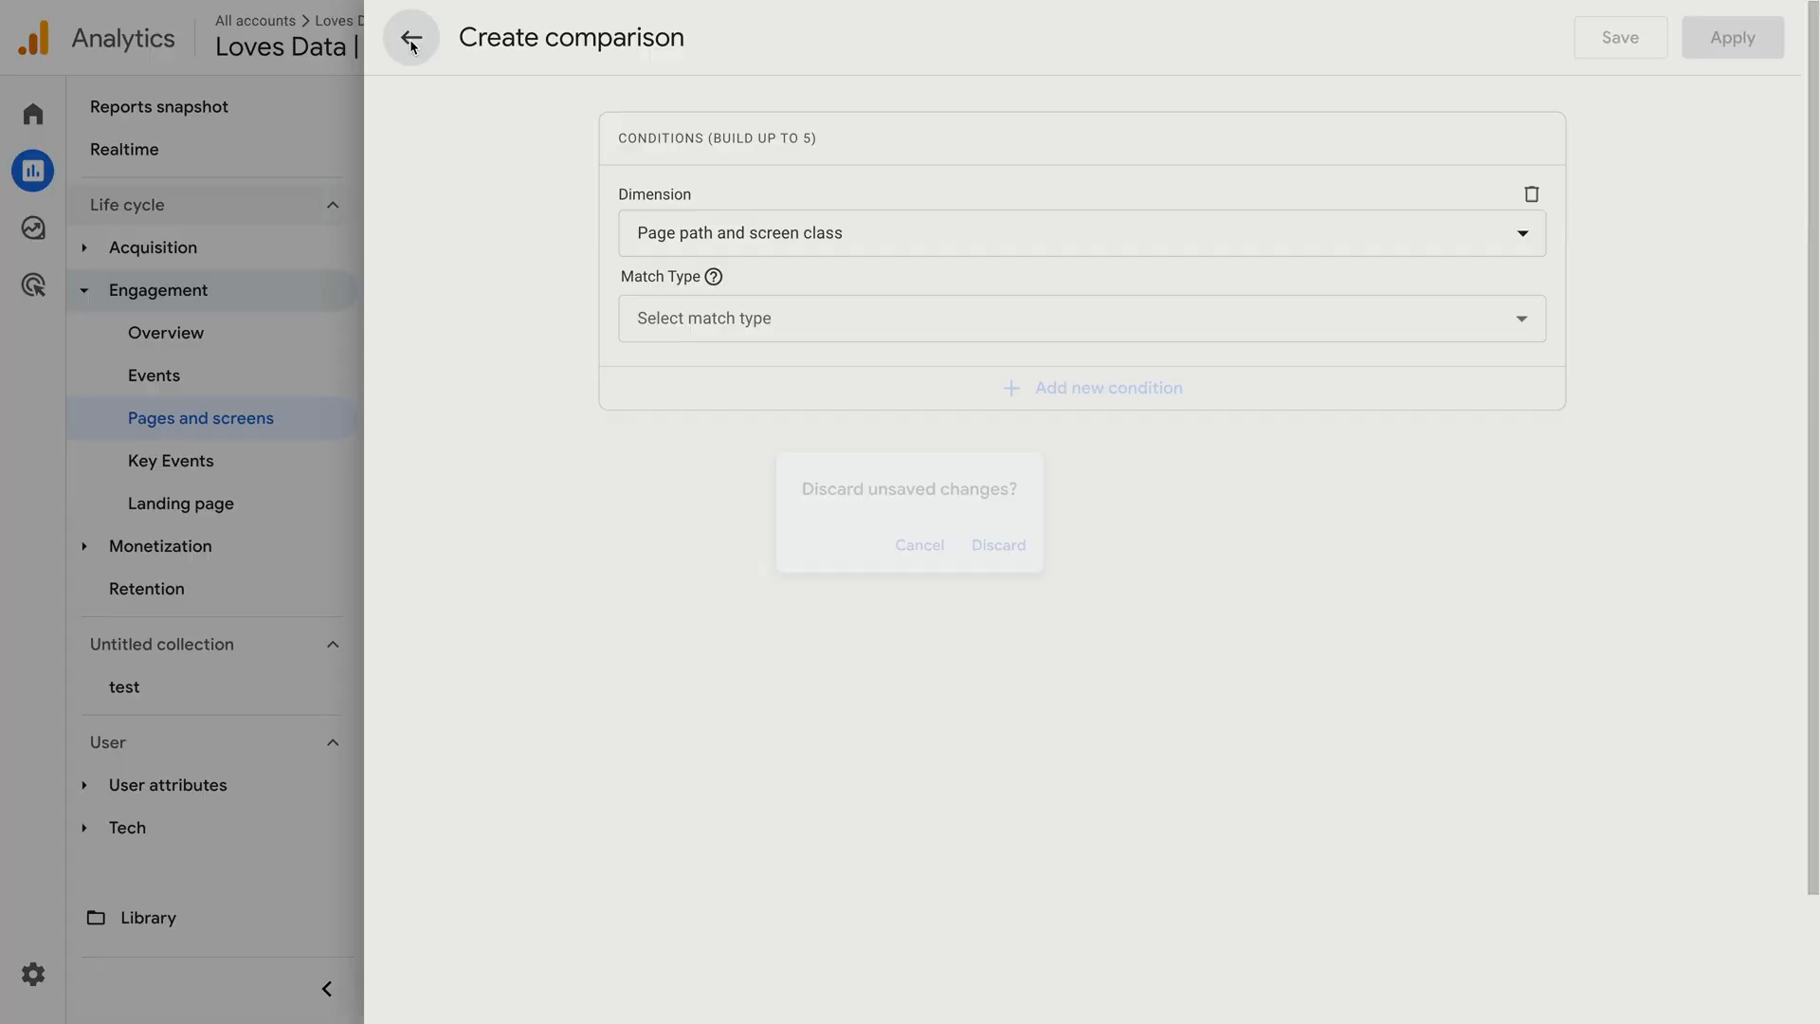
Discard the unfinished comparison and close the comparisons panel.
left_click(996, 546)
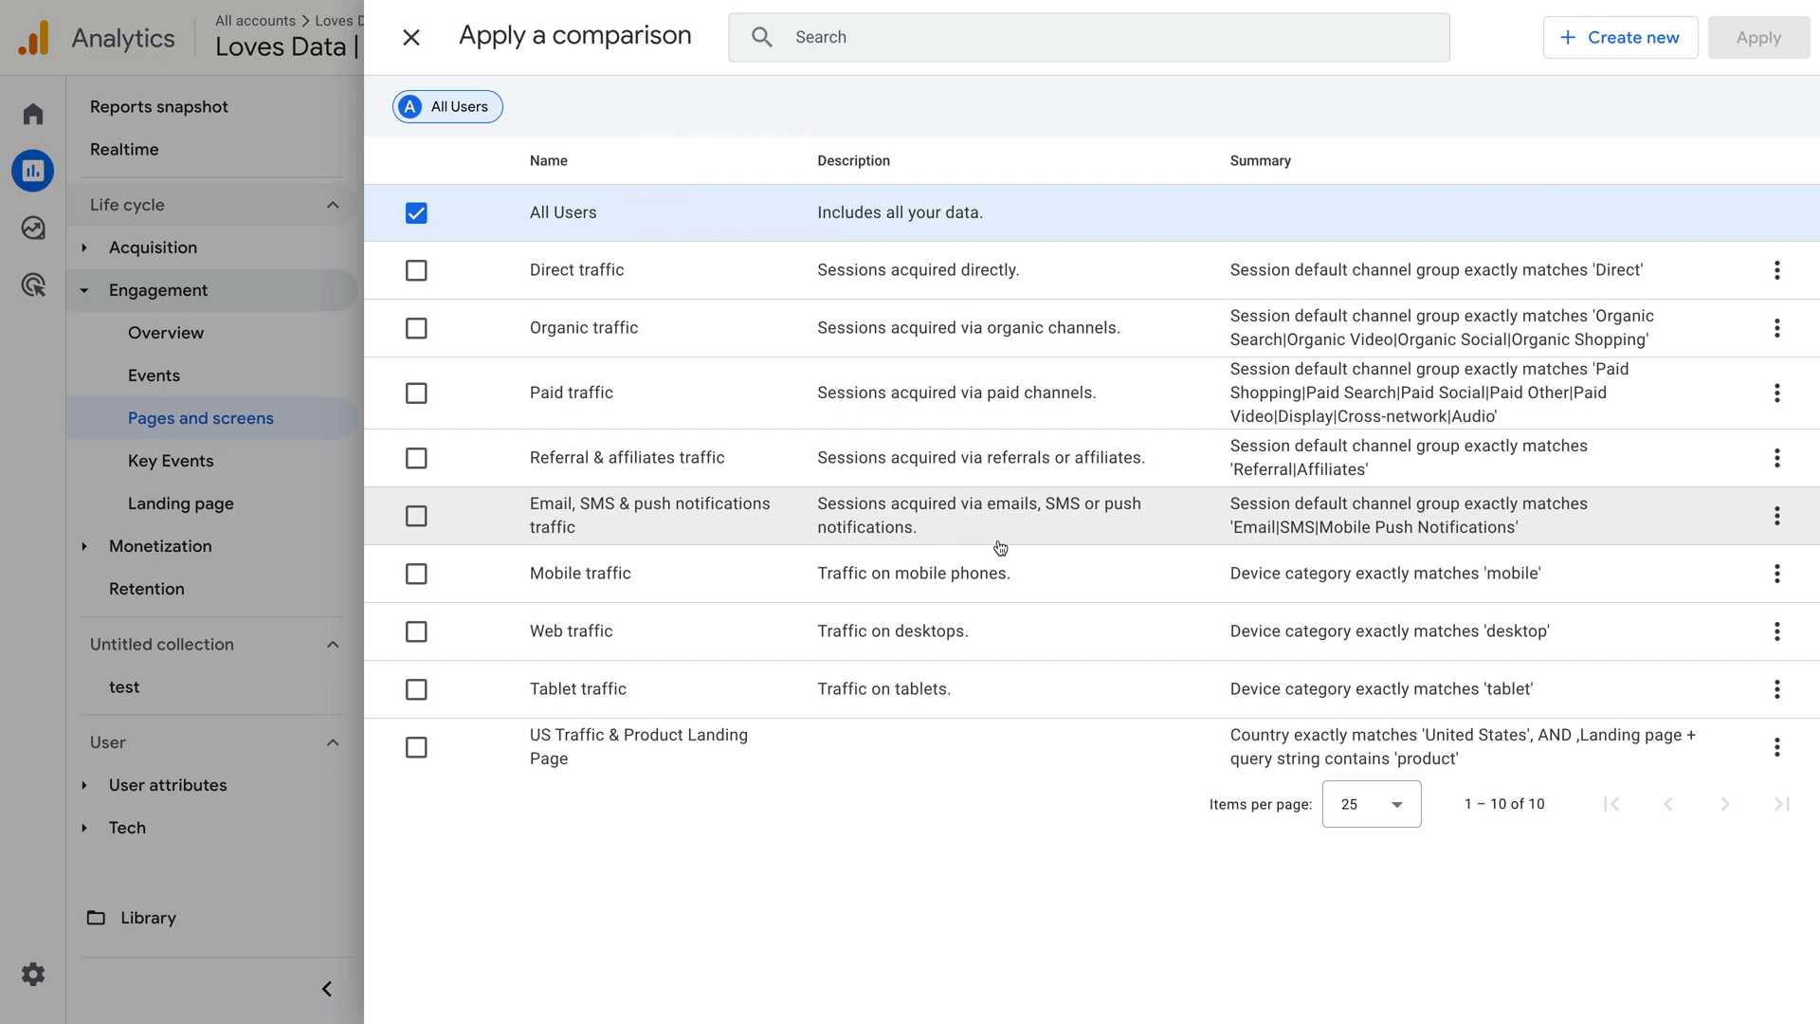
left_click(415, 515)
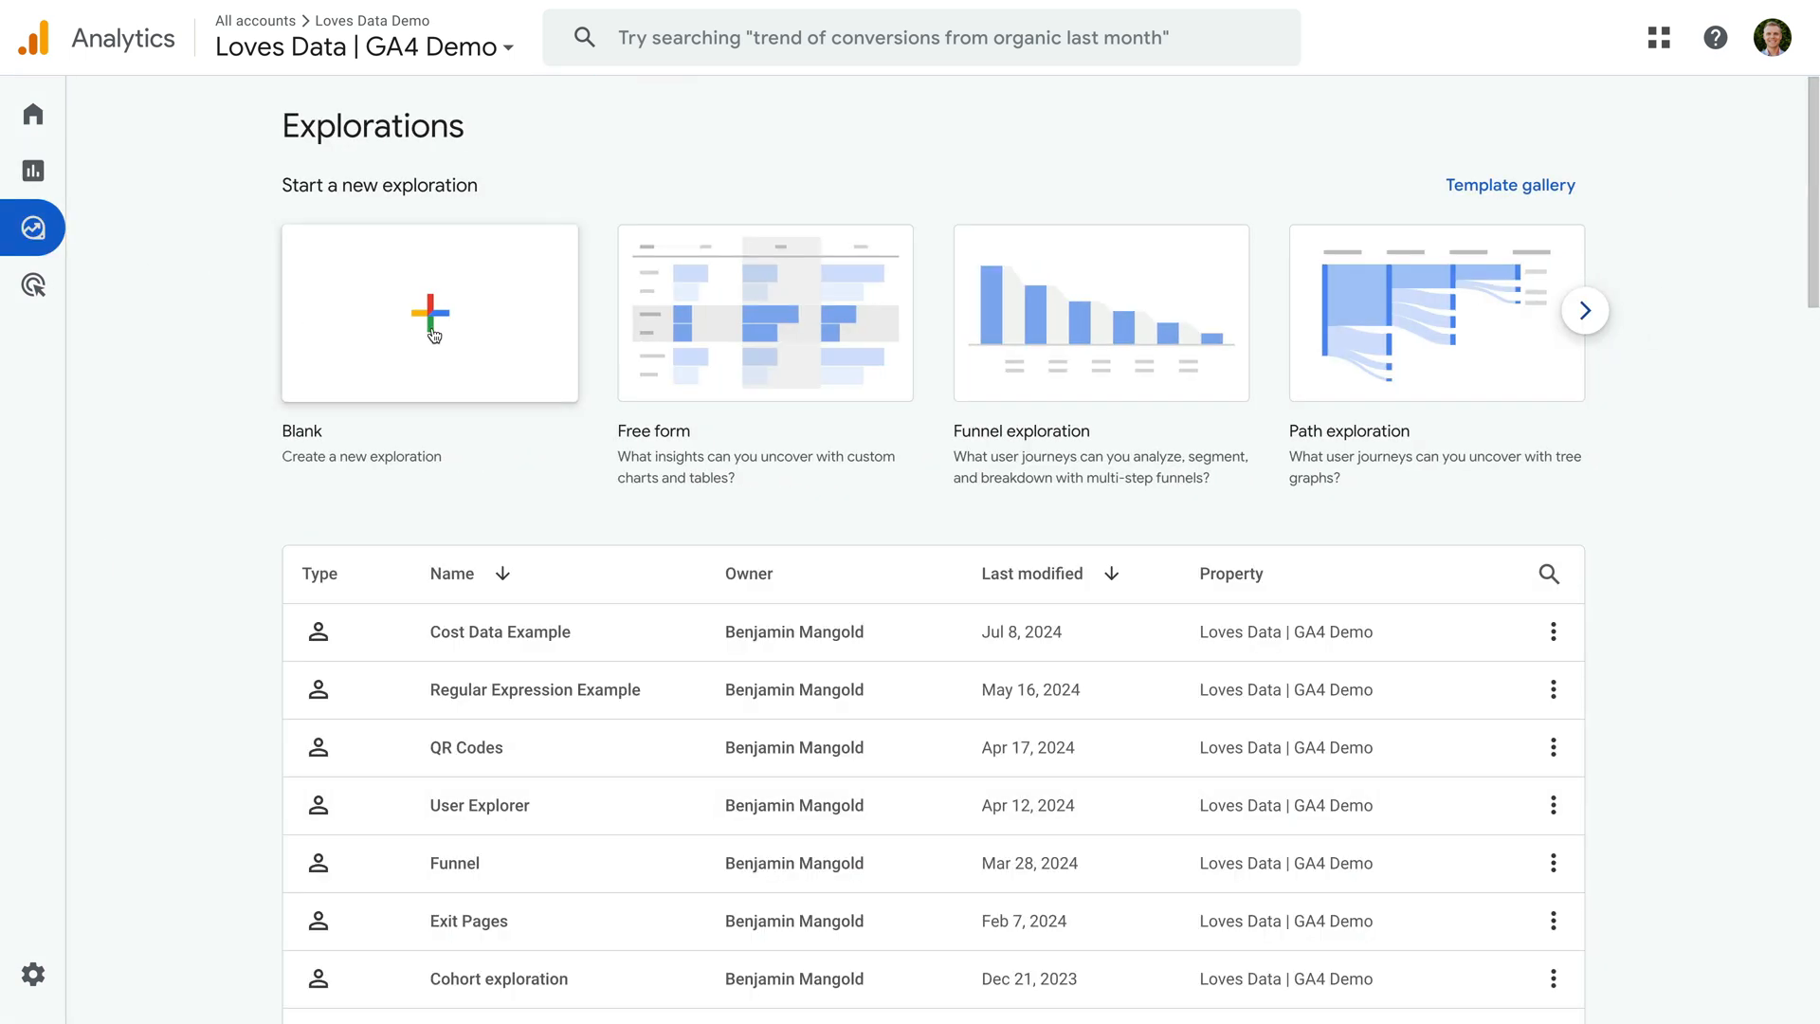
Start a blank free-form exploration using the table technique.
left_click(428, 313)
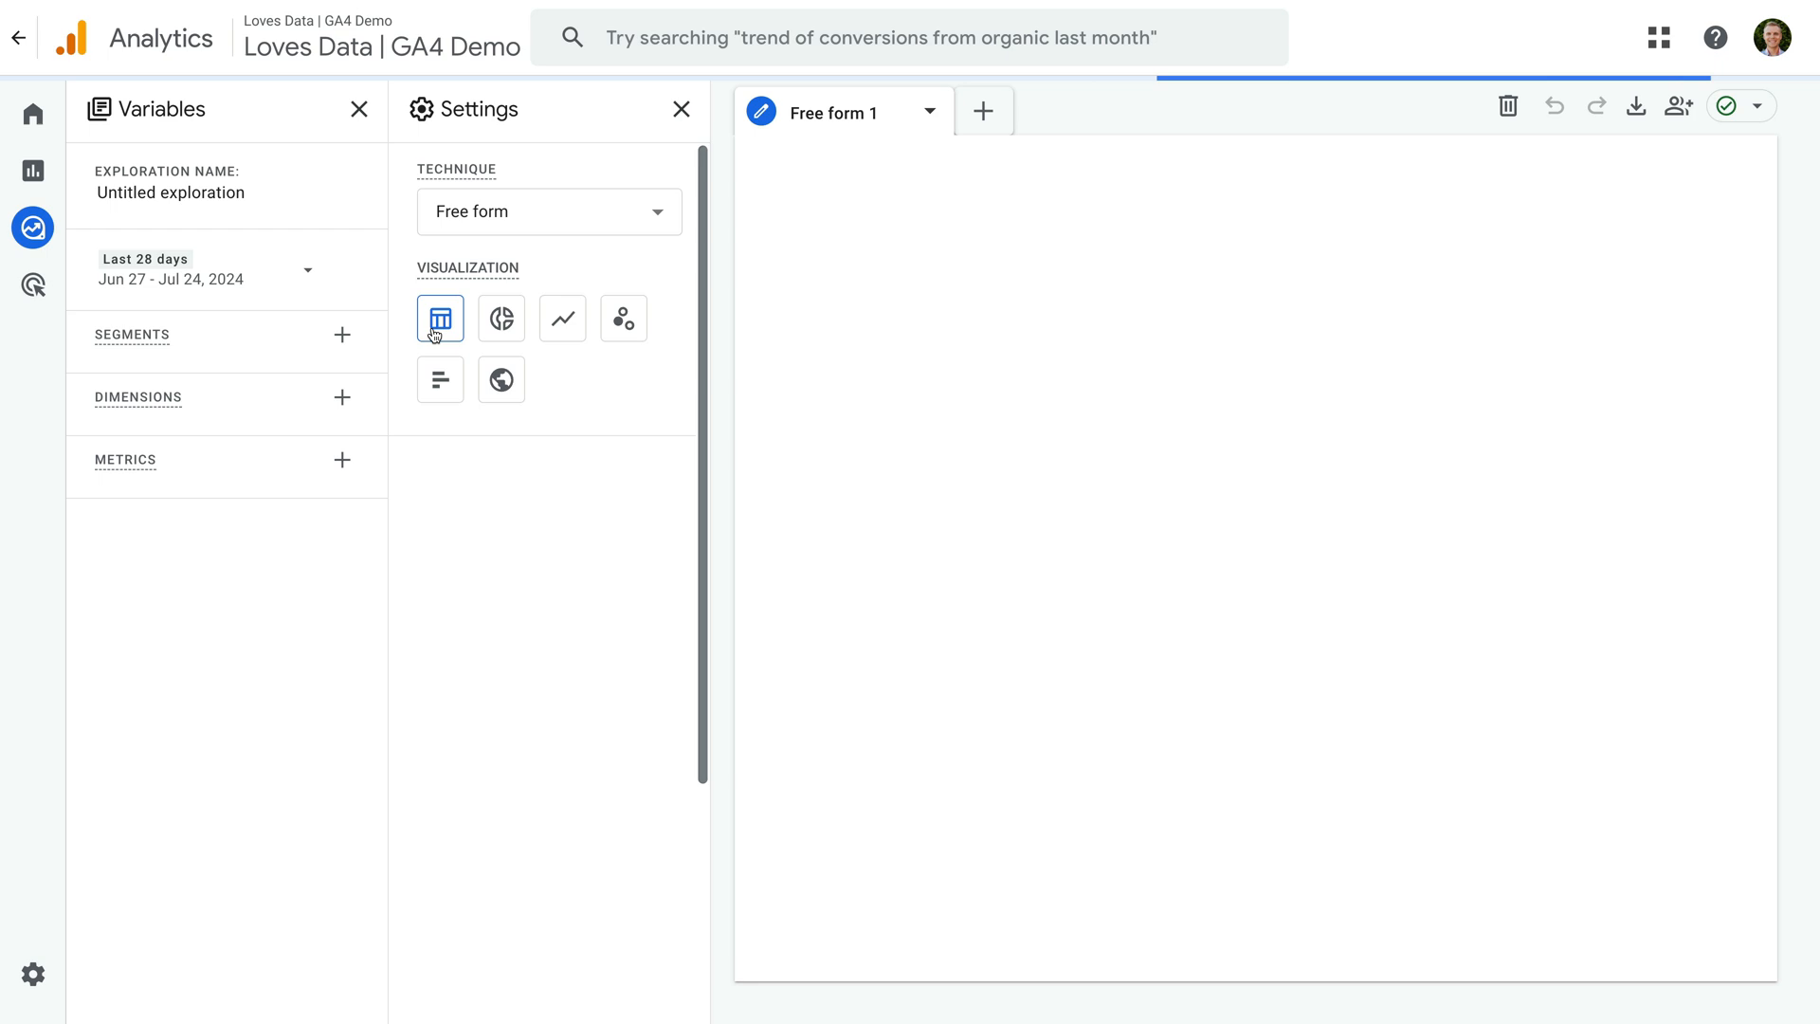
left_click(439, 319)
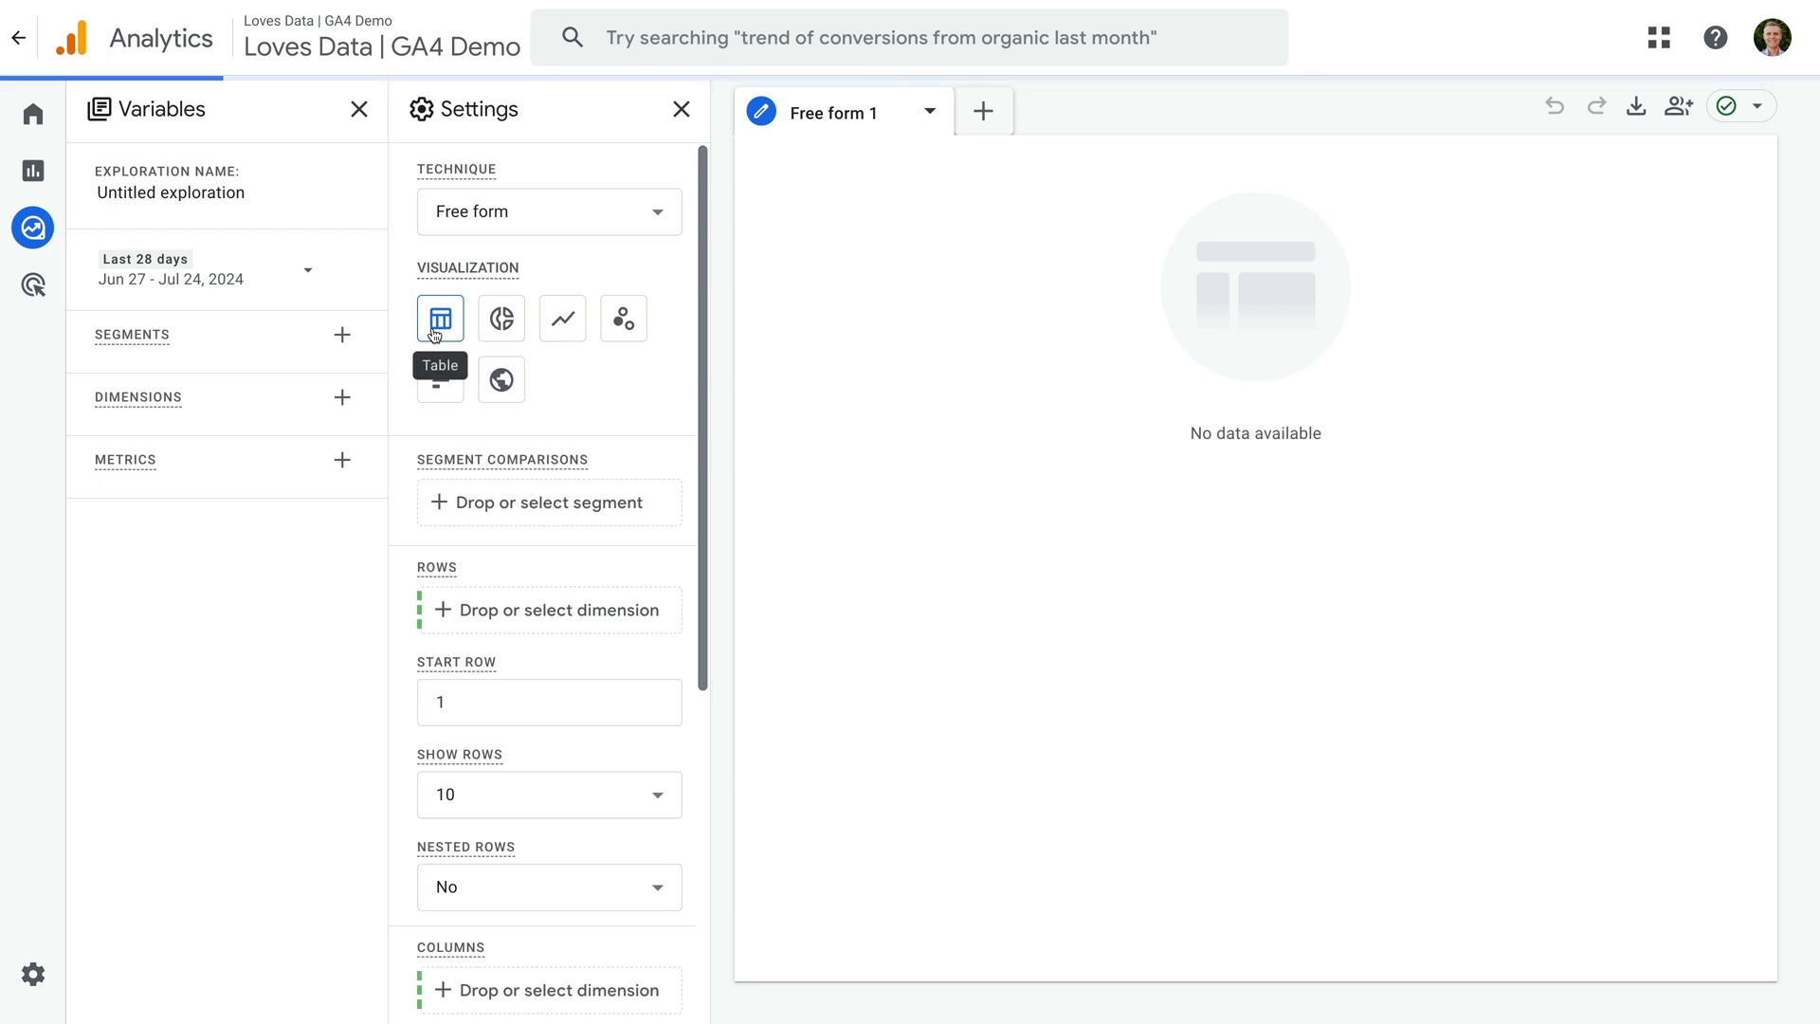
left_click(341, 398)
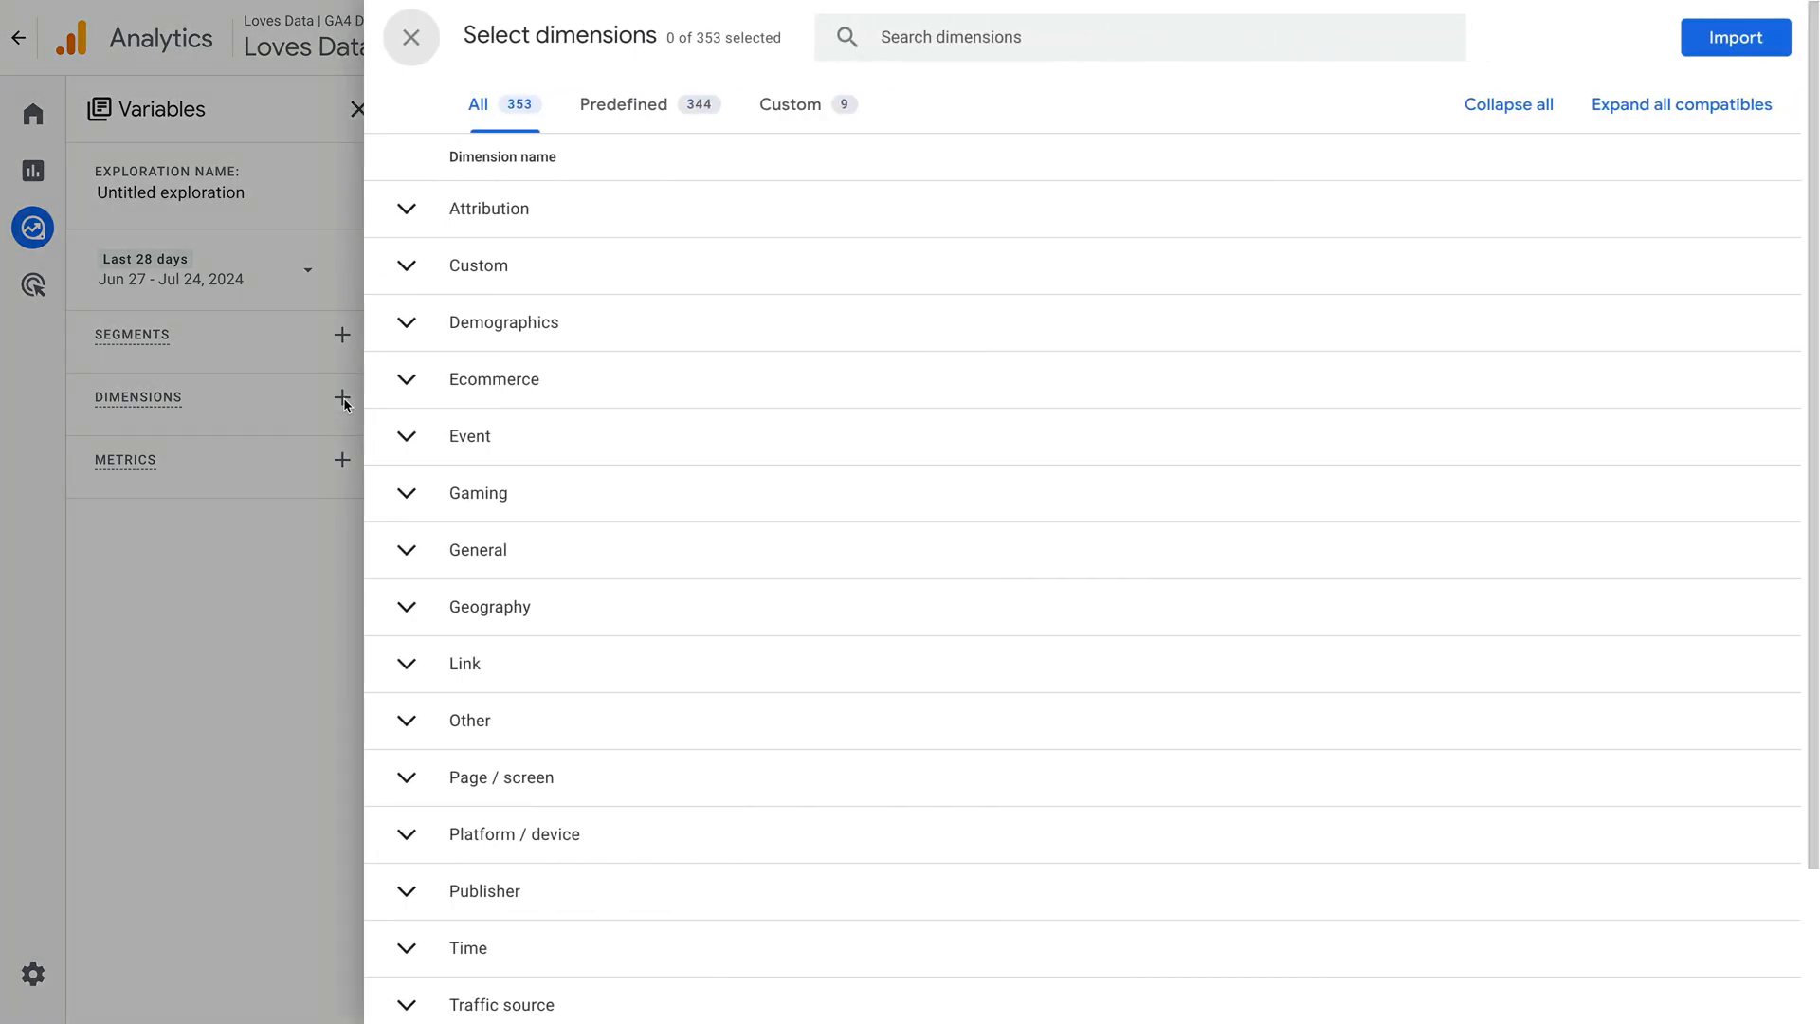
Import Event name and Page path and screen class as exploration dimensions.
left_click(1103, 38)
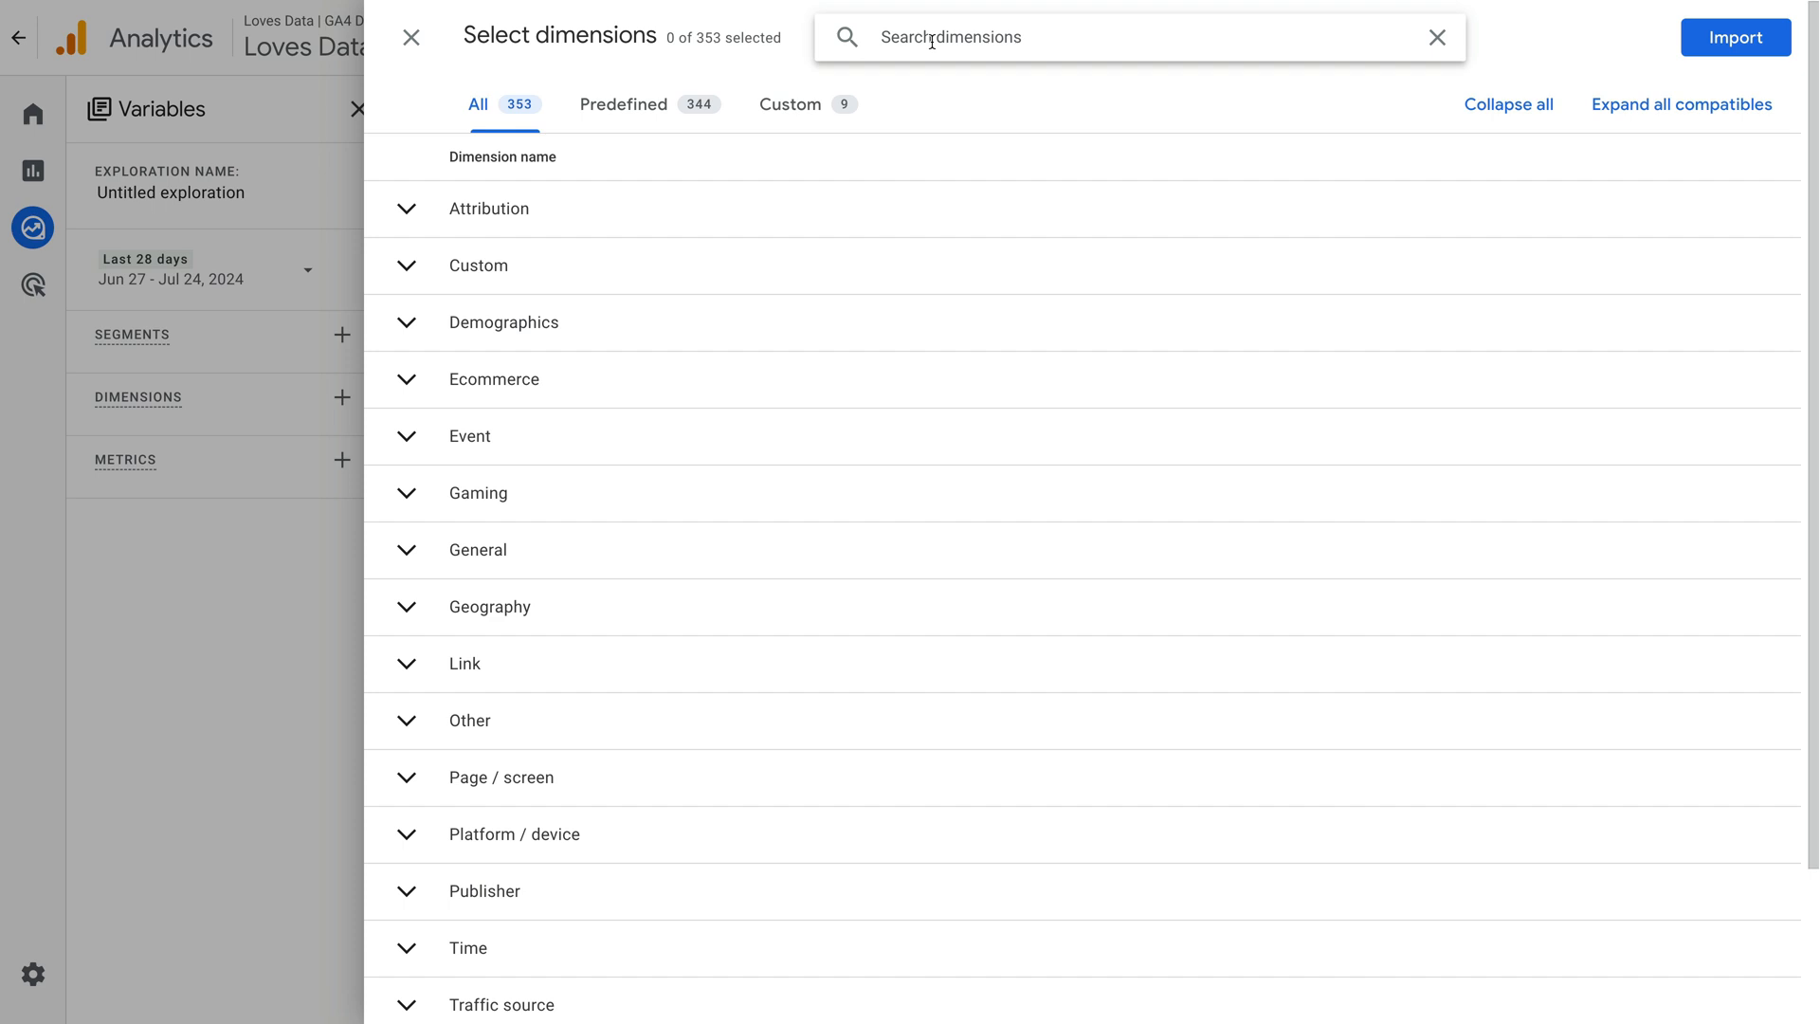
type("event name")
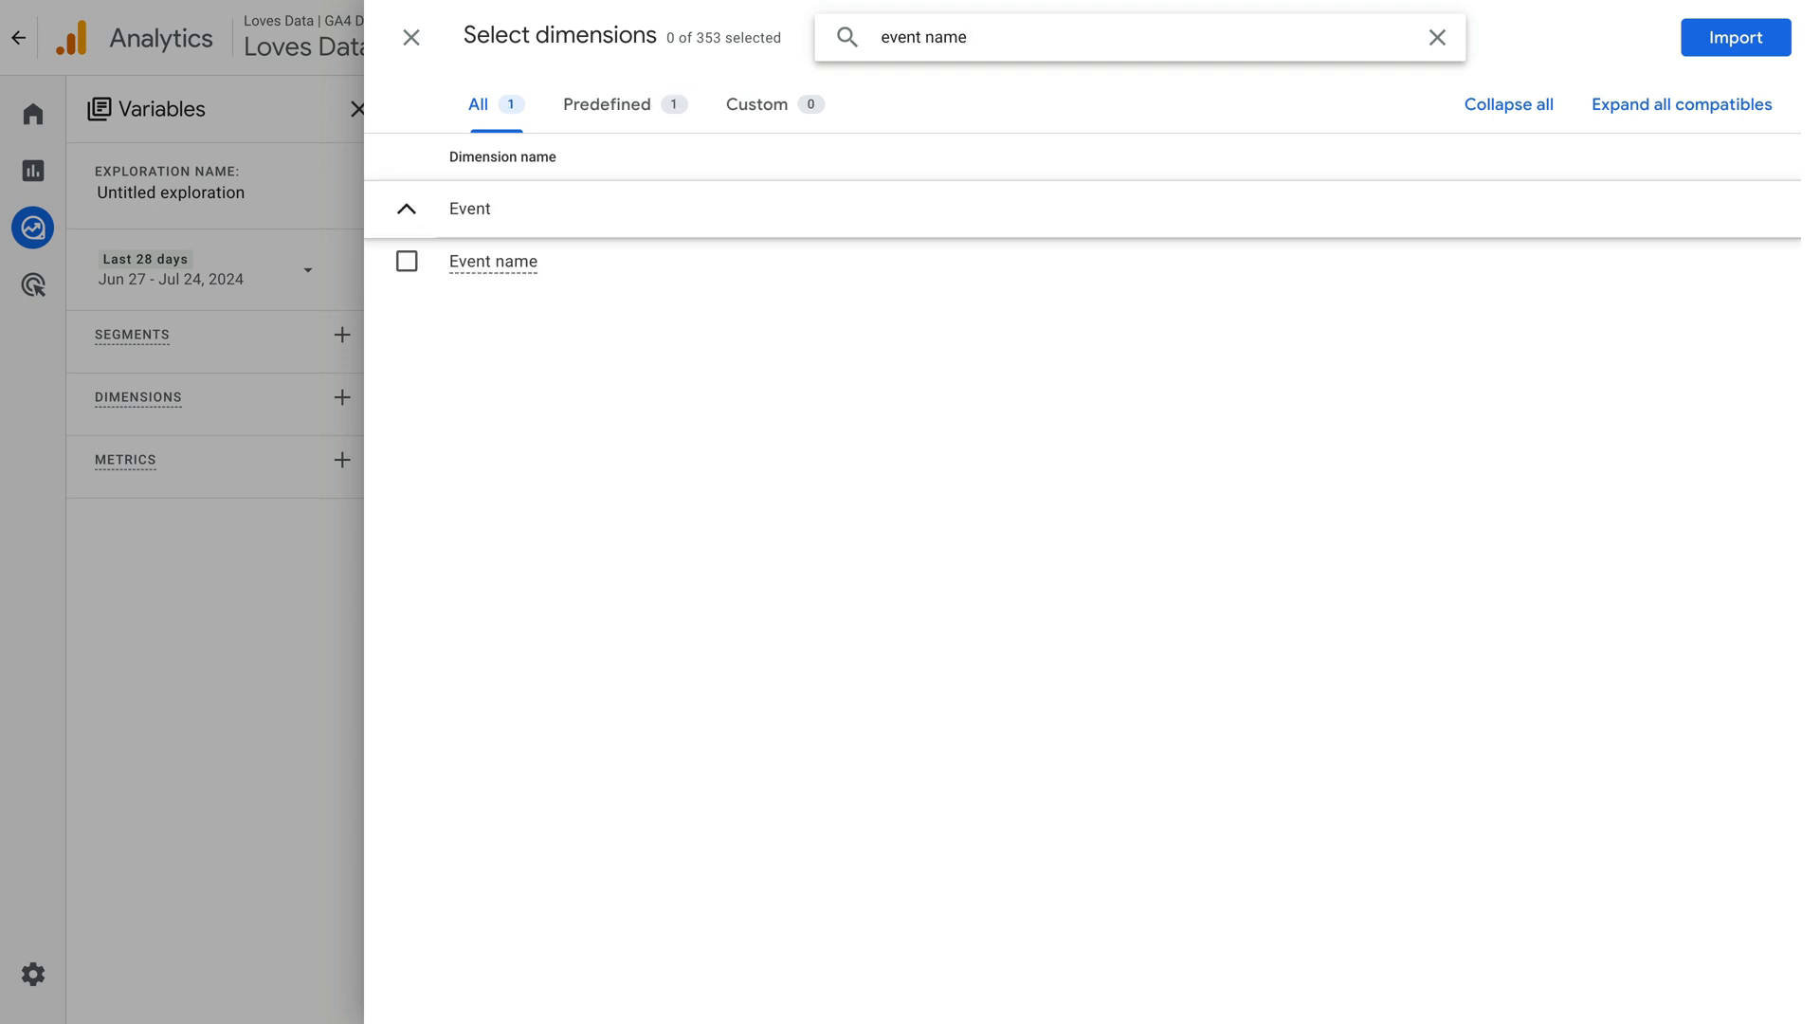
left_click(405, 260)
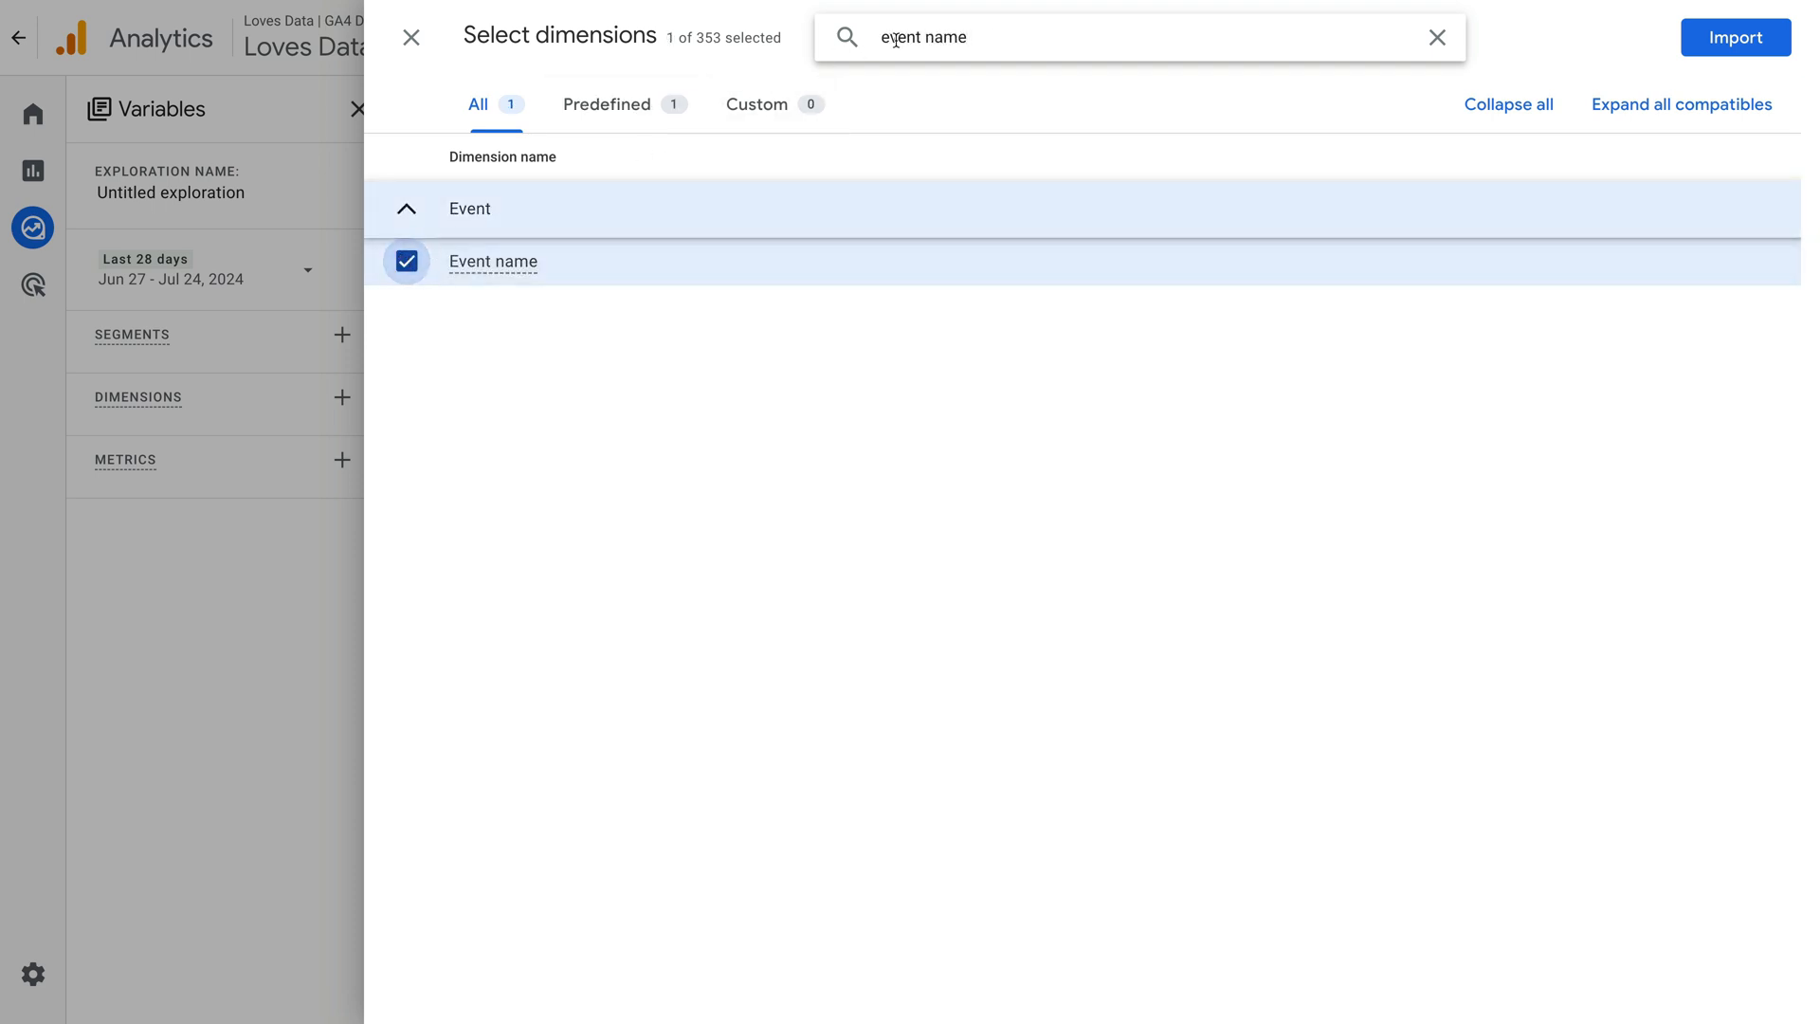
type("page path")
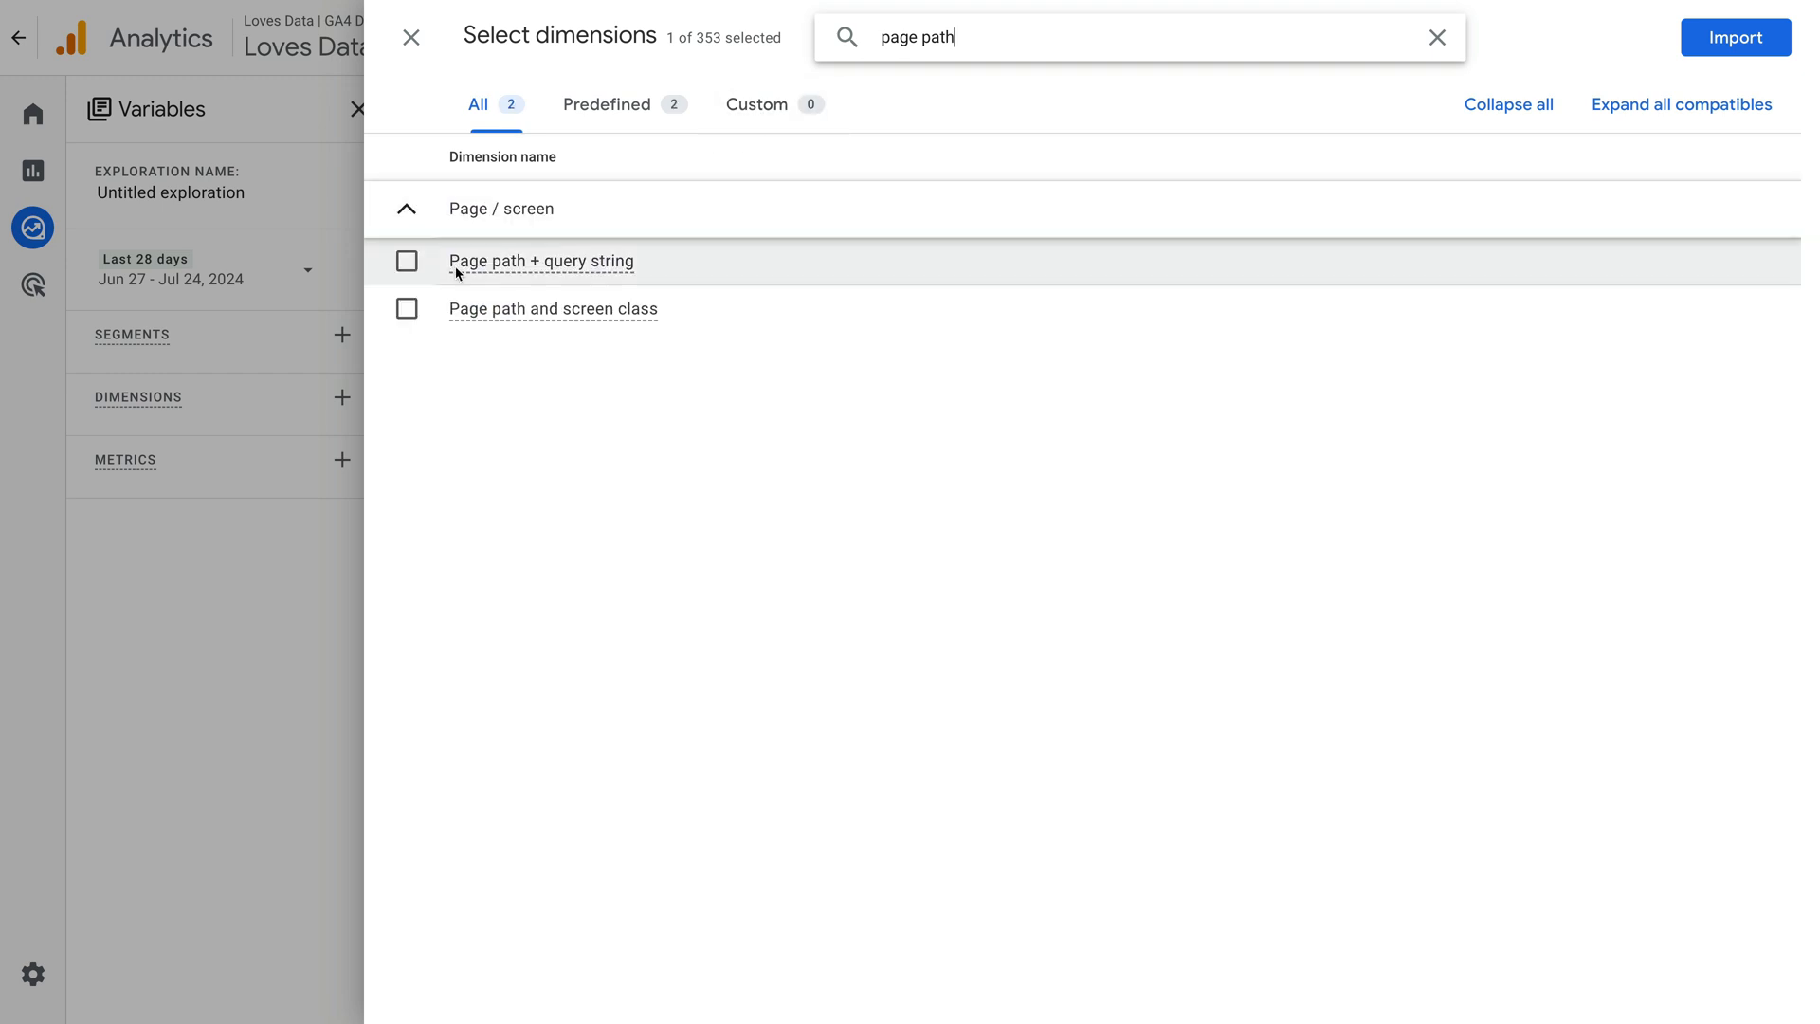
left_click(405, 309)
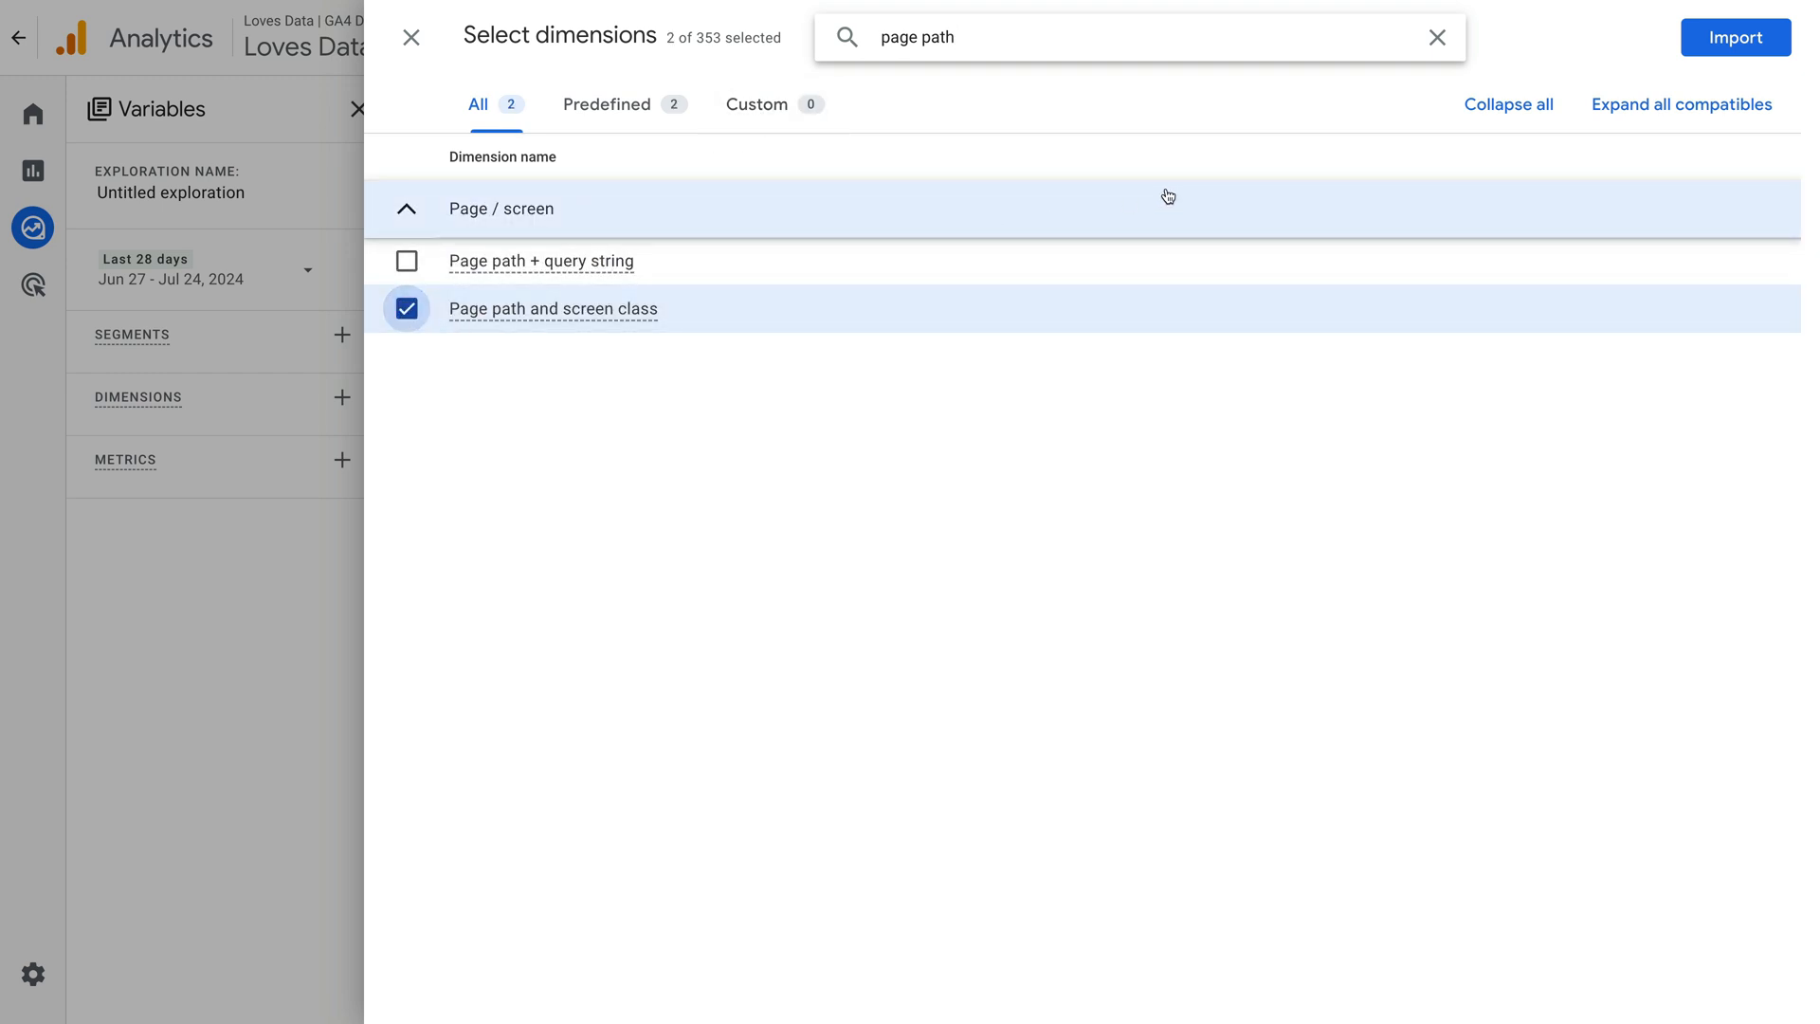
left_click(1734, 38)
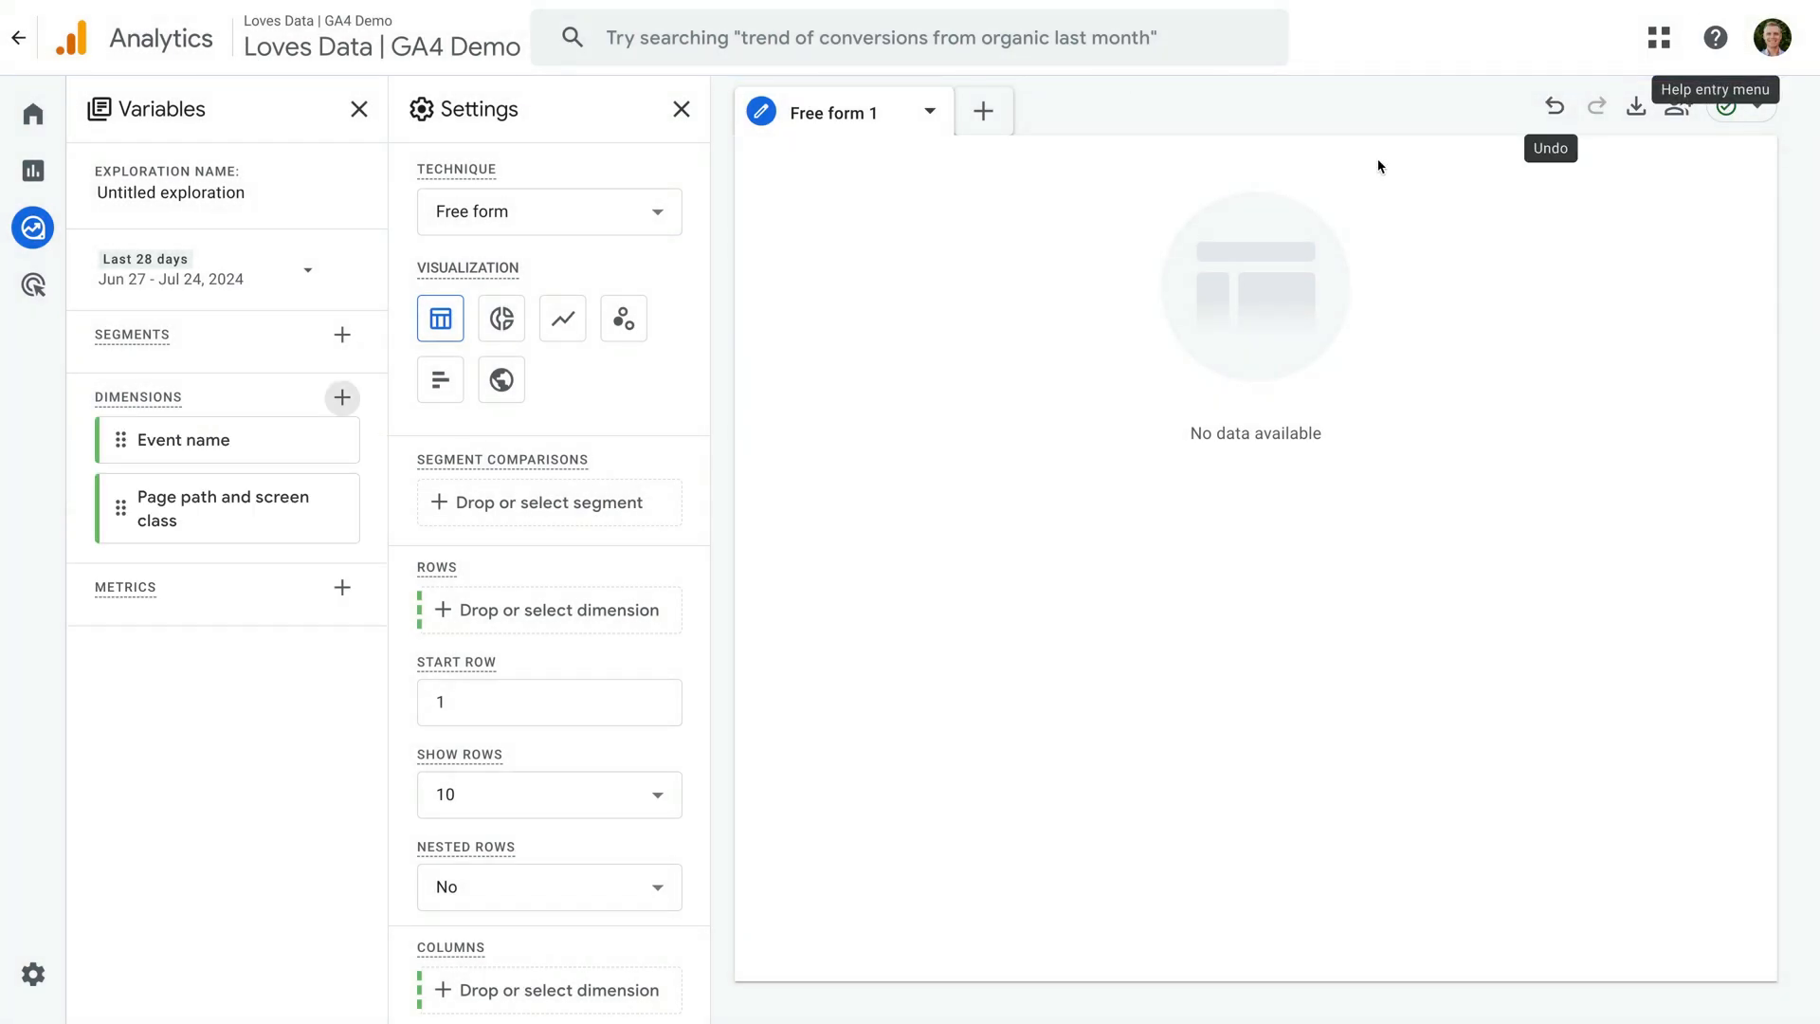
mouse_move(341, 587)
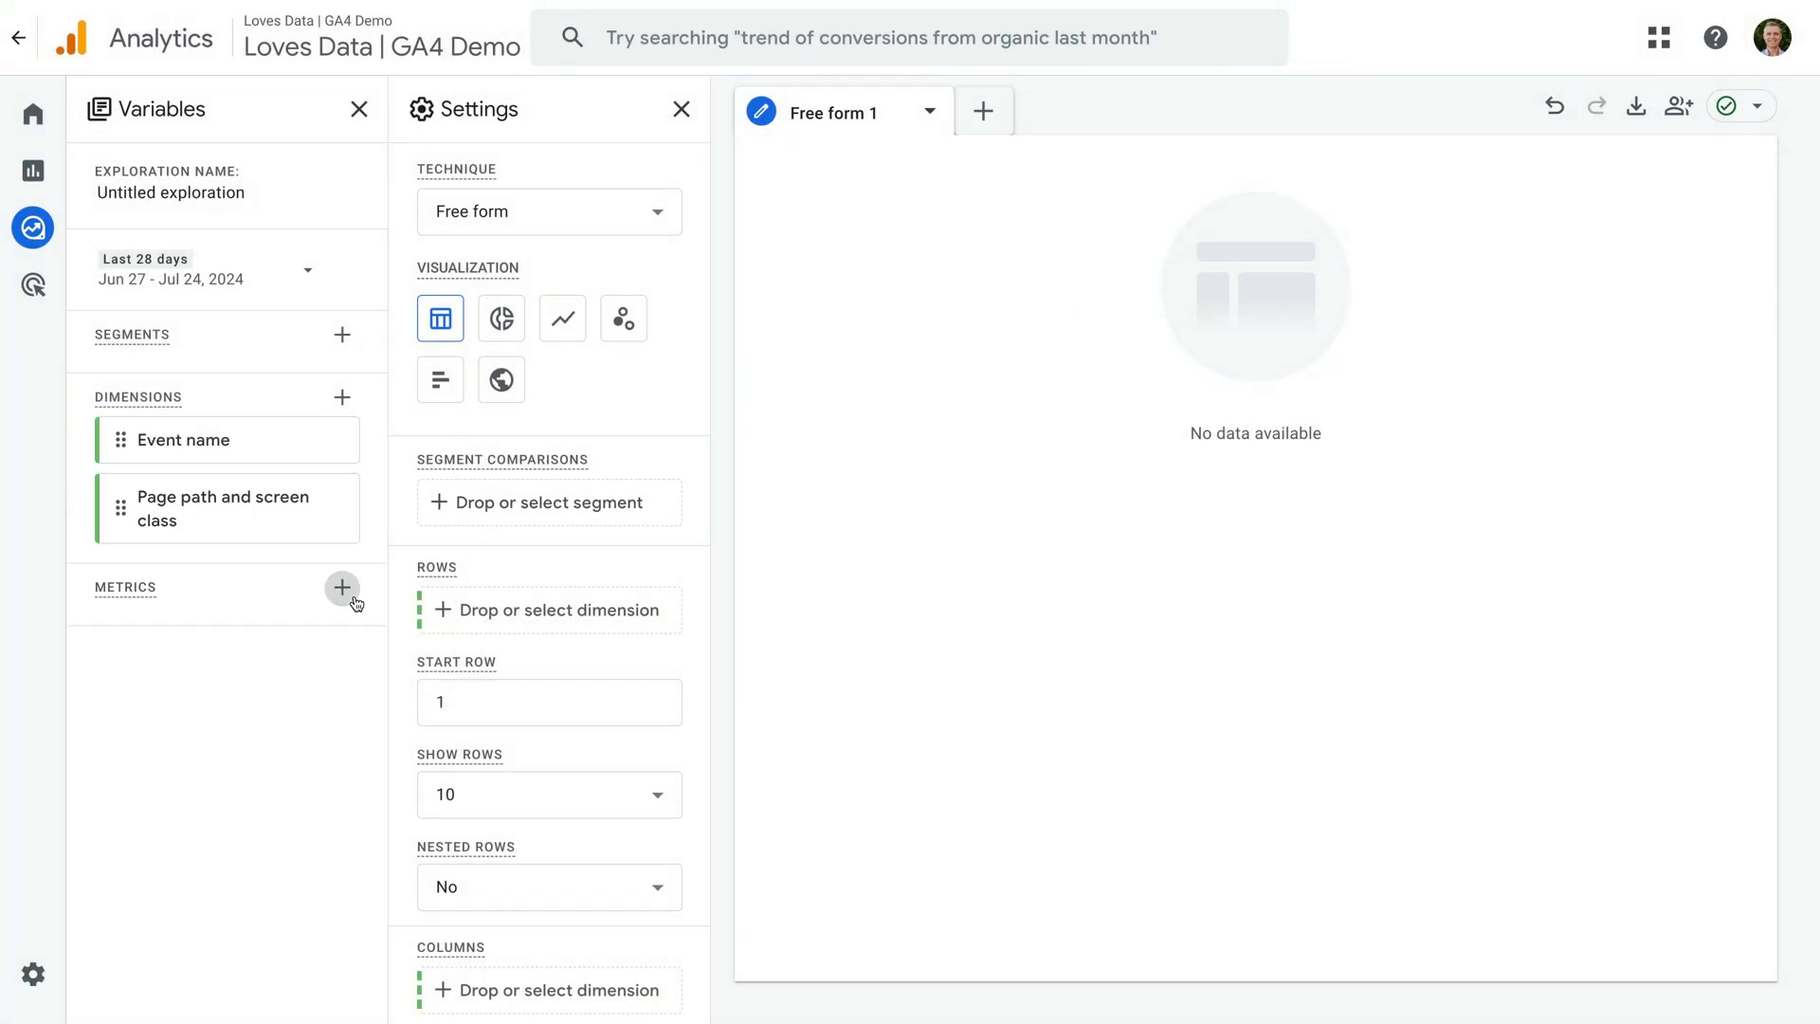
Import Active users and Event count as metrics for the events-by-page table.
left_click(341, 588)
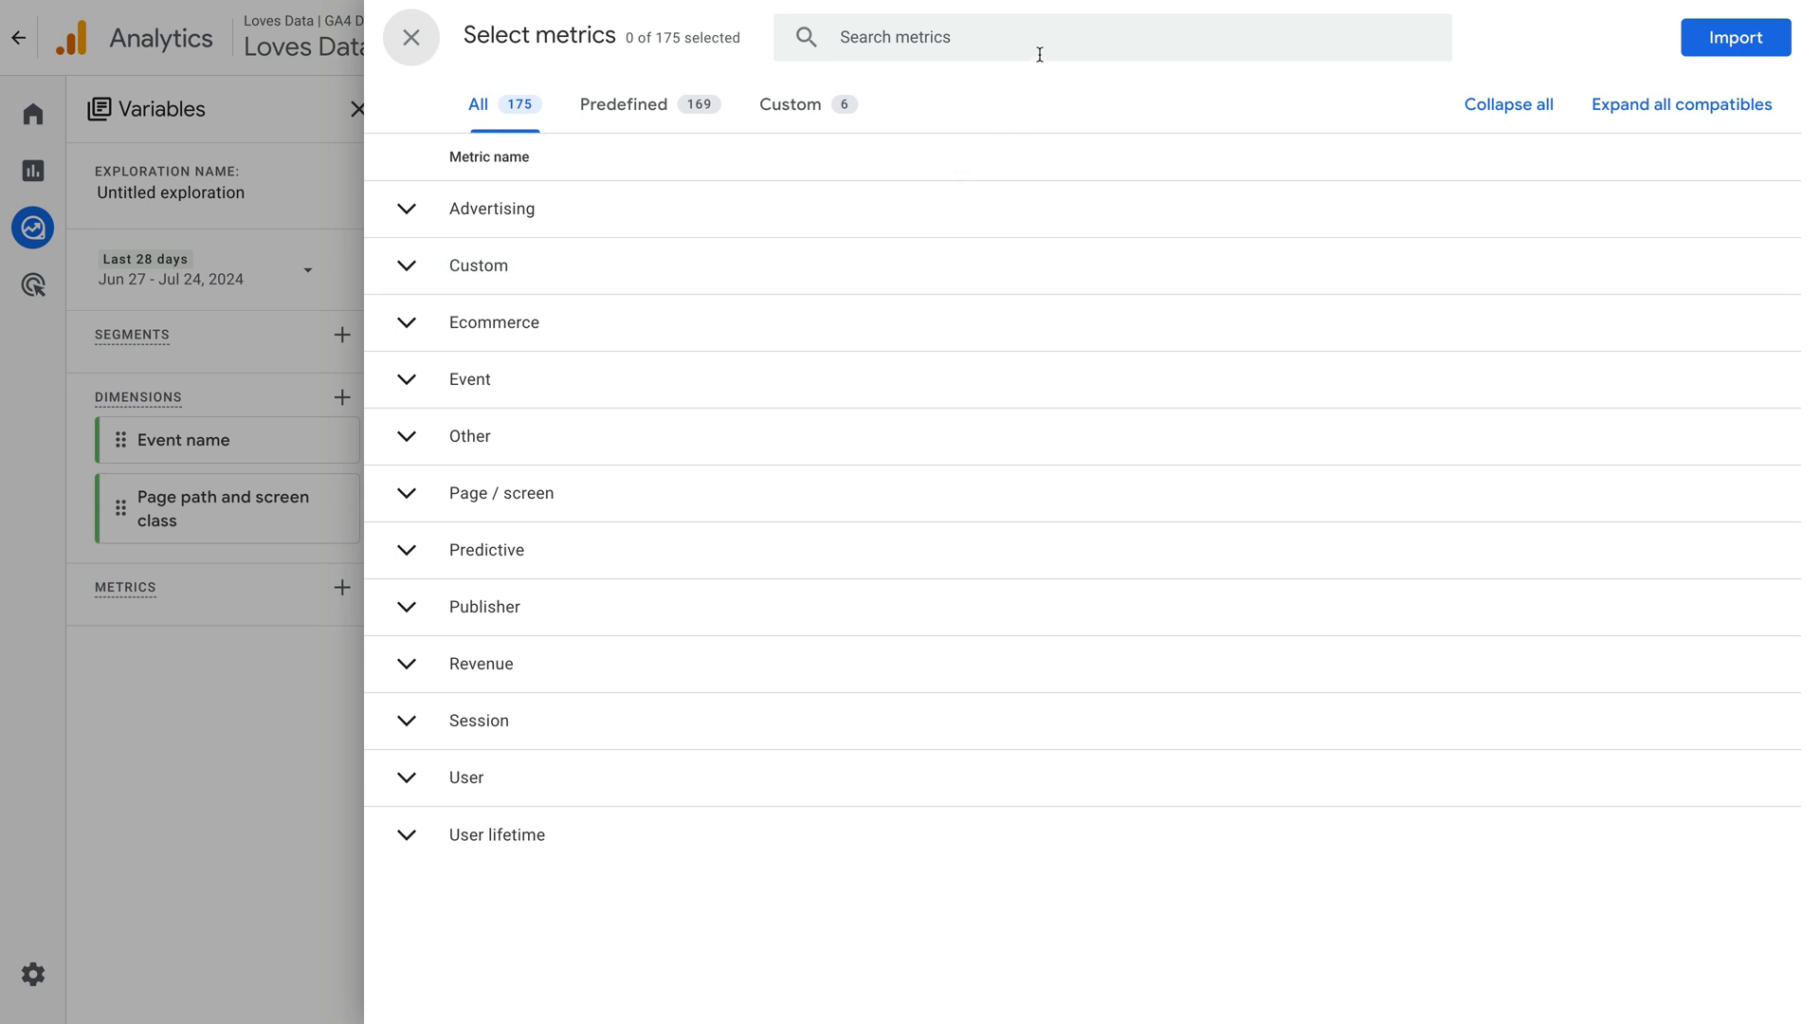
type("ad")
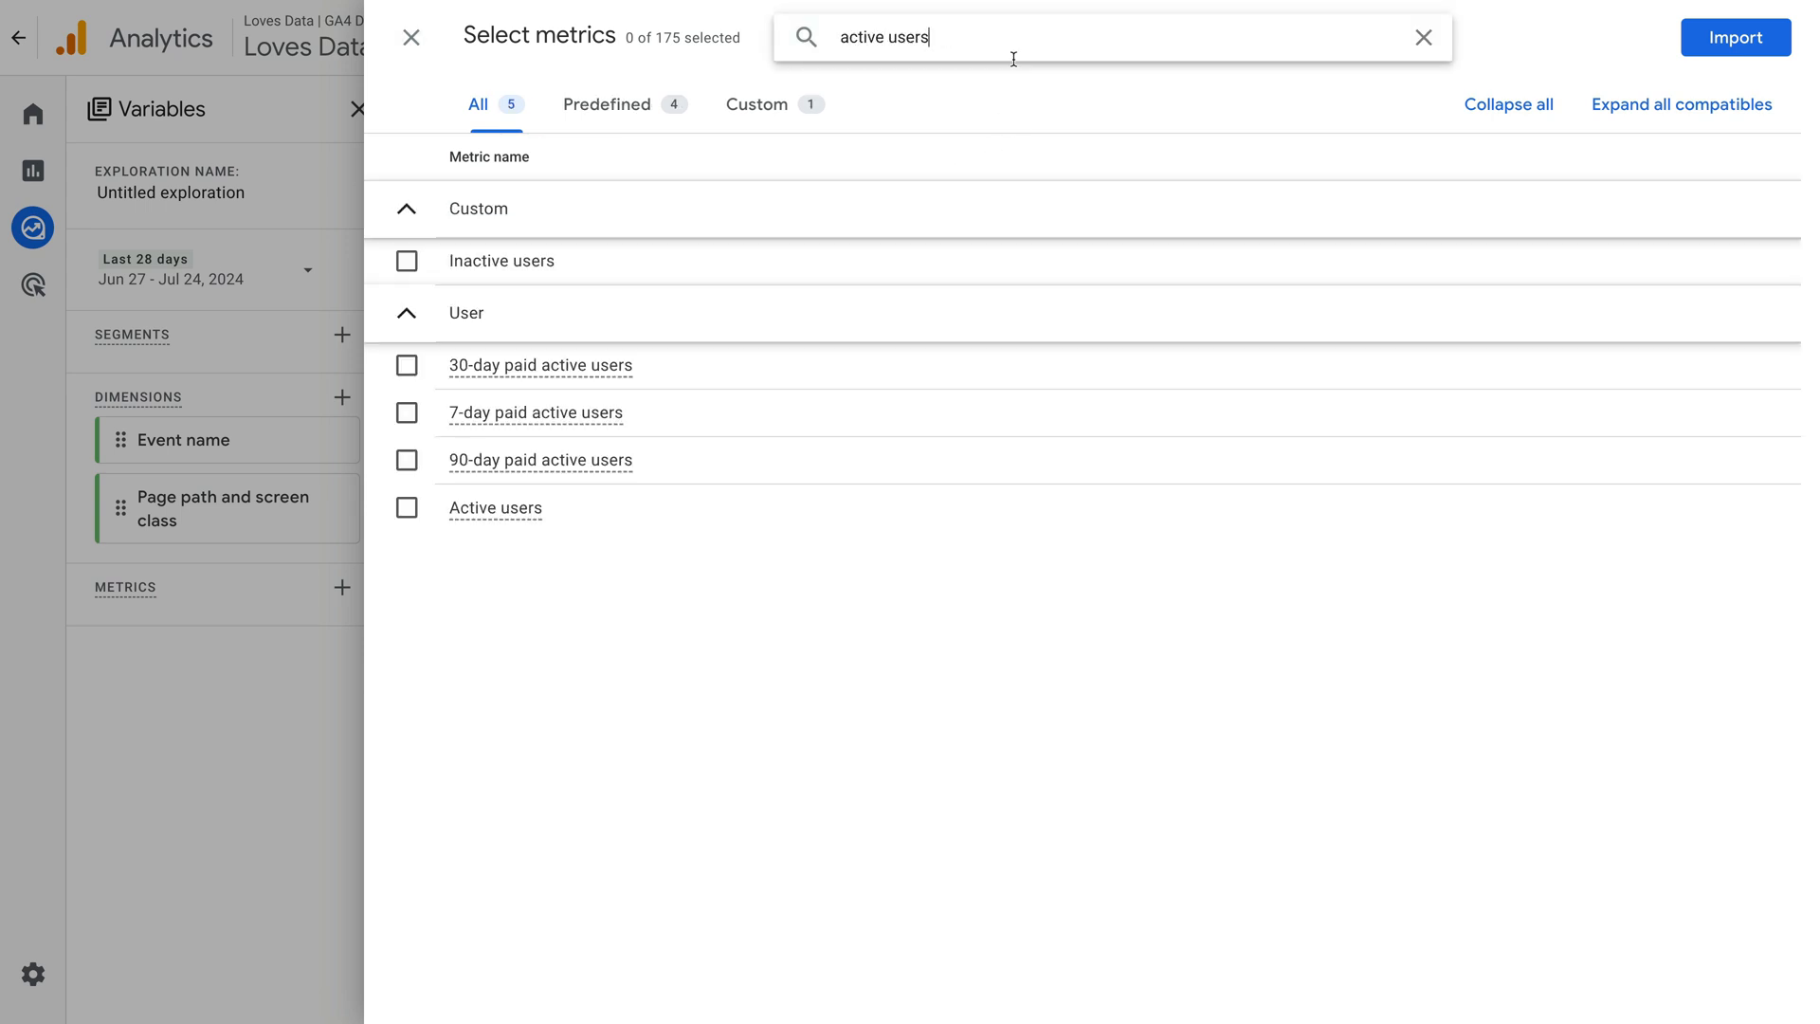
left_click(406, 208)
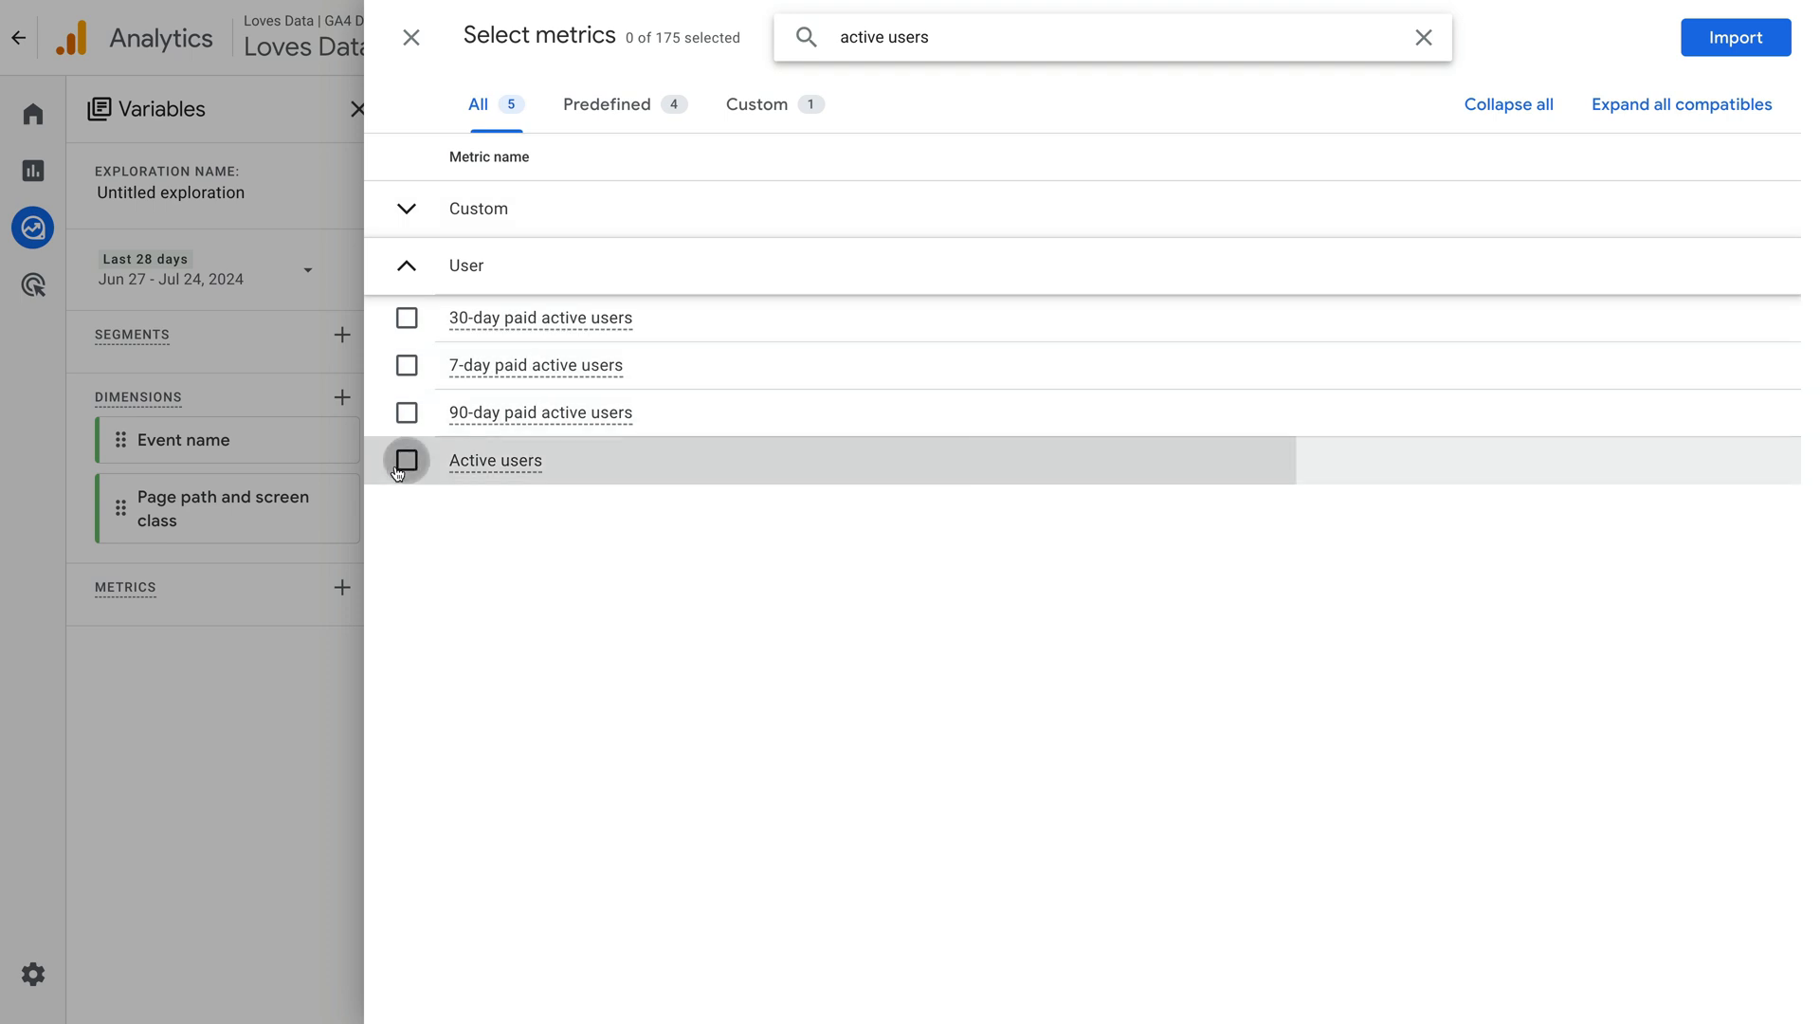
left_click(405, 458)
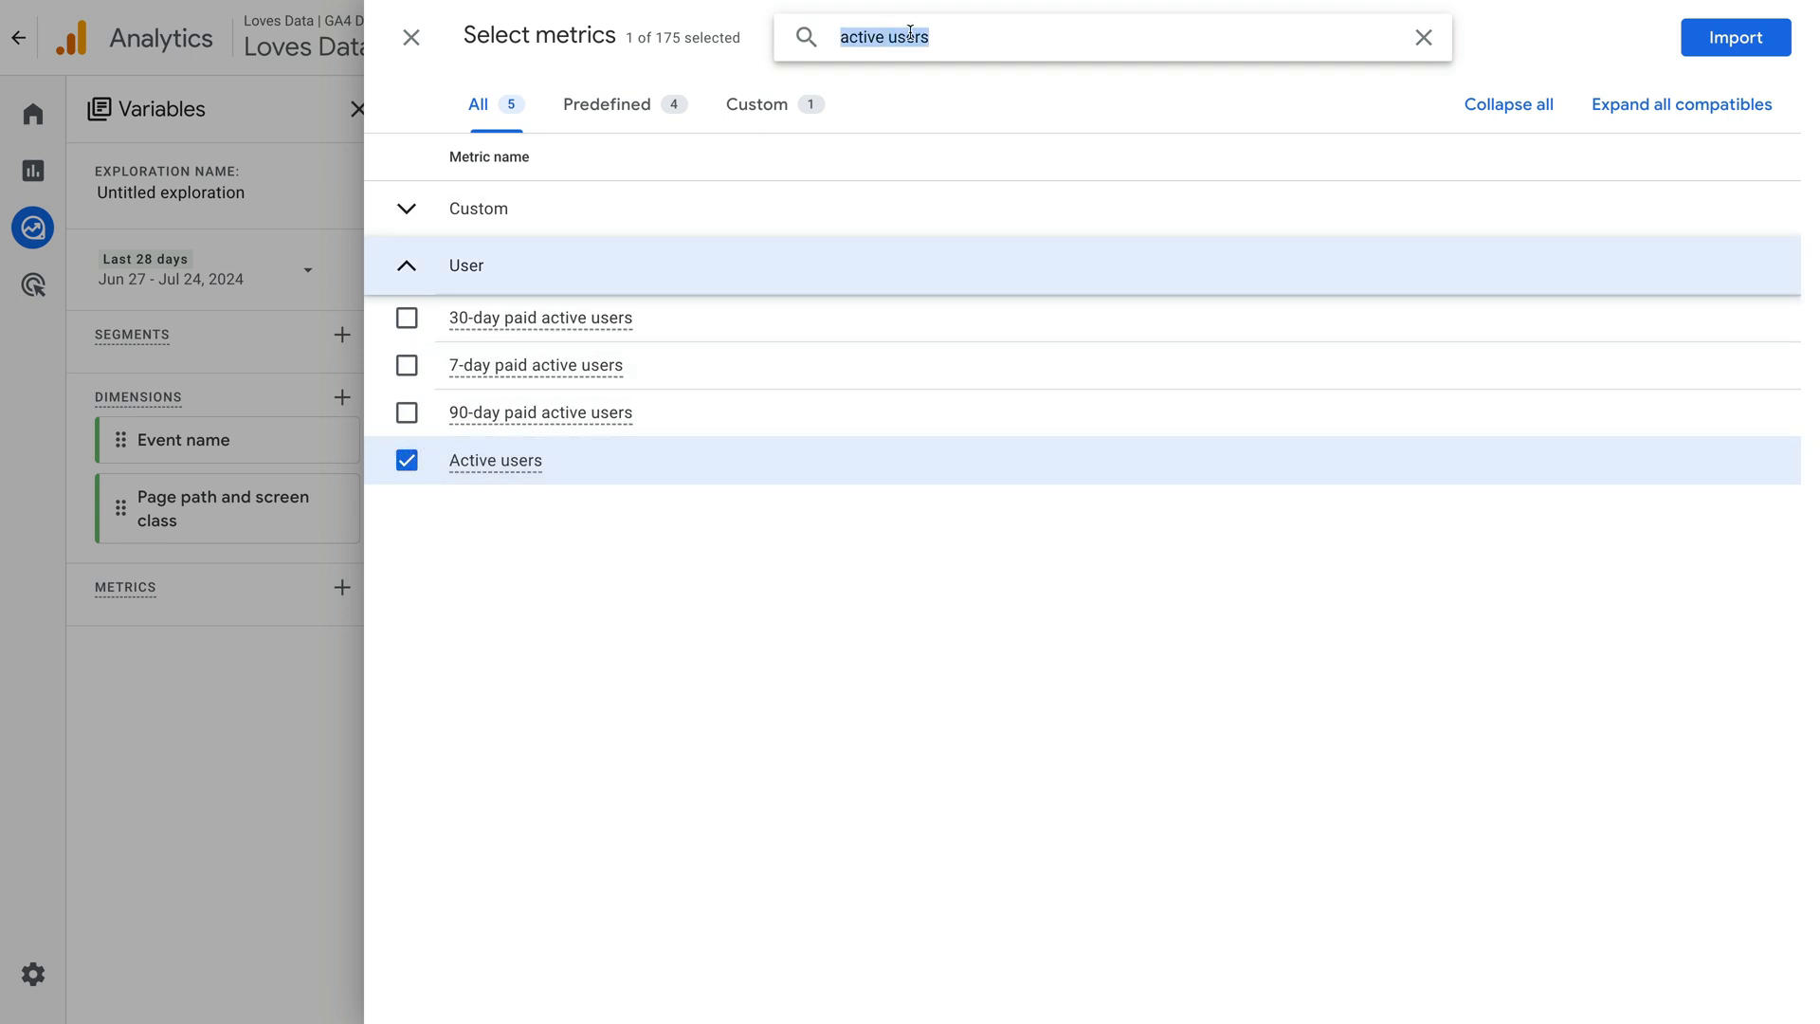
type("event count")
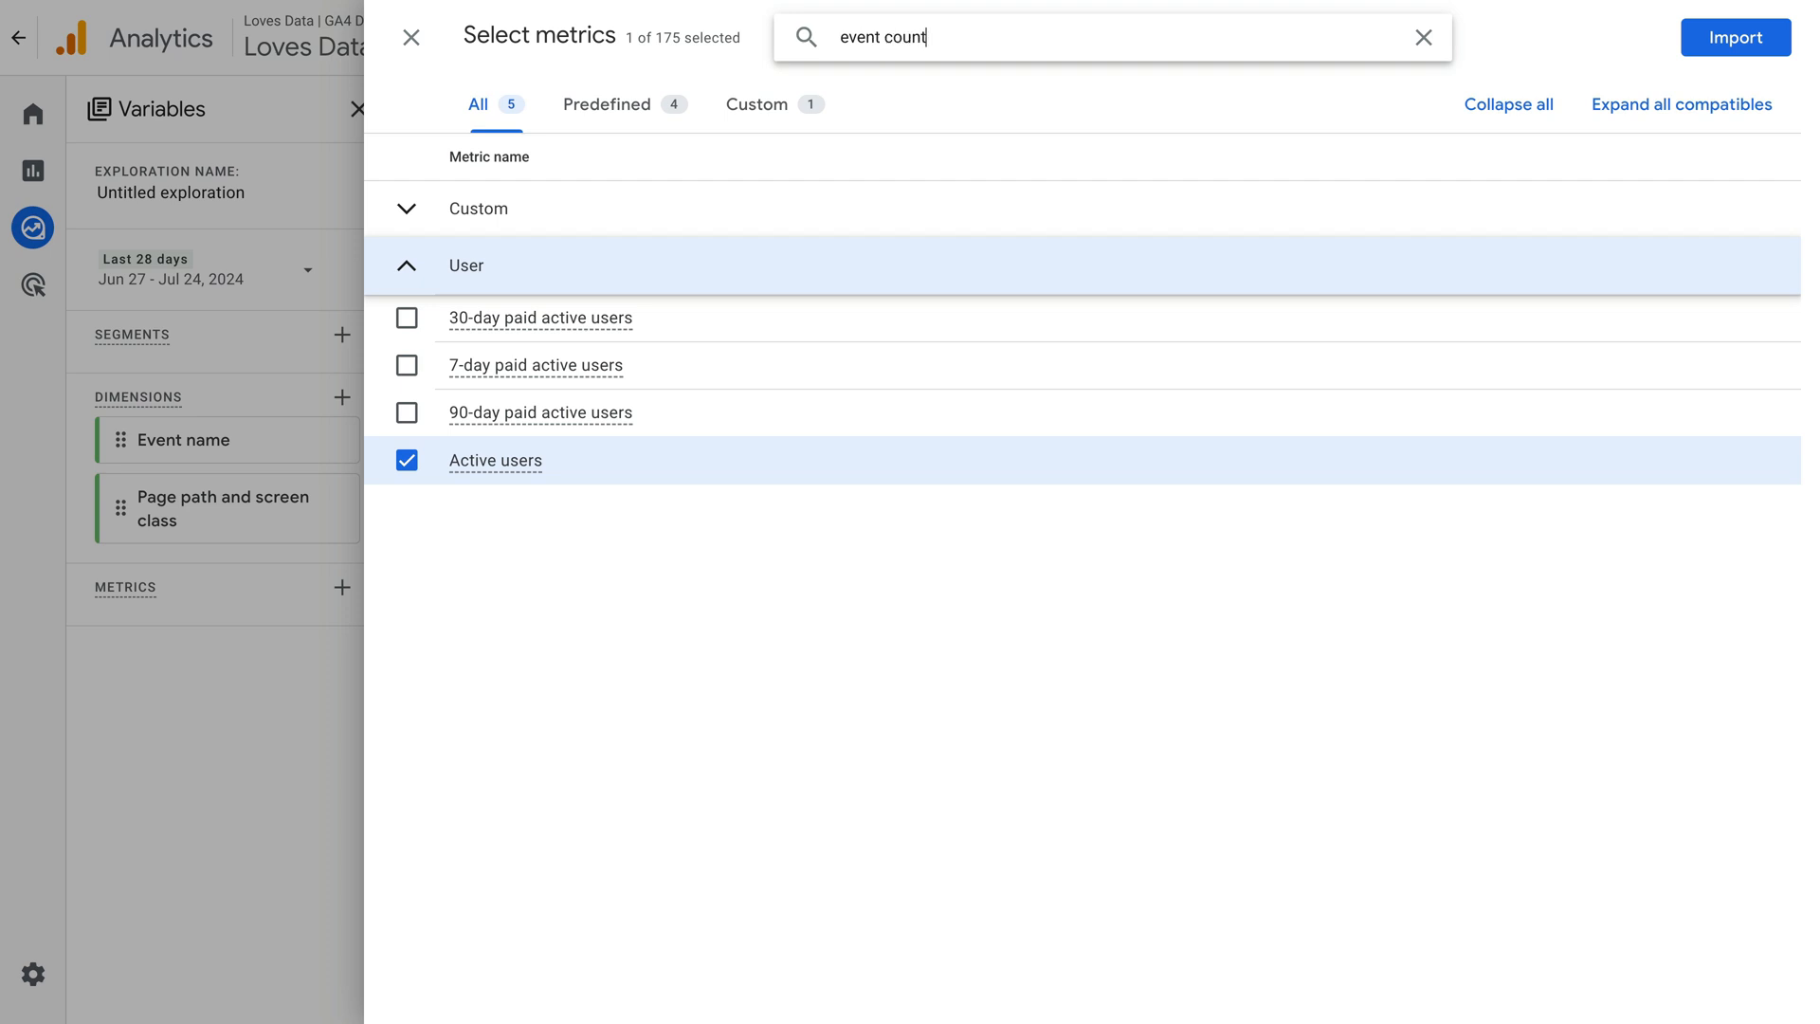
type("event count")
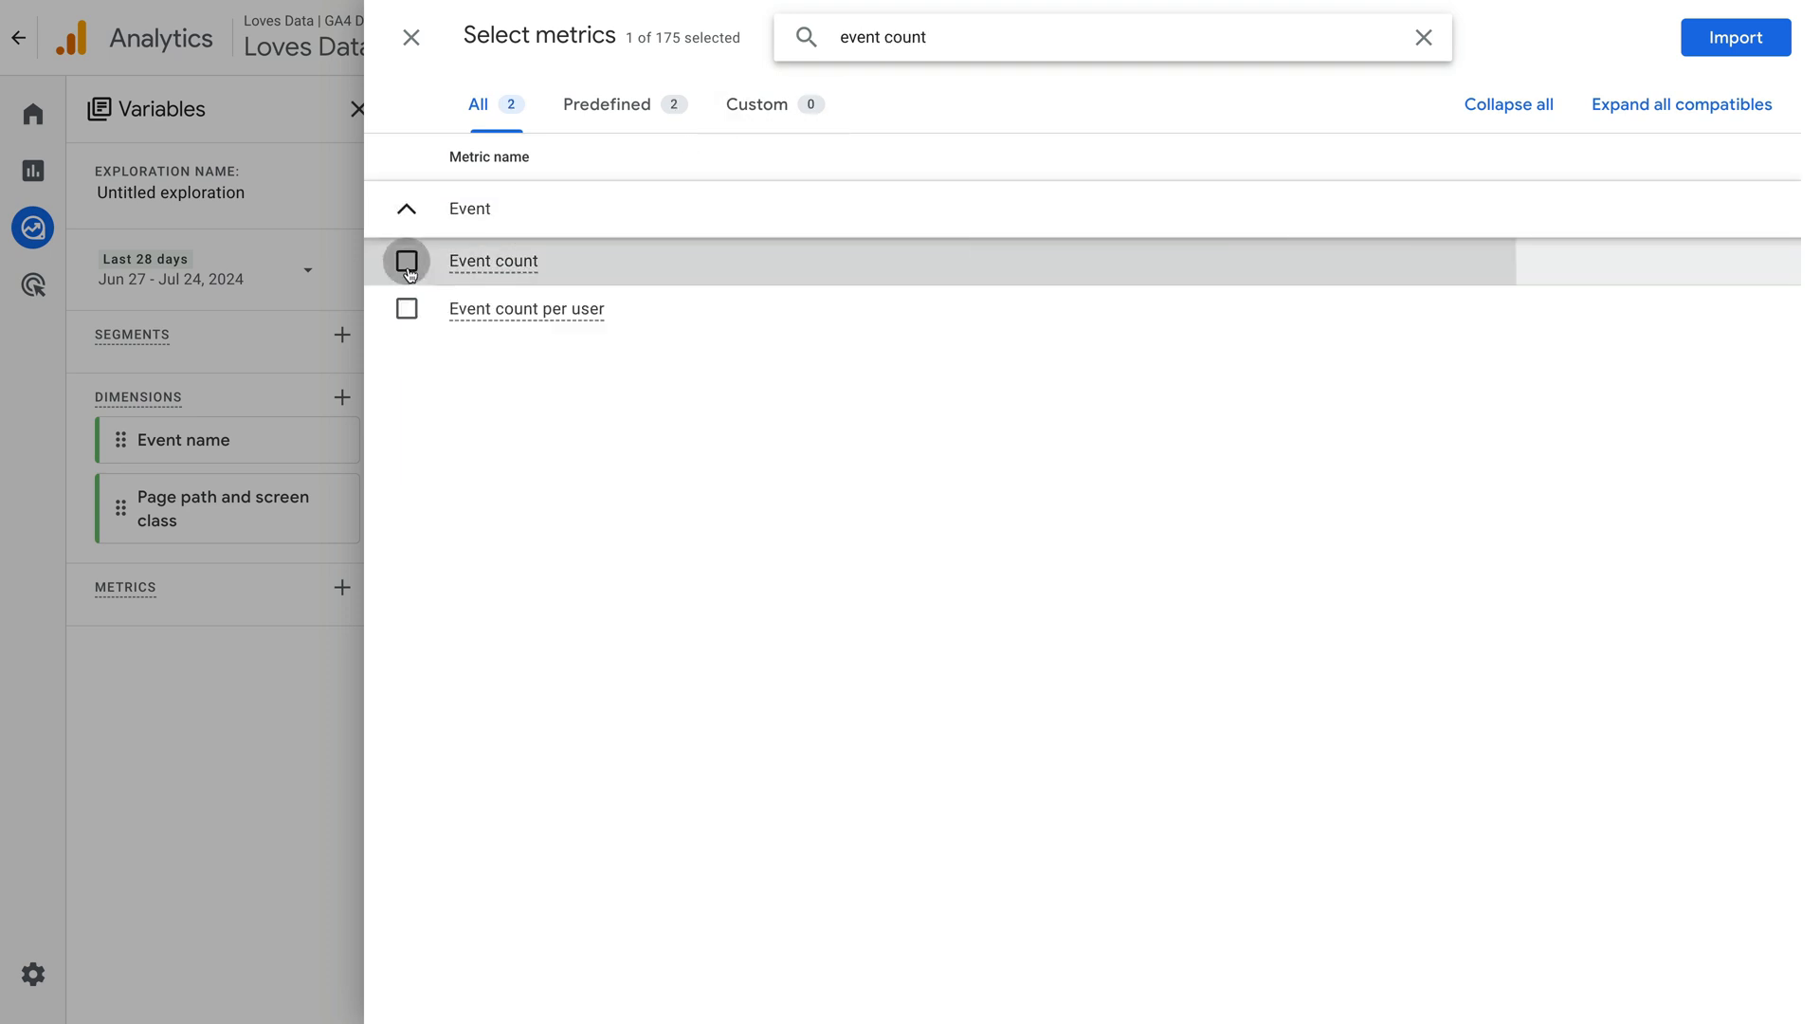
left_click(406, 260)
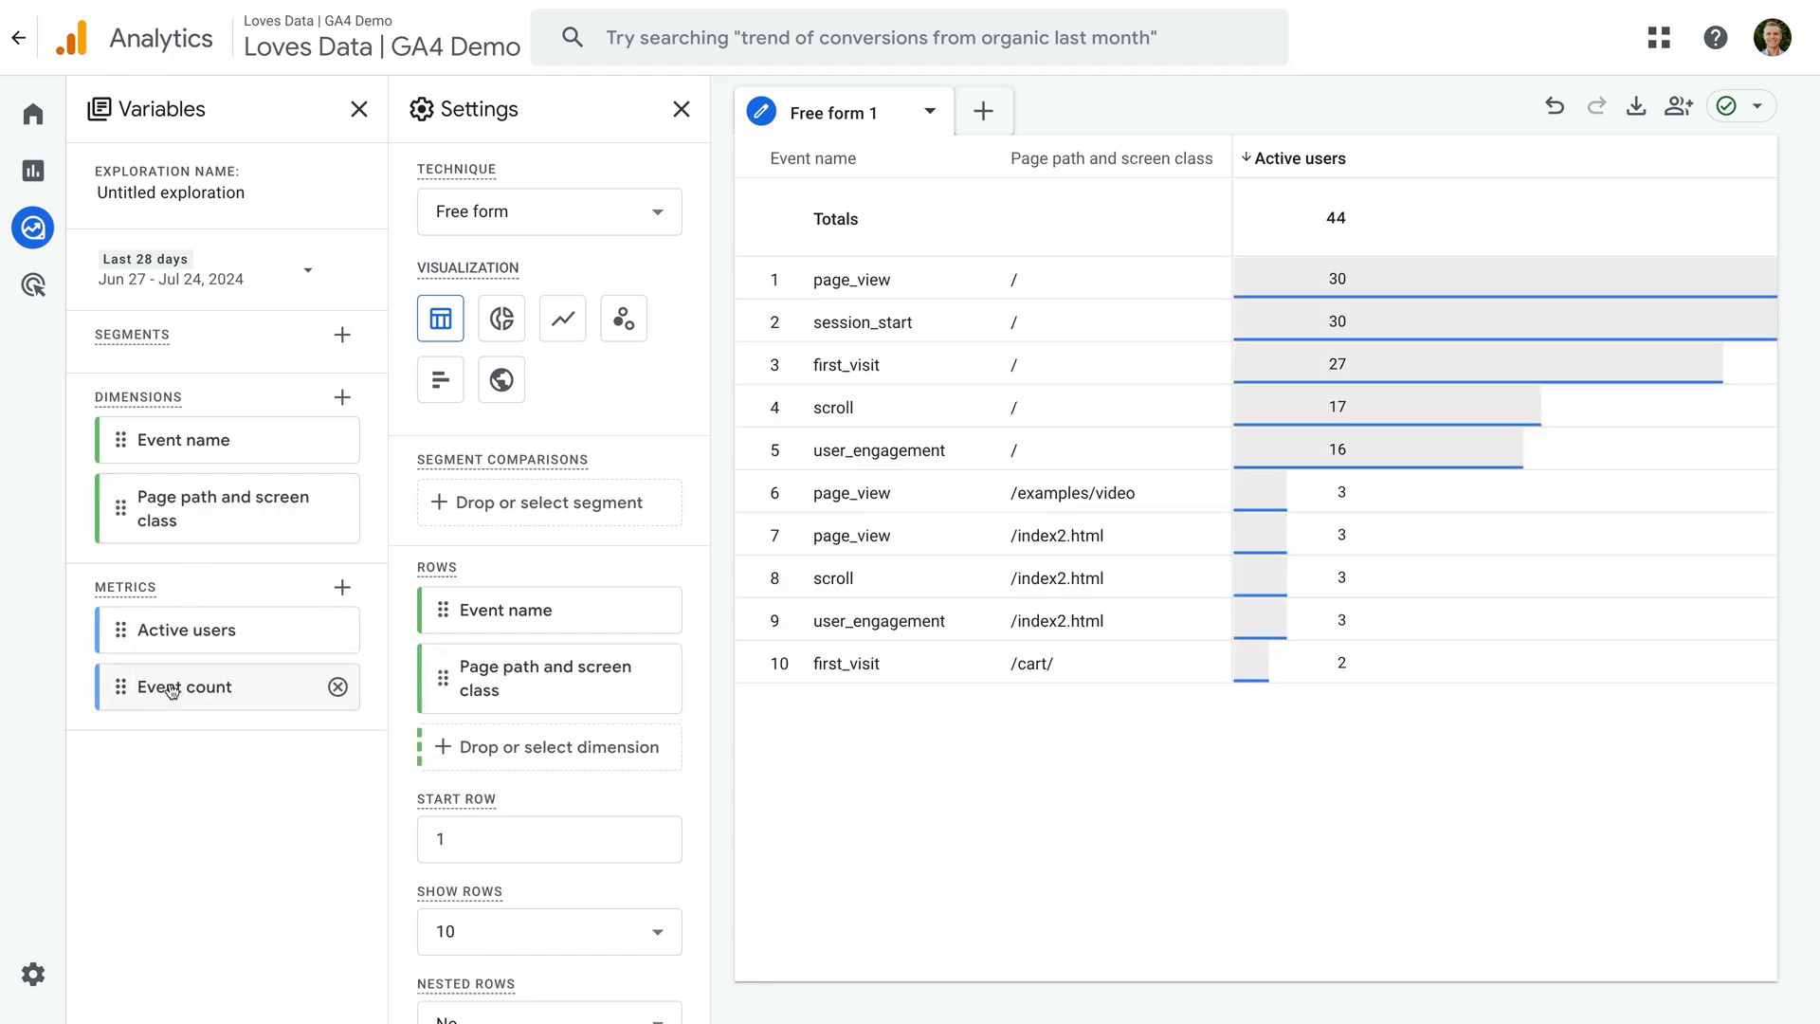
mouse_move(184, 686)
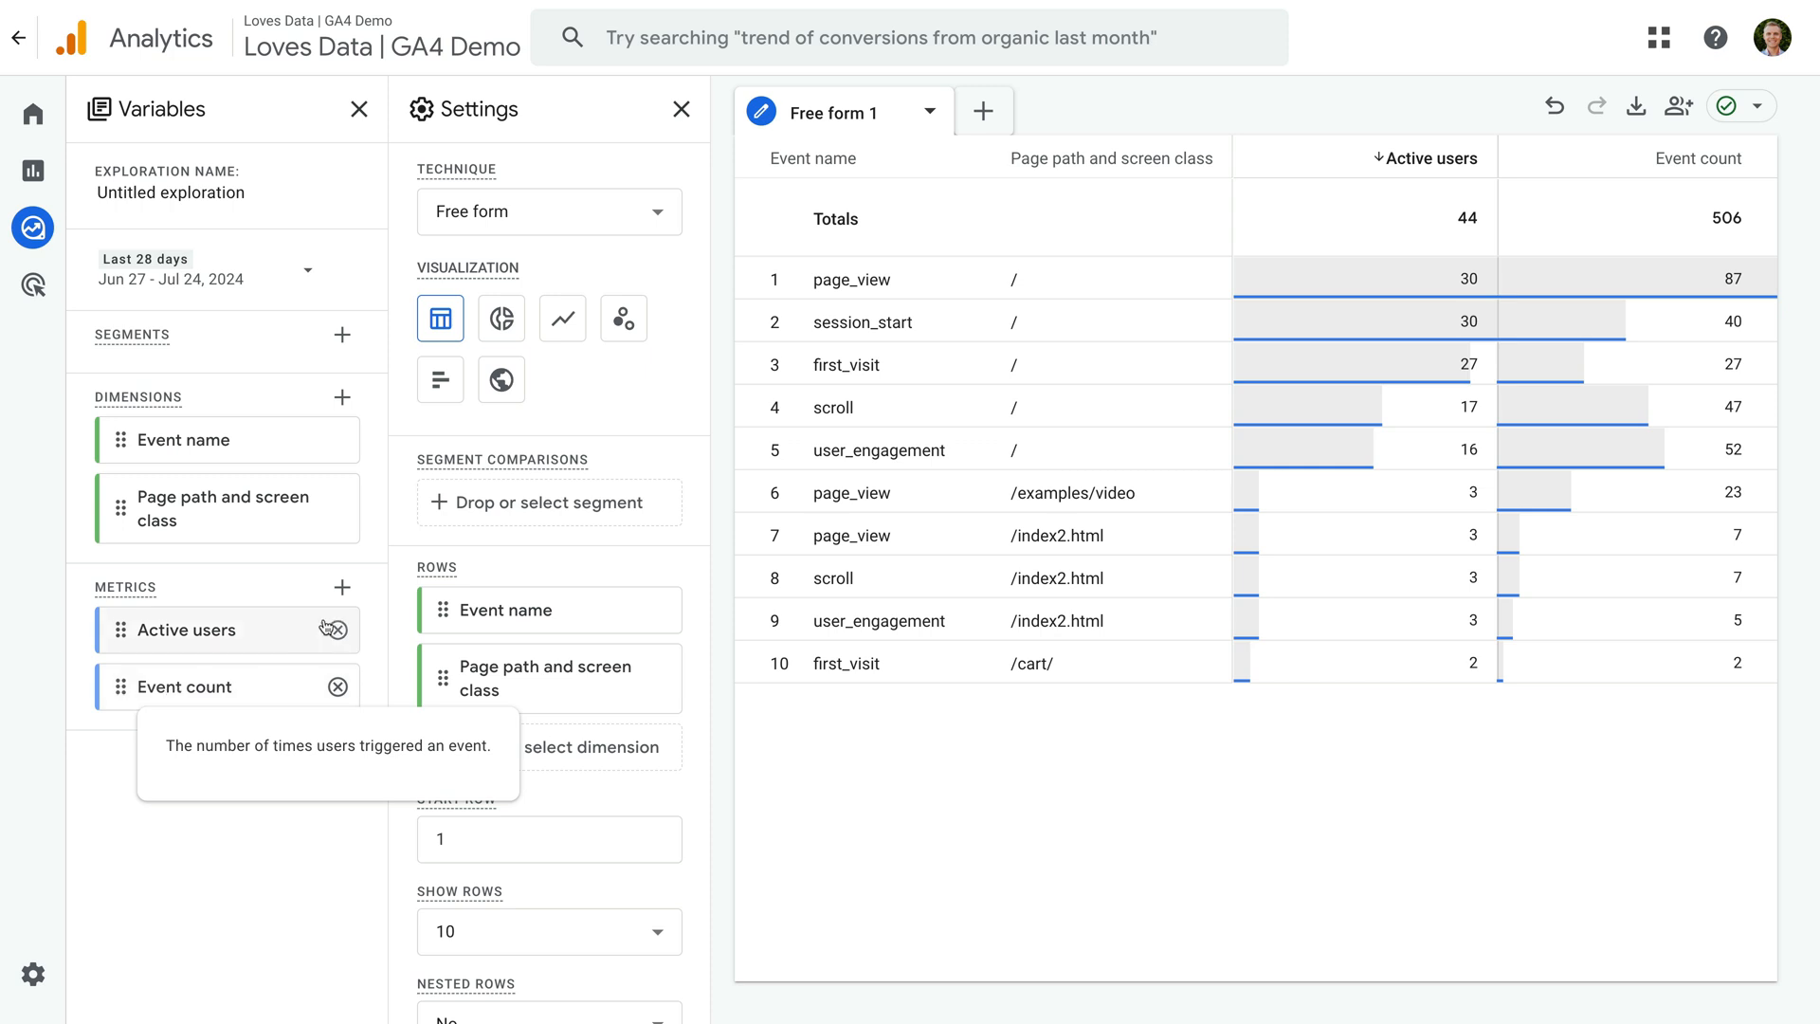
mouse_move(940, 404)
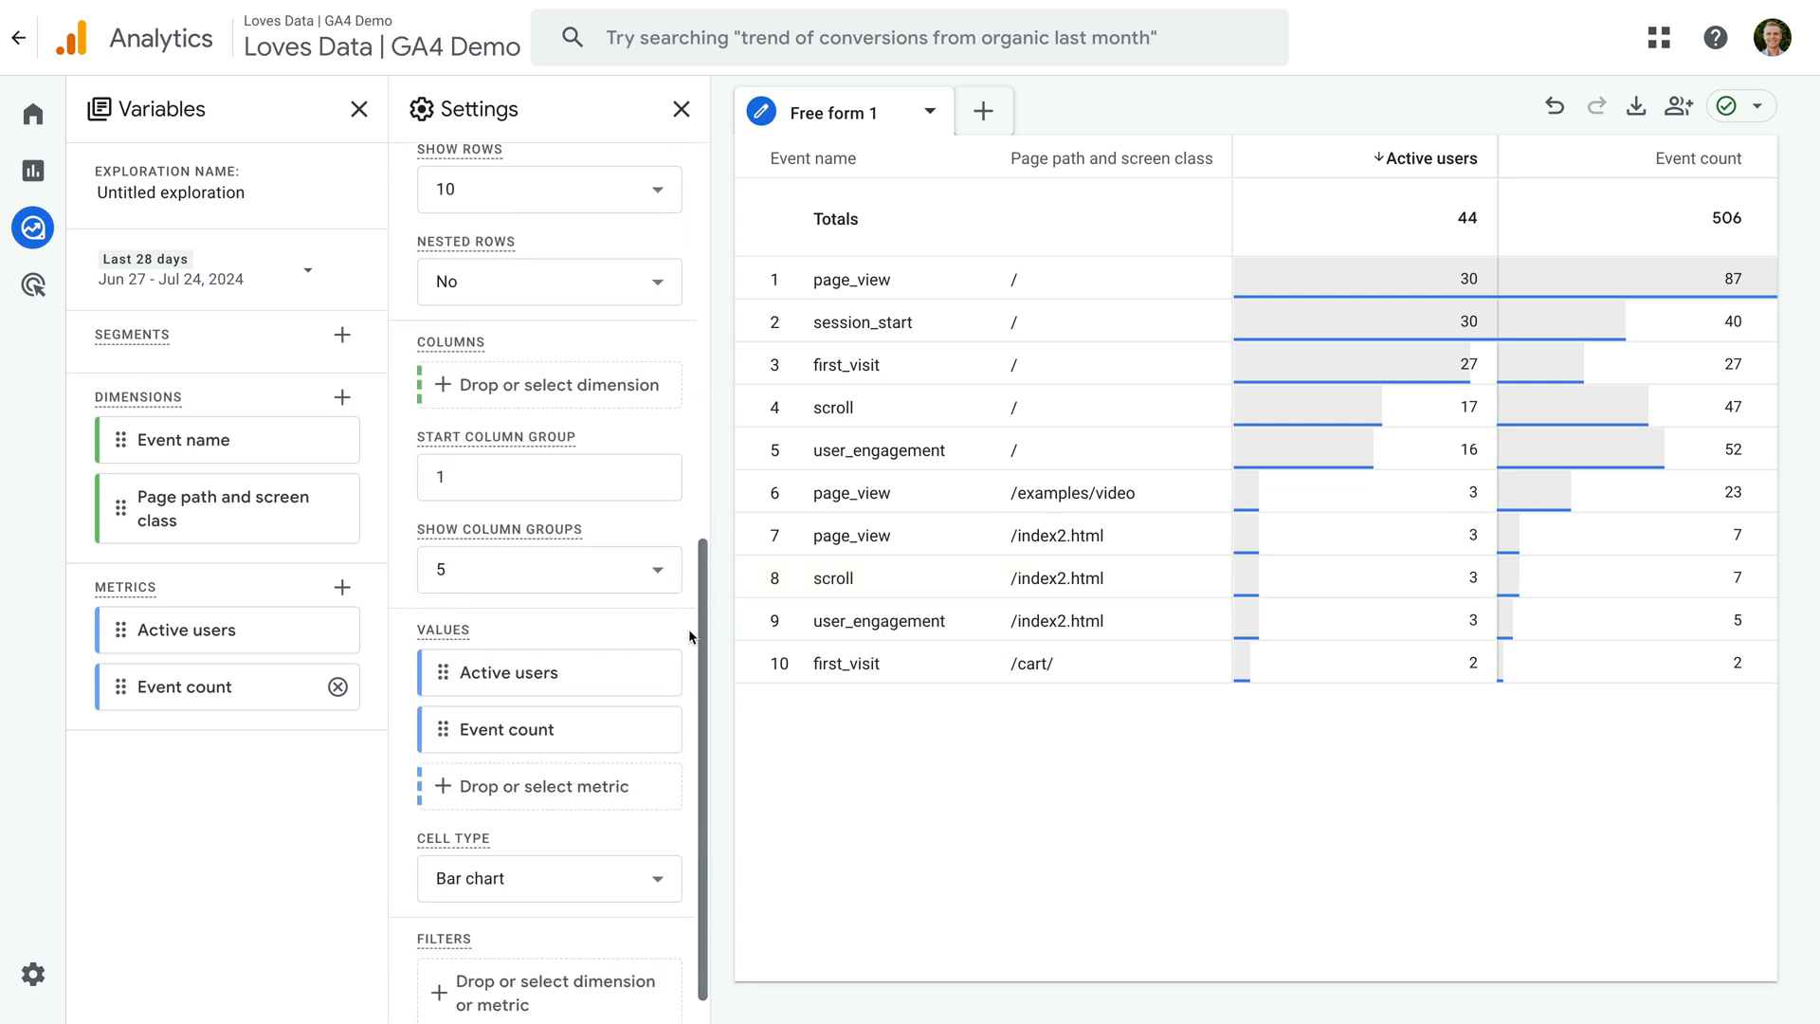
Apply an Event name filter matching regex (video|form).* to keep only video and form events.
scroll("down", 3)
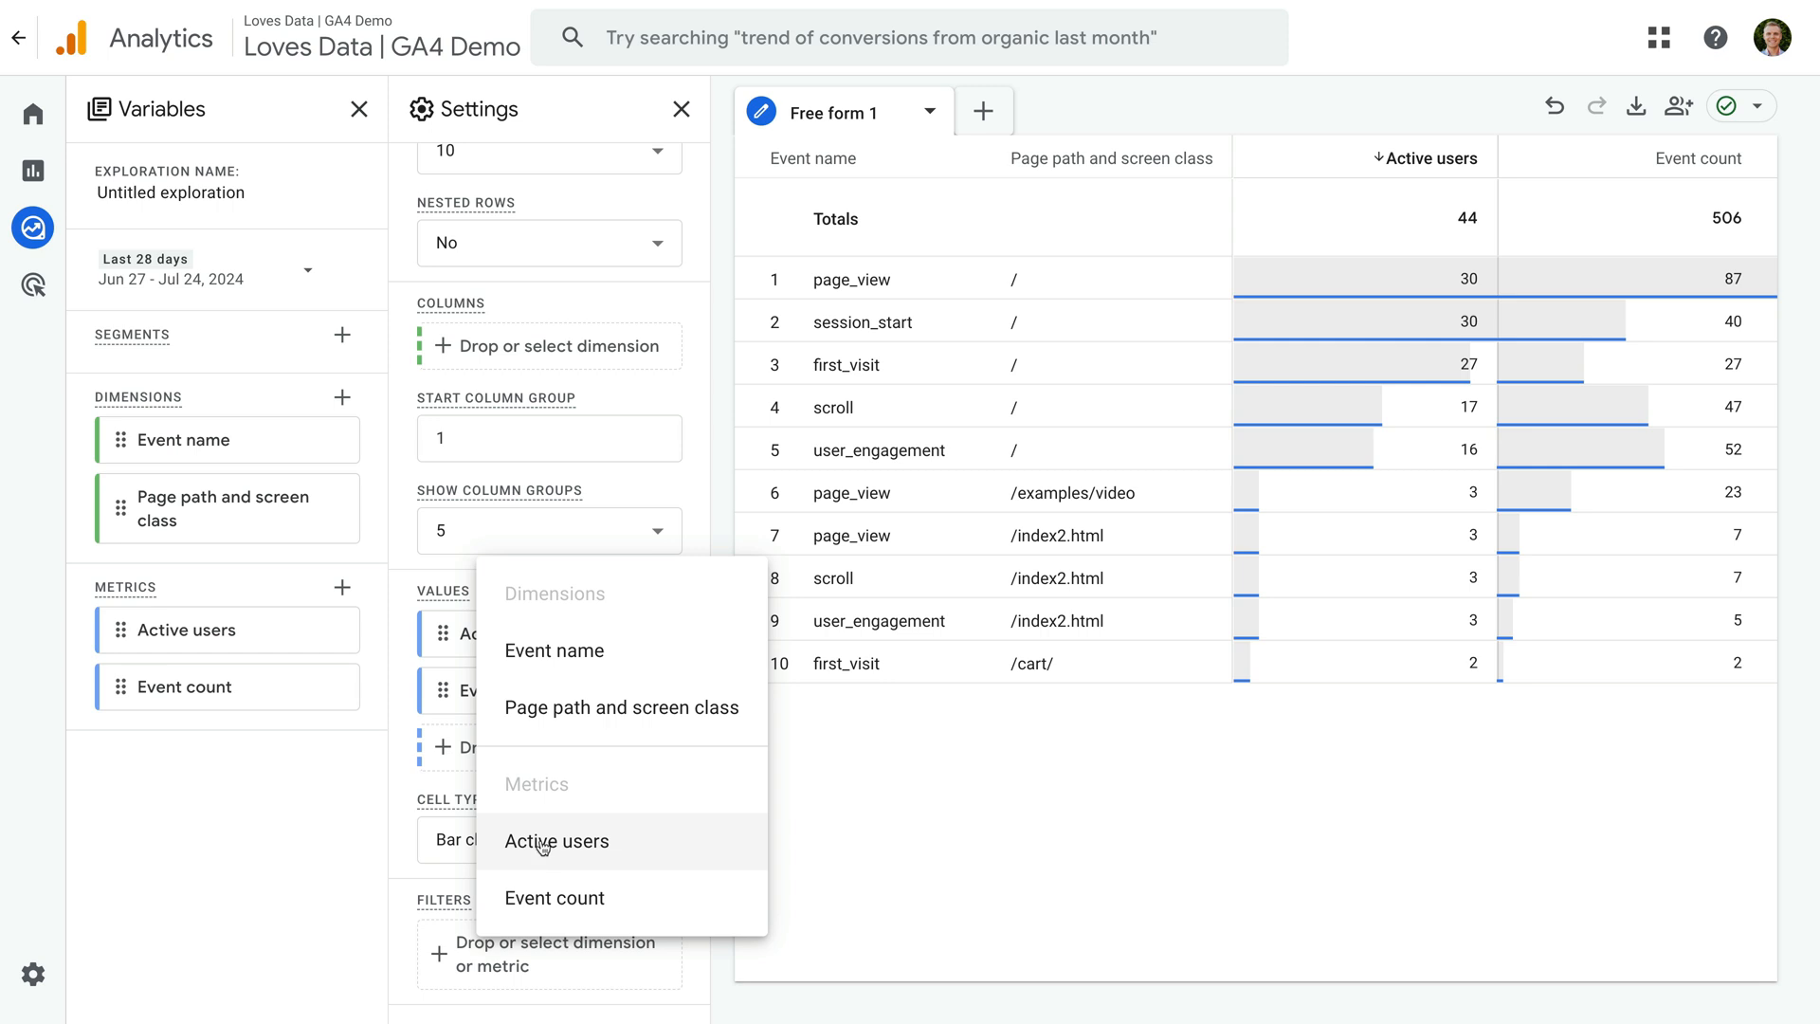
left_click(556, 840)
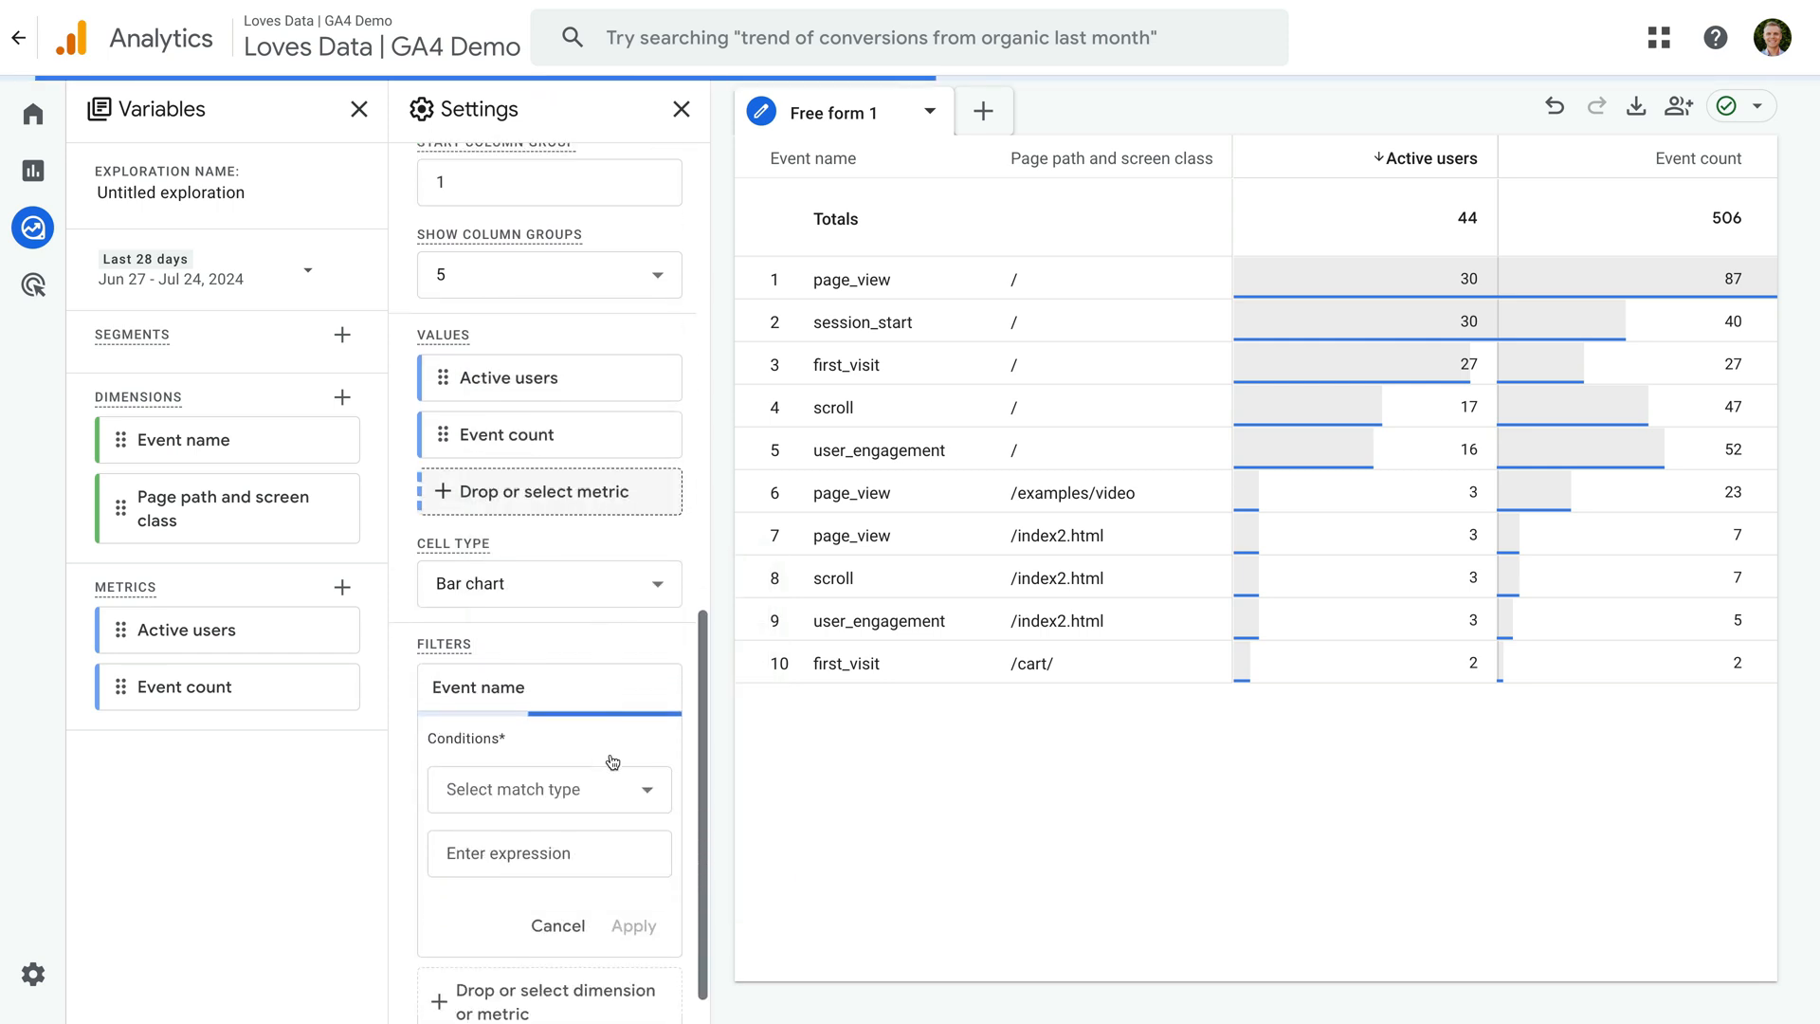
left_click(546, 788)
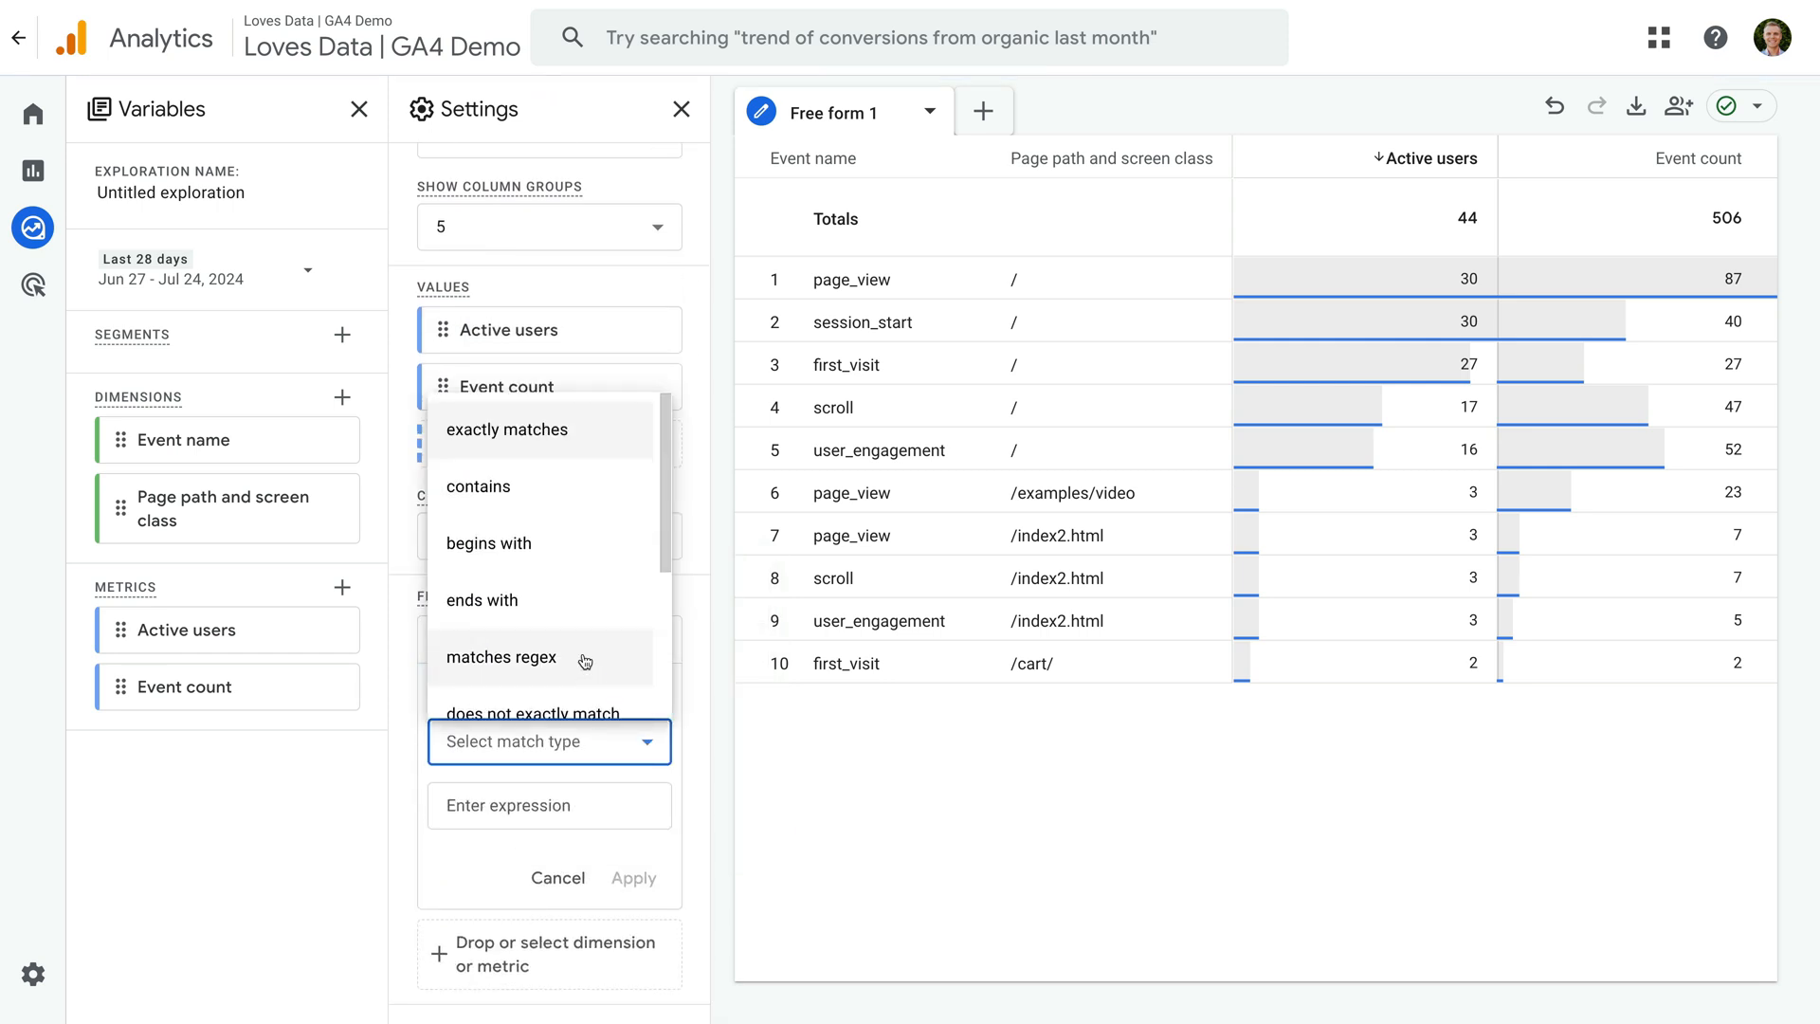
left_click(501, 657)
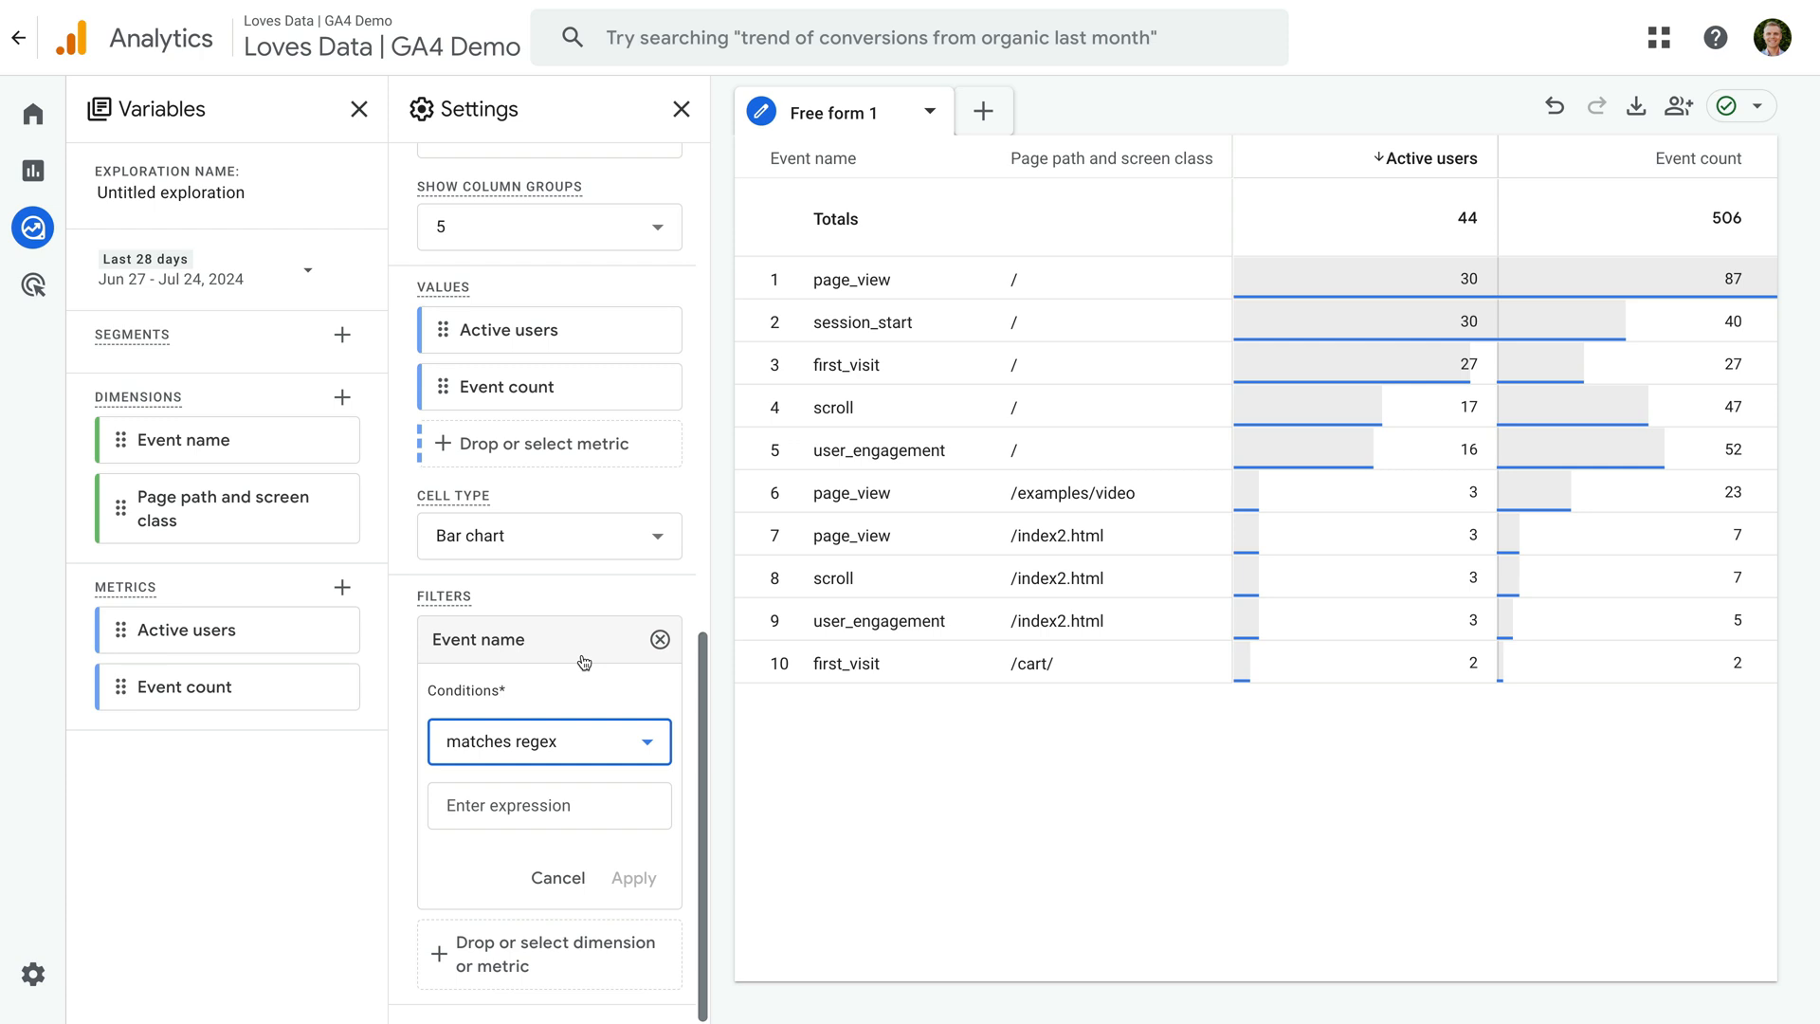
type("(")
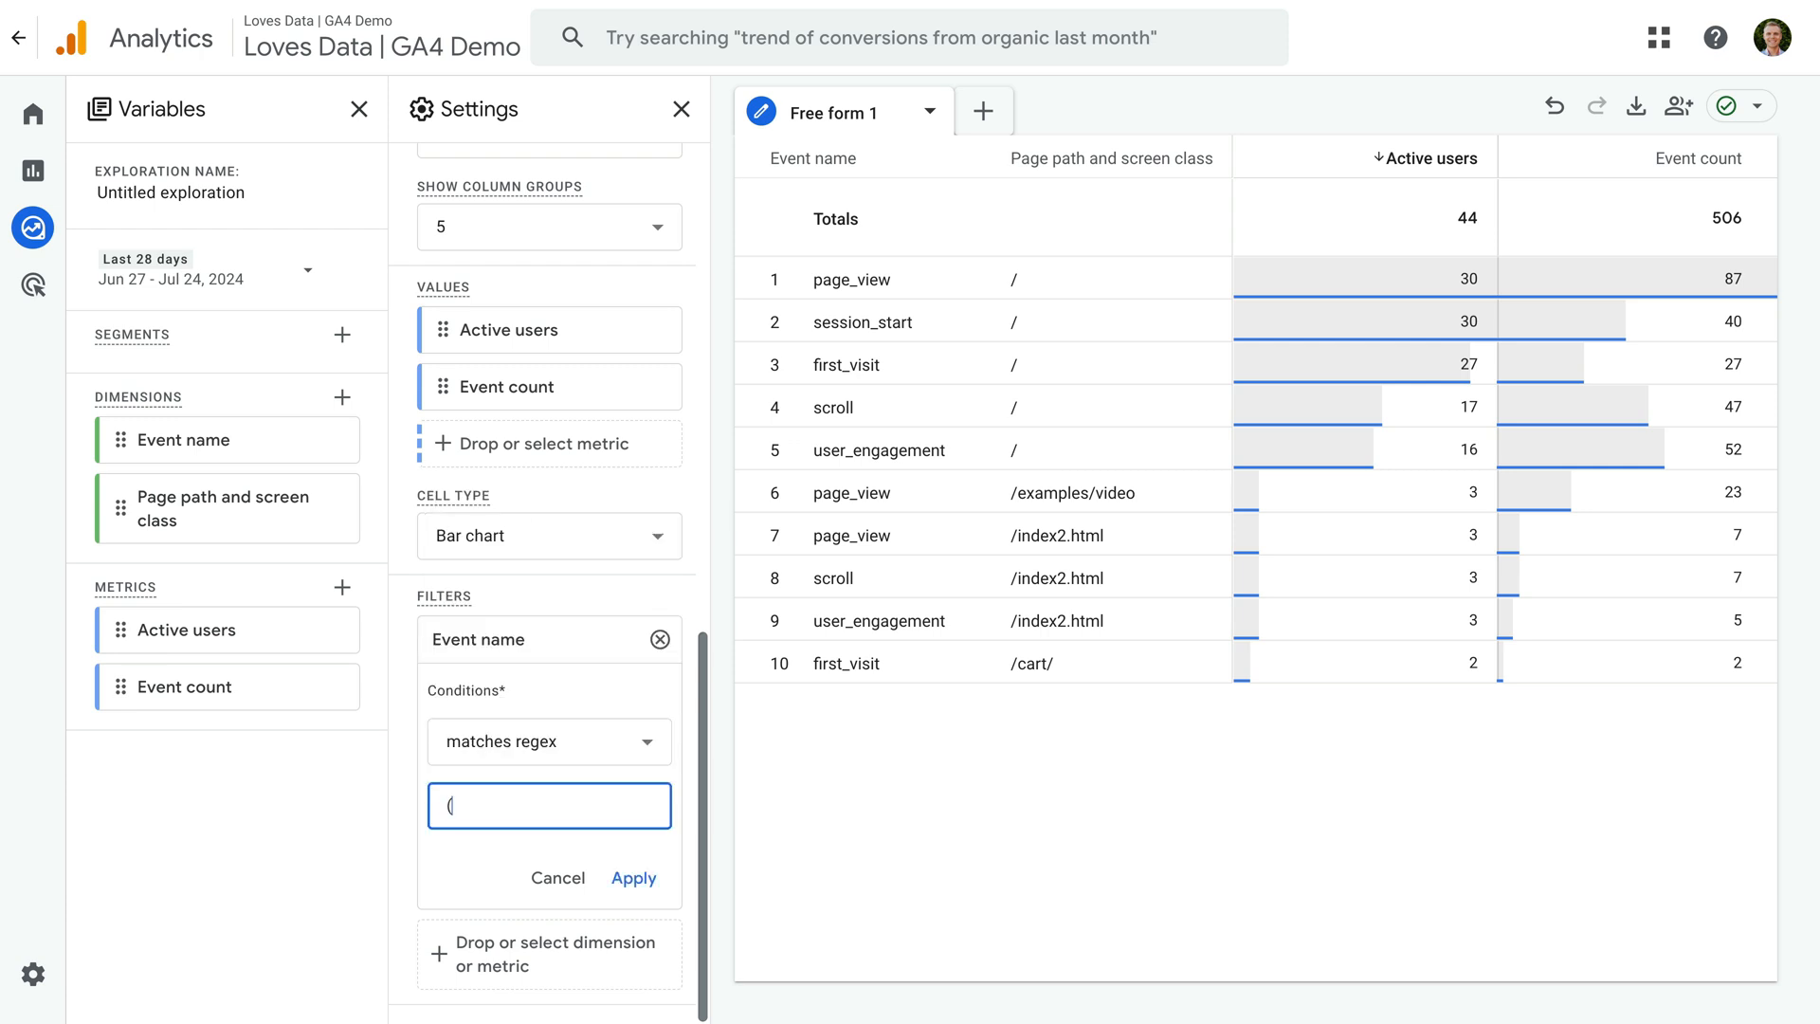
type("video|form).*")
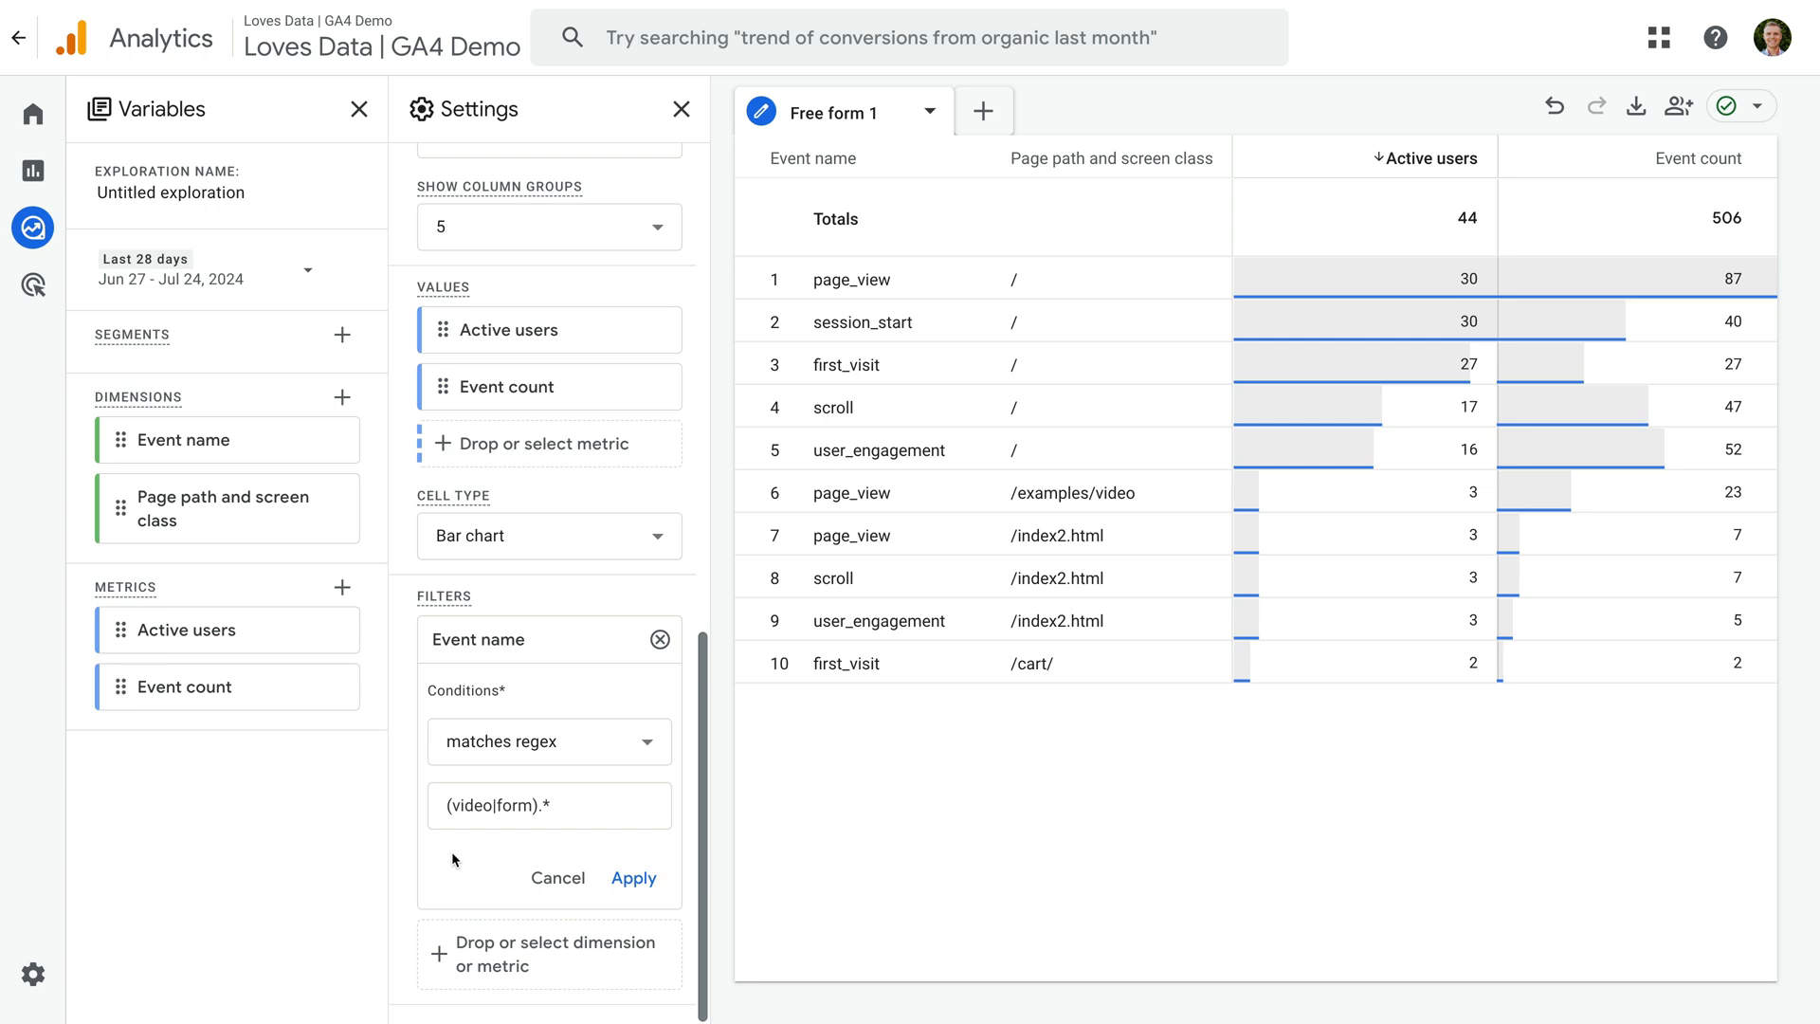
left_click(633, 878)
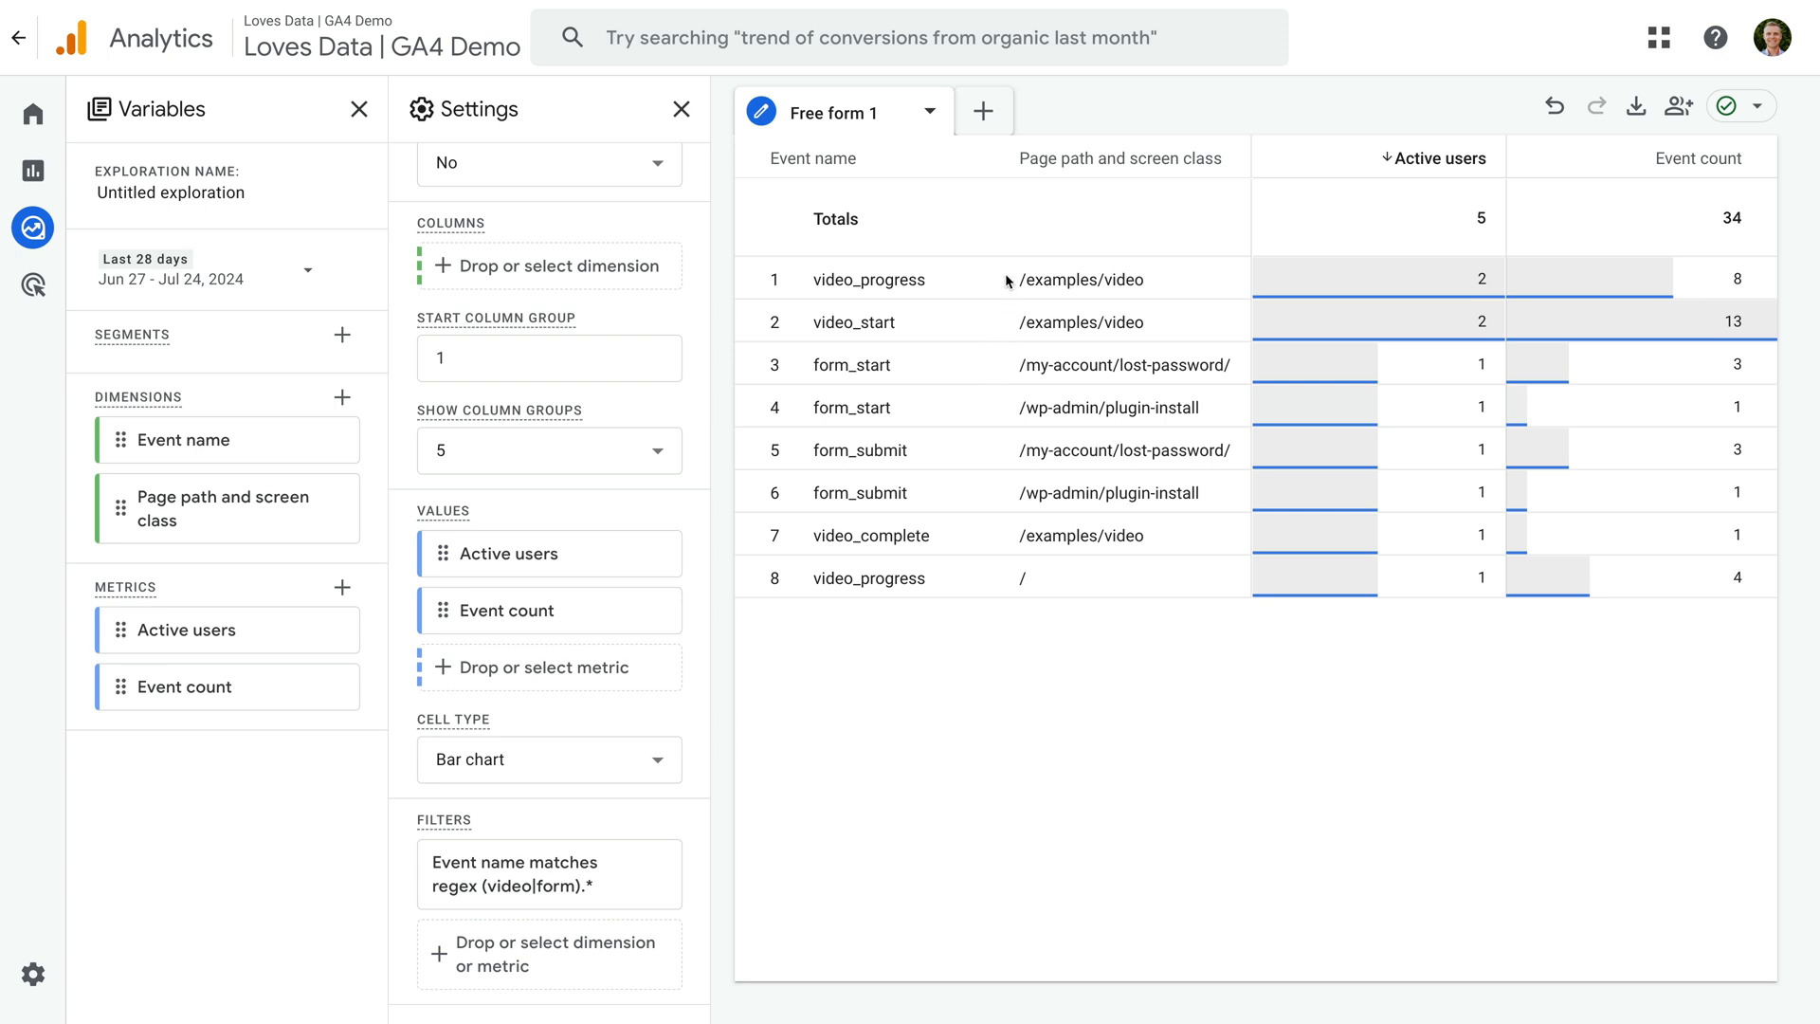
mouse_move(949, 573)
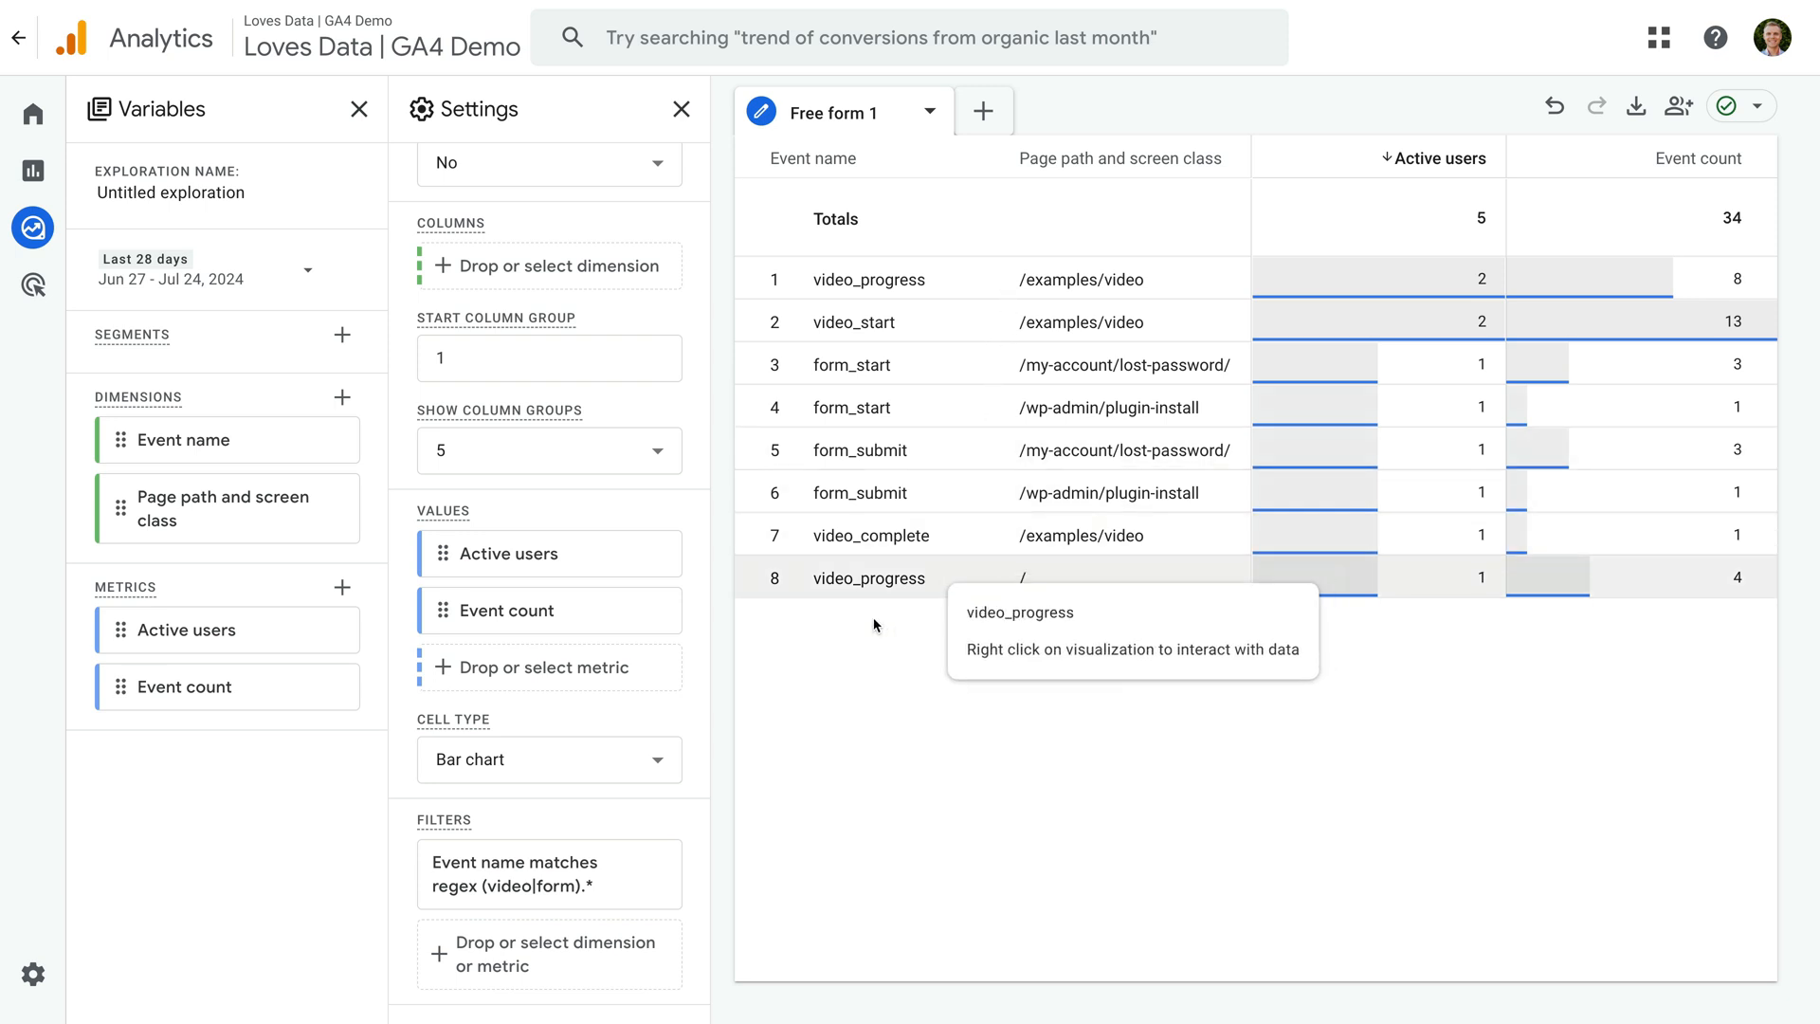
Apply a second filter on Page path matching regex ^/examples.* to narrow to /examples pages.
left_click(546, 953)
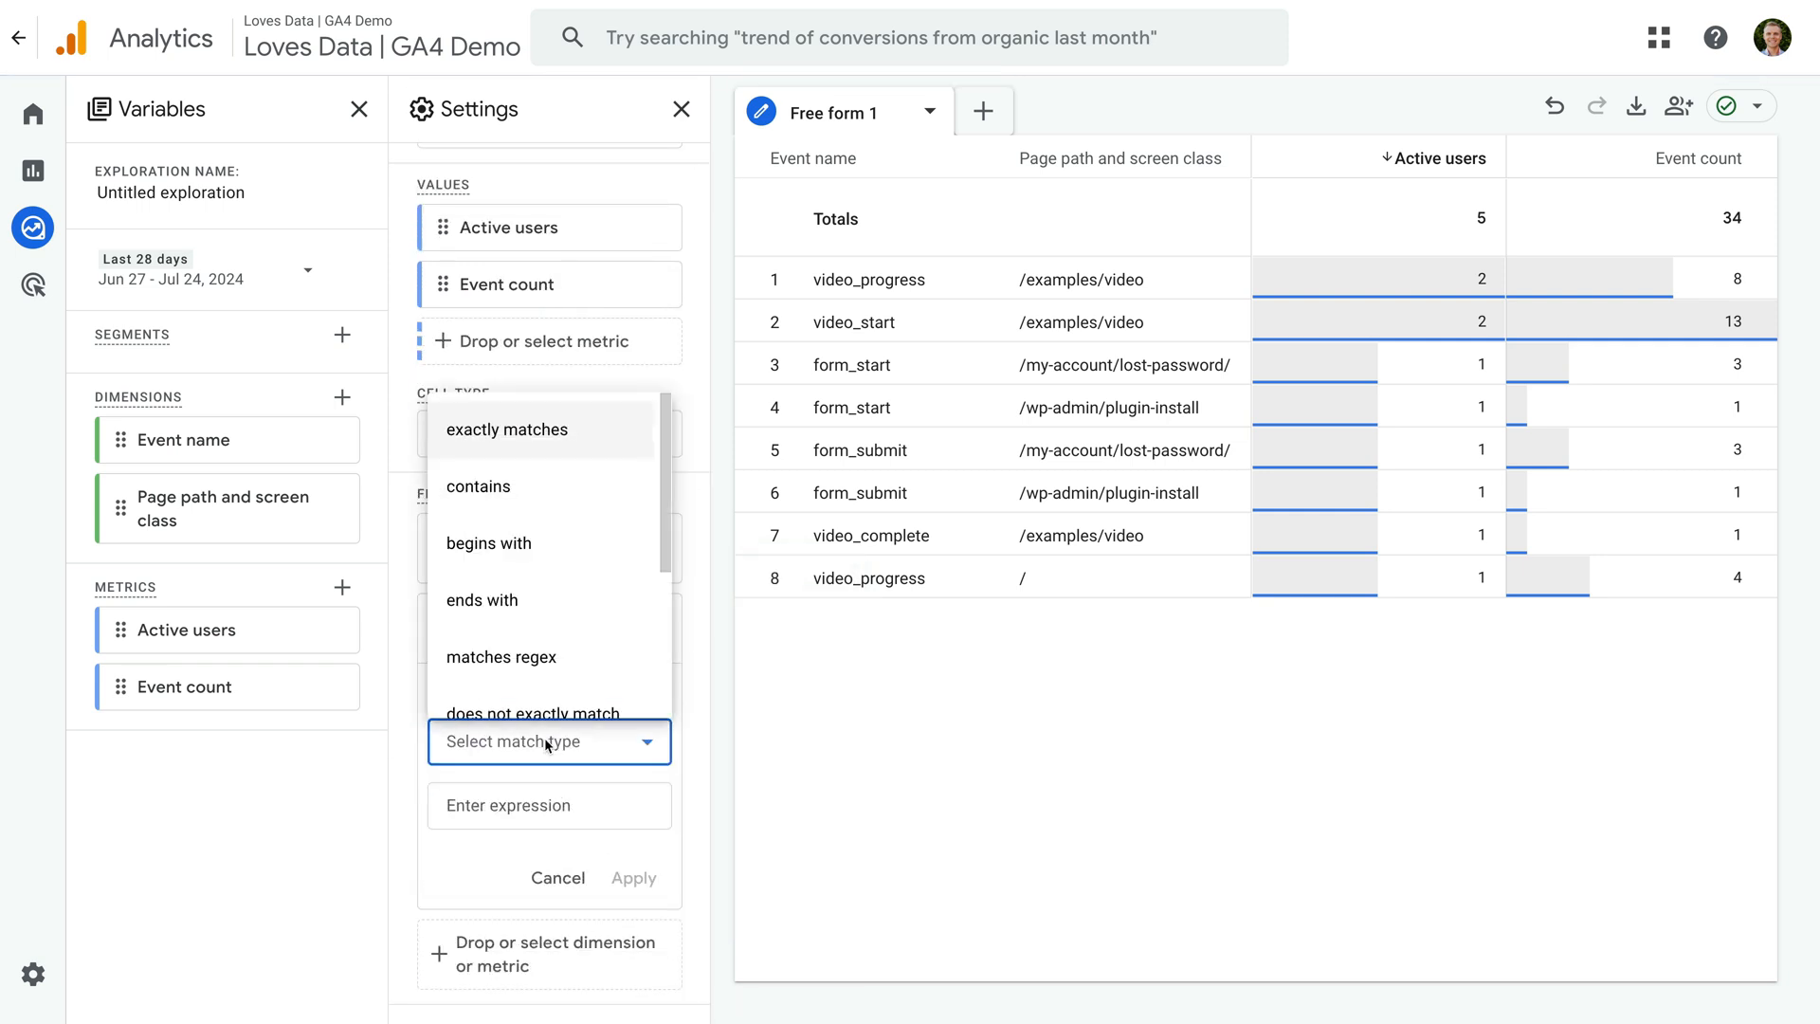
left_click(497, 658)
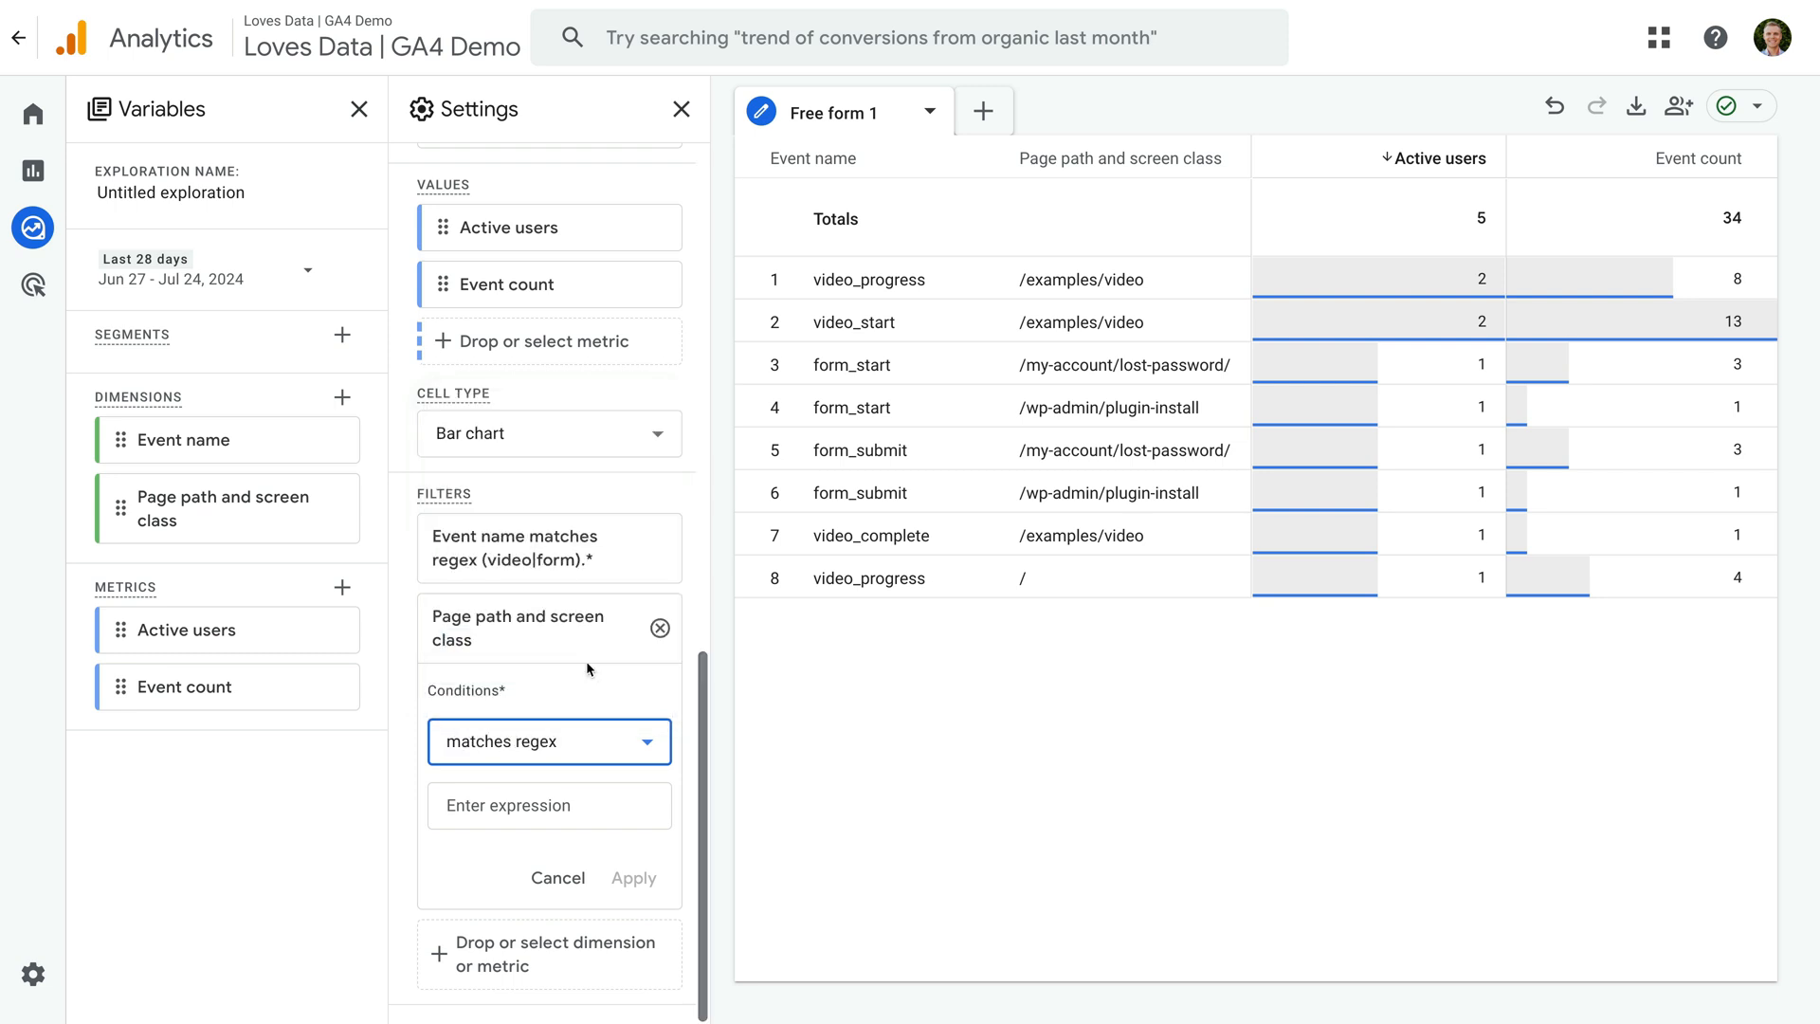
left_click(548, 803)
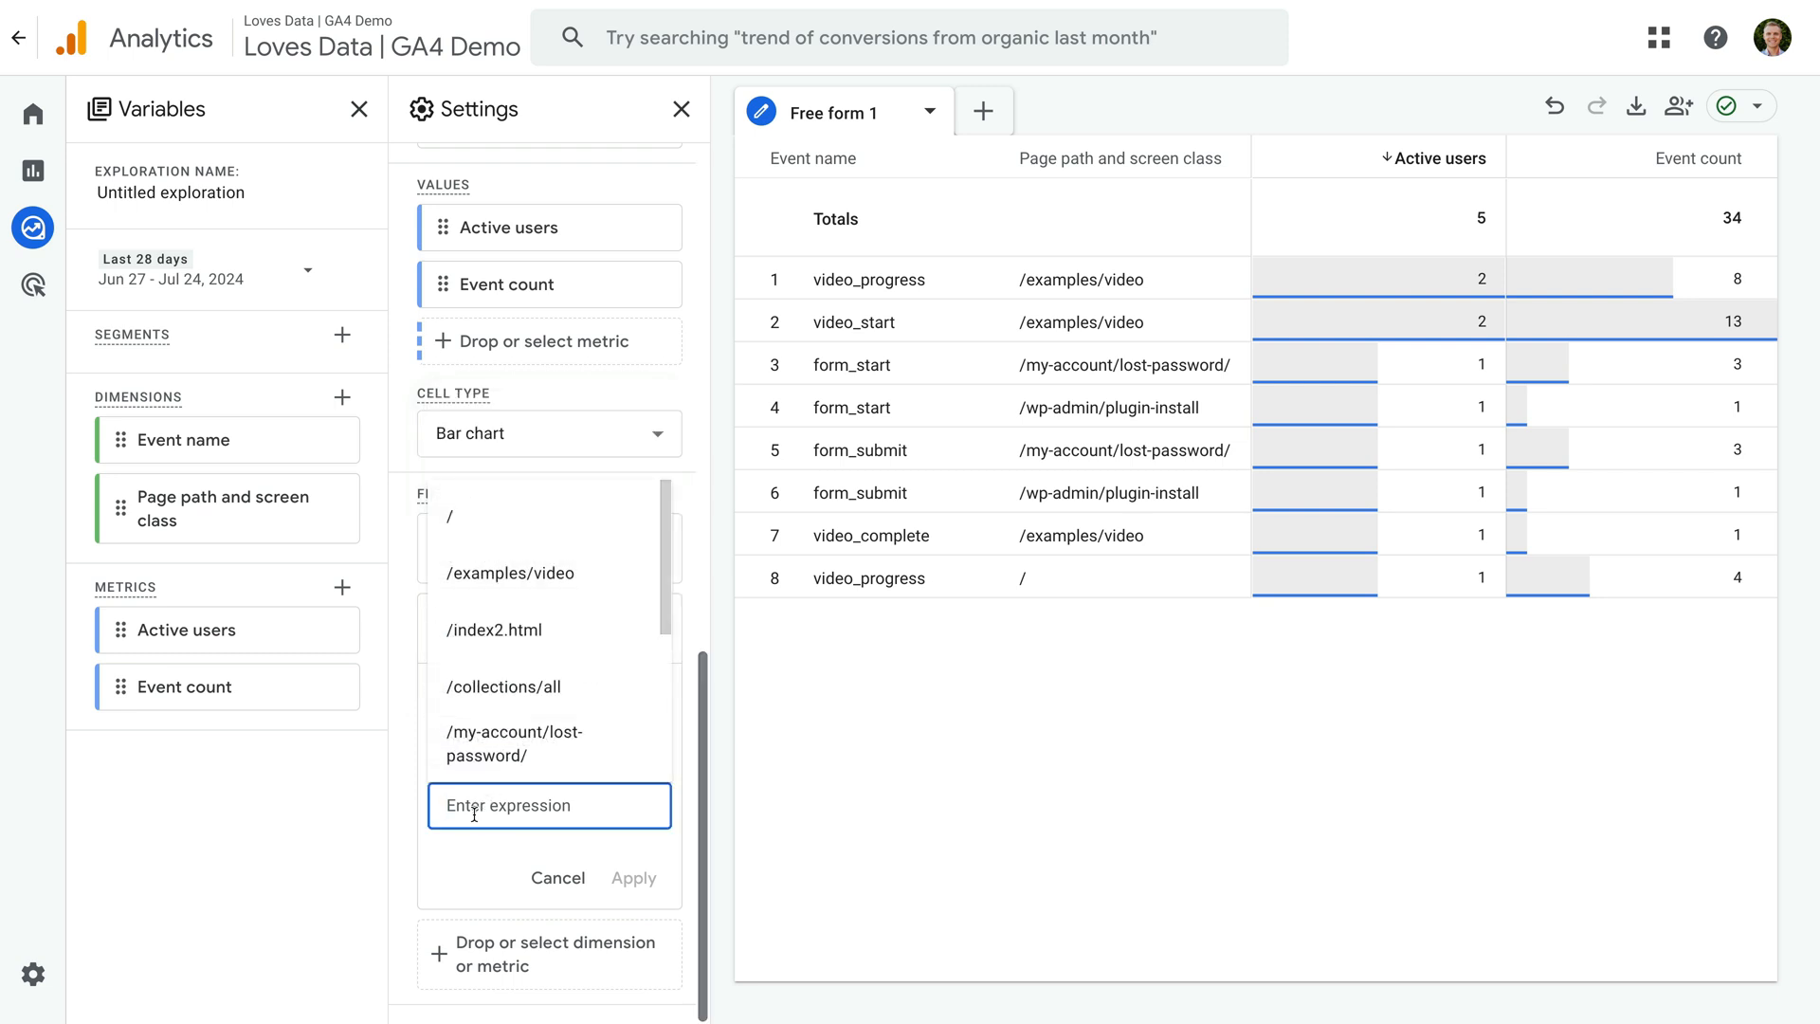
type("^/examples.*")
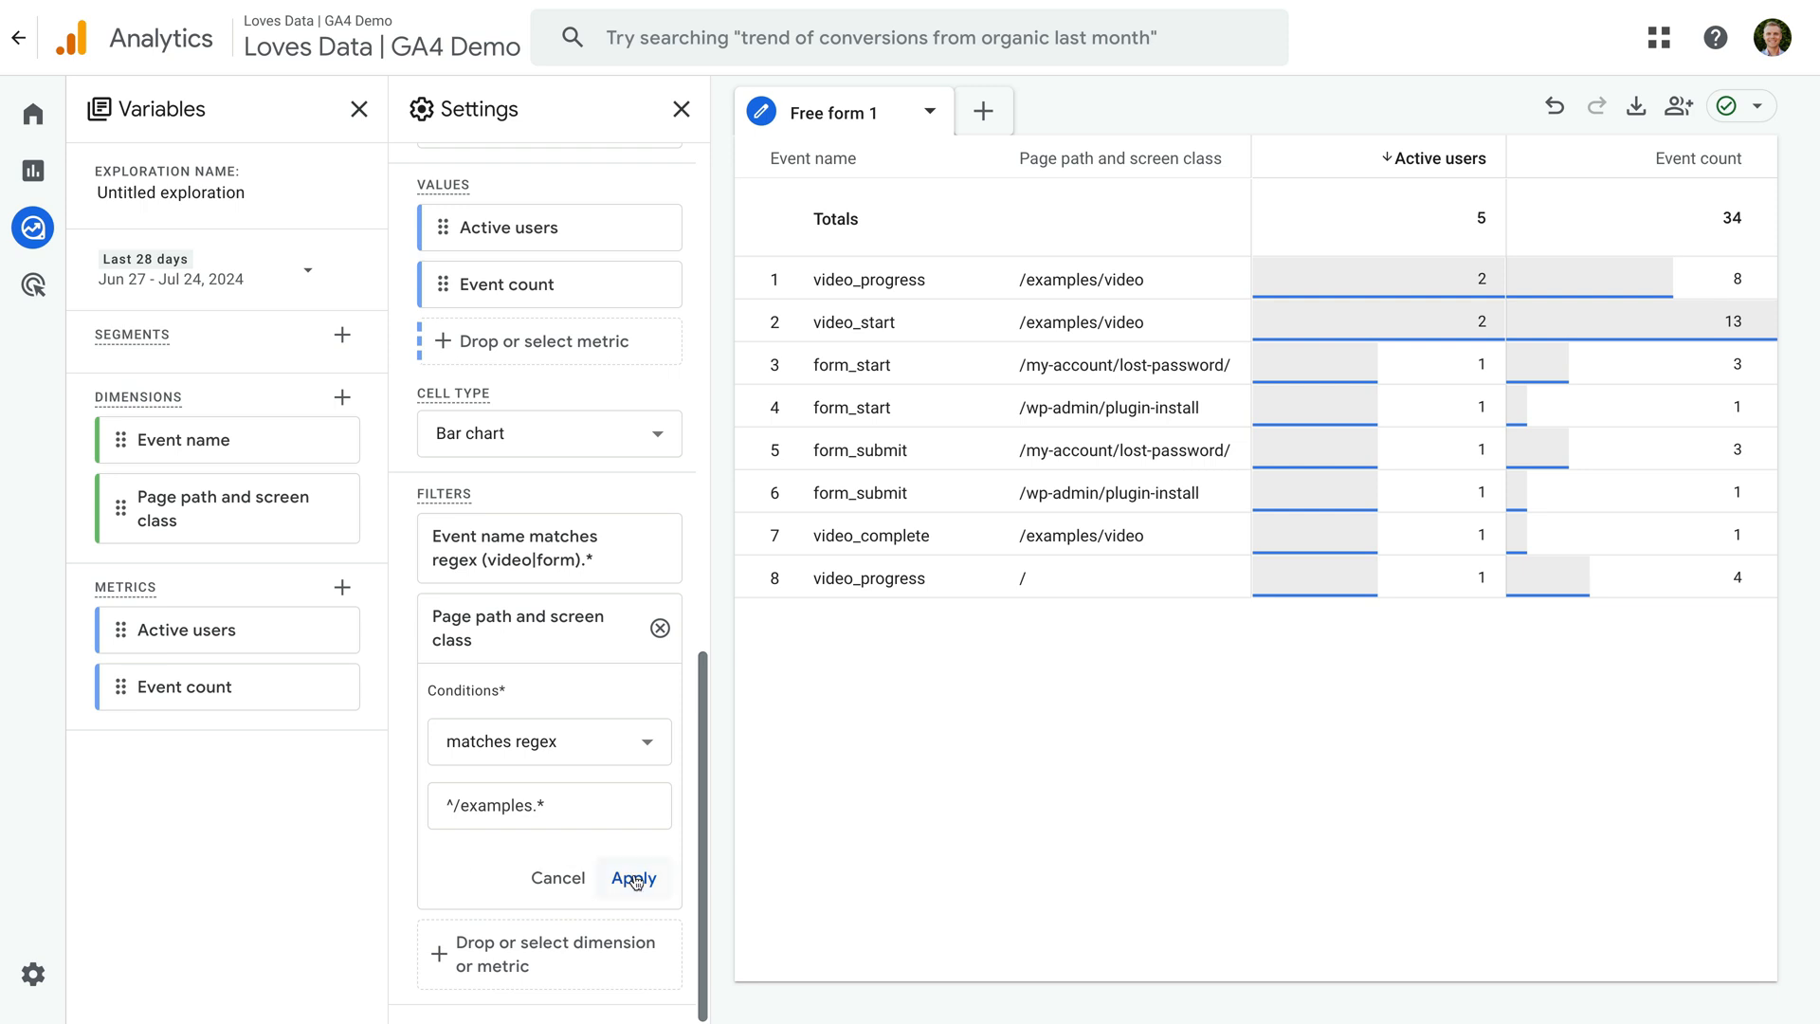
left_click(635, 877)
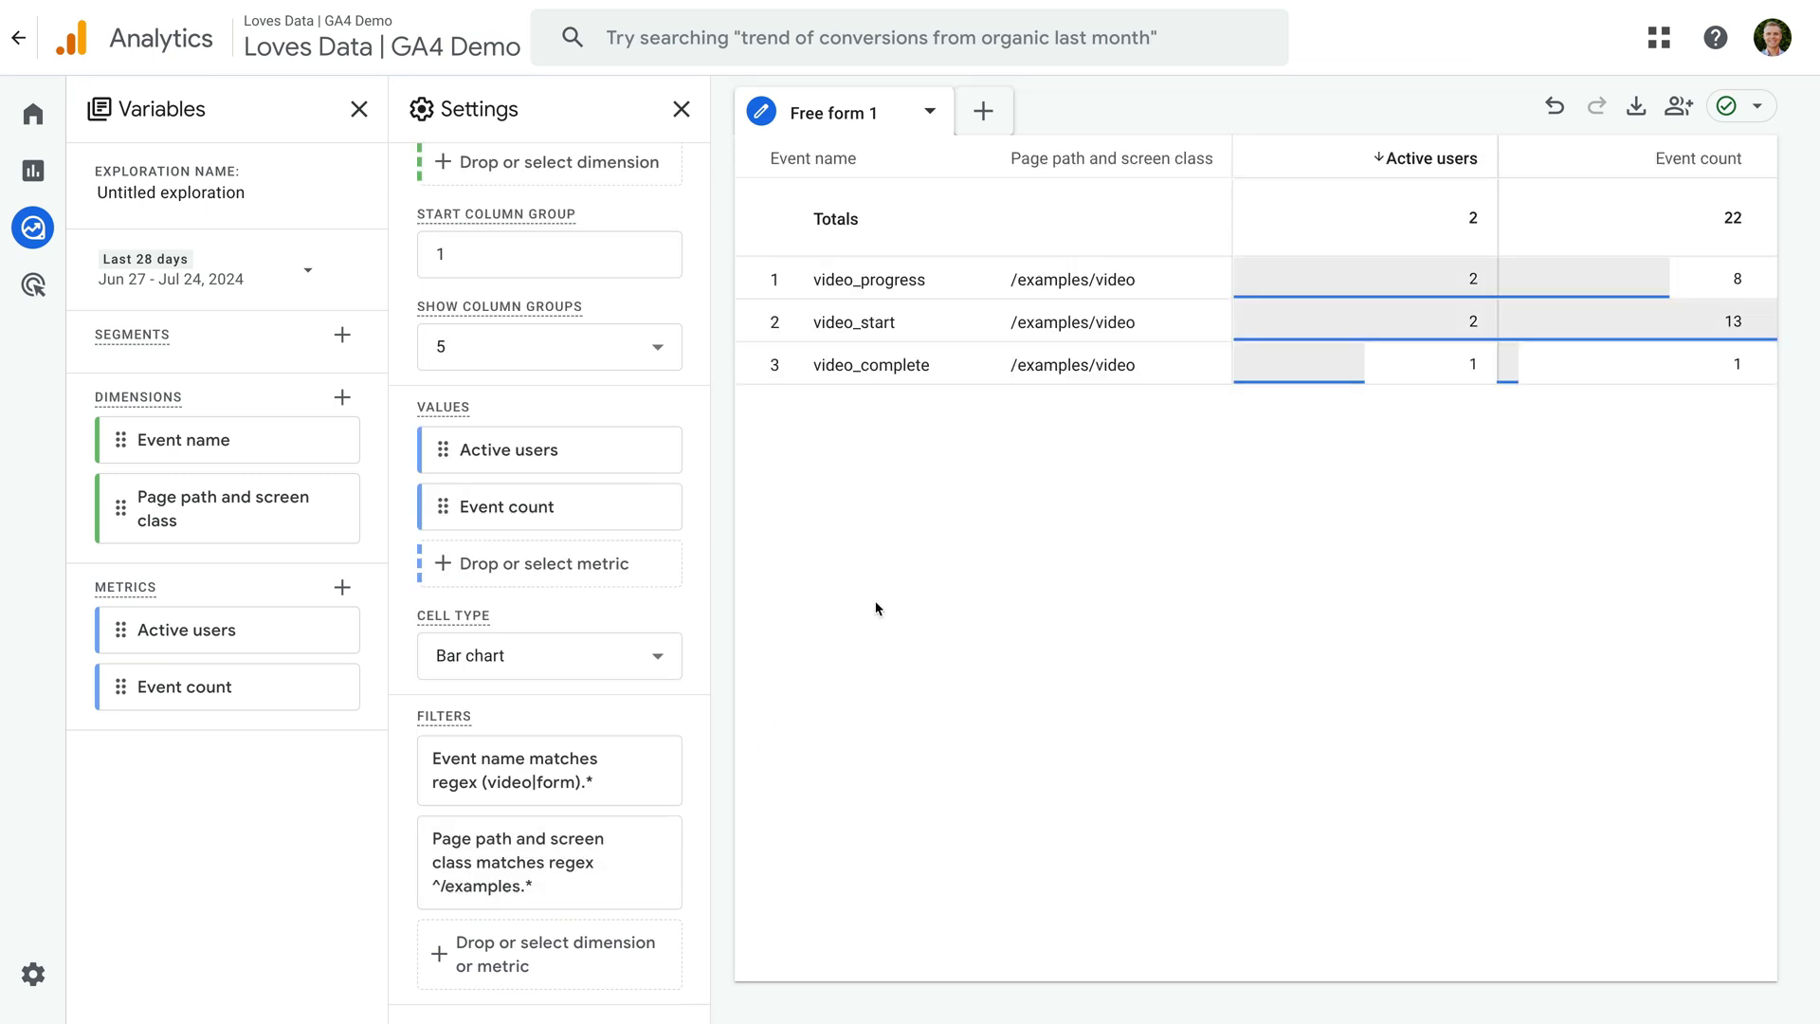
mouse_move(917, 432)
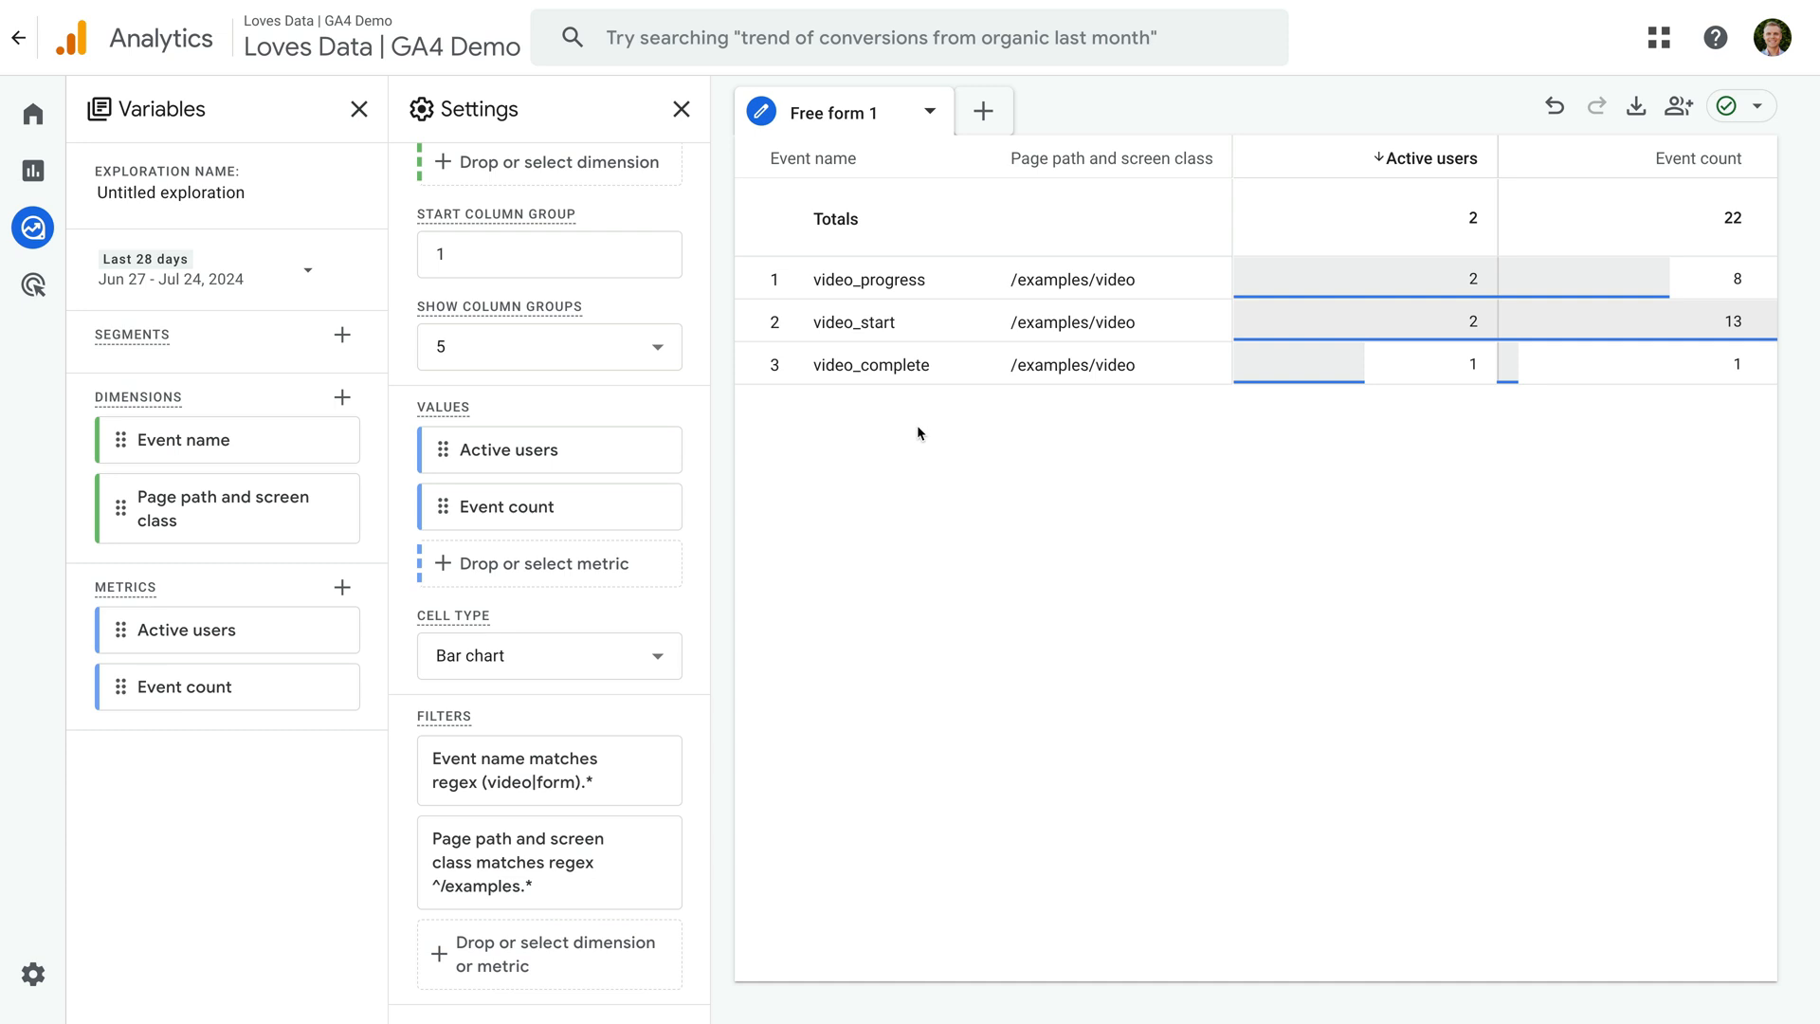